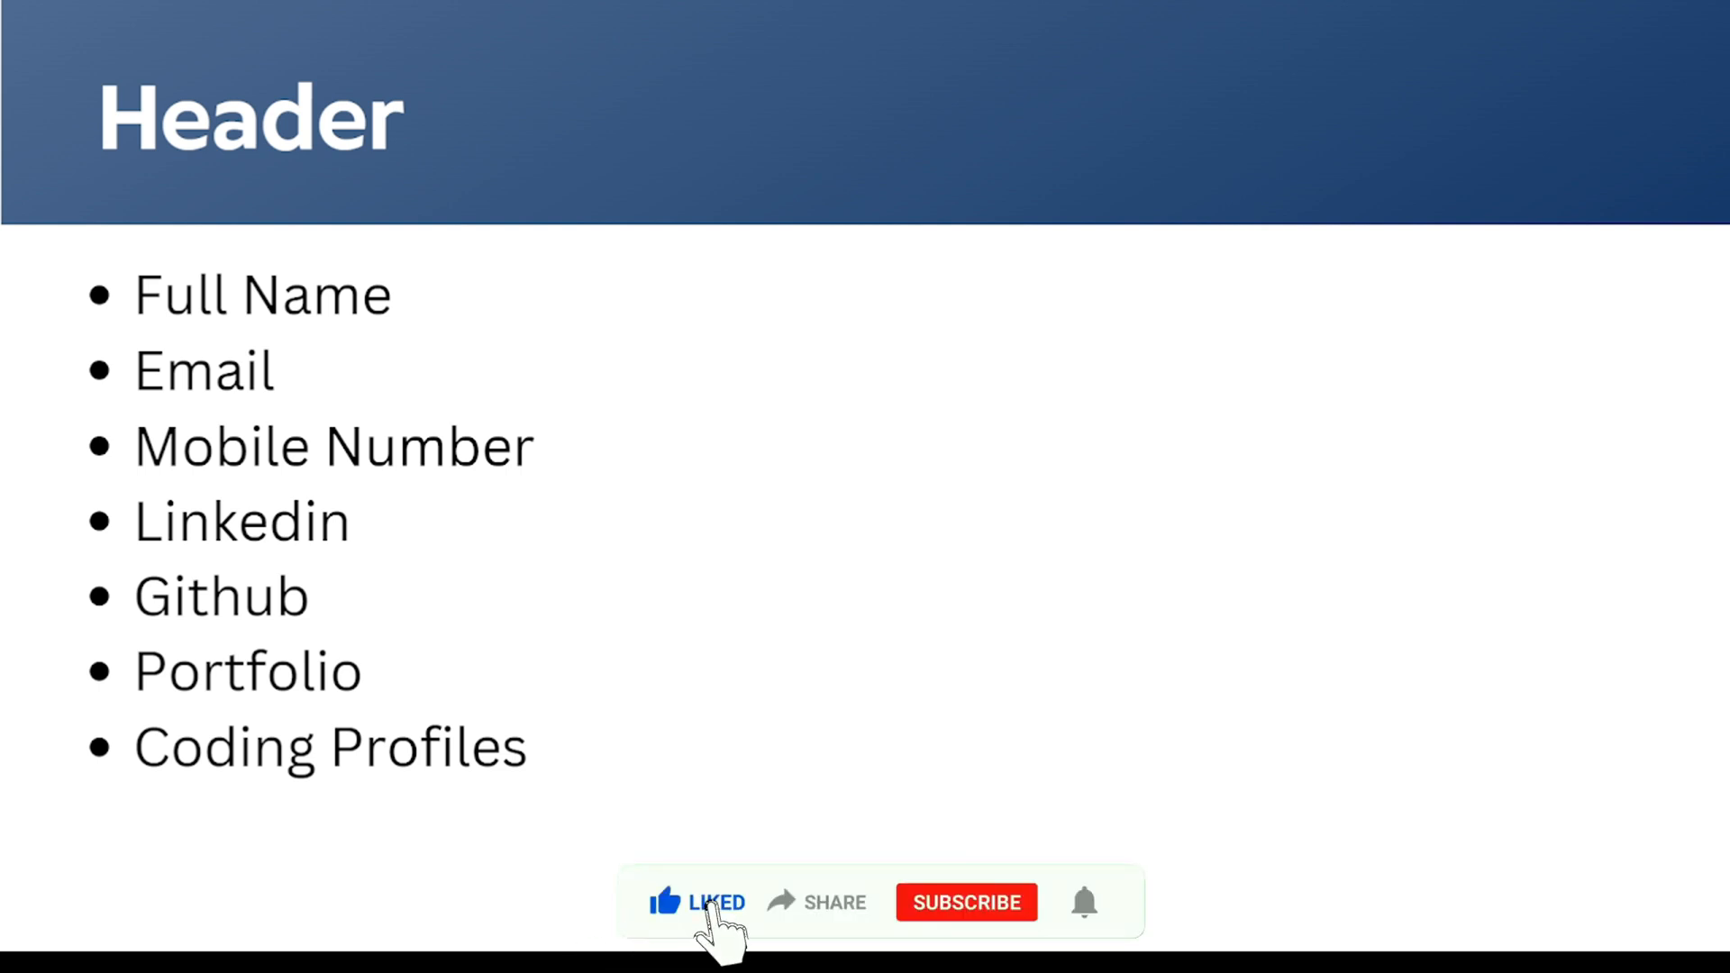
mouse_move(811, 916)
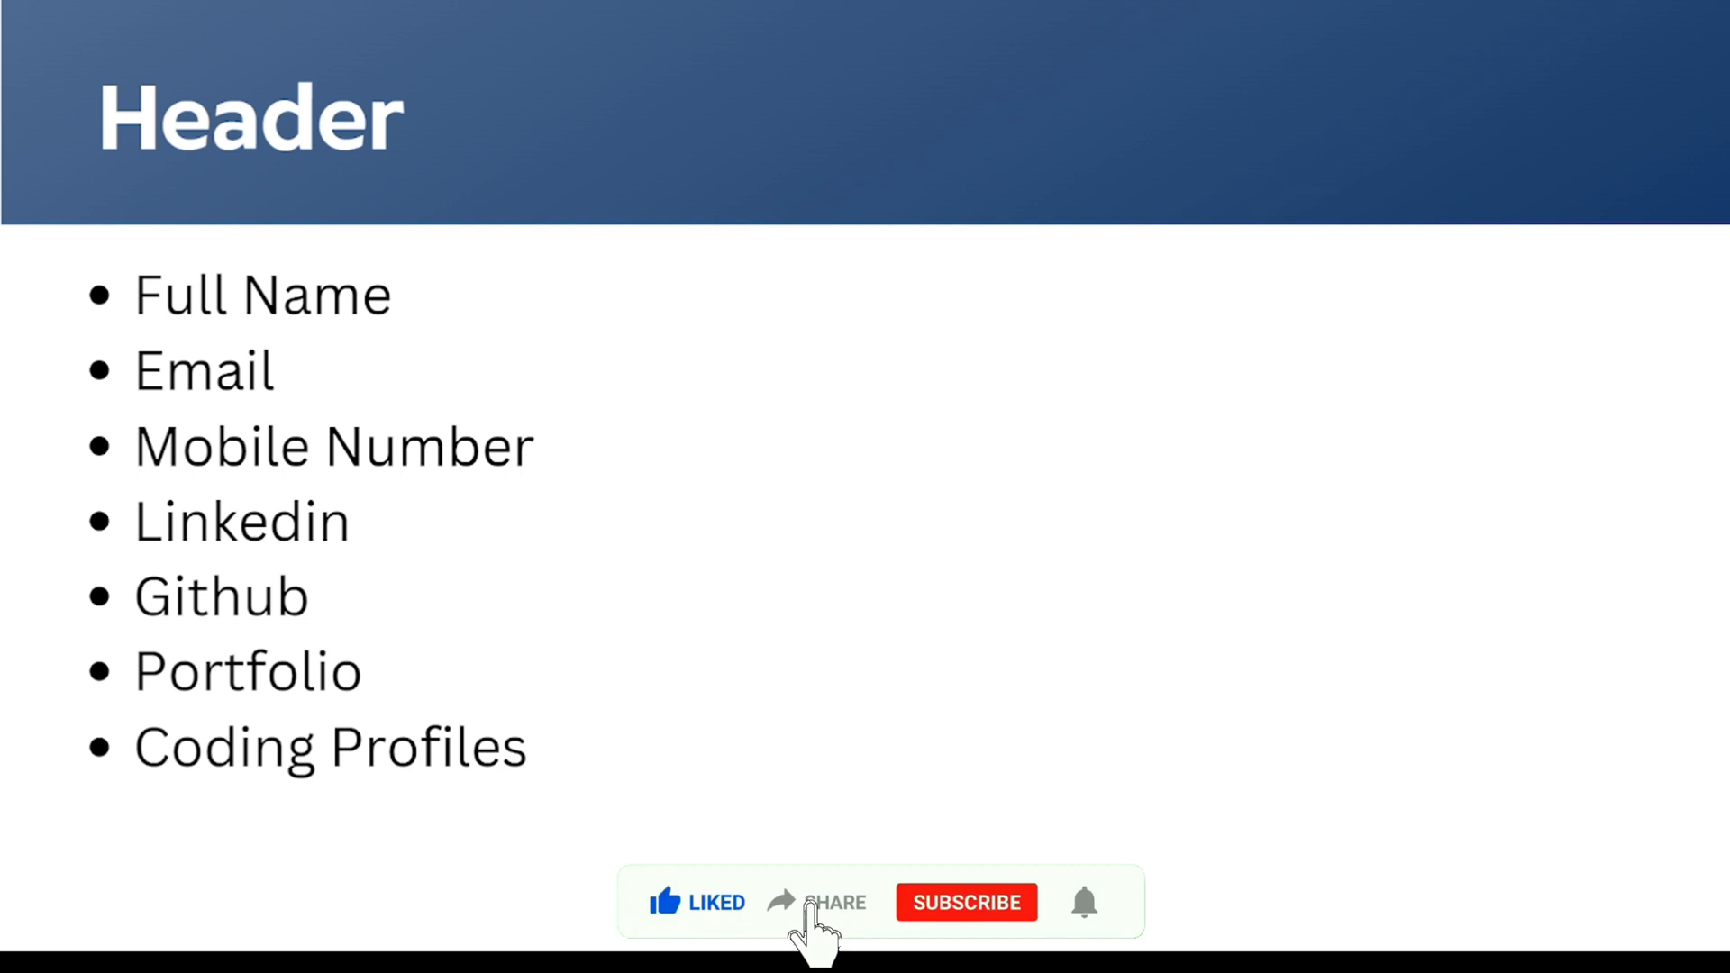
mouse_move(943, 916)
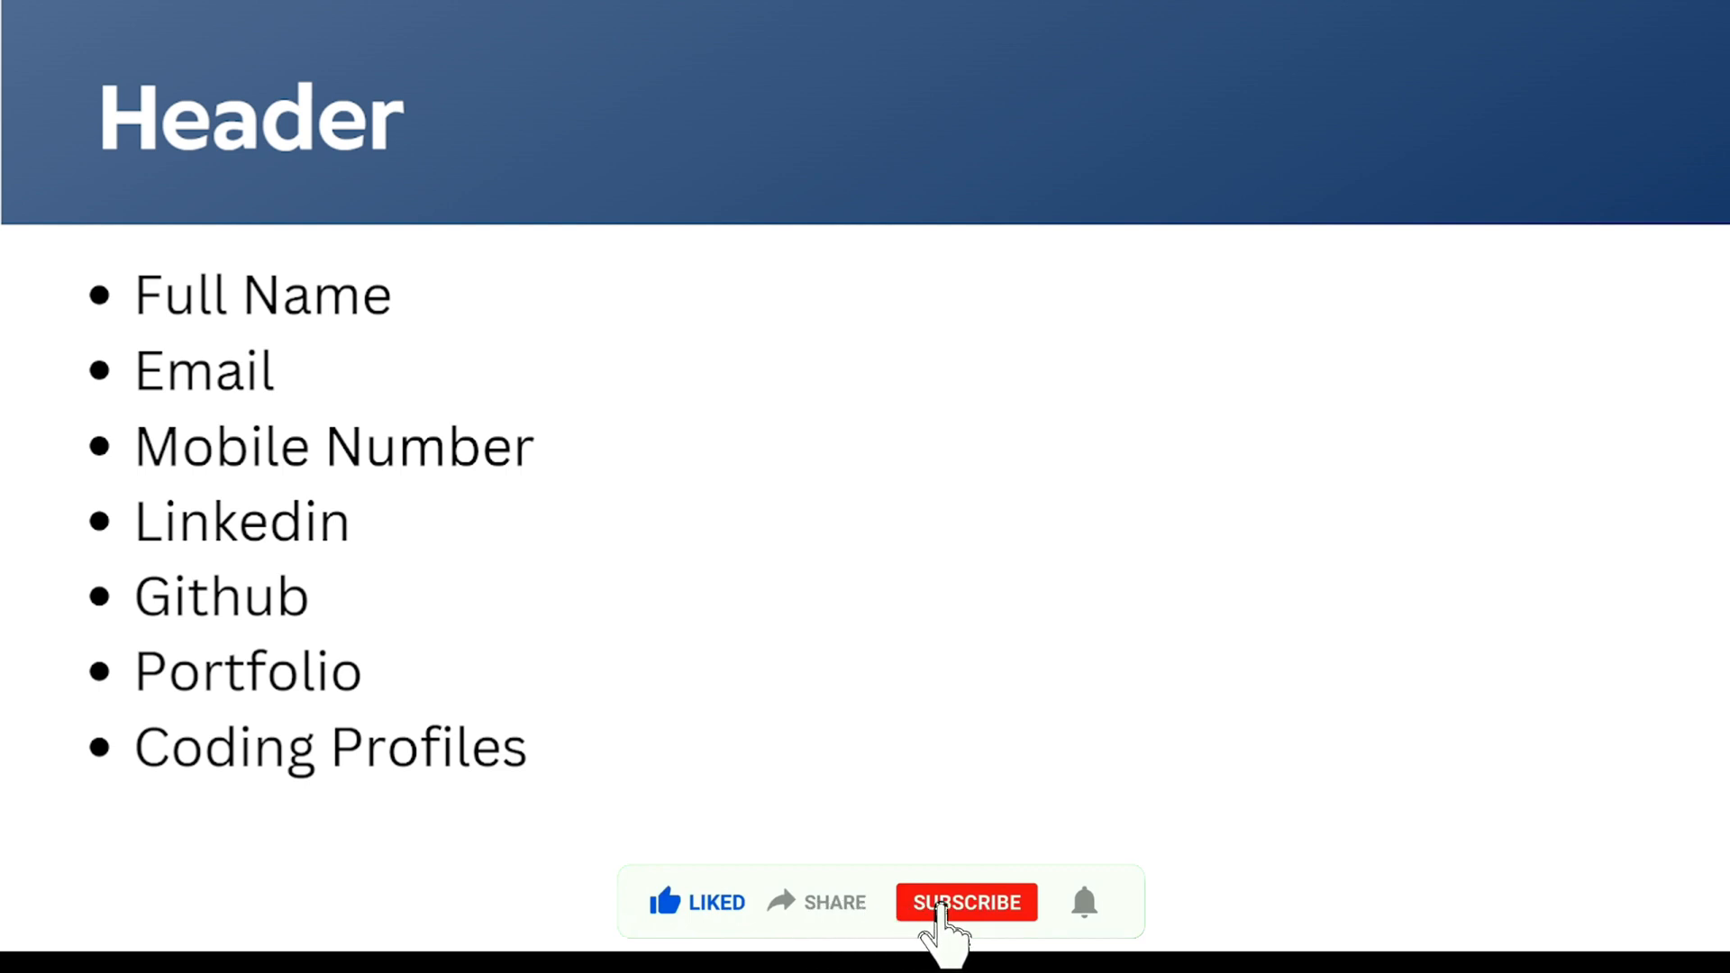
- Advance the slideshow to the Skills slide listing programming, frontend, backend and database skills
left_click(965, 901)
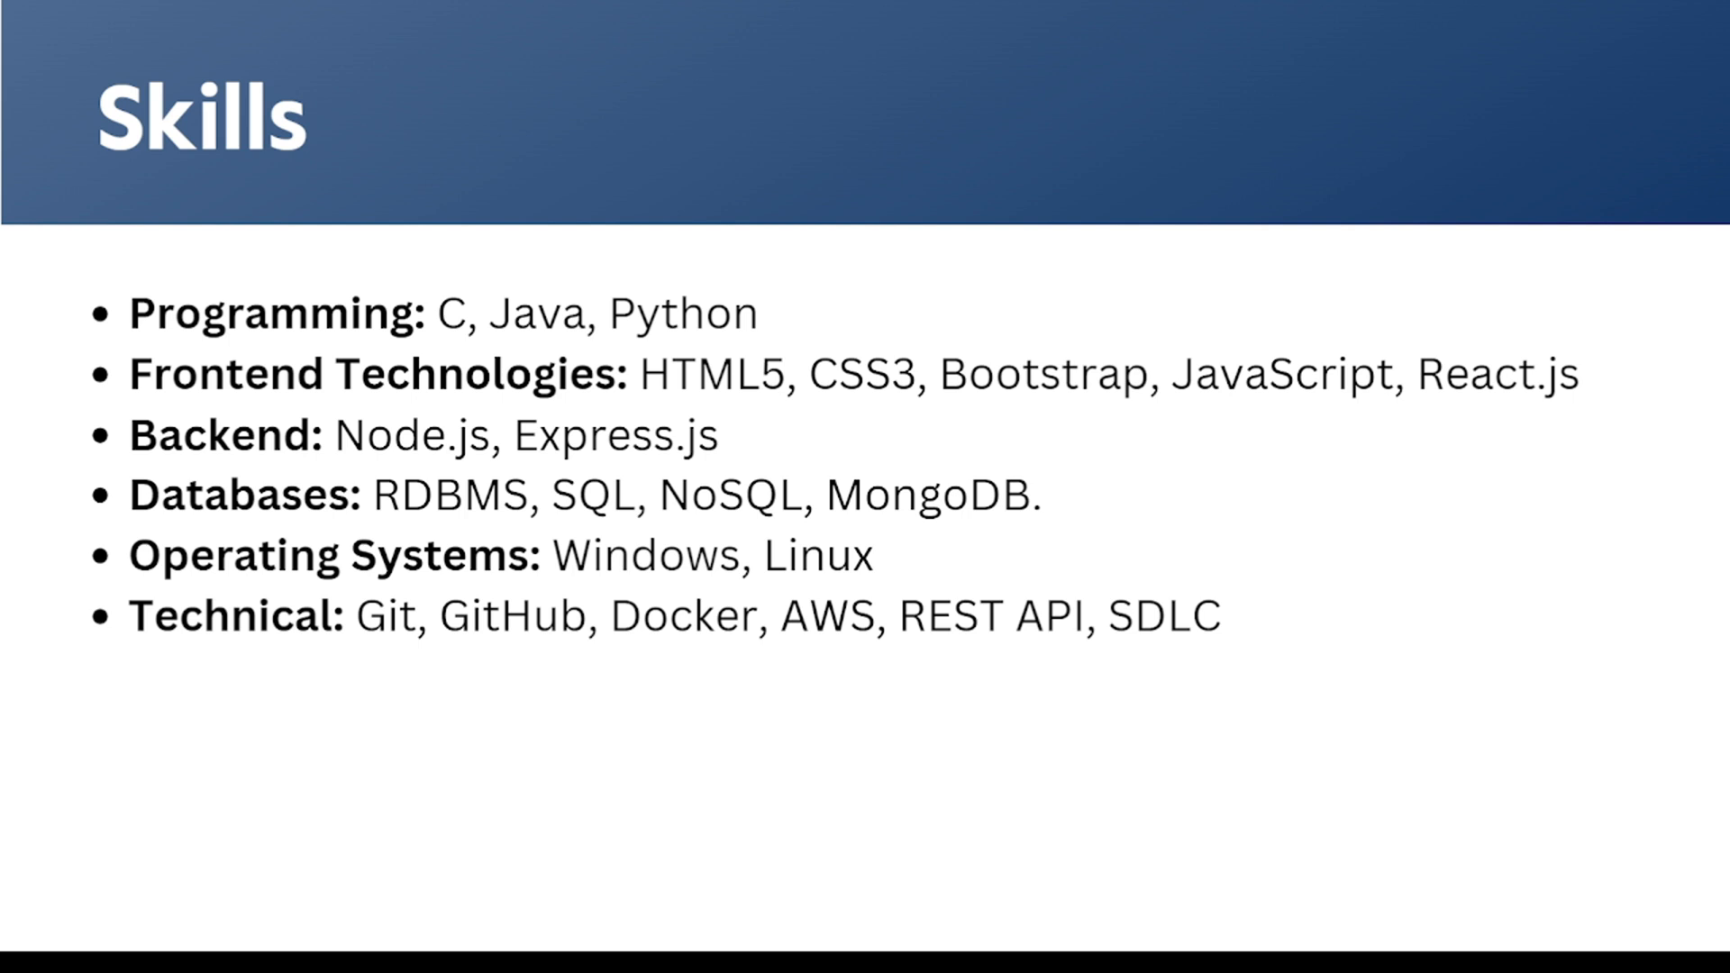
key("Right")
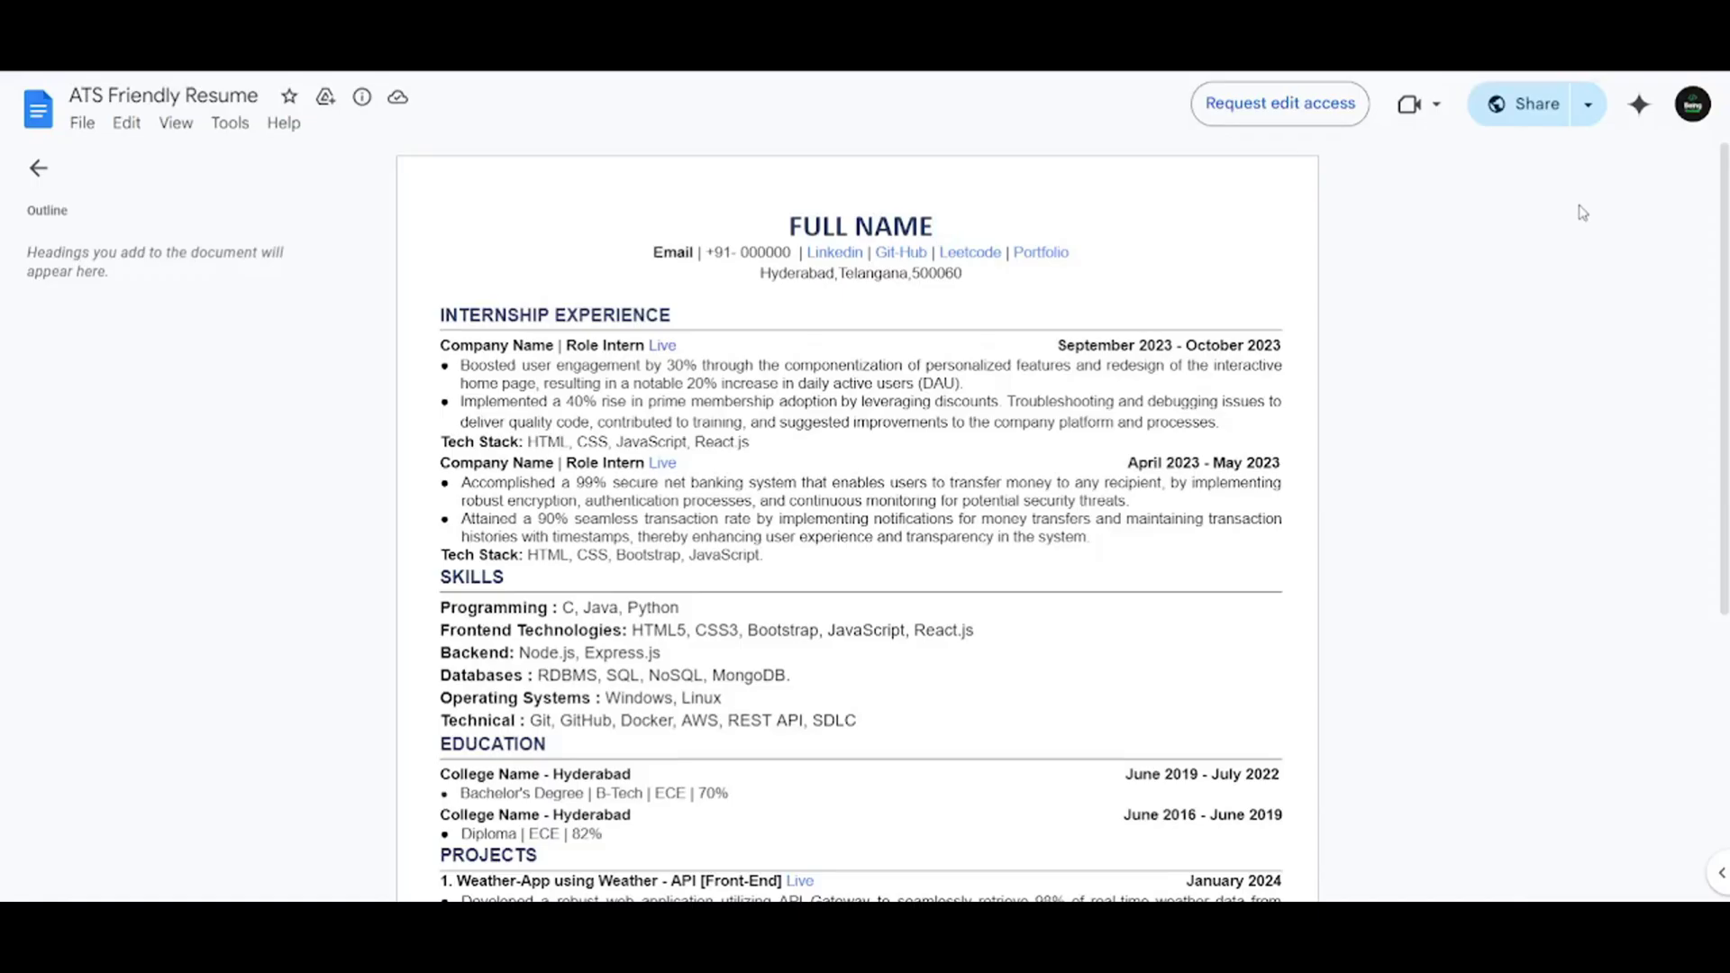
mouse_move(1455, 320)
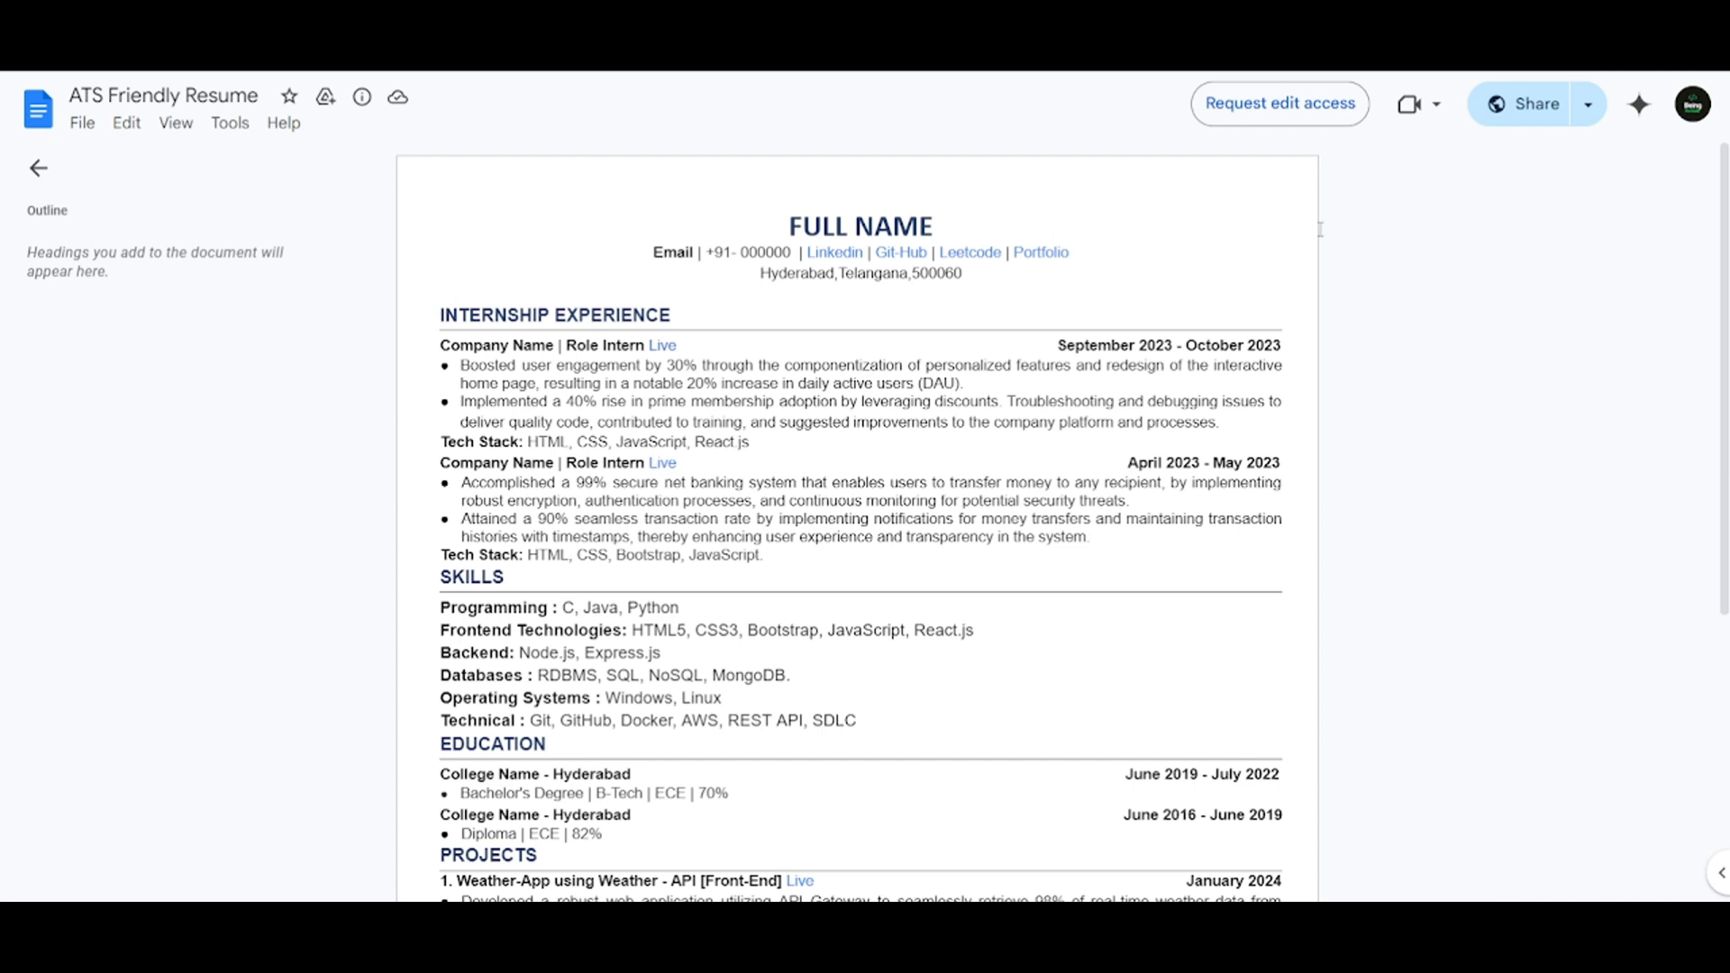
mouse_move(1168, 236)
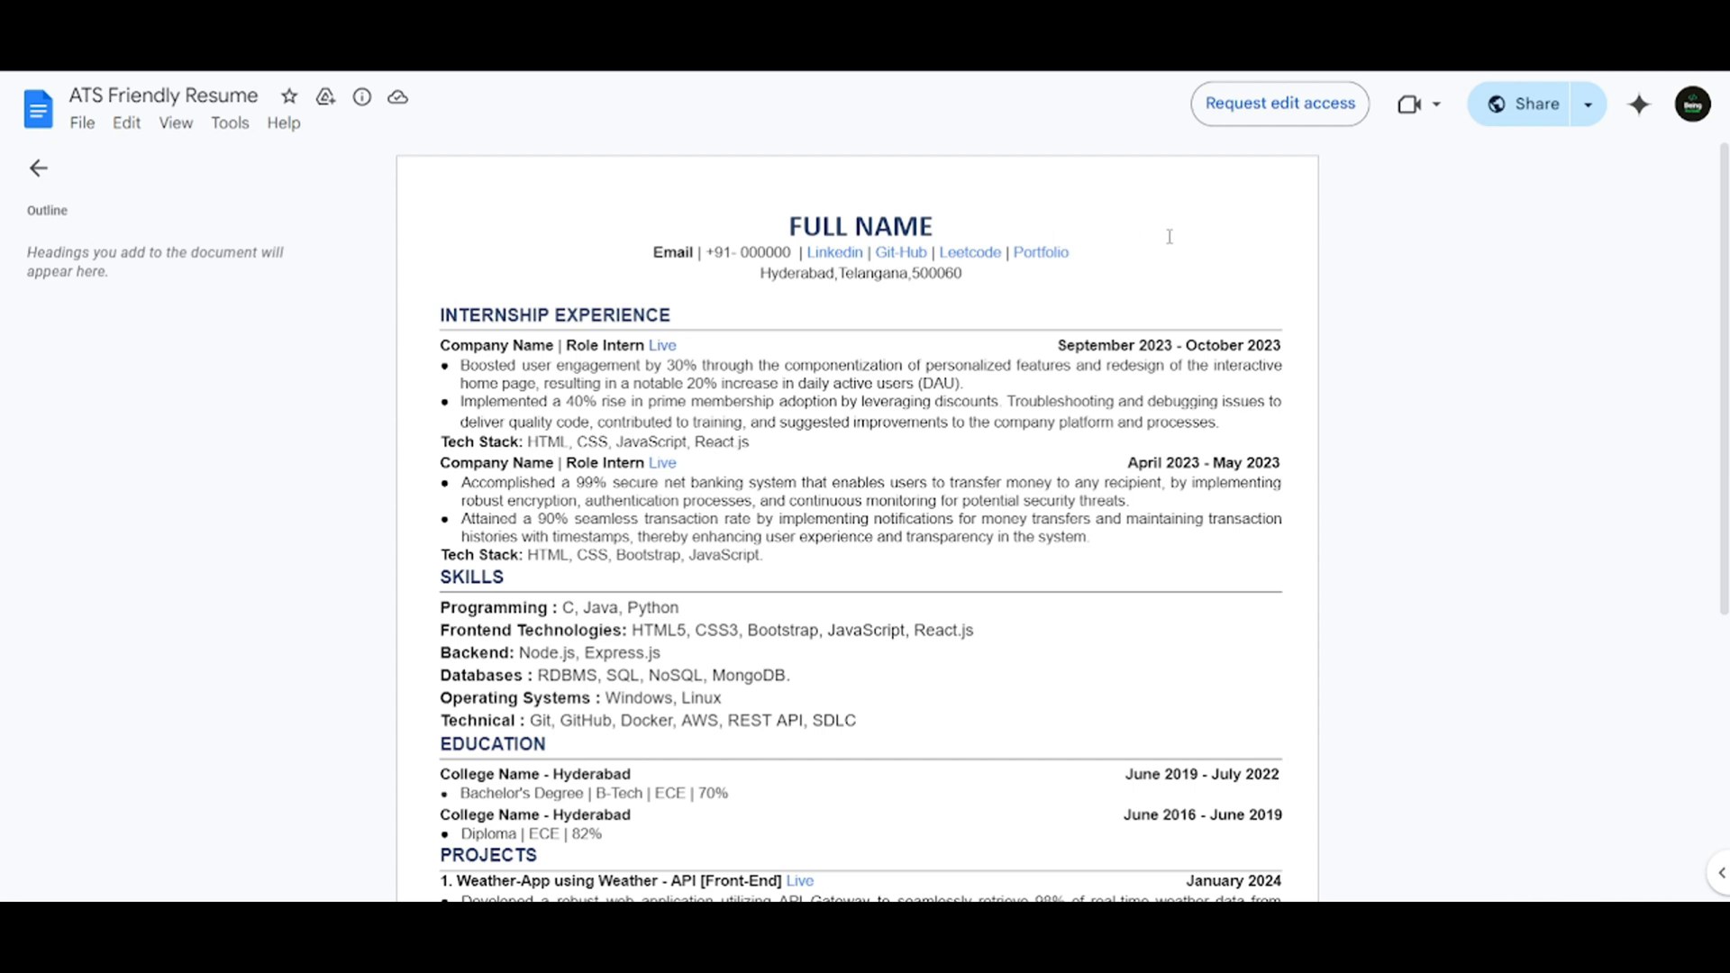
mouse_move(1015, 228)
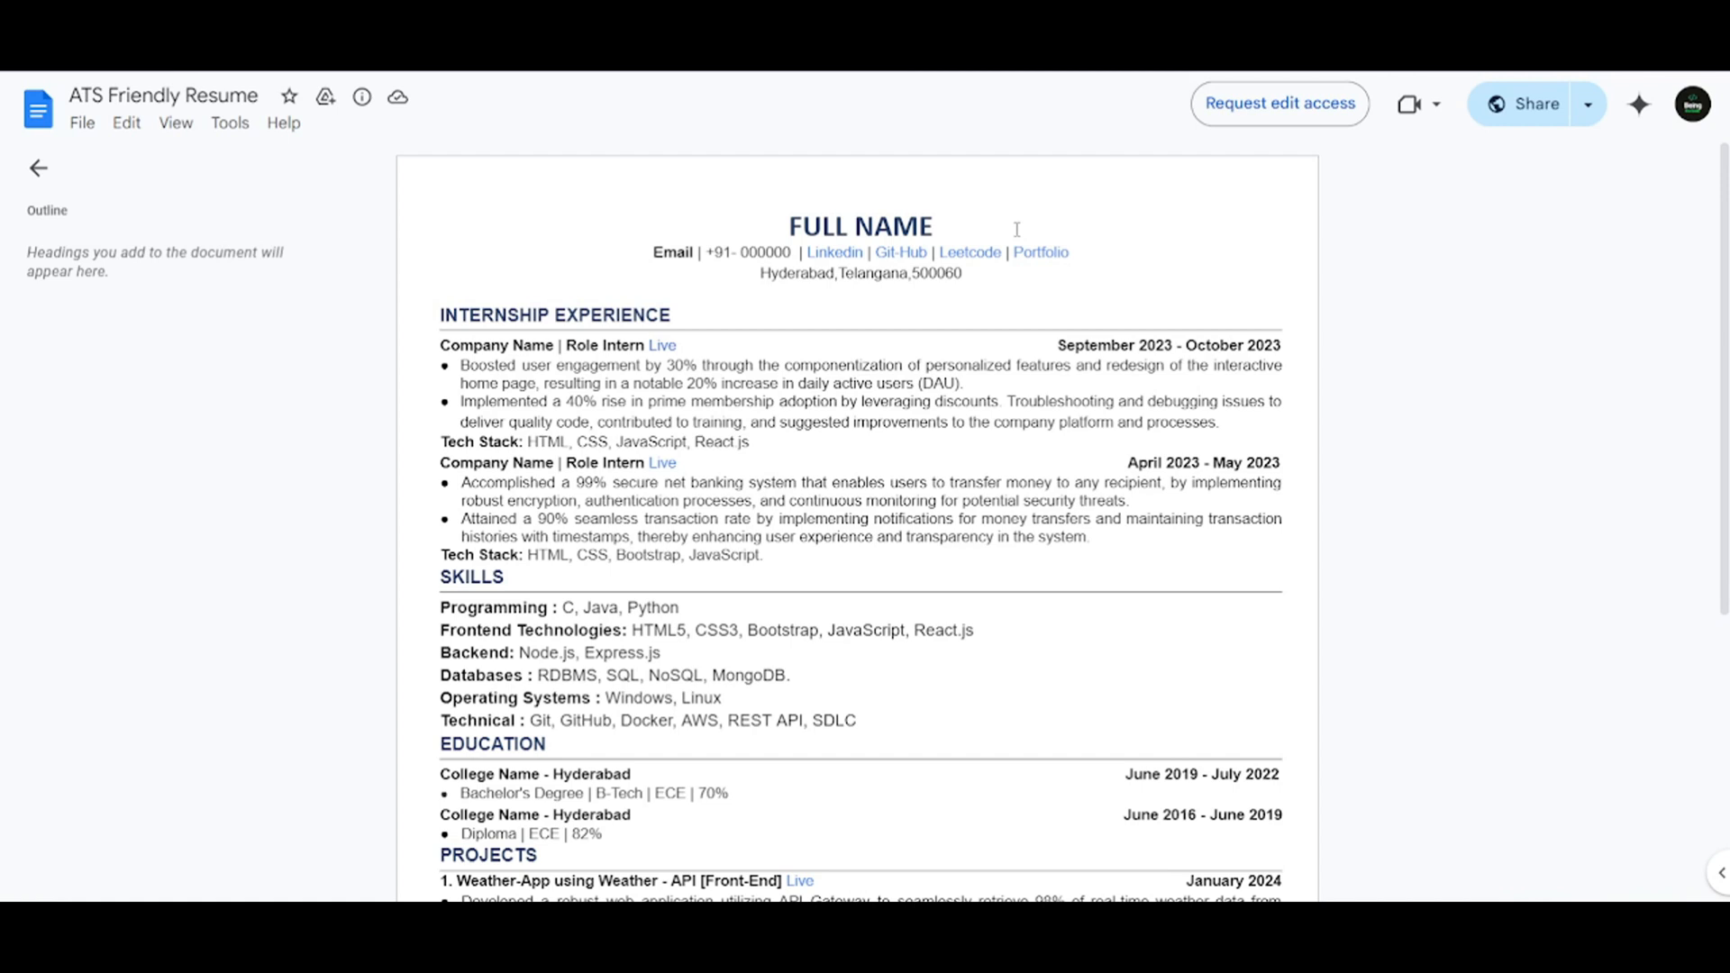
mouse_move(958, 229)
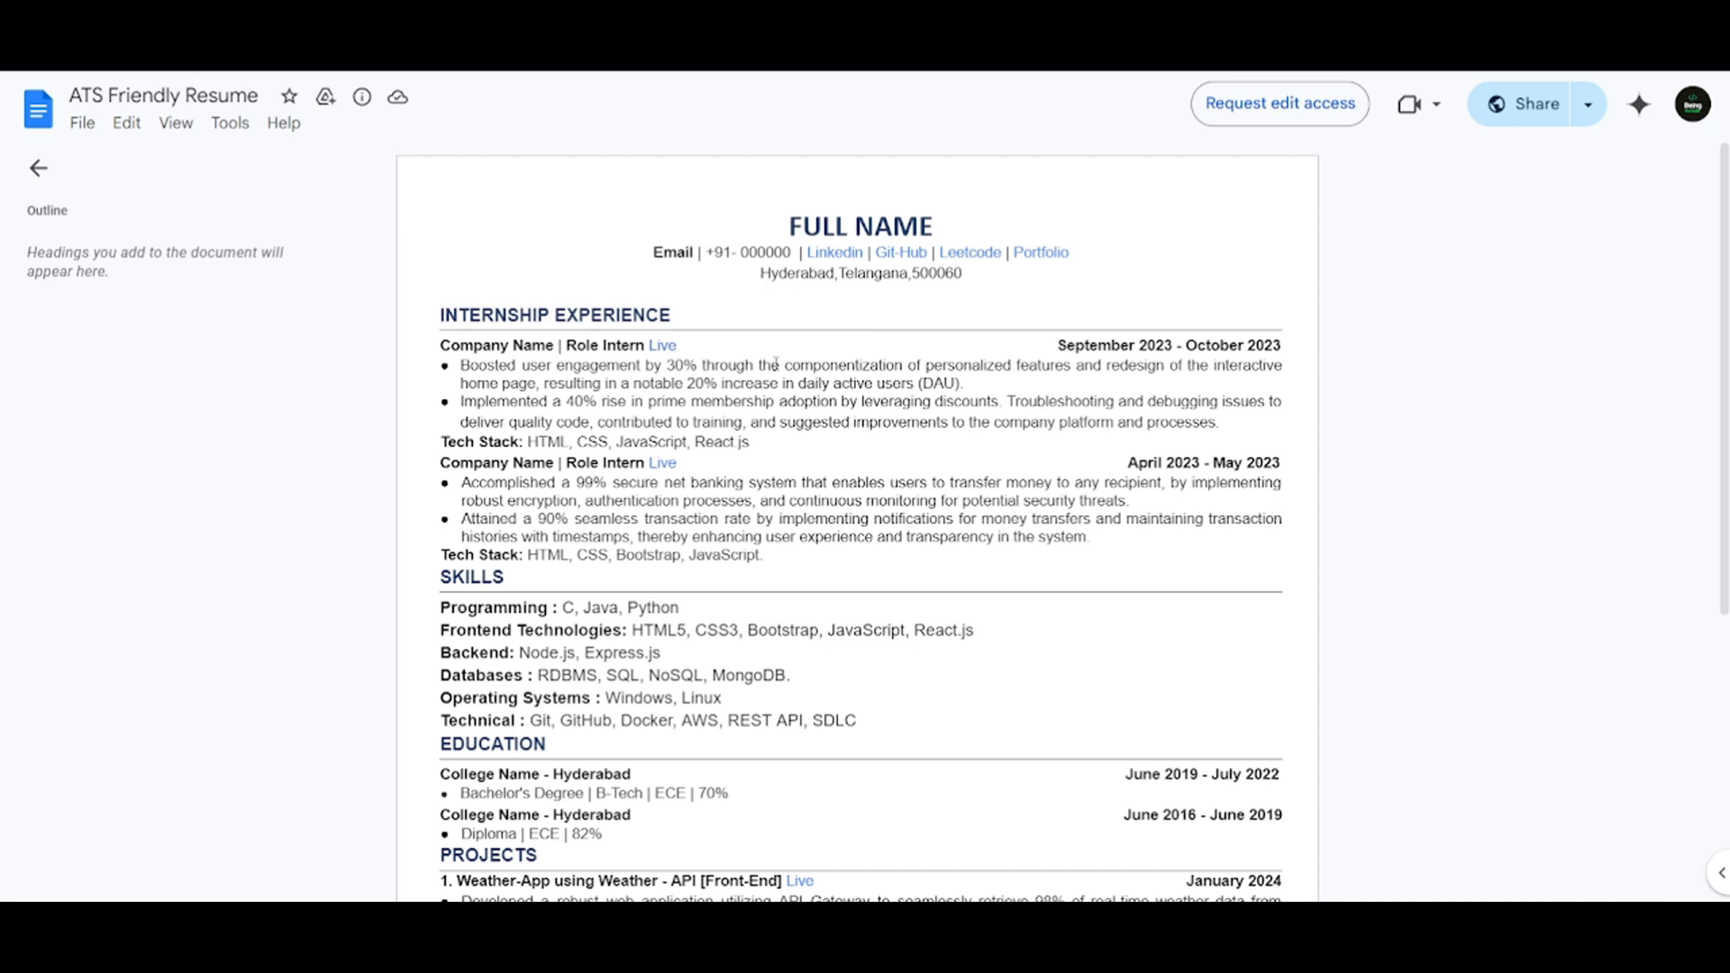
mouse_move(623, 310)
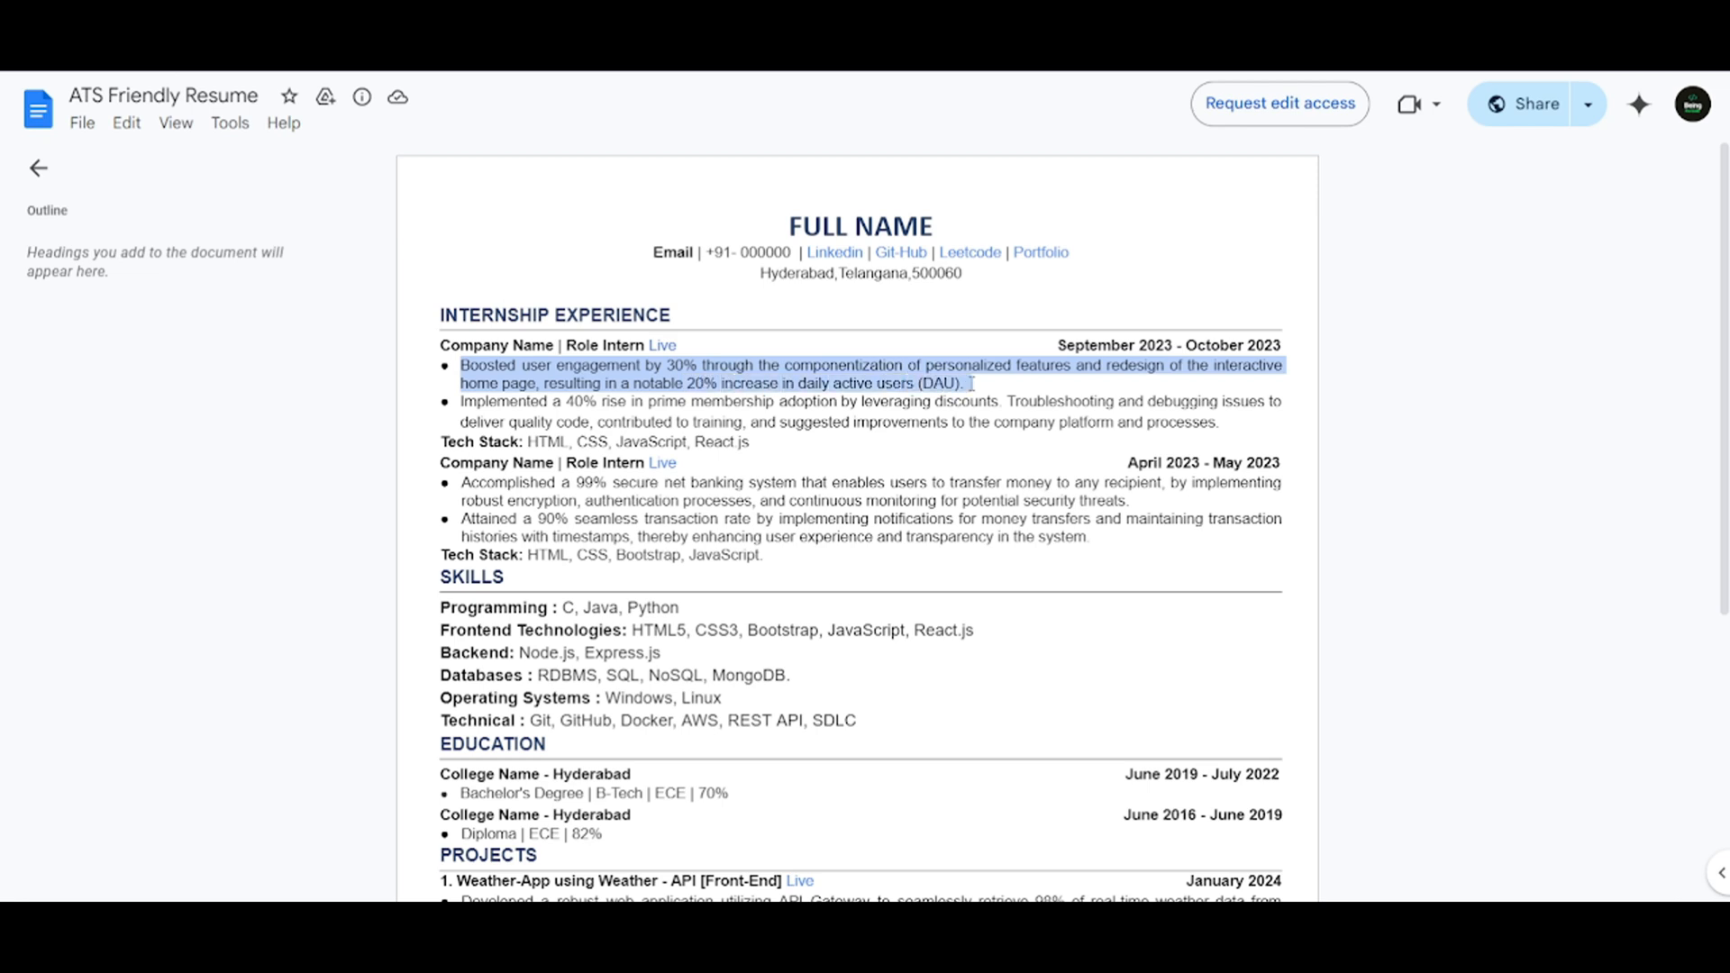
left_click(944, 383)
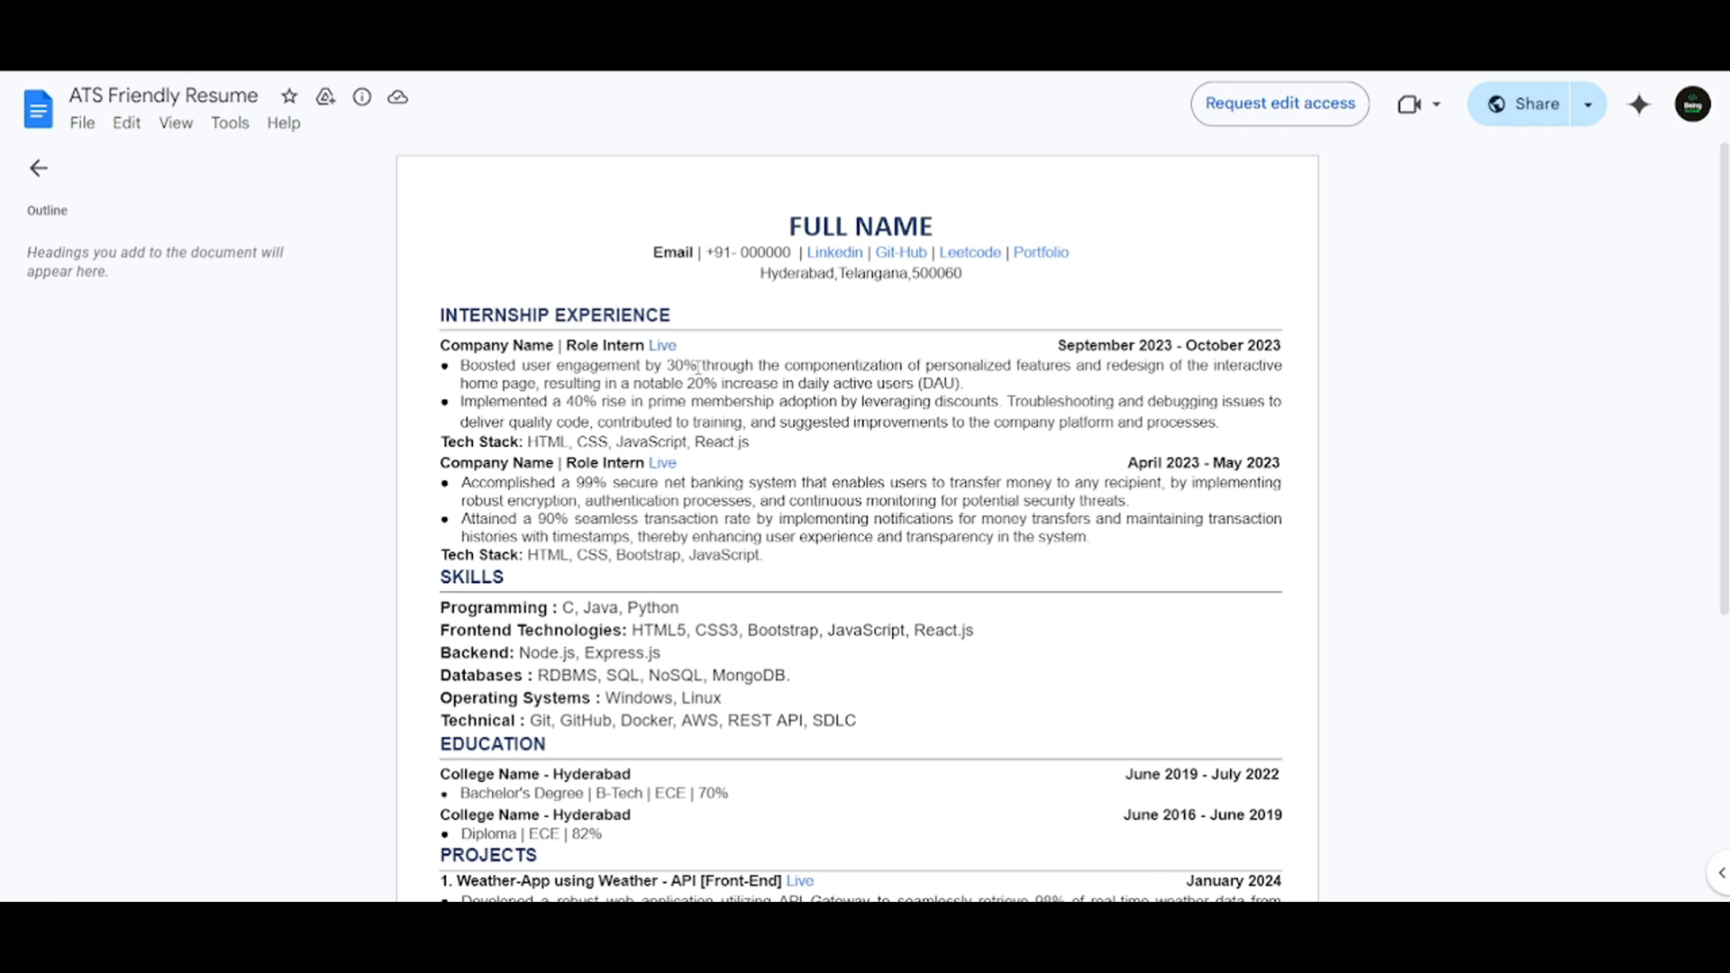
left_click_drag(459, 365, 696, 364)
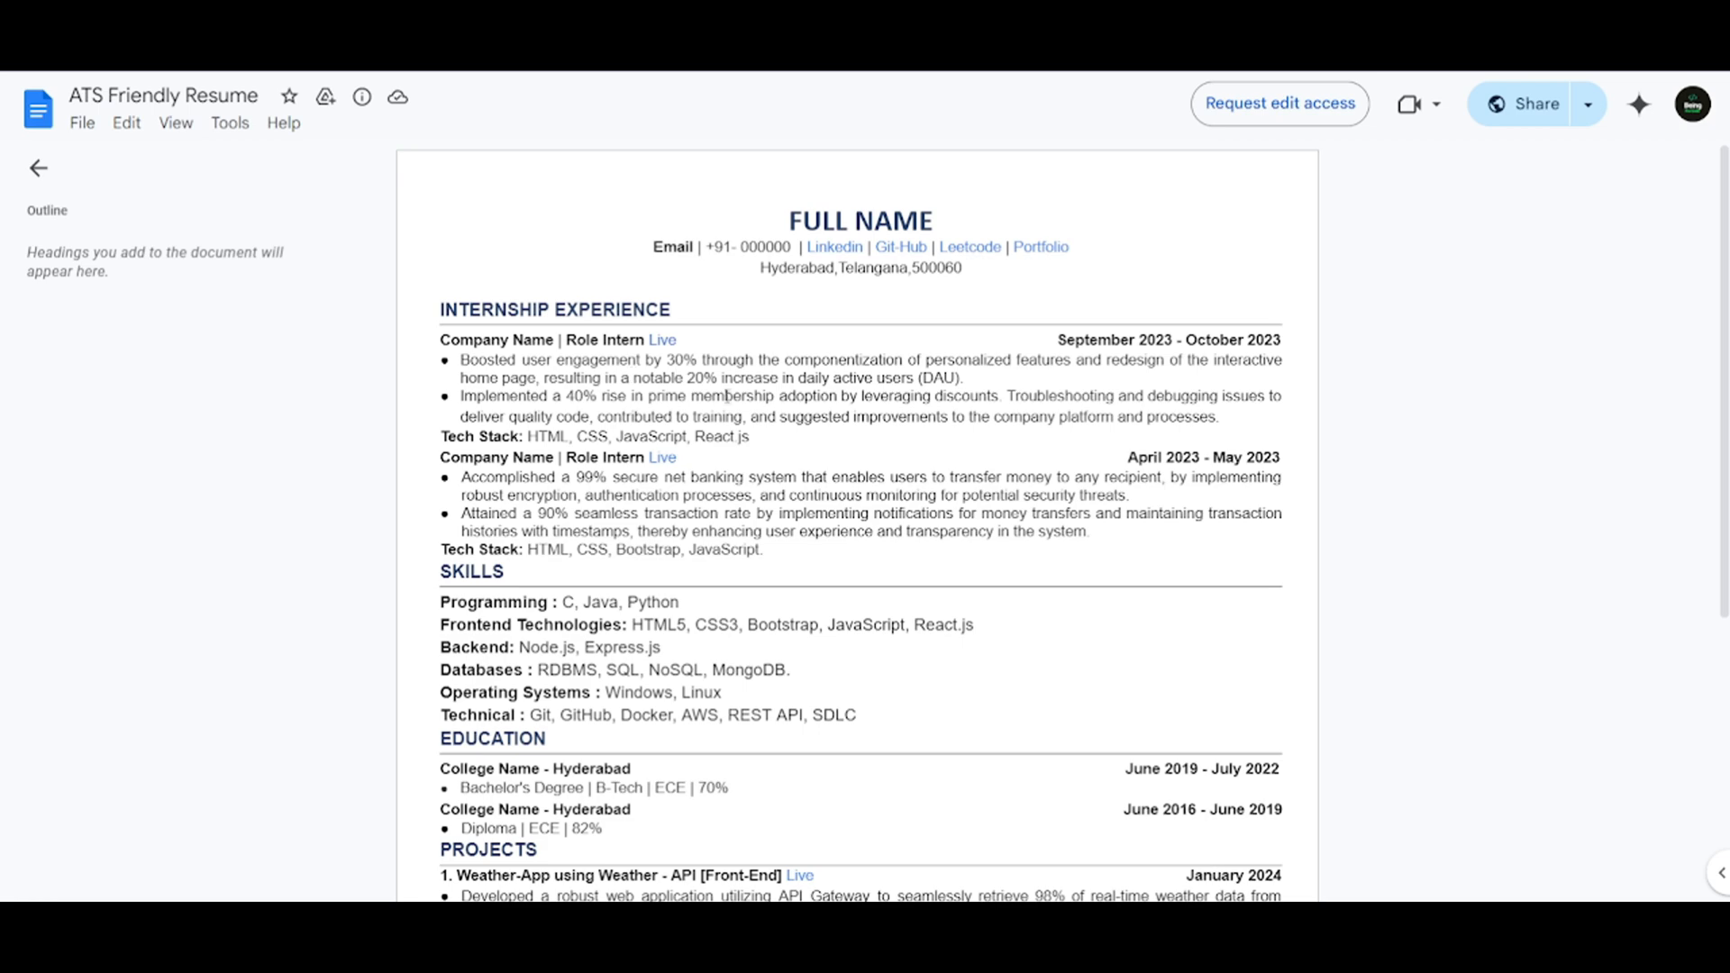
scroll("down", 3)
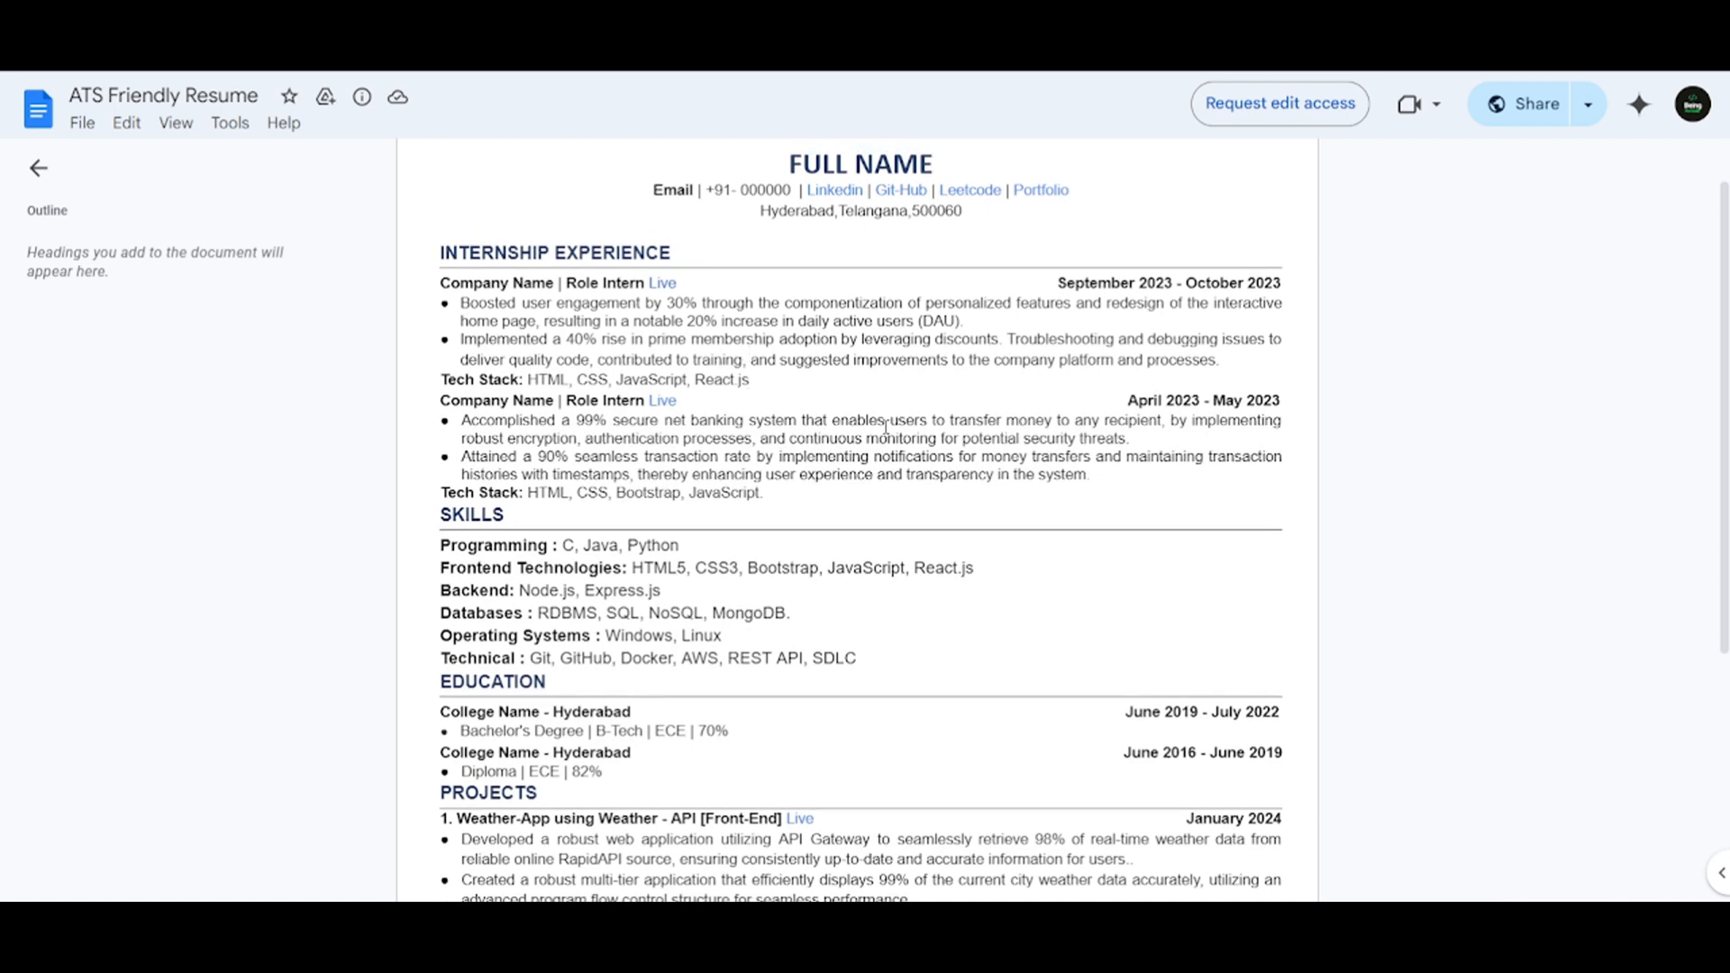
double_click(1151, 282)
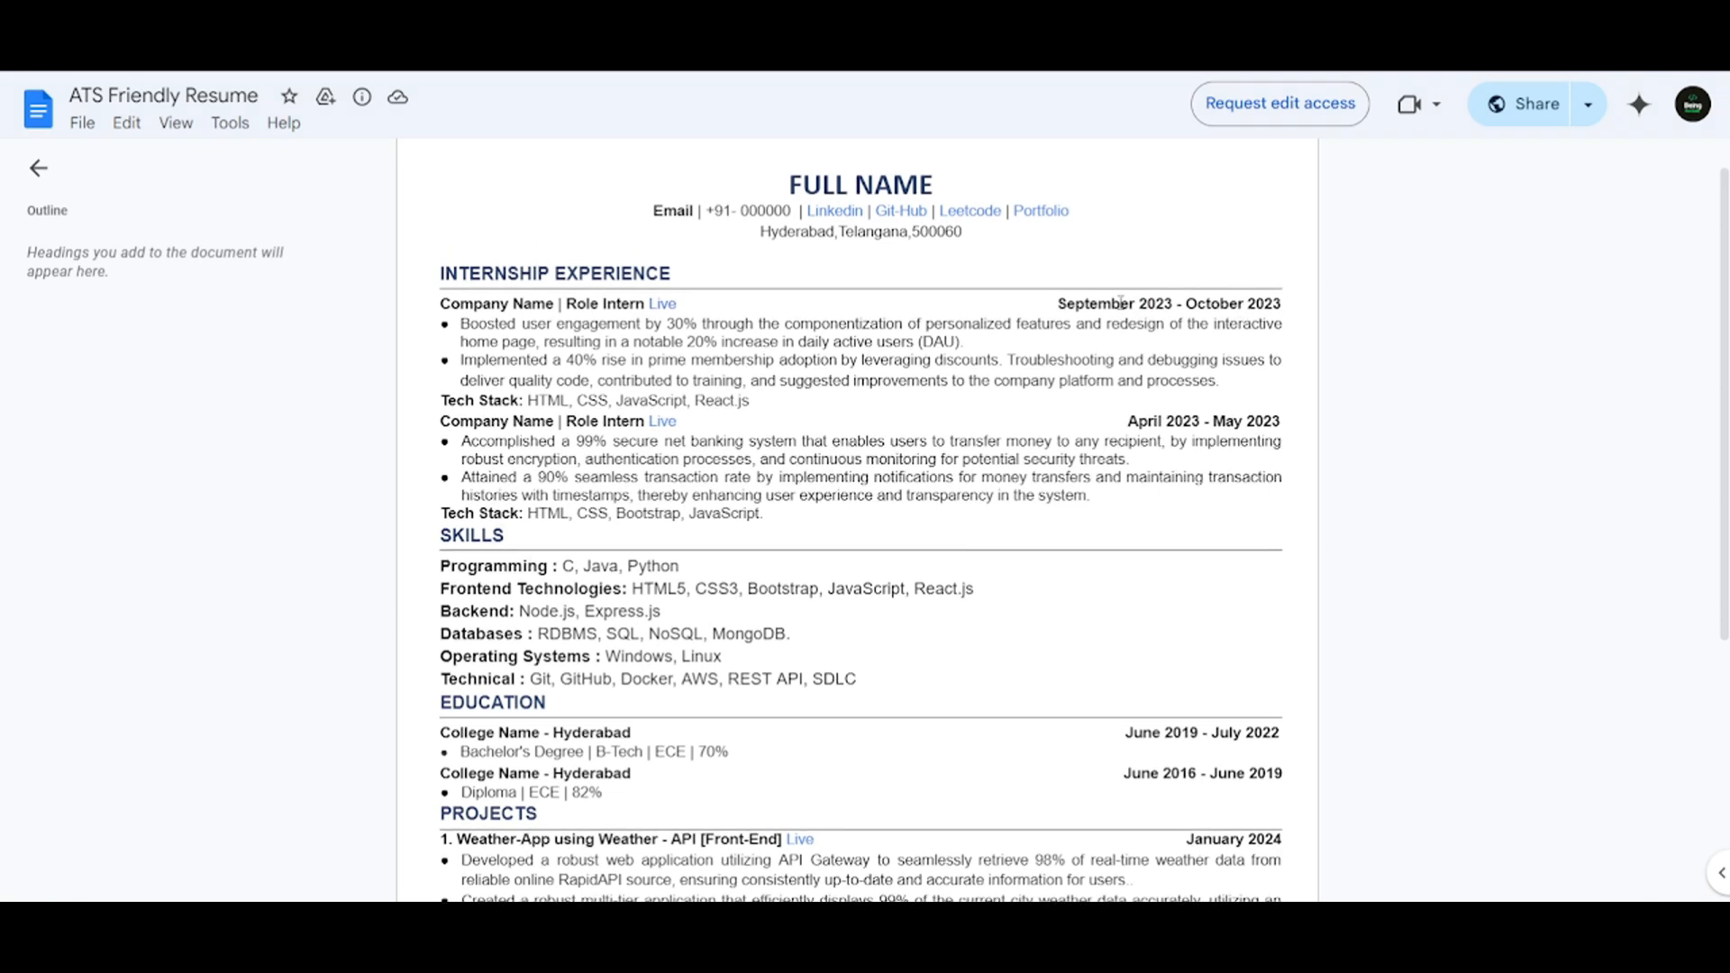
double_click(1093, 303)
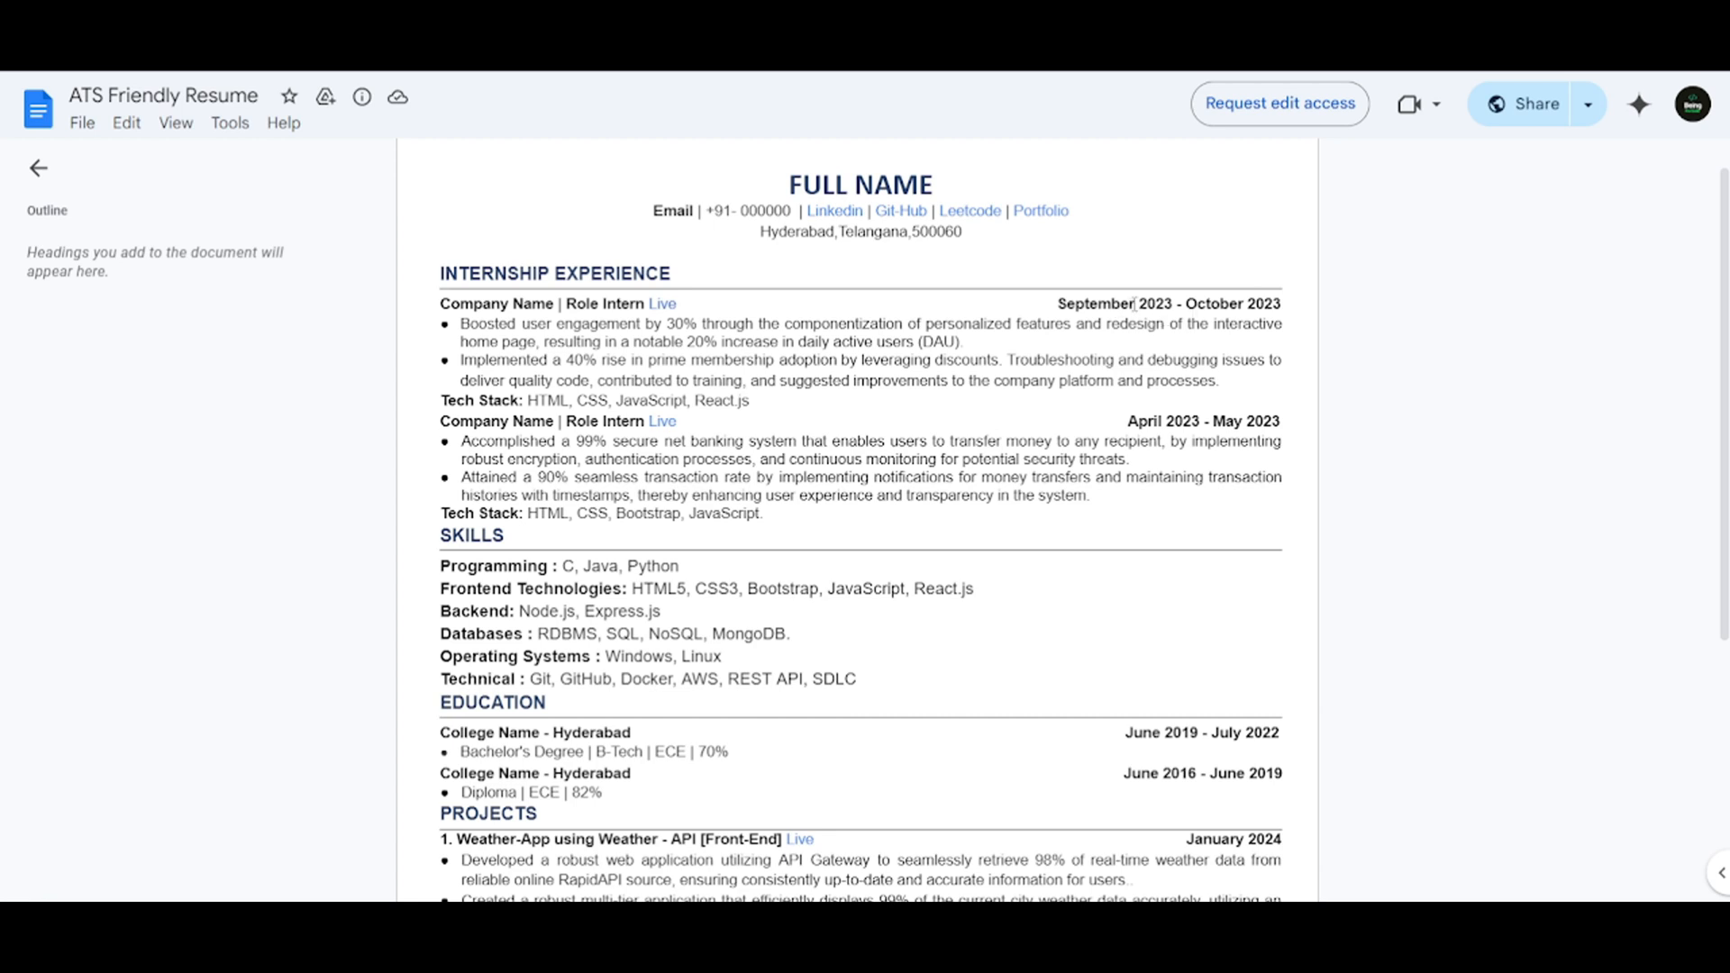
double_click(1095, 303)
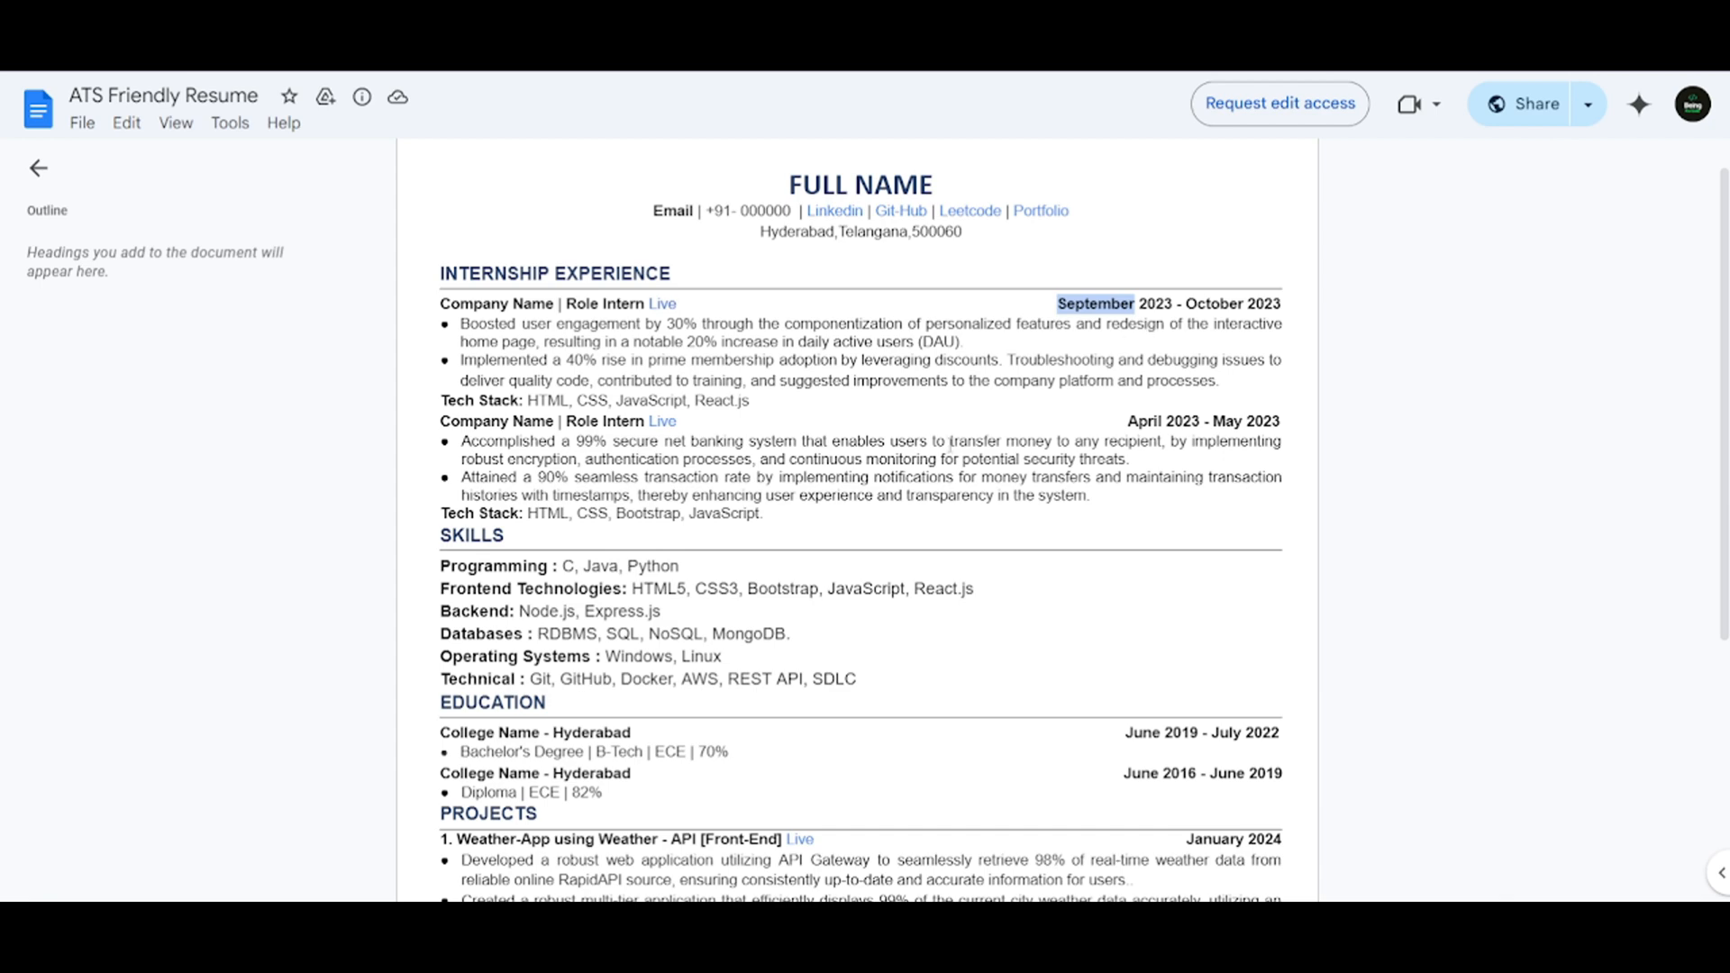
scroll("down", 3)
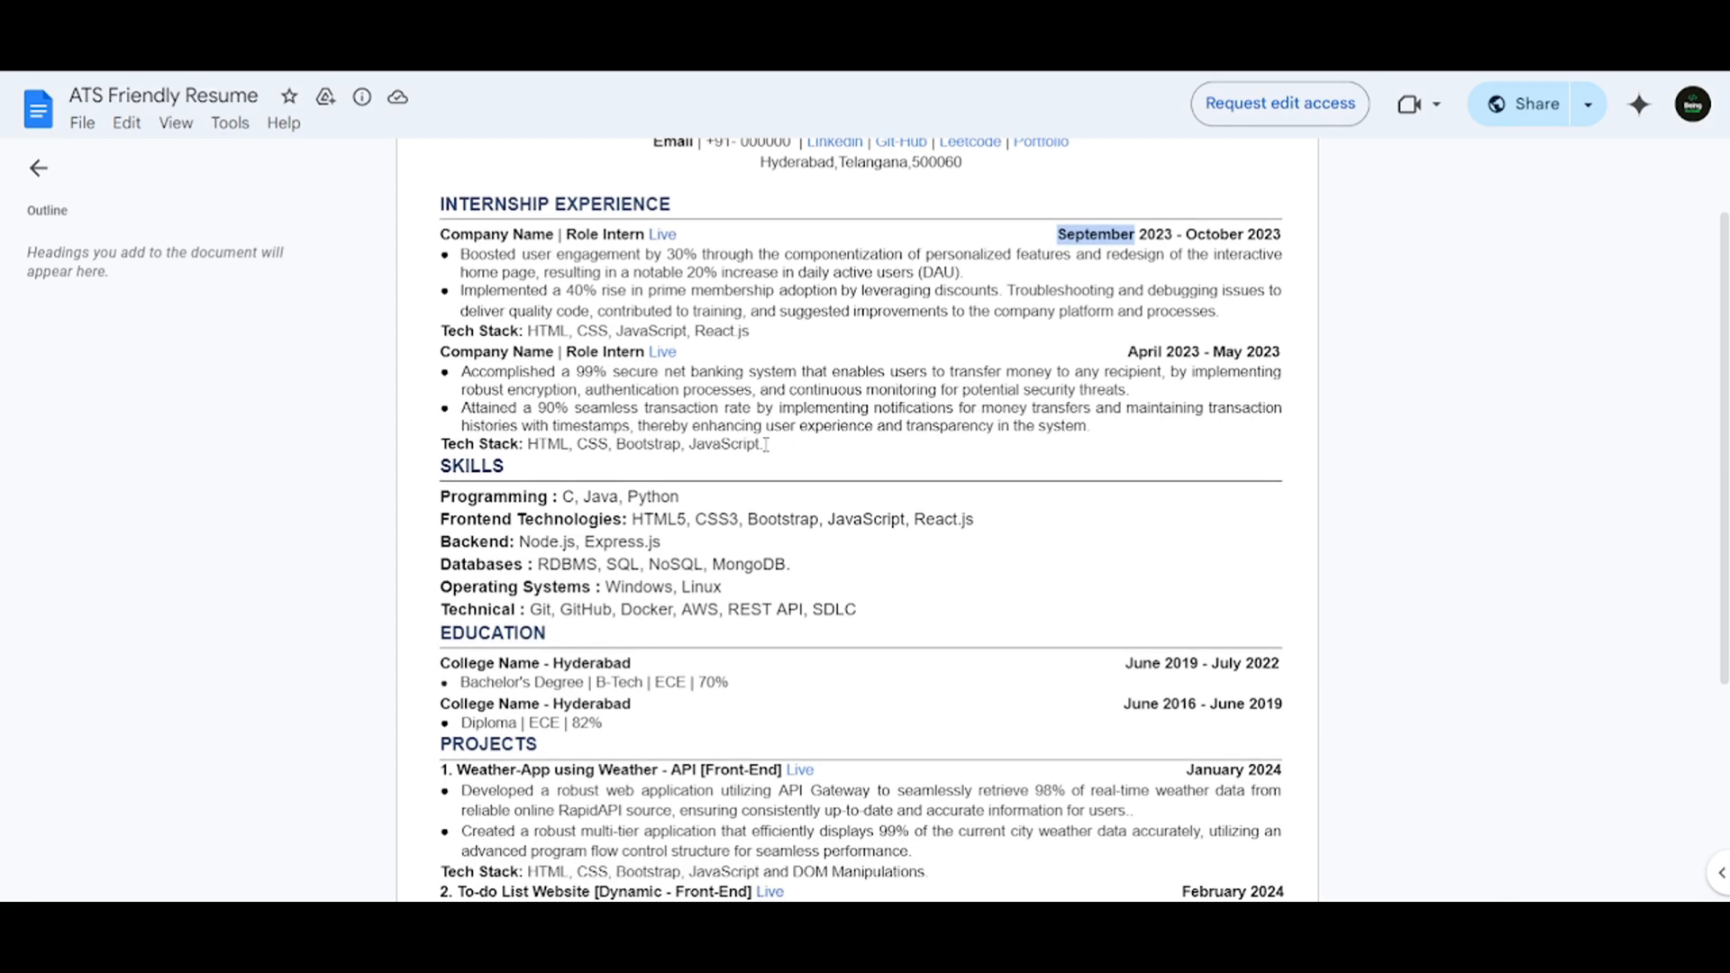
scroll("down", 3)
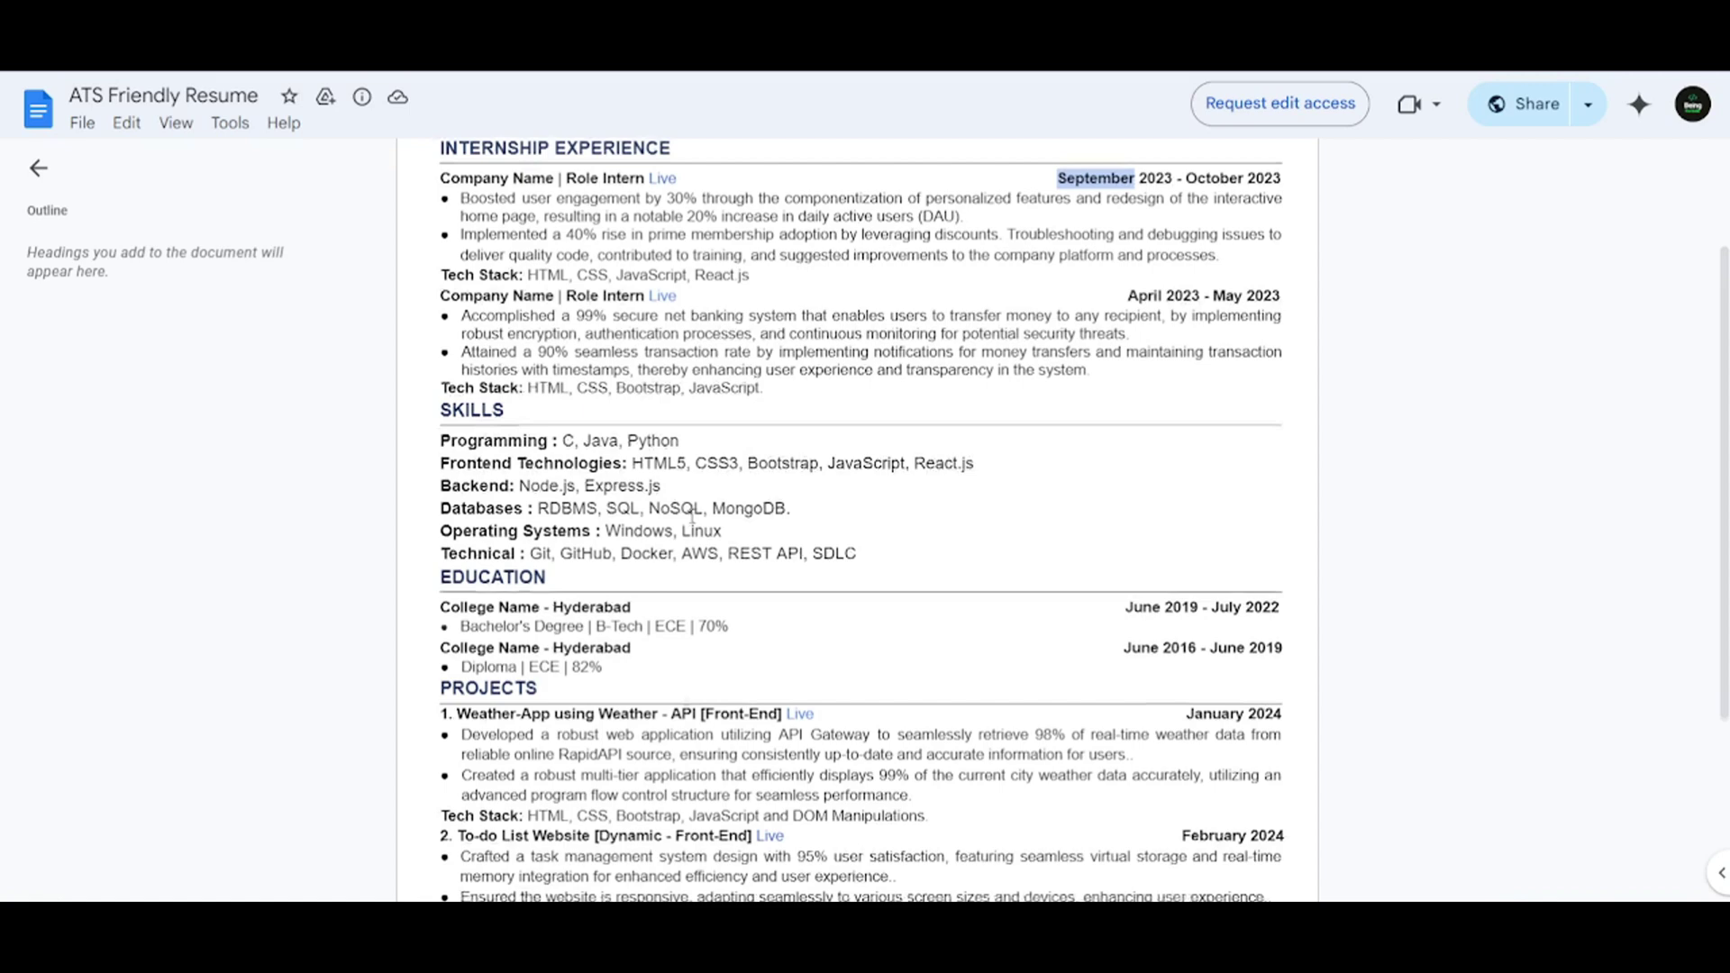
scroll("down", 3)
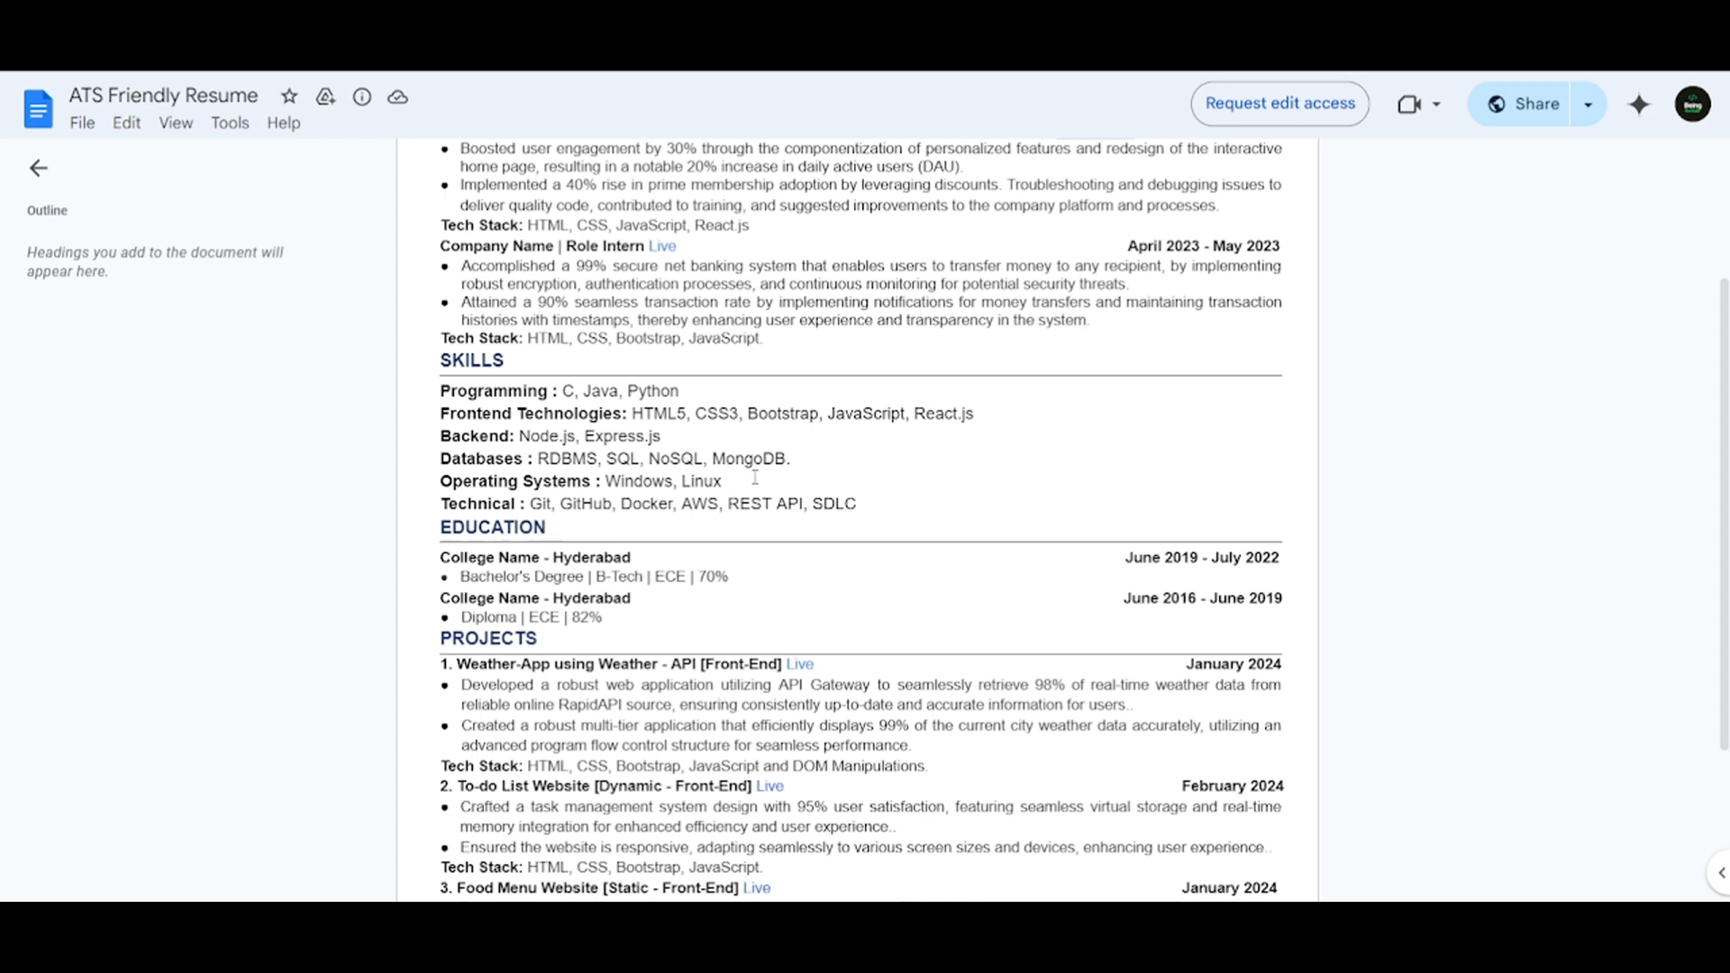
scroll("down", 3)
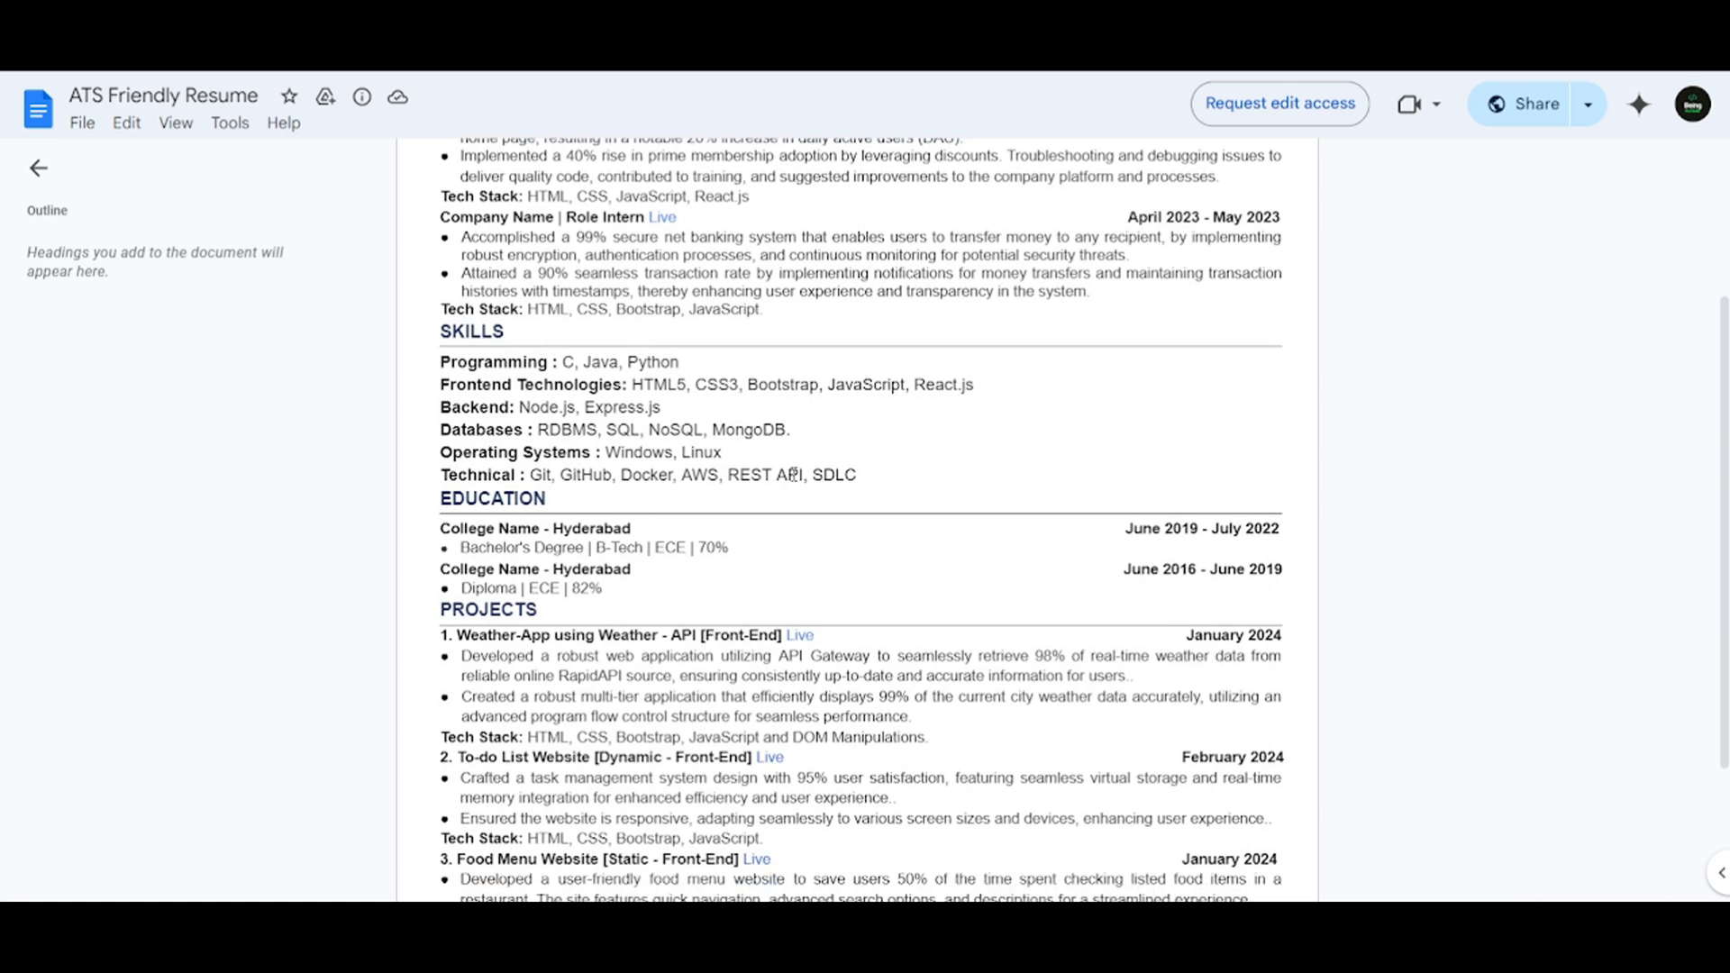
scroll("down", 3)
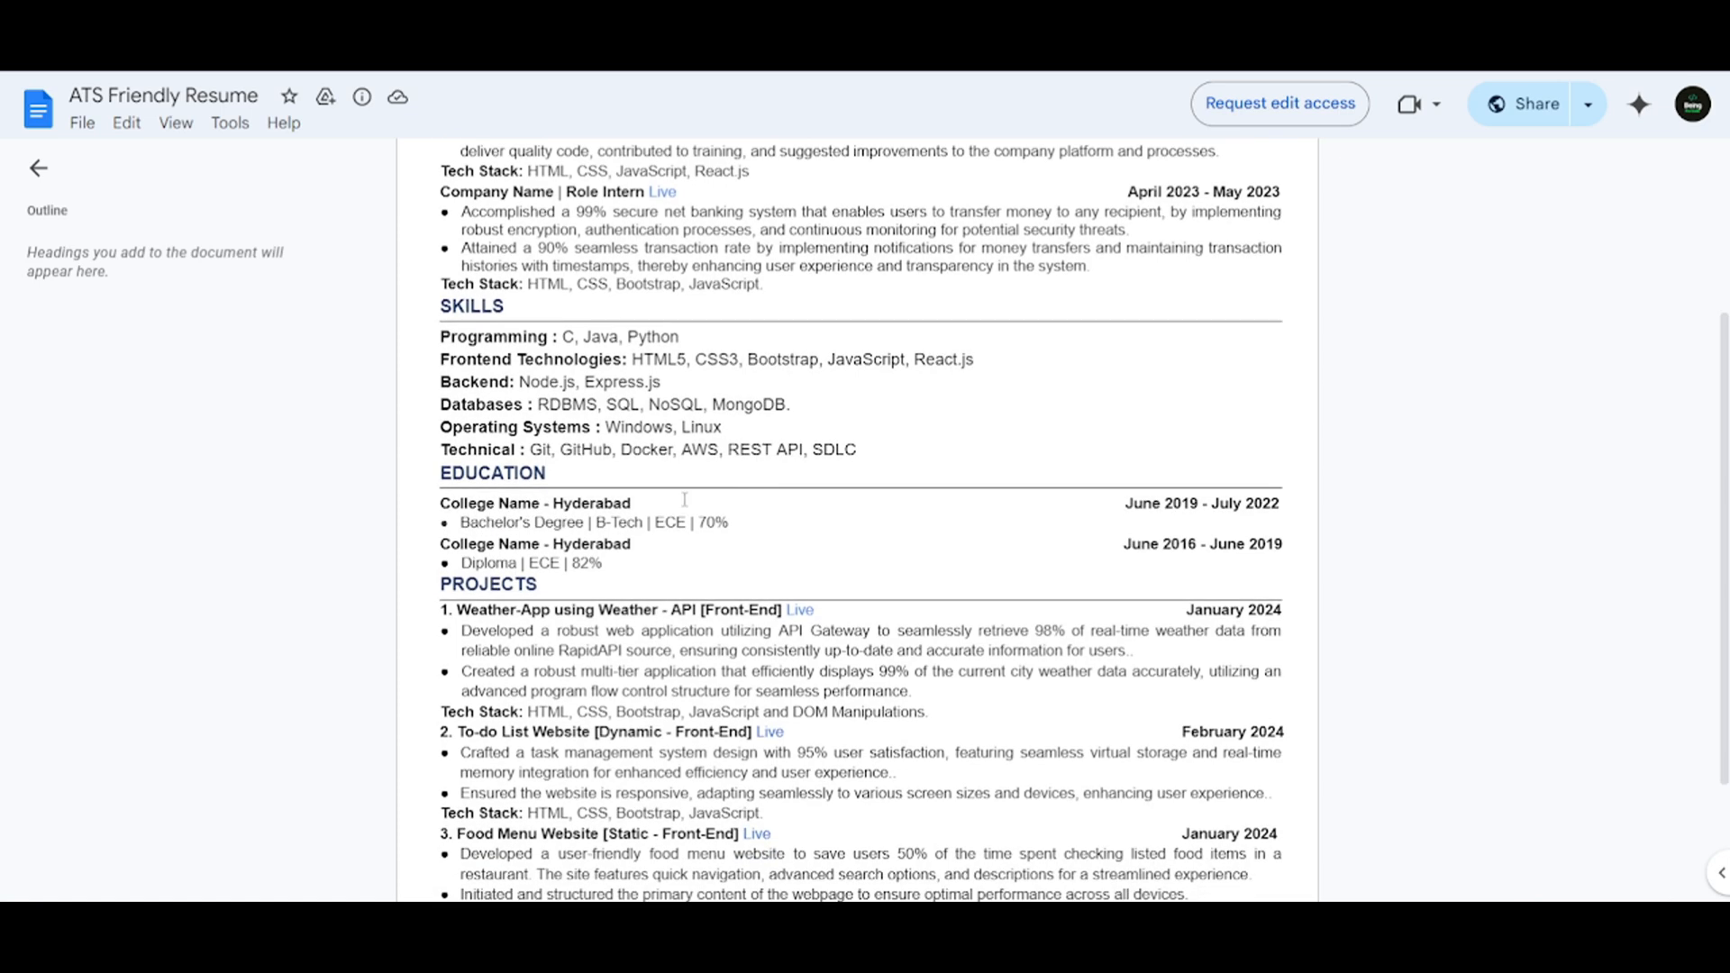
scroll("down", 3)
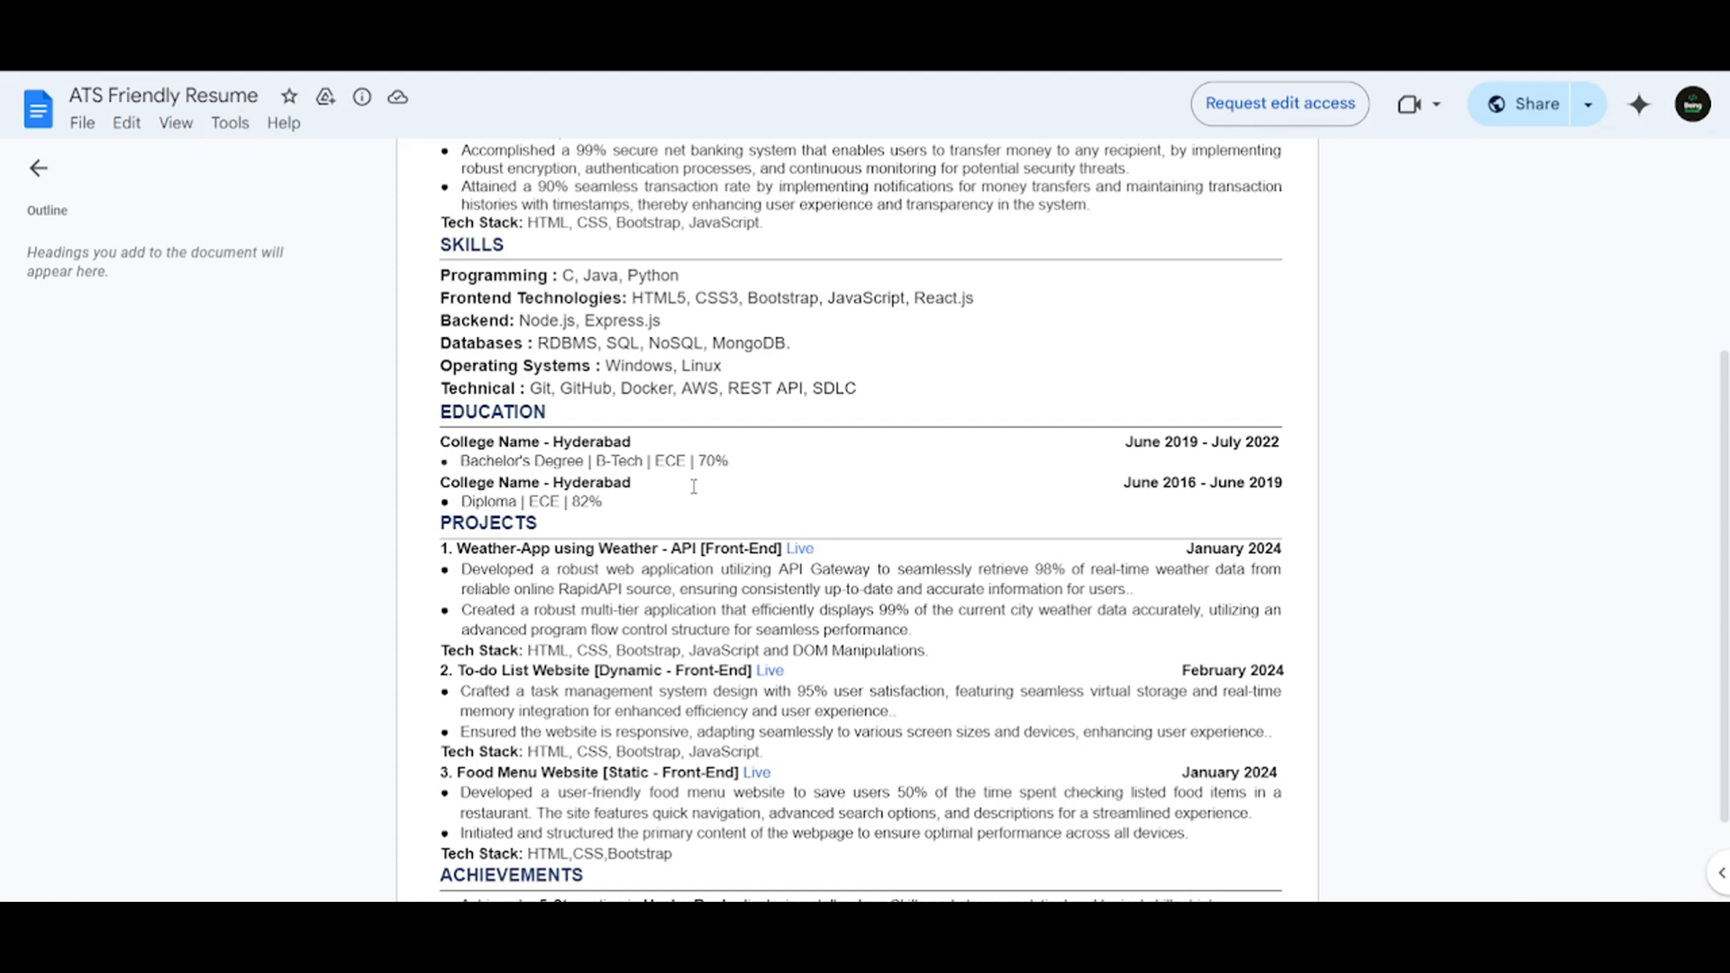
mouse_move(811, 475)
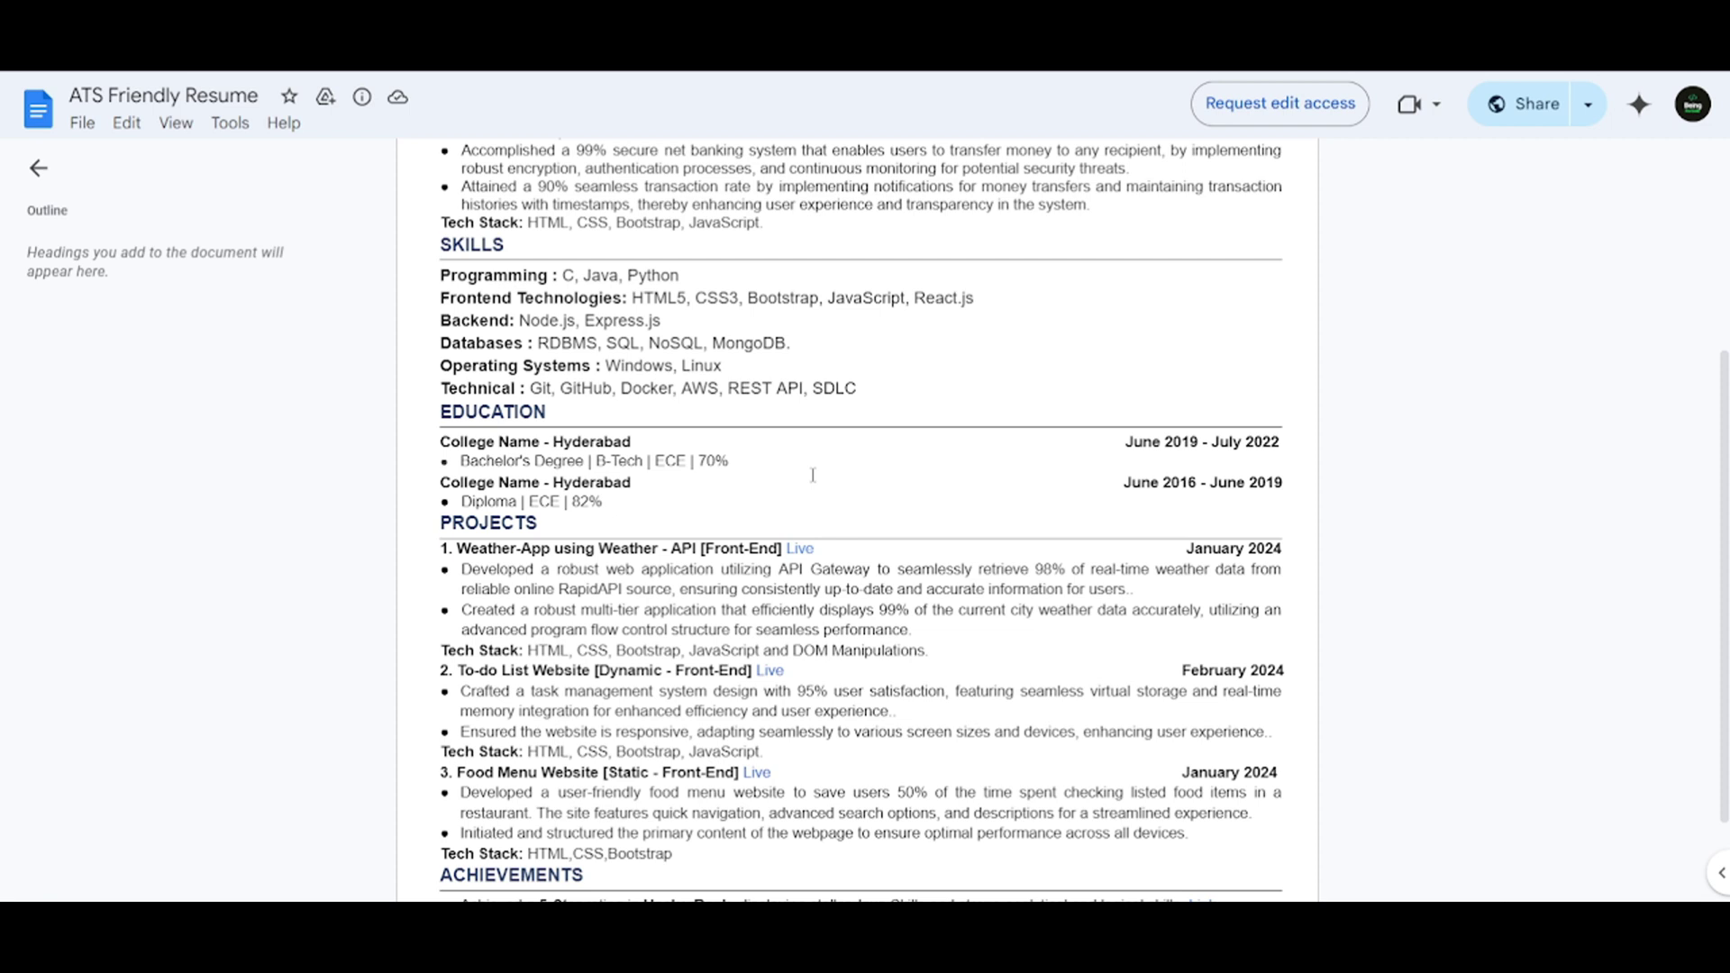
double_click(1160, 442)
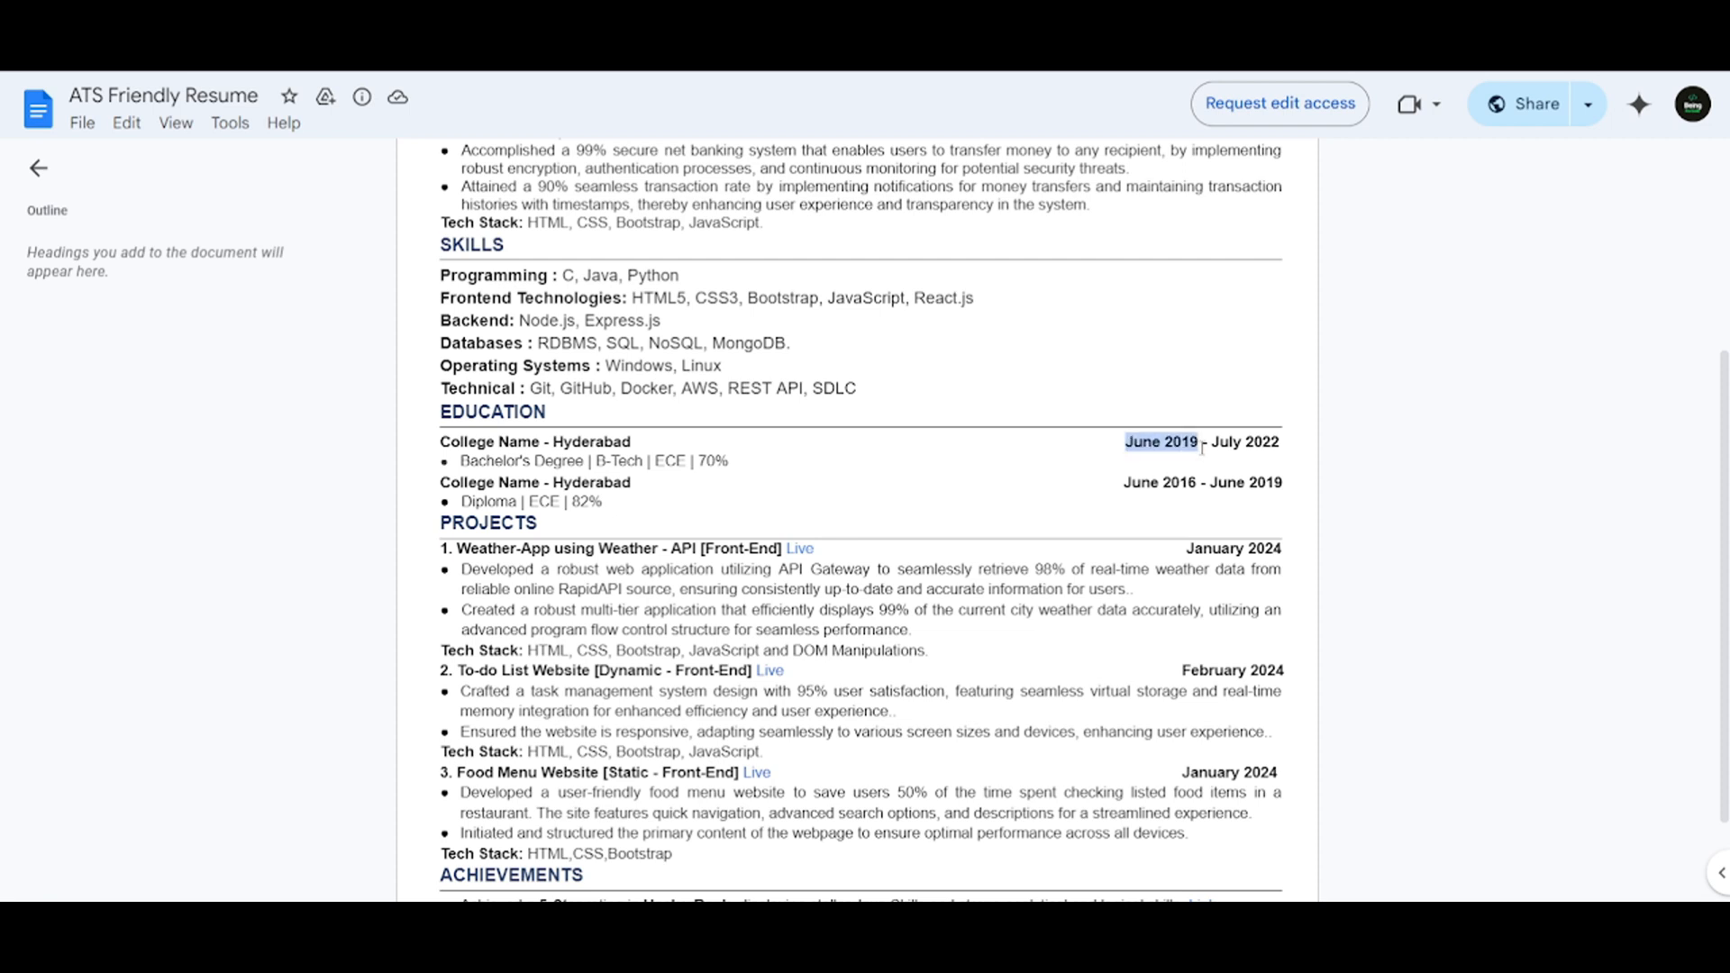
scroll("down", 3)
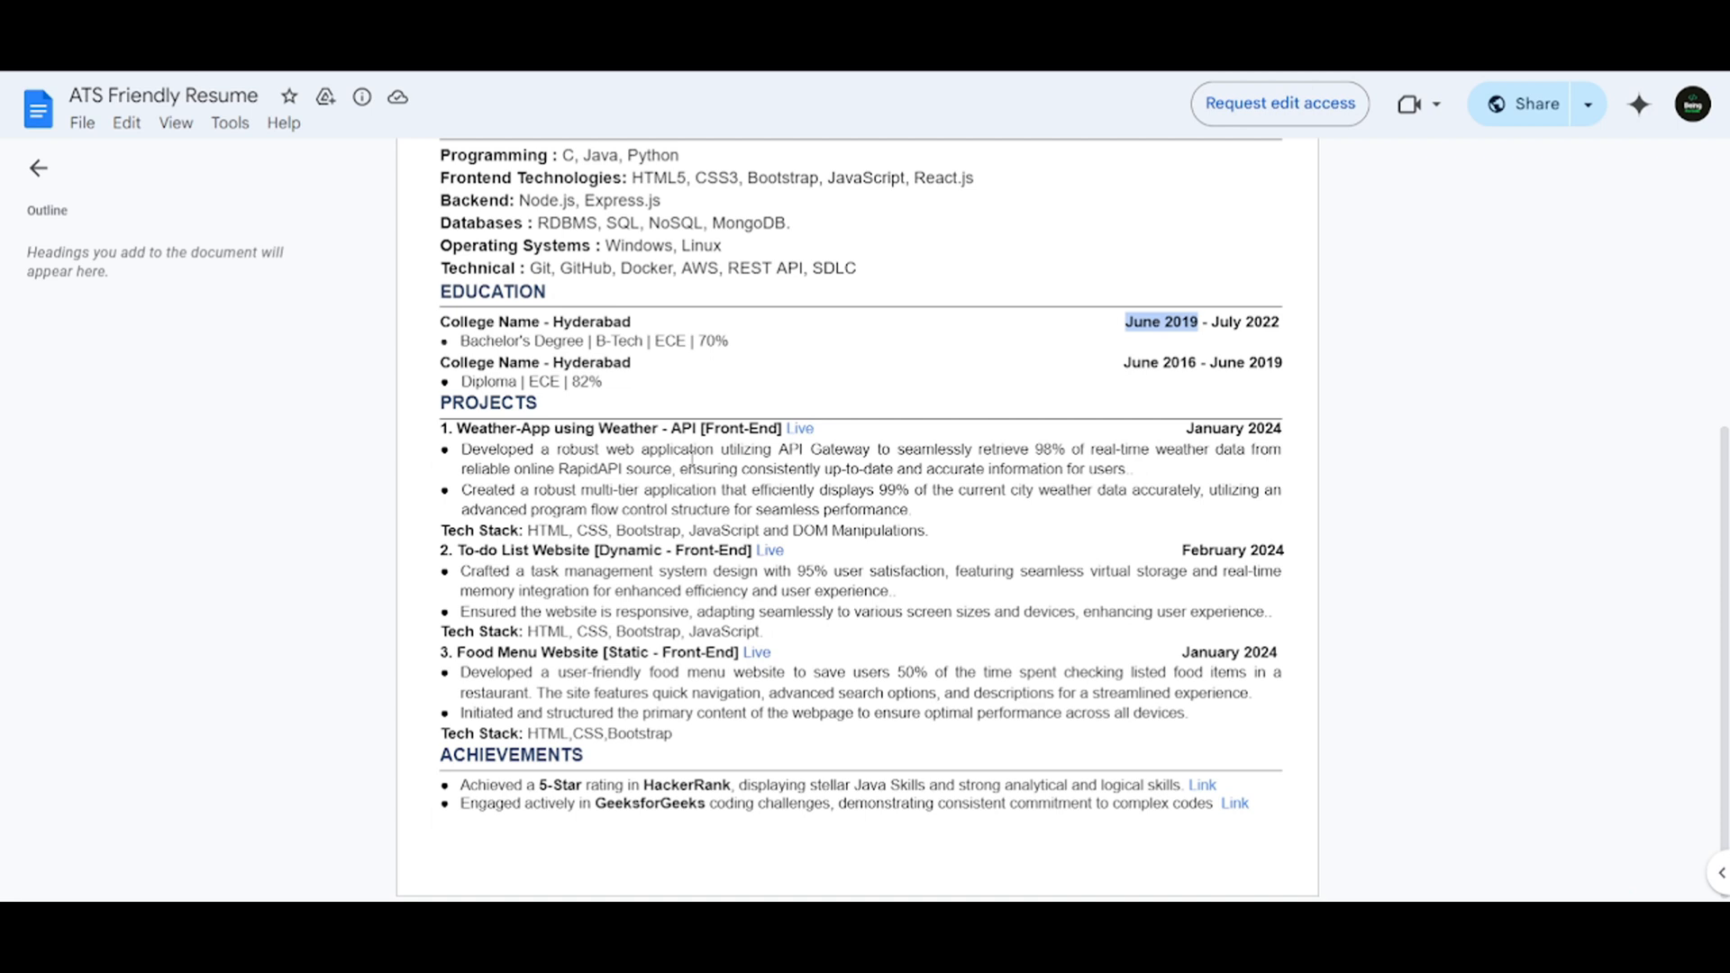
double_click(739, 428)
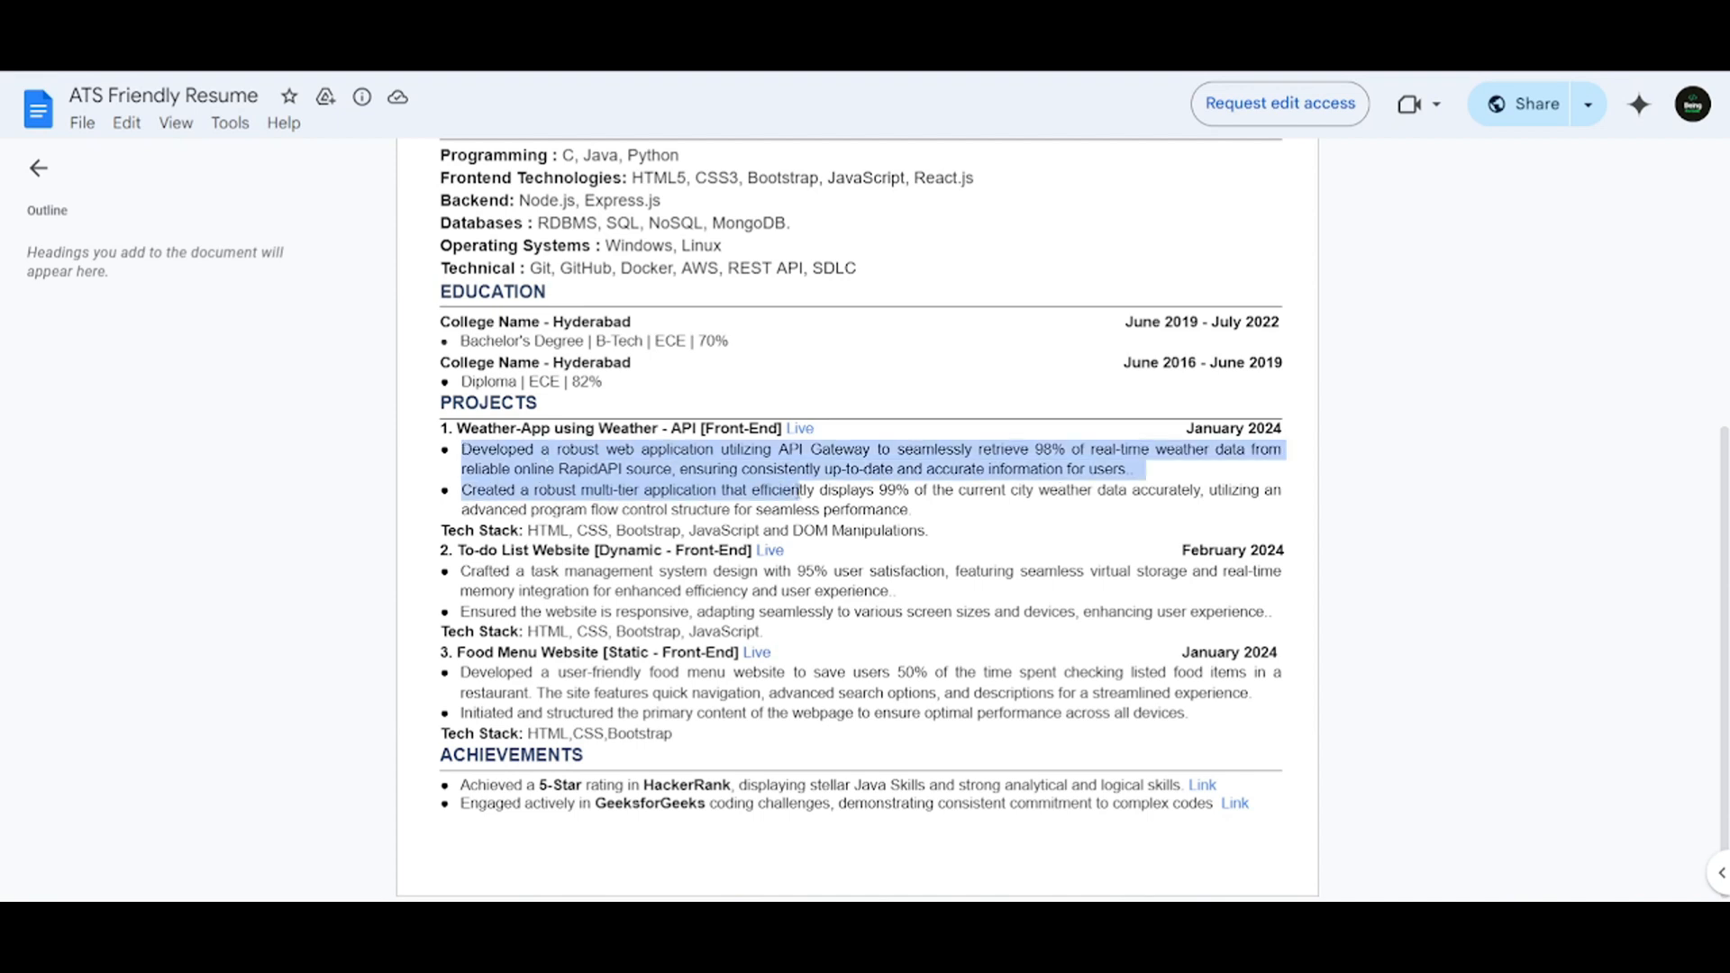
left_click(913, 510)
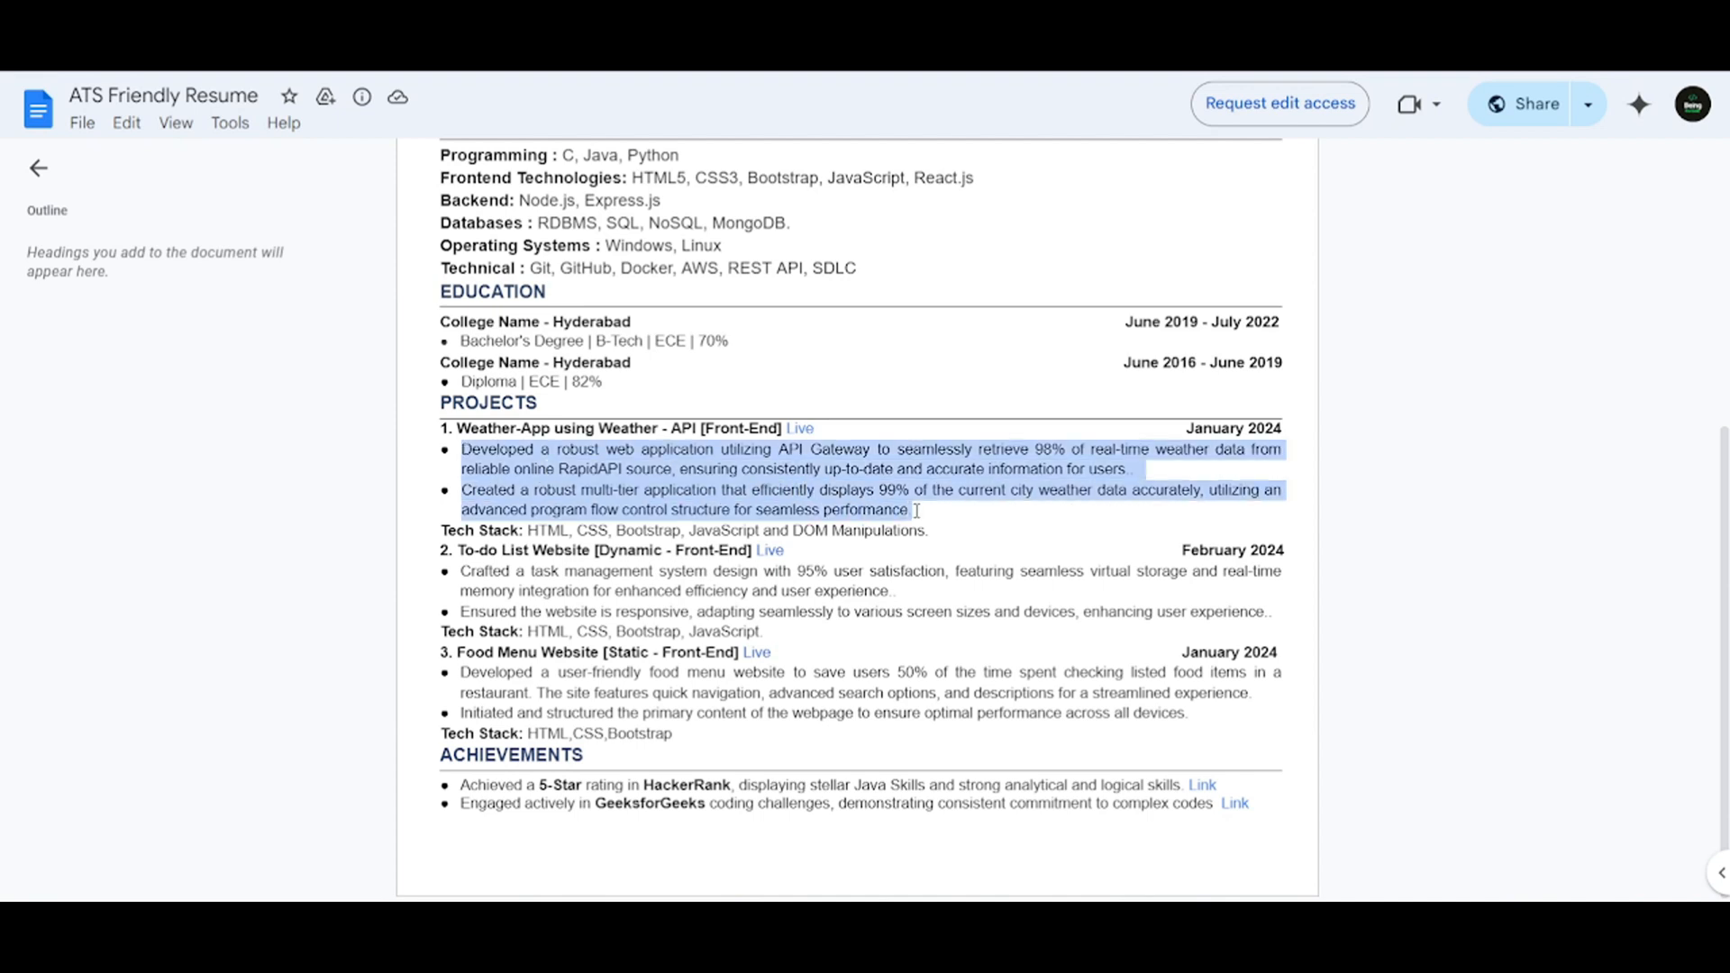
left_click(864, 510)
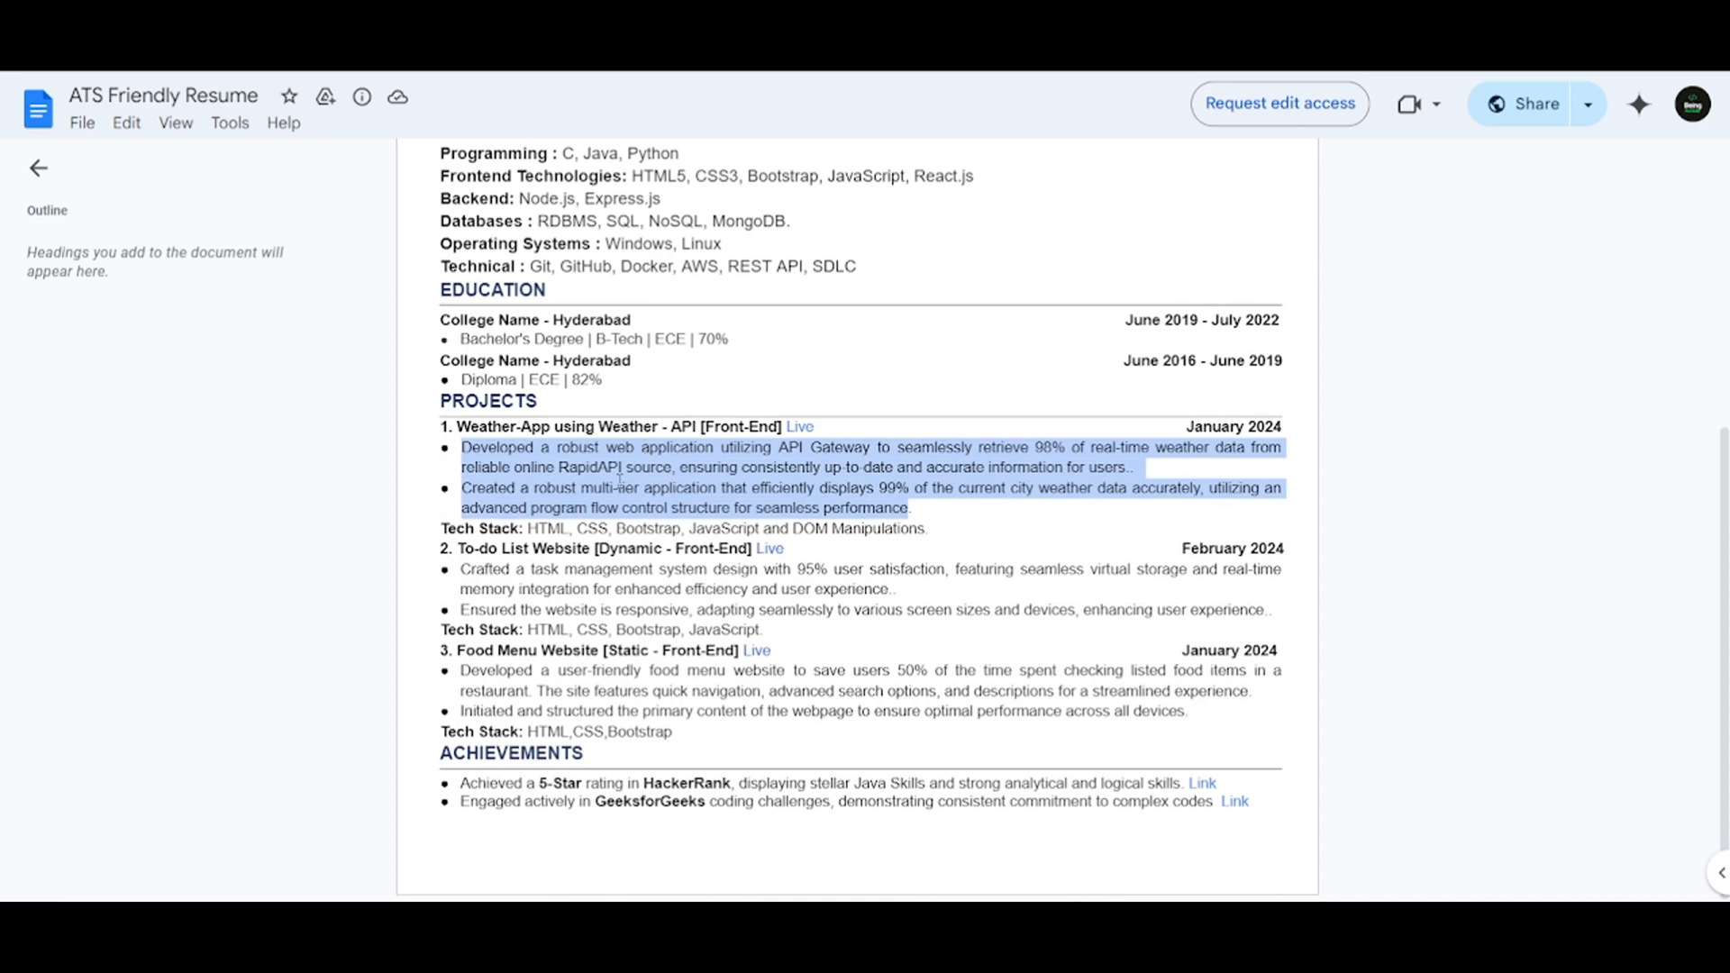
left_click(624, 507)
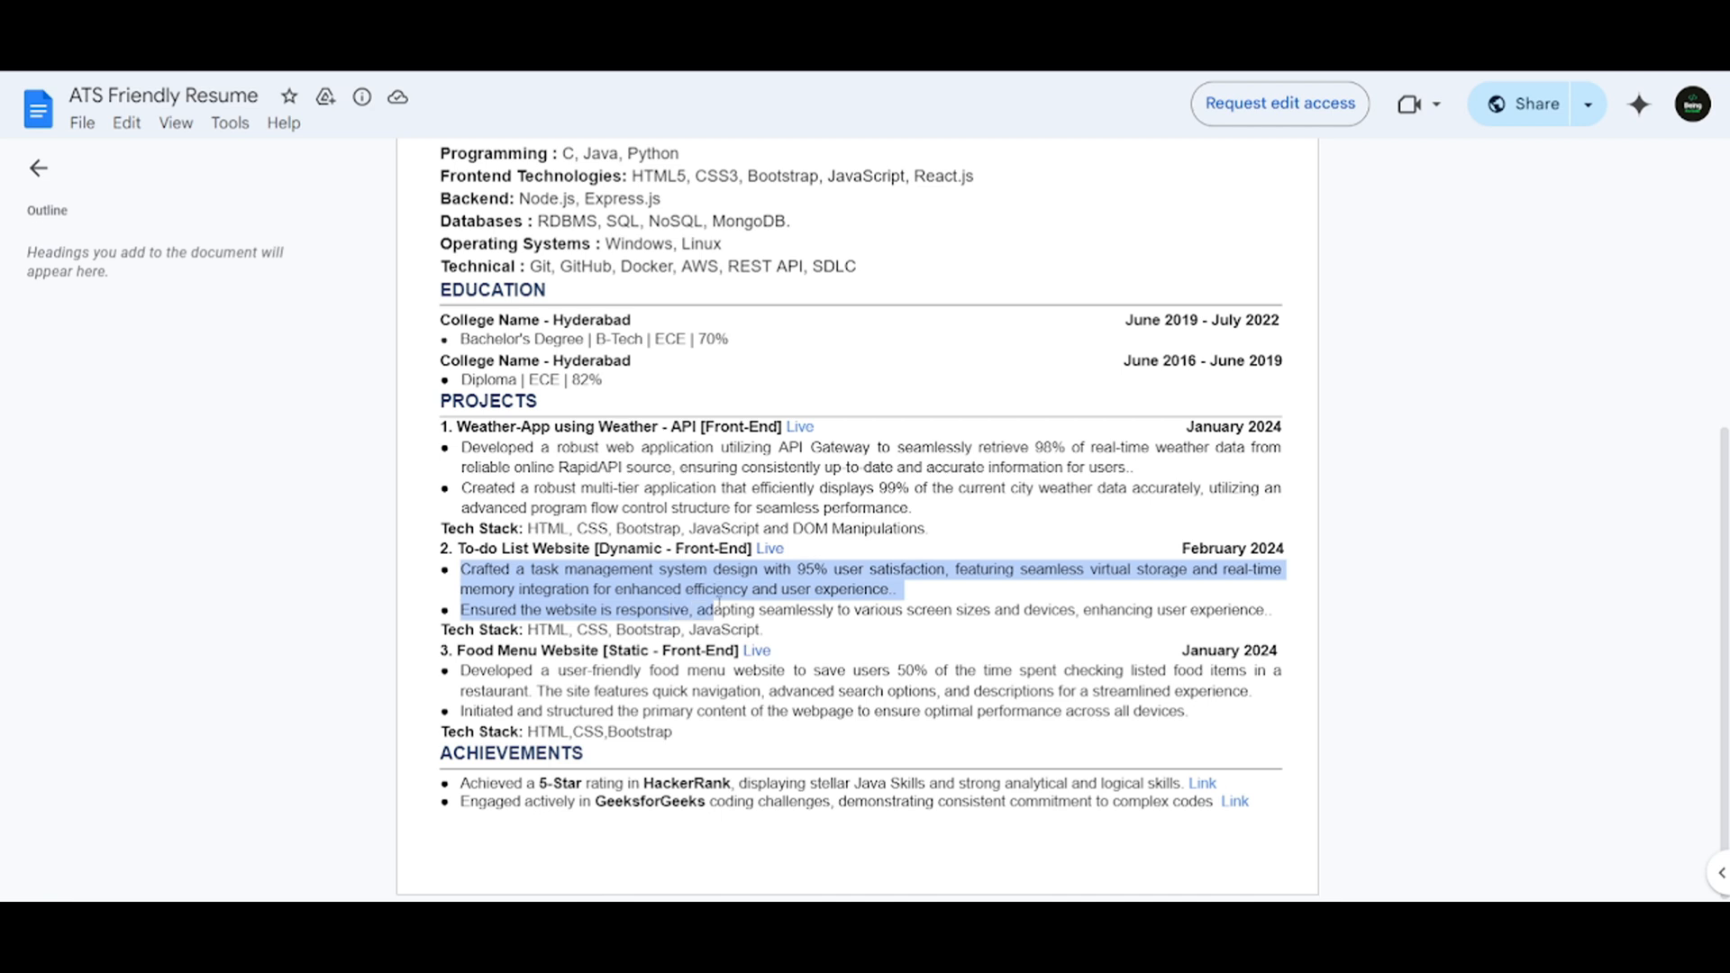
left_click(662, 679)
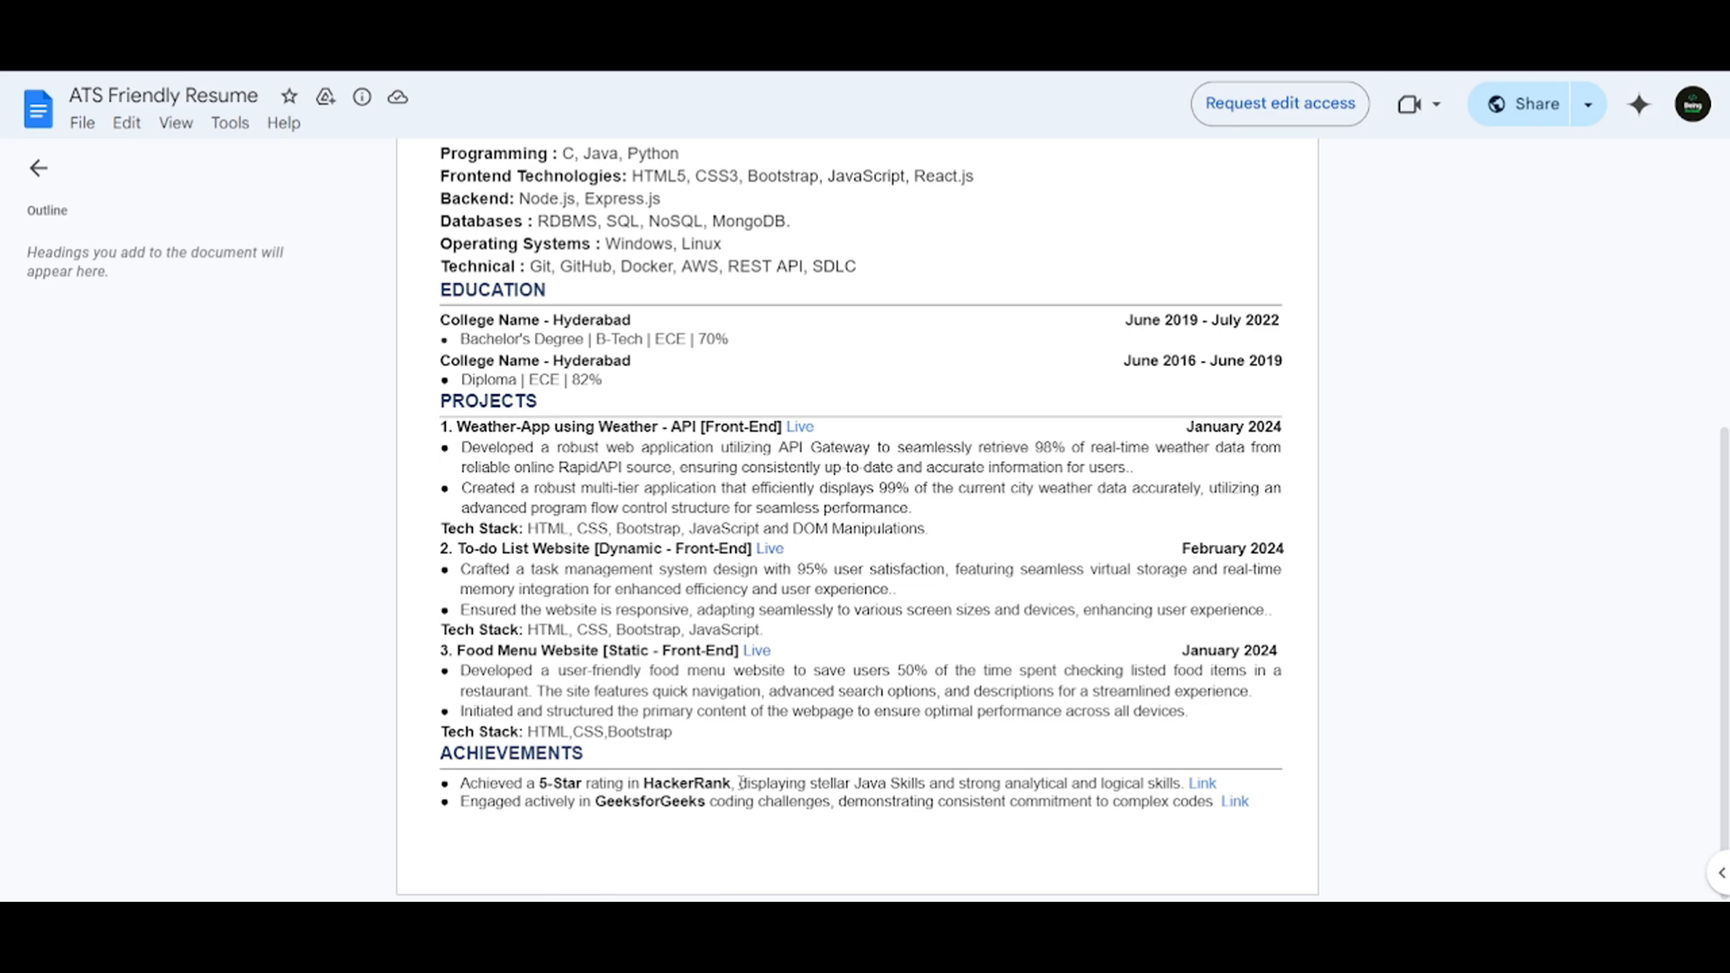
scroll("up", 3)
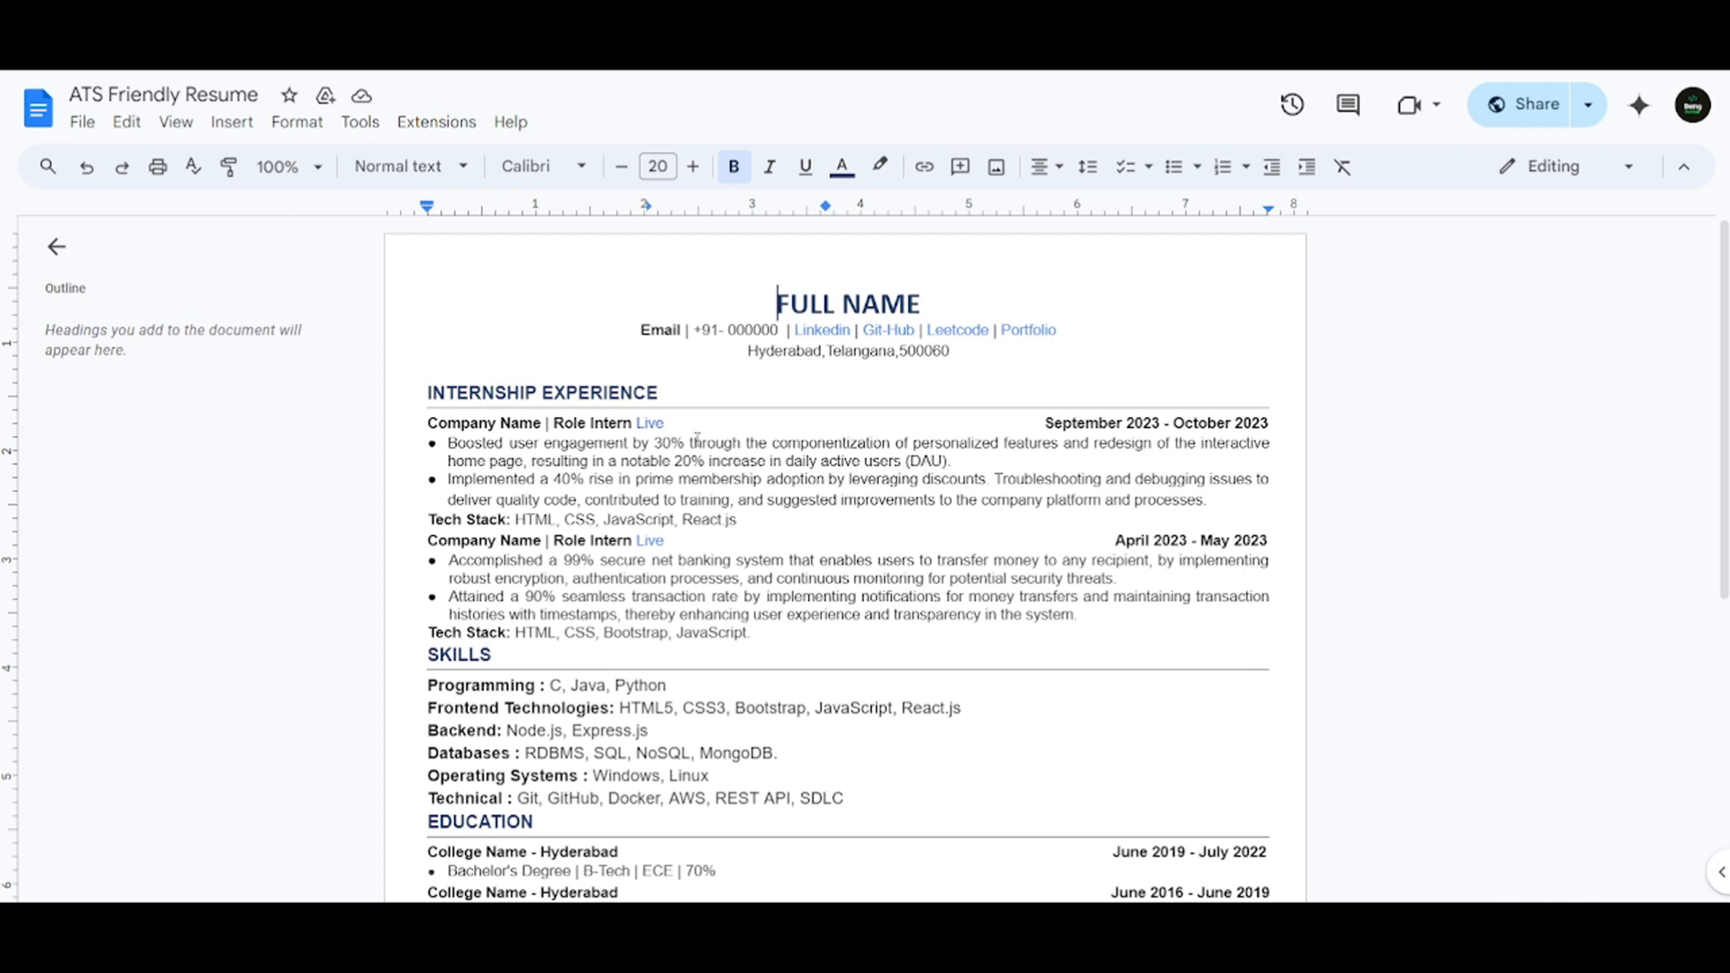
- Change the first internship's Live link text to 'GitHub', keeping the same URL
left_click(650, 423)
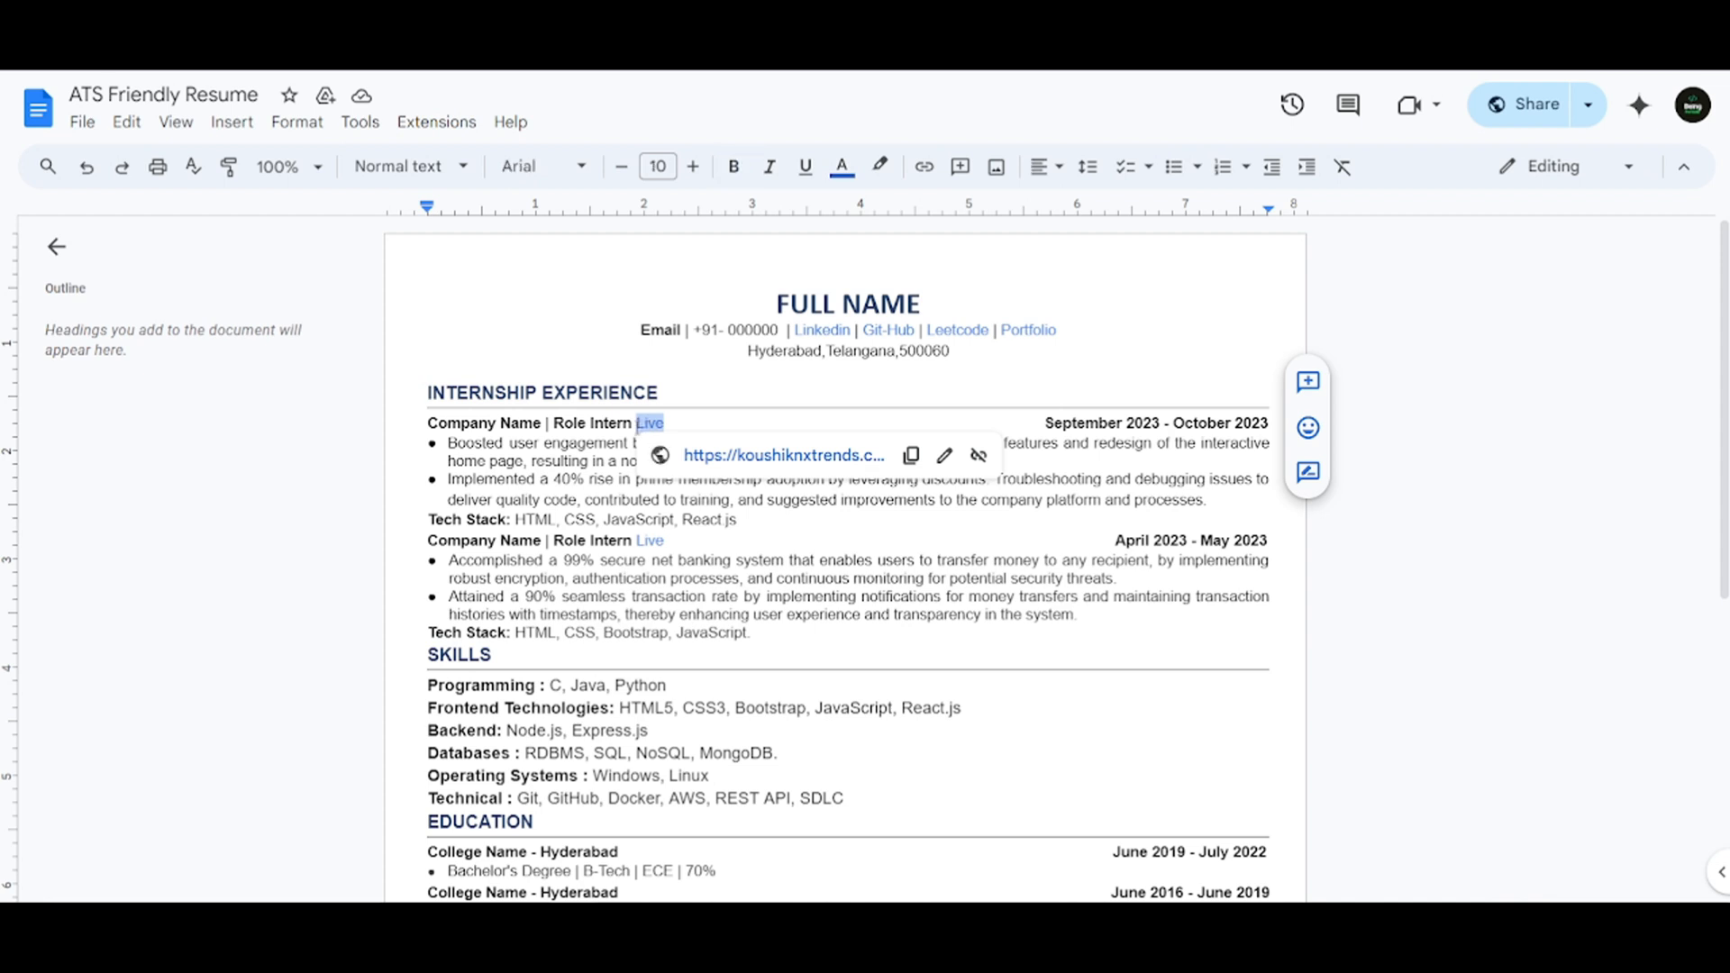
mouse_move(947, 201)
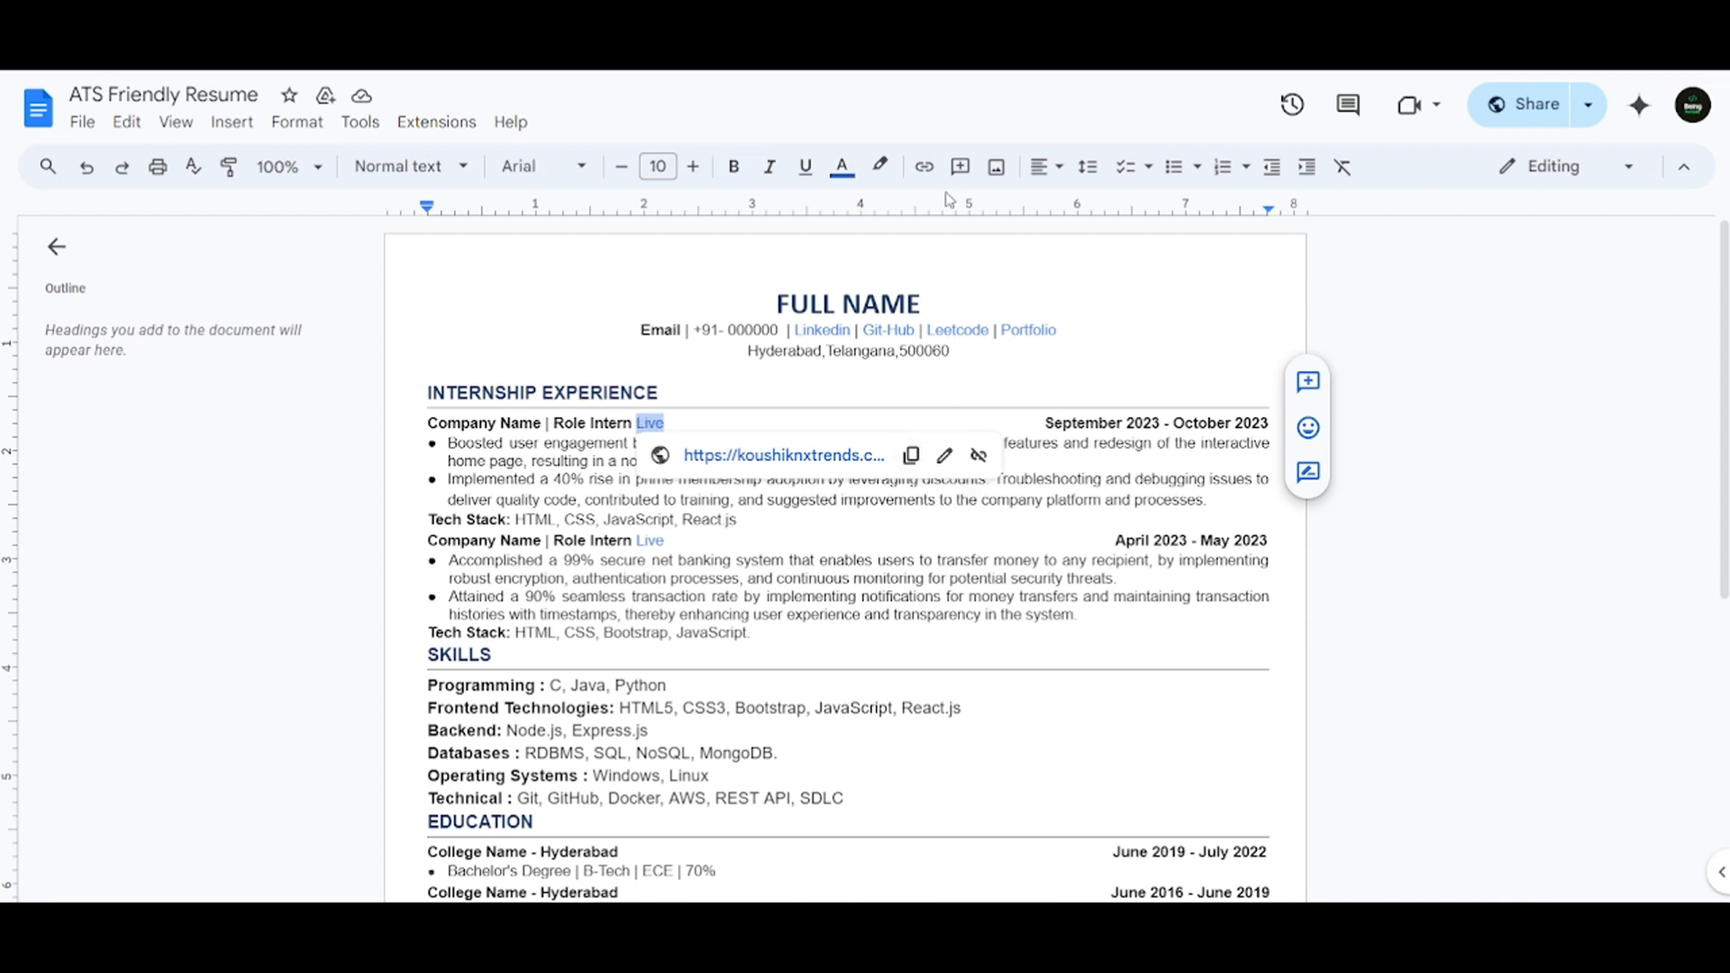
left_click(944, 456)
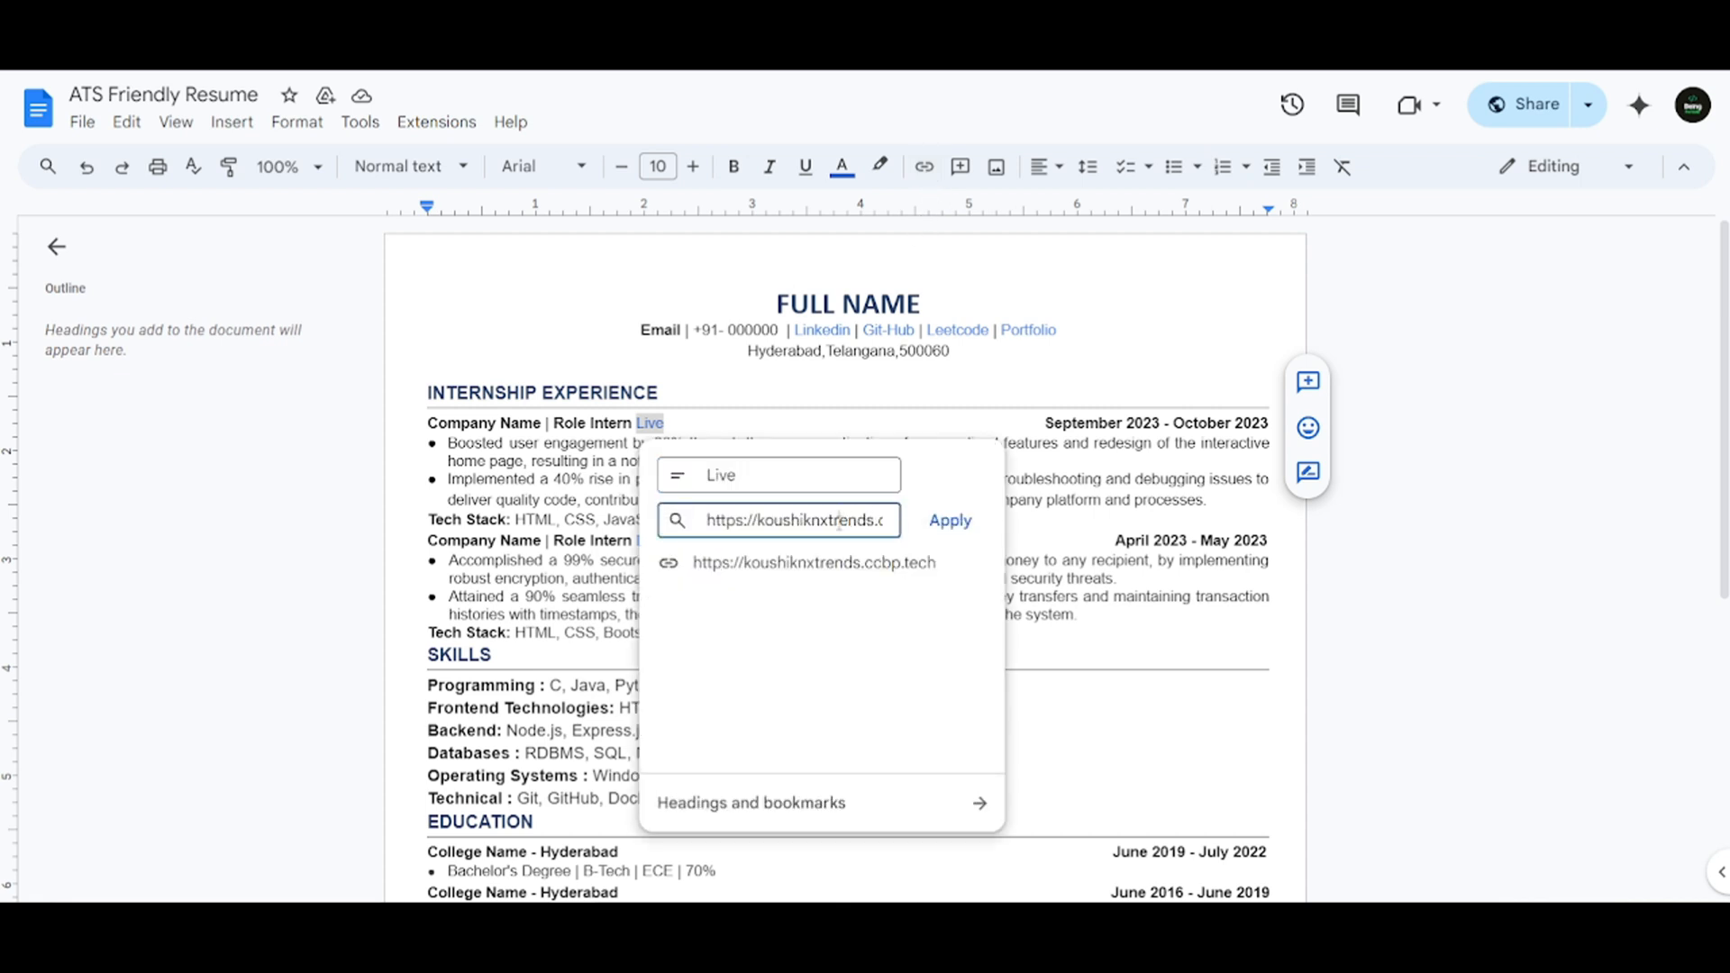
triple_click(790, 520)
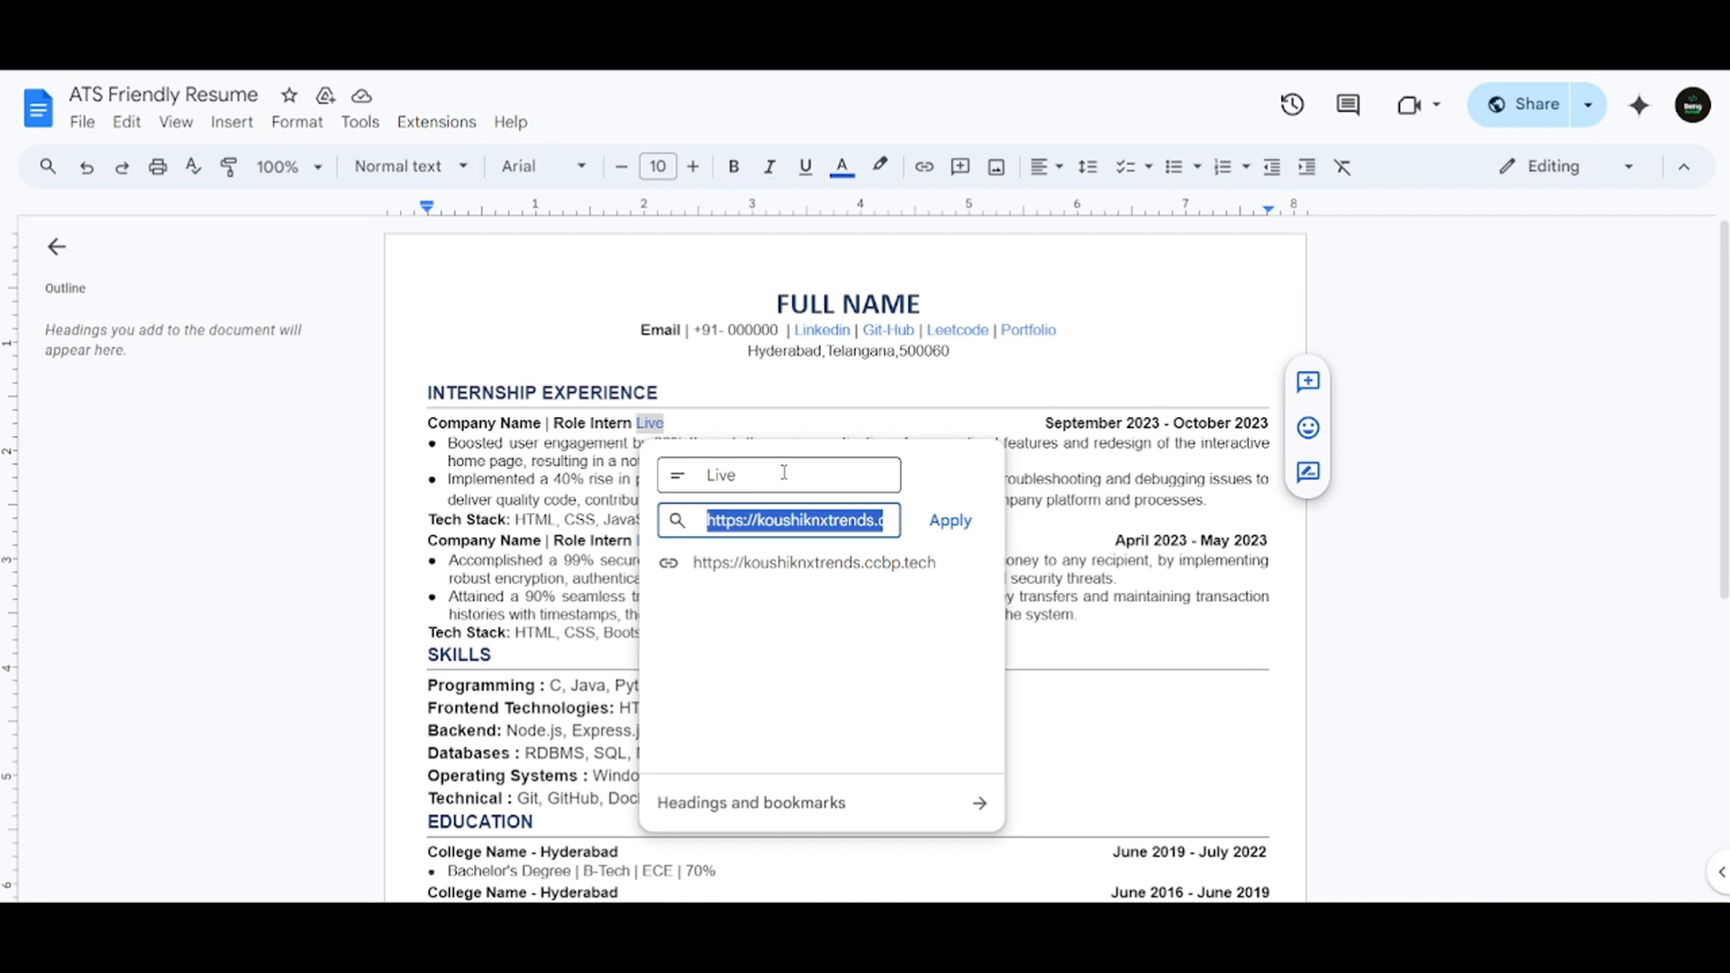
type("Link")
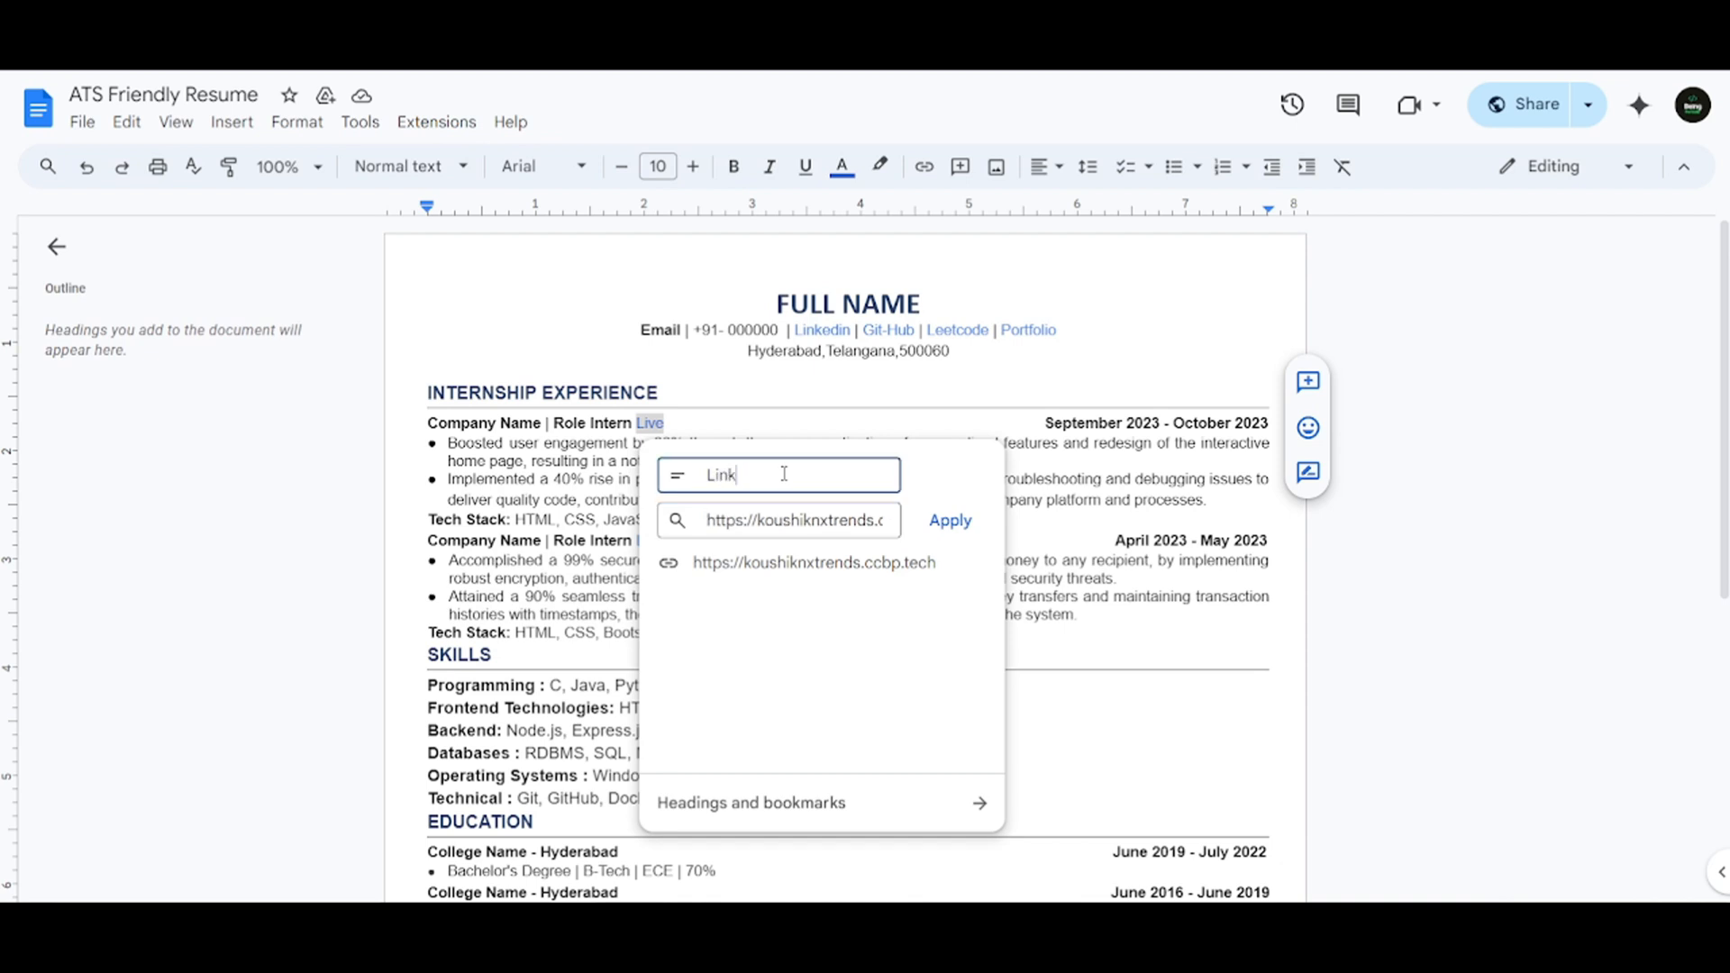
key("Backspace")
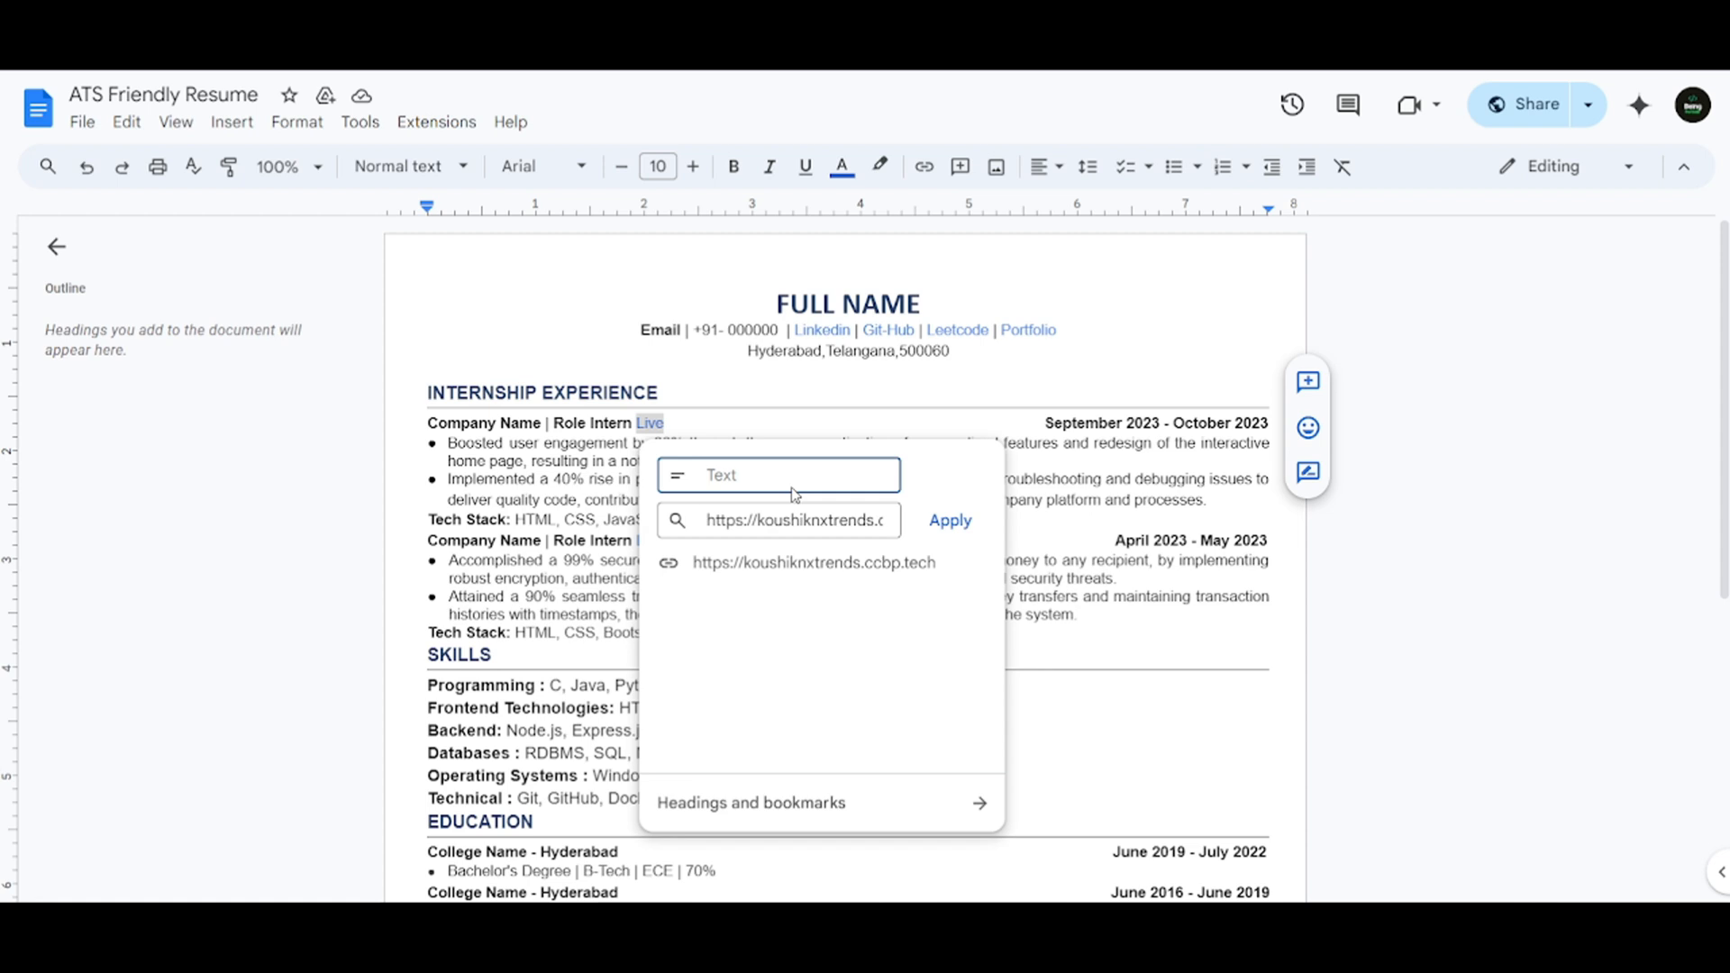
type("GitHUb")
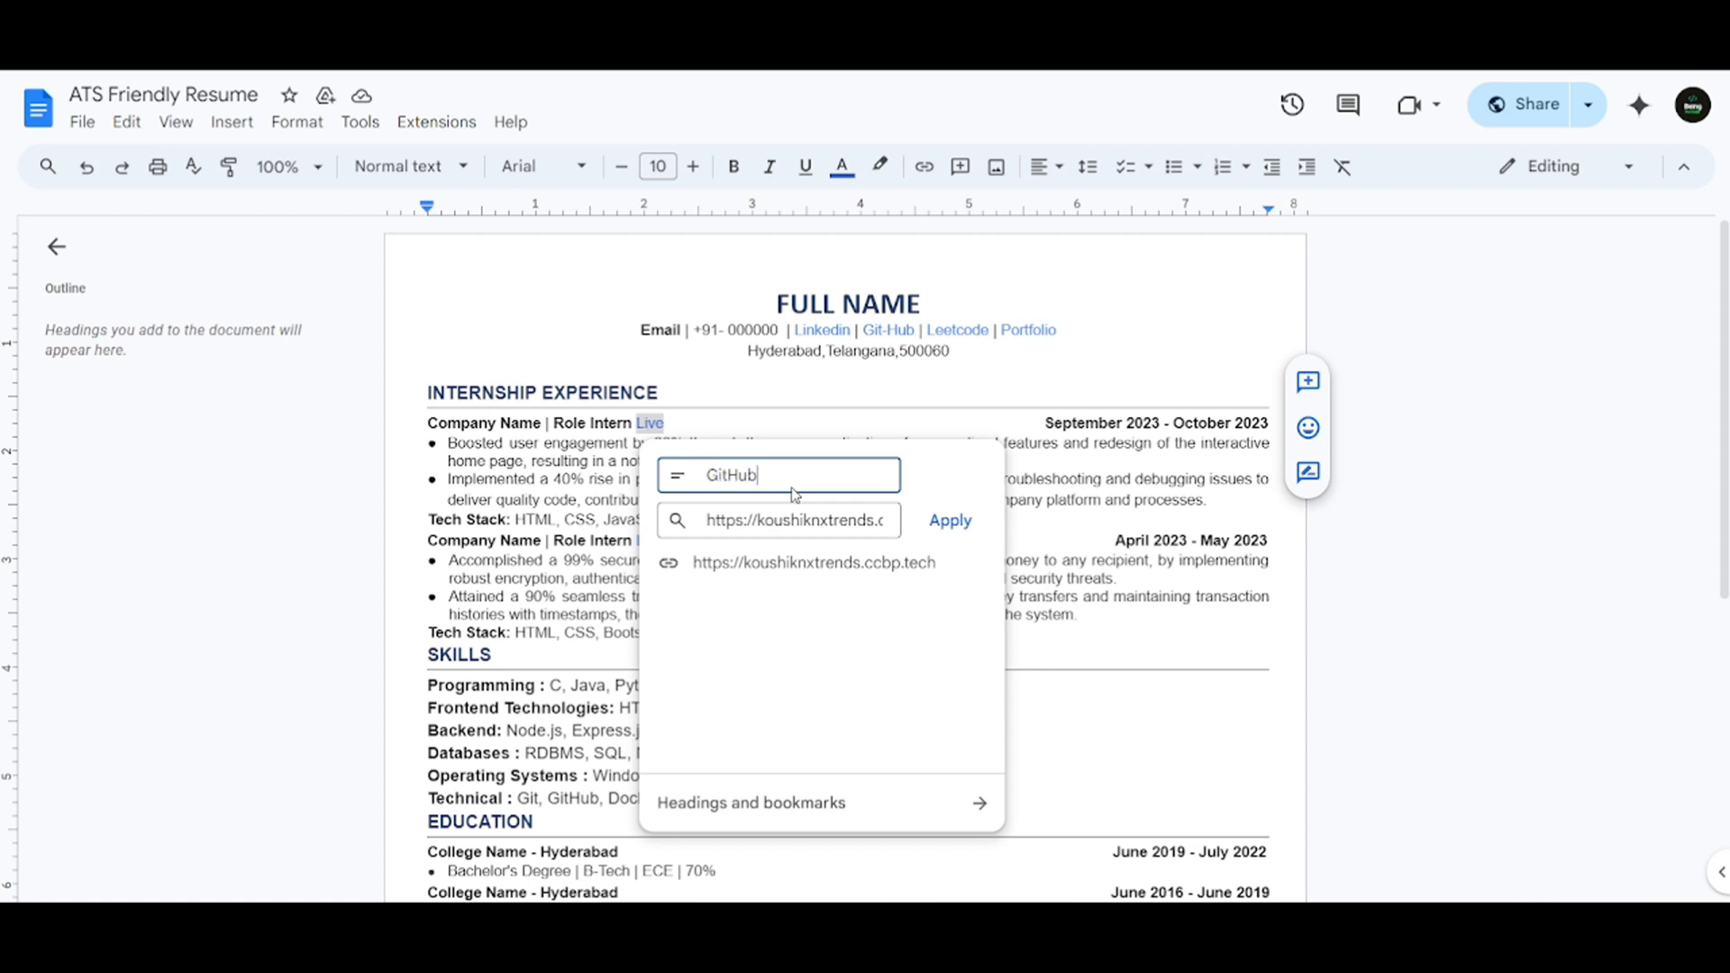
left_click(948, 520)
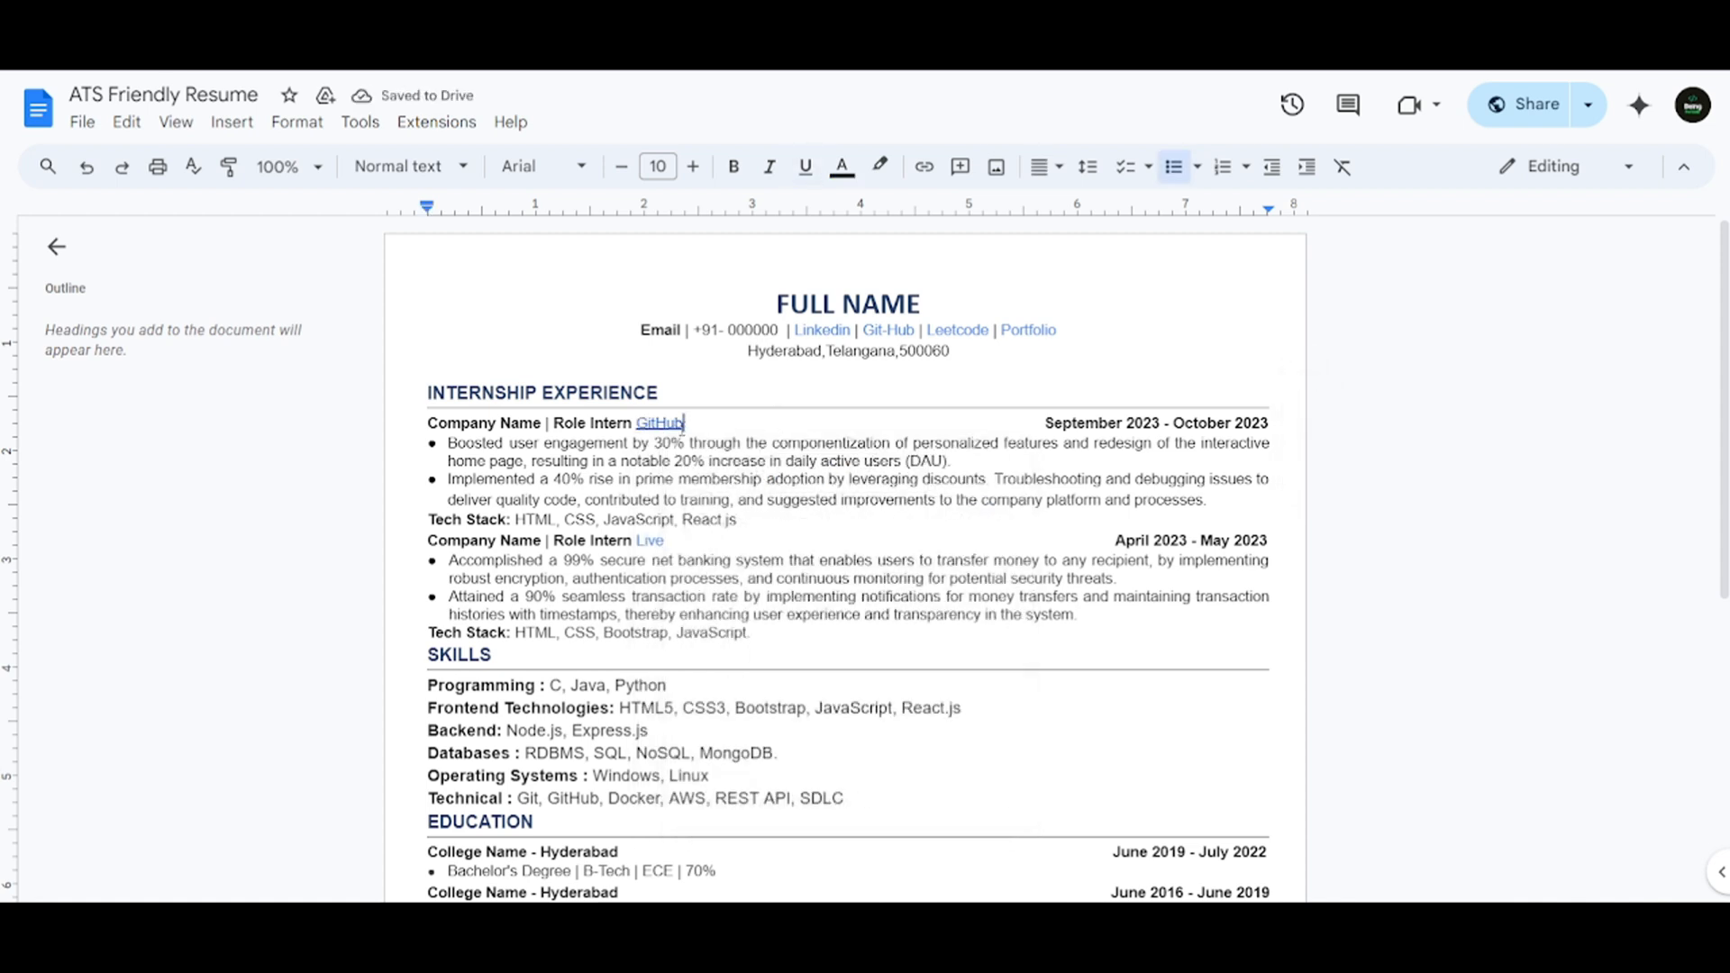
left_click(659, 422)
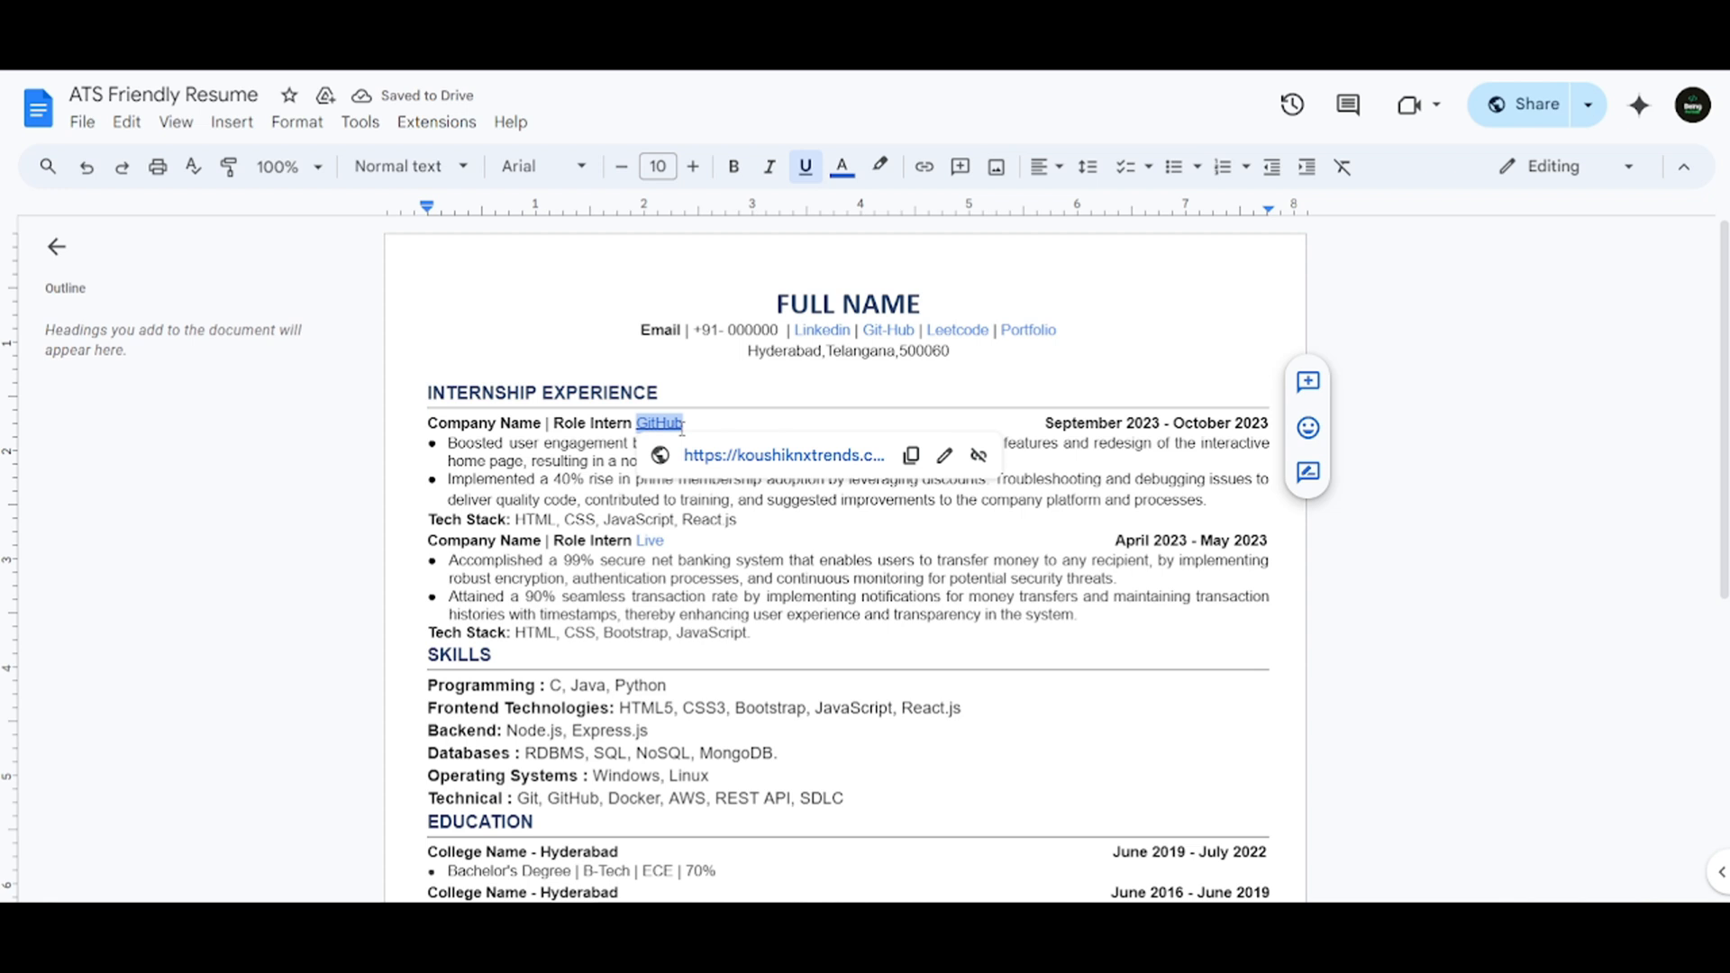
left_click(804, 167)
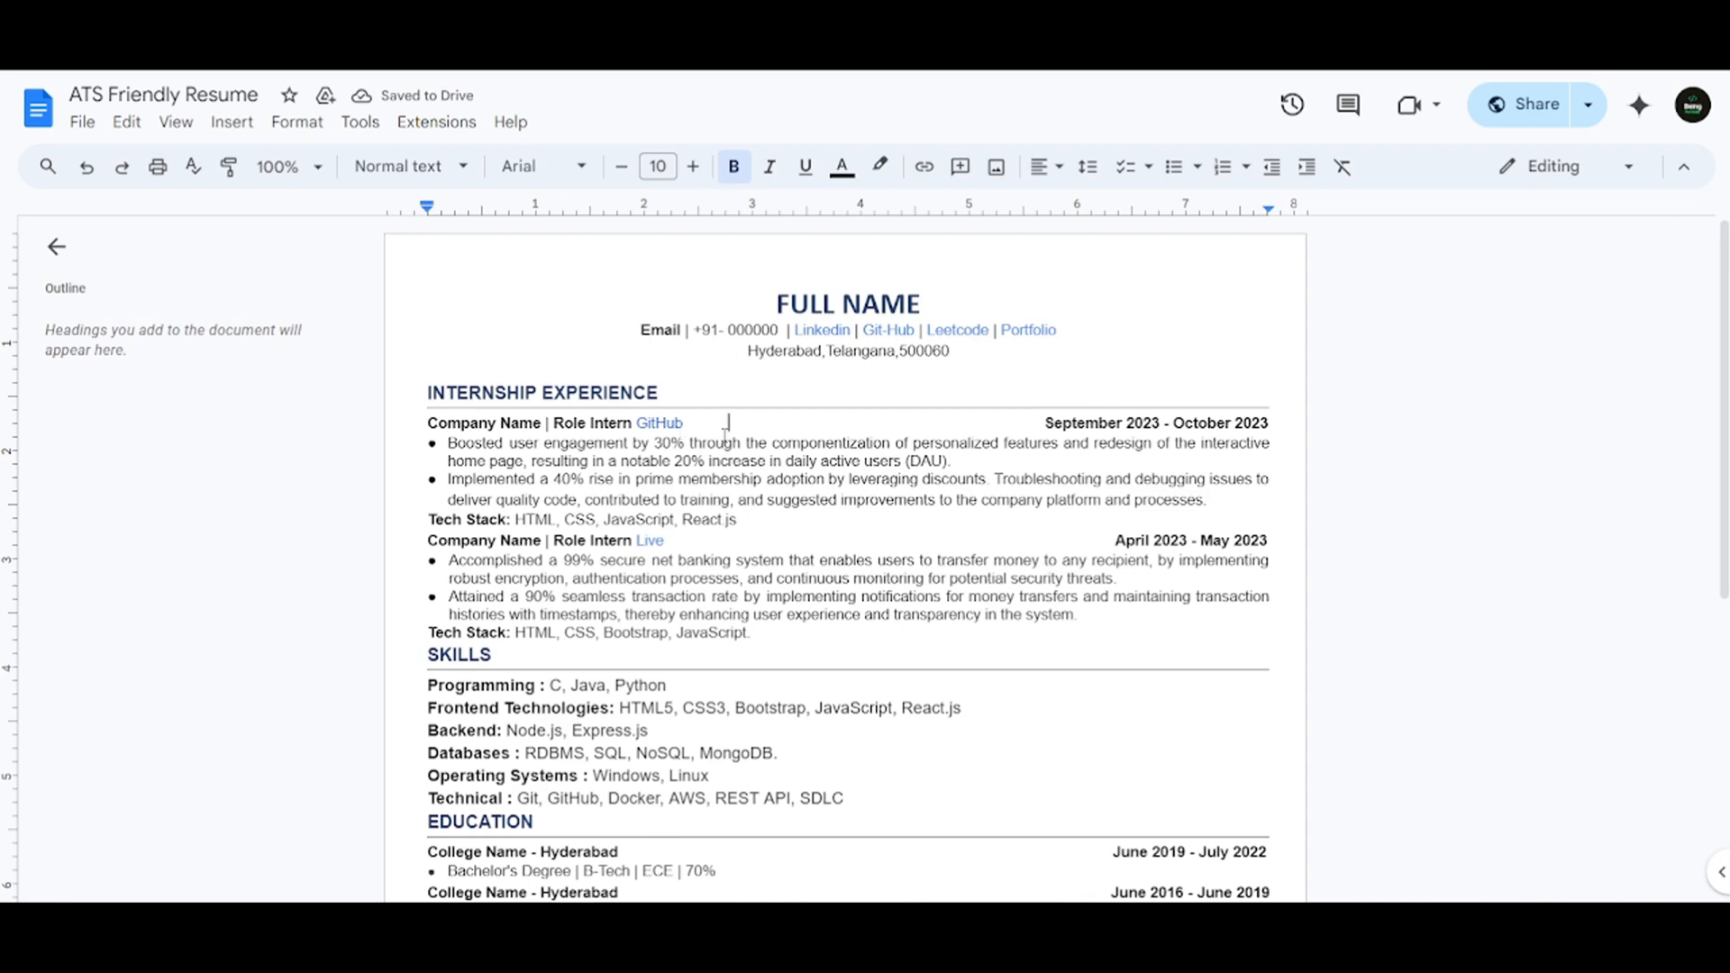
- Select the 'To-do List Website' project title and navigate to chatgpt.com
scroll("down", 3)
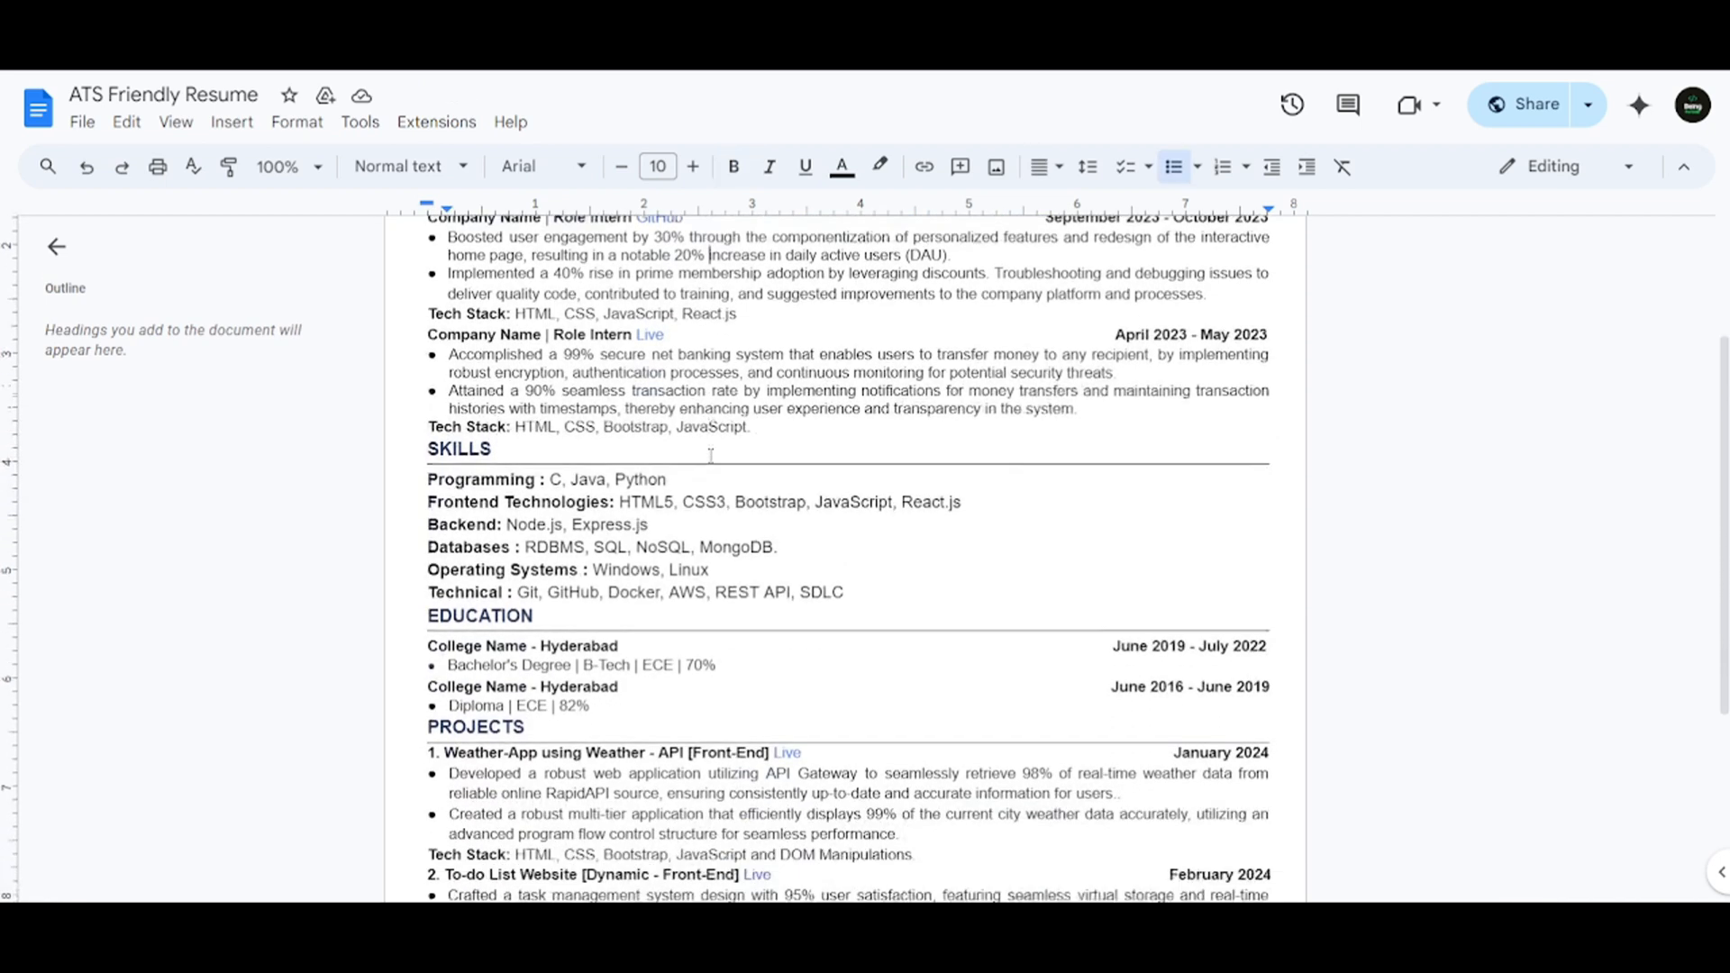
scroll("up", 3)
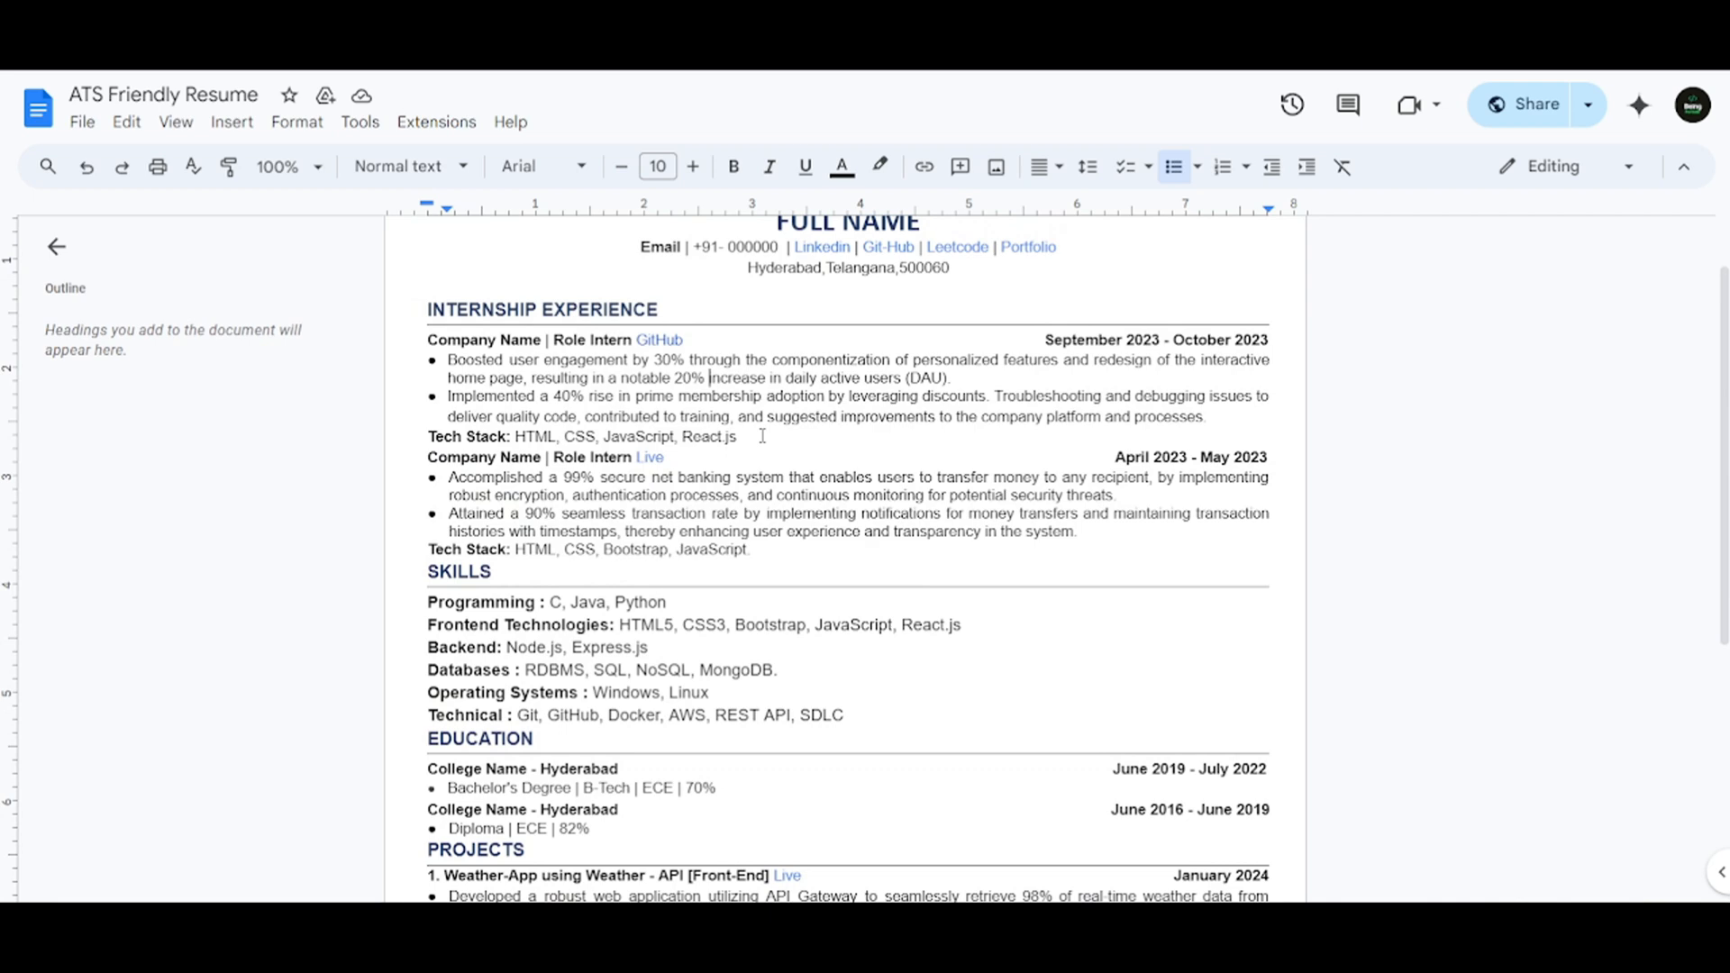
scroll("down", 3)
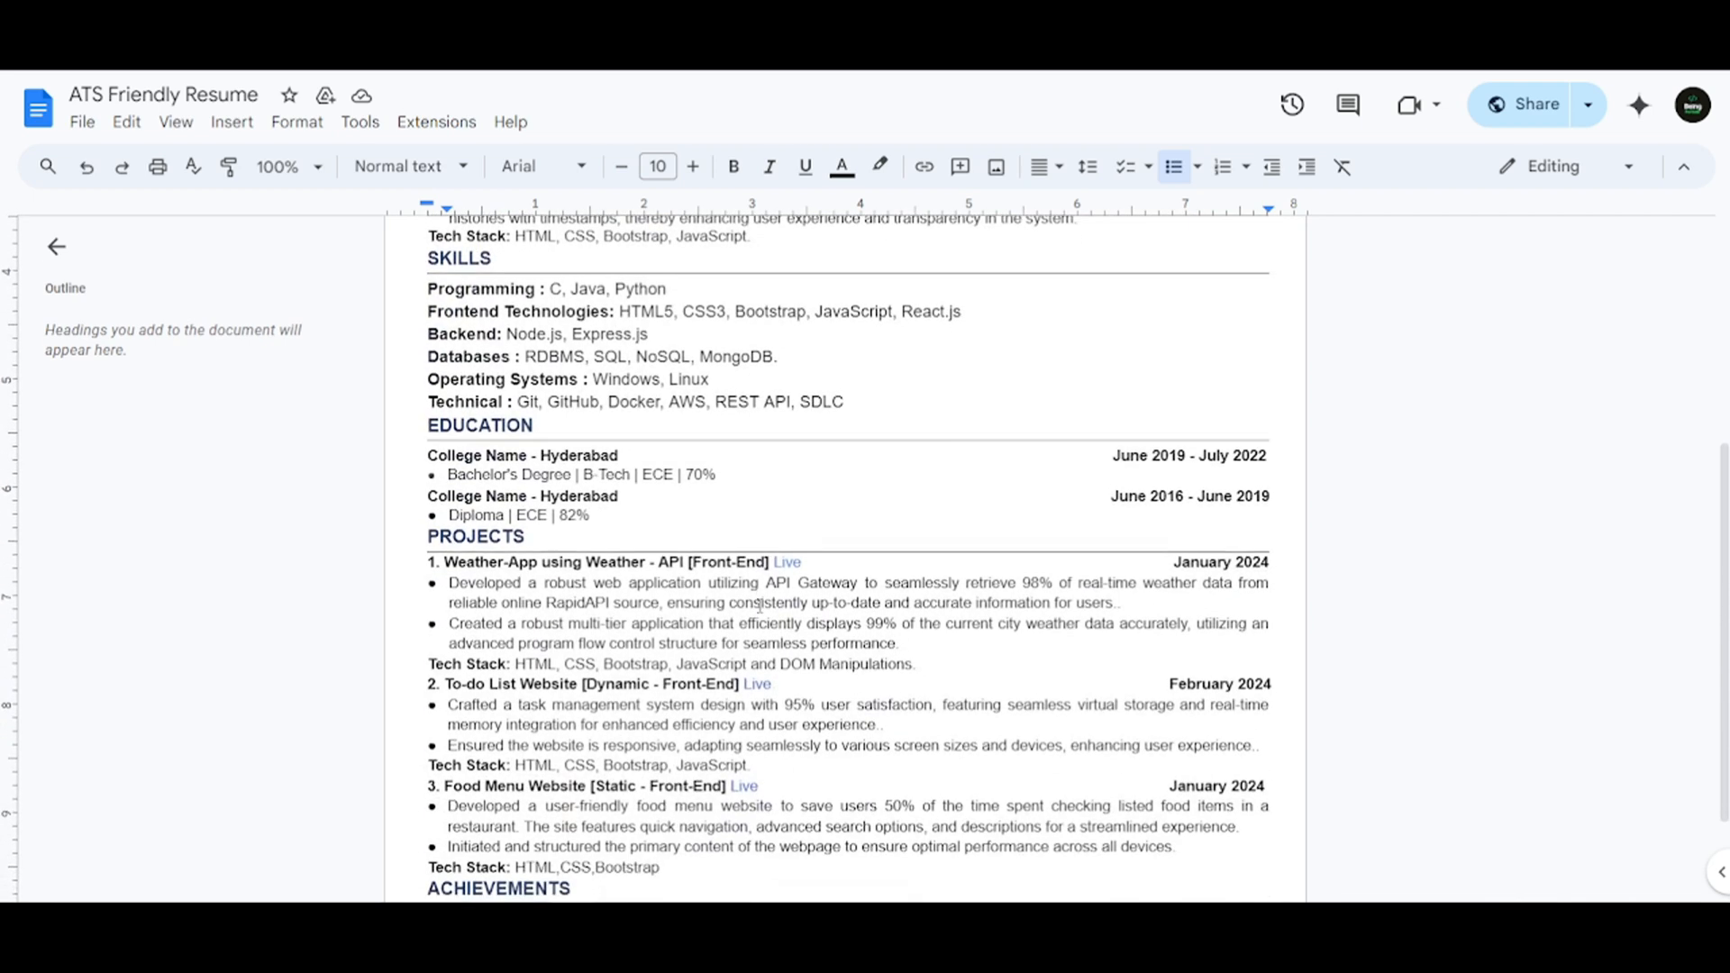
scroll("down", 3)
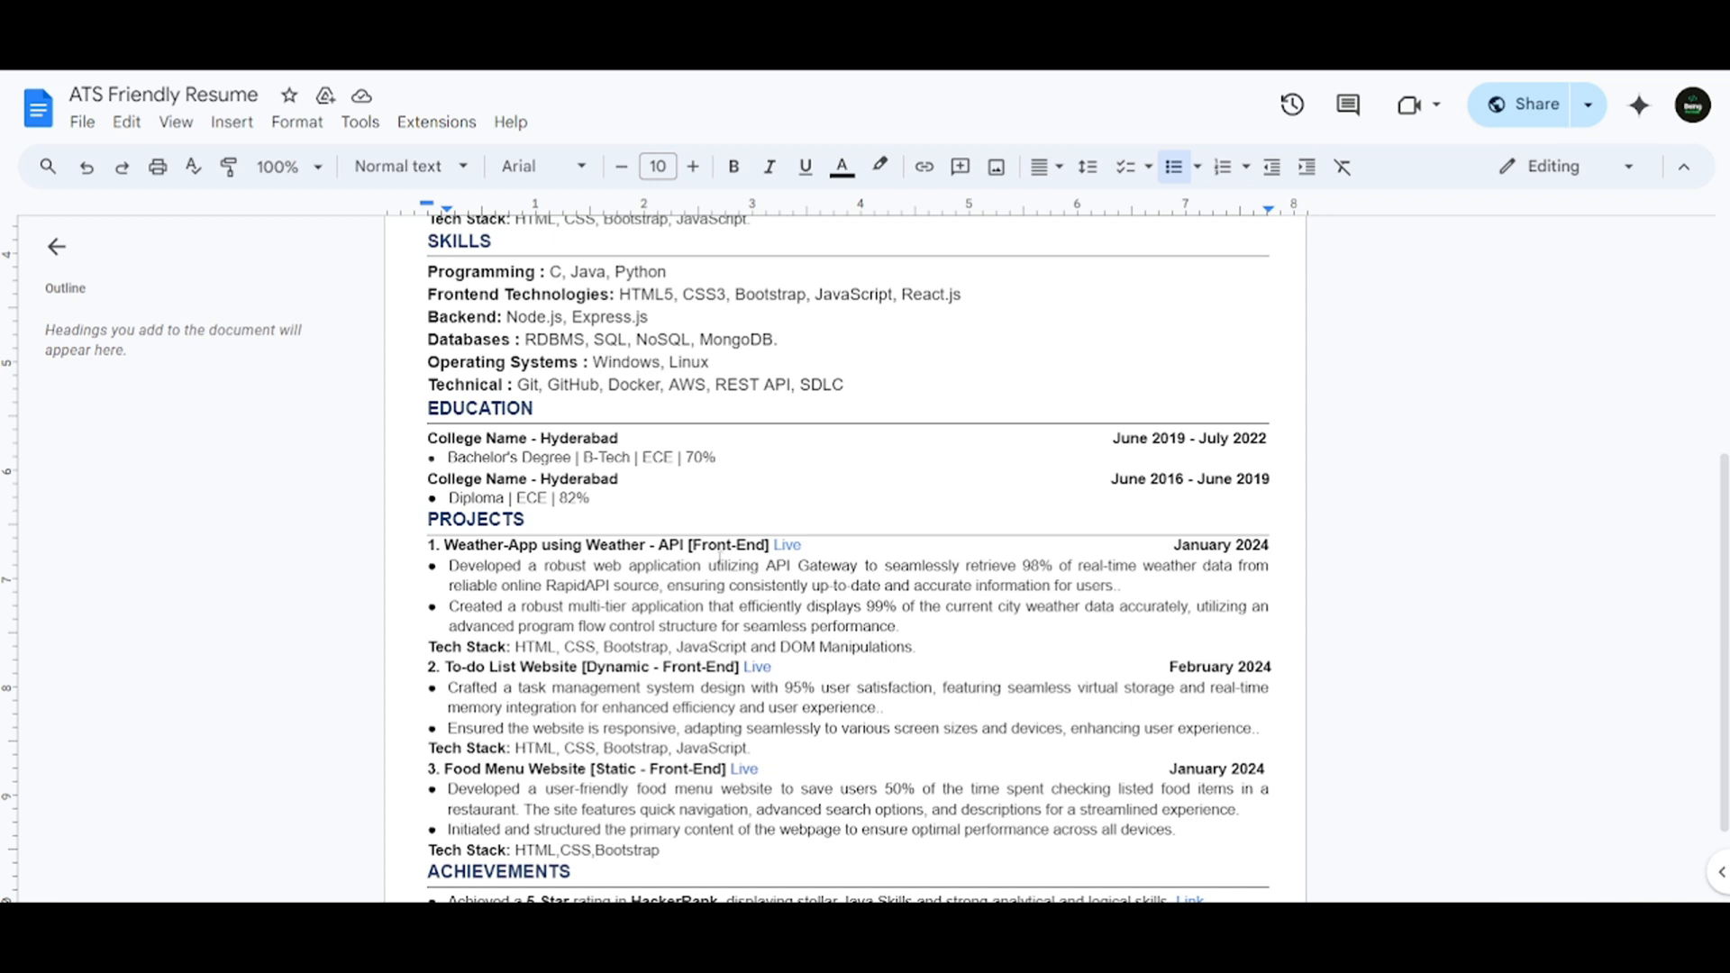
scroll("down", 3)
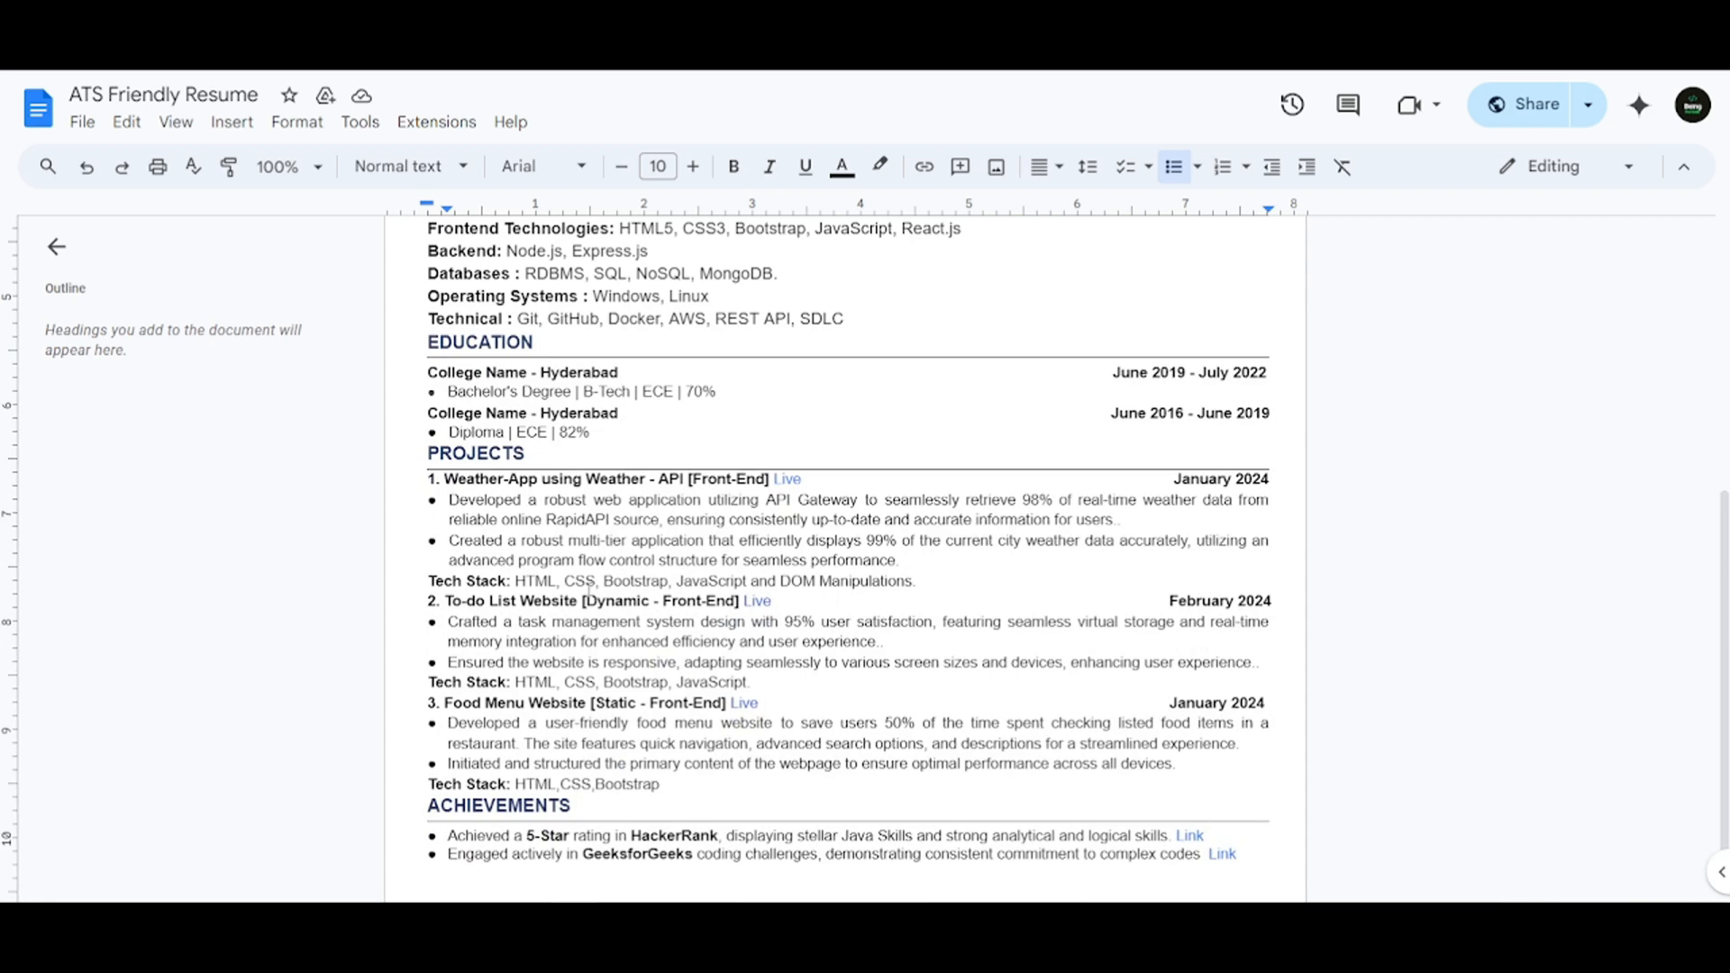
double_click(508, 600)
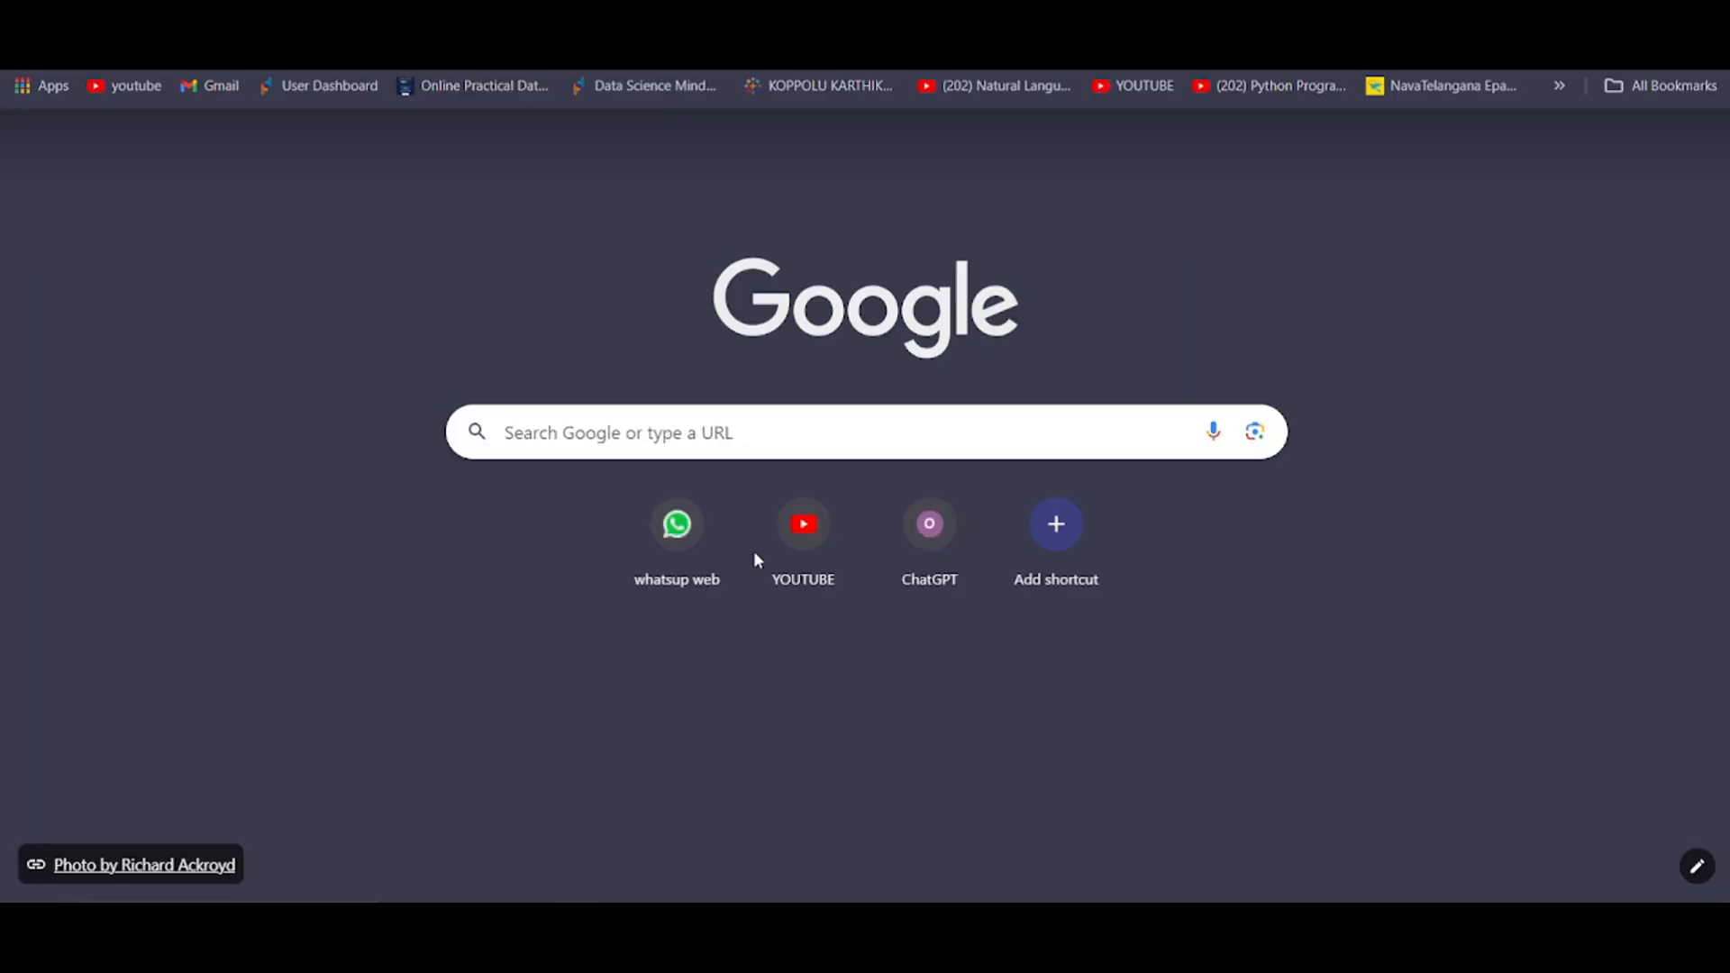
type("chatgpt")
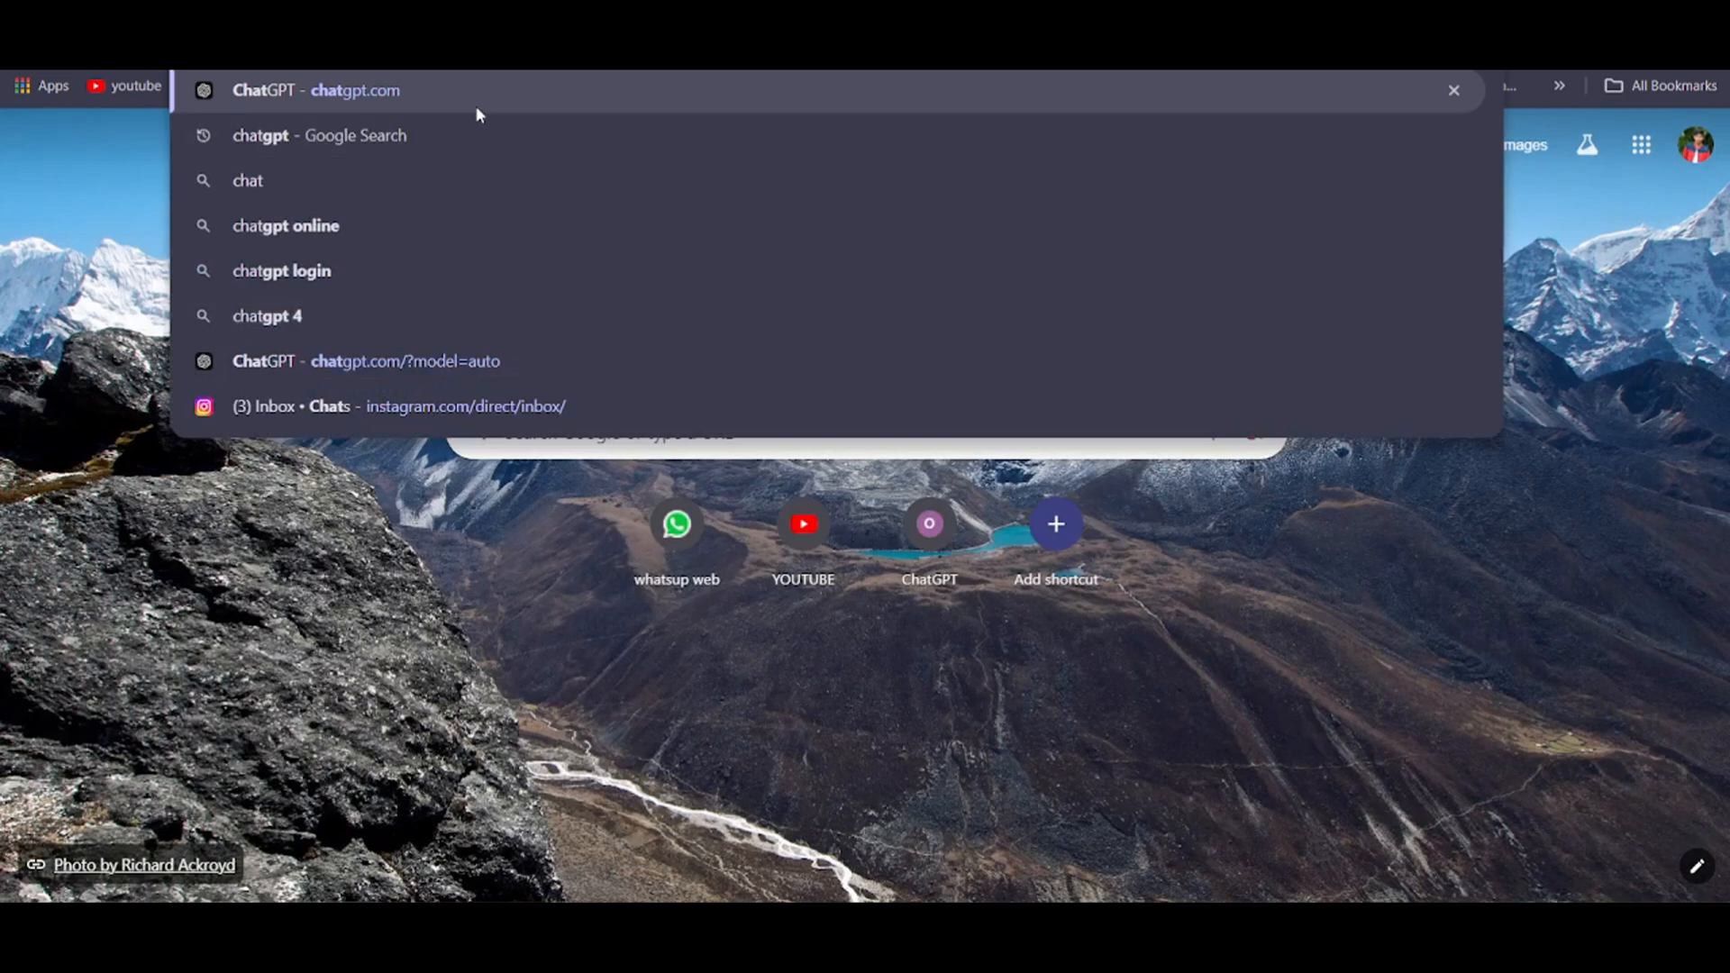
left_click(316, 90)
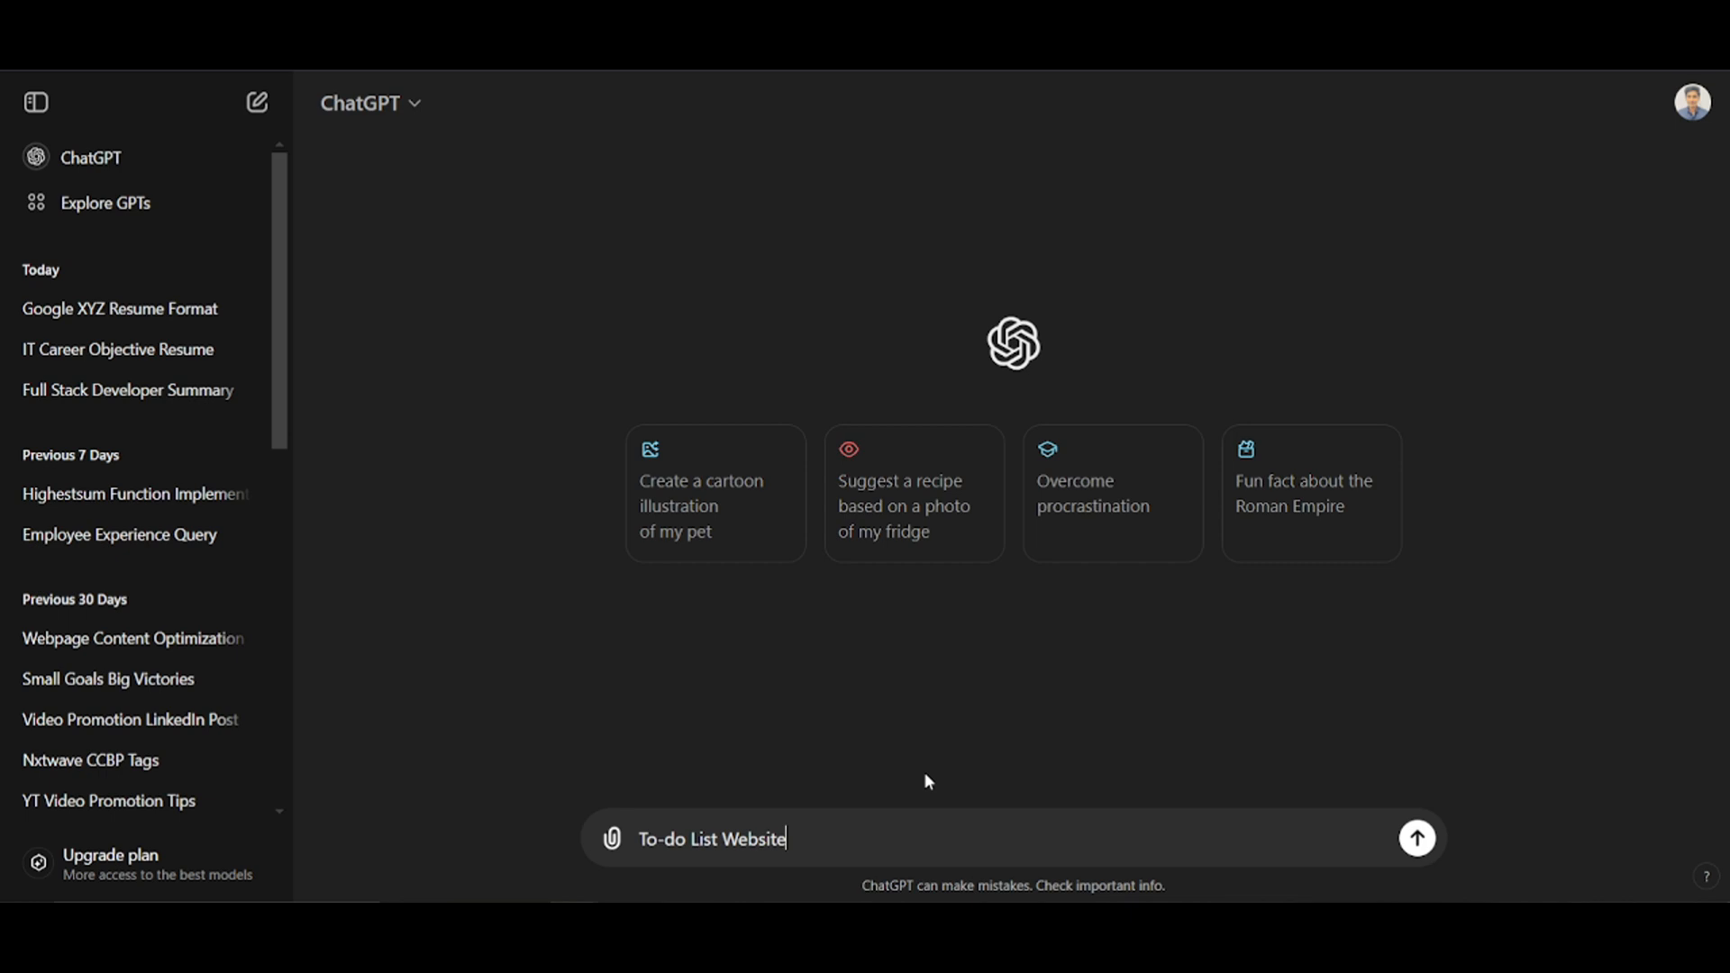
- Ask ChatGPT: 'give a bullet point on this project in google XYZ format'
type(",")
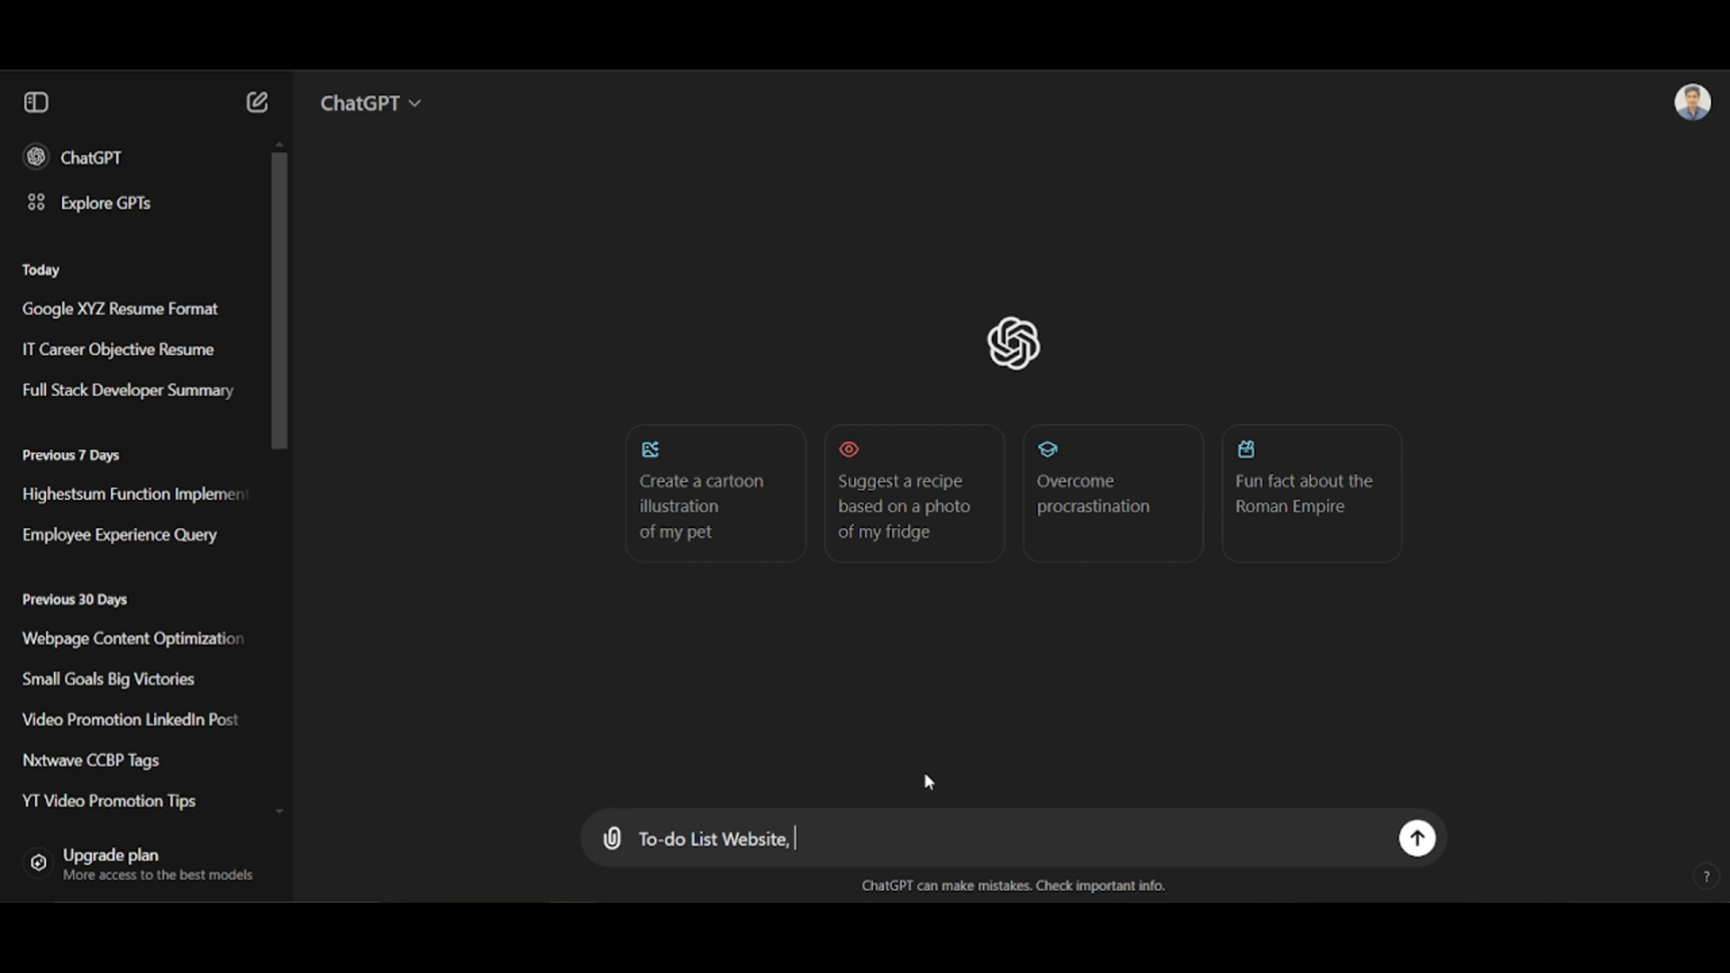
type("guv")
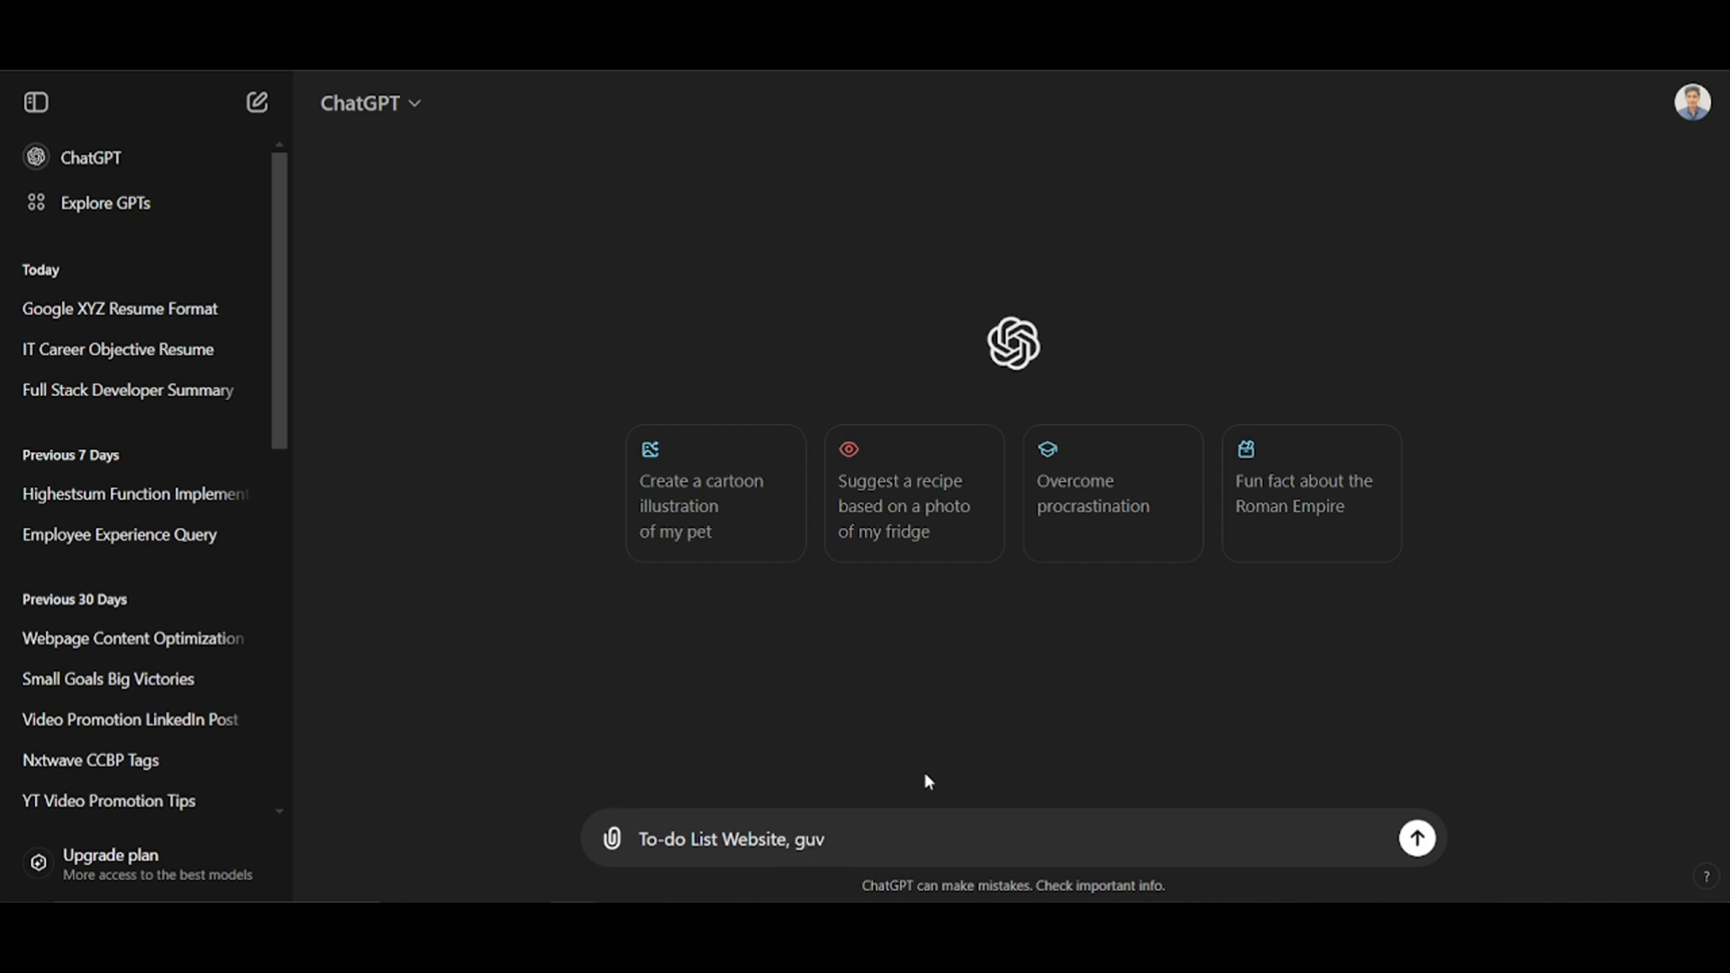
type("give")
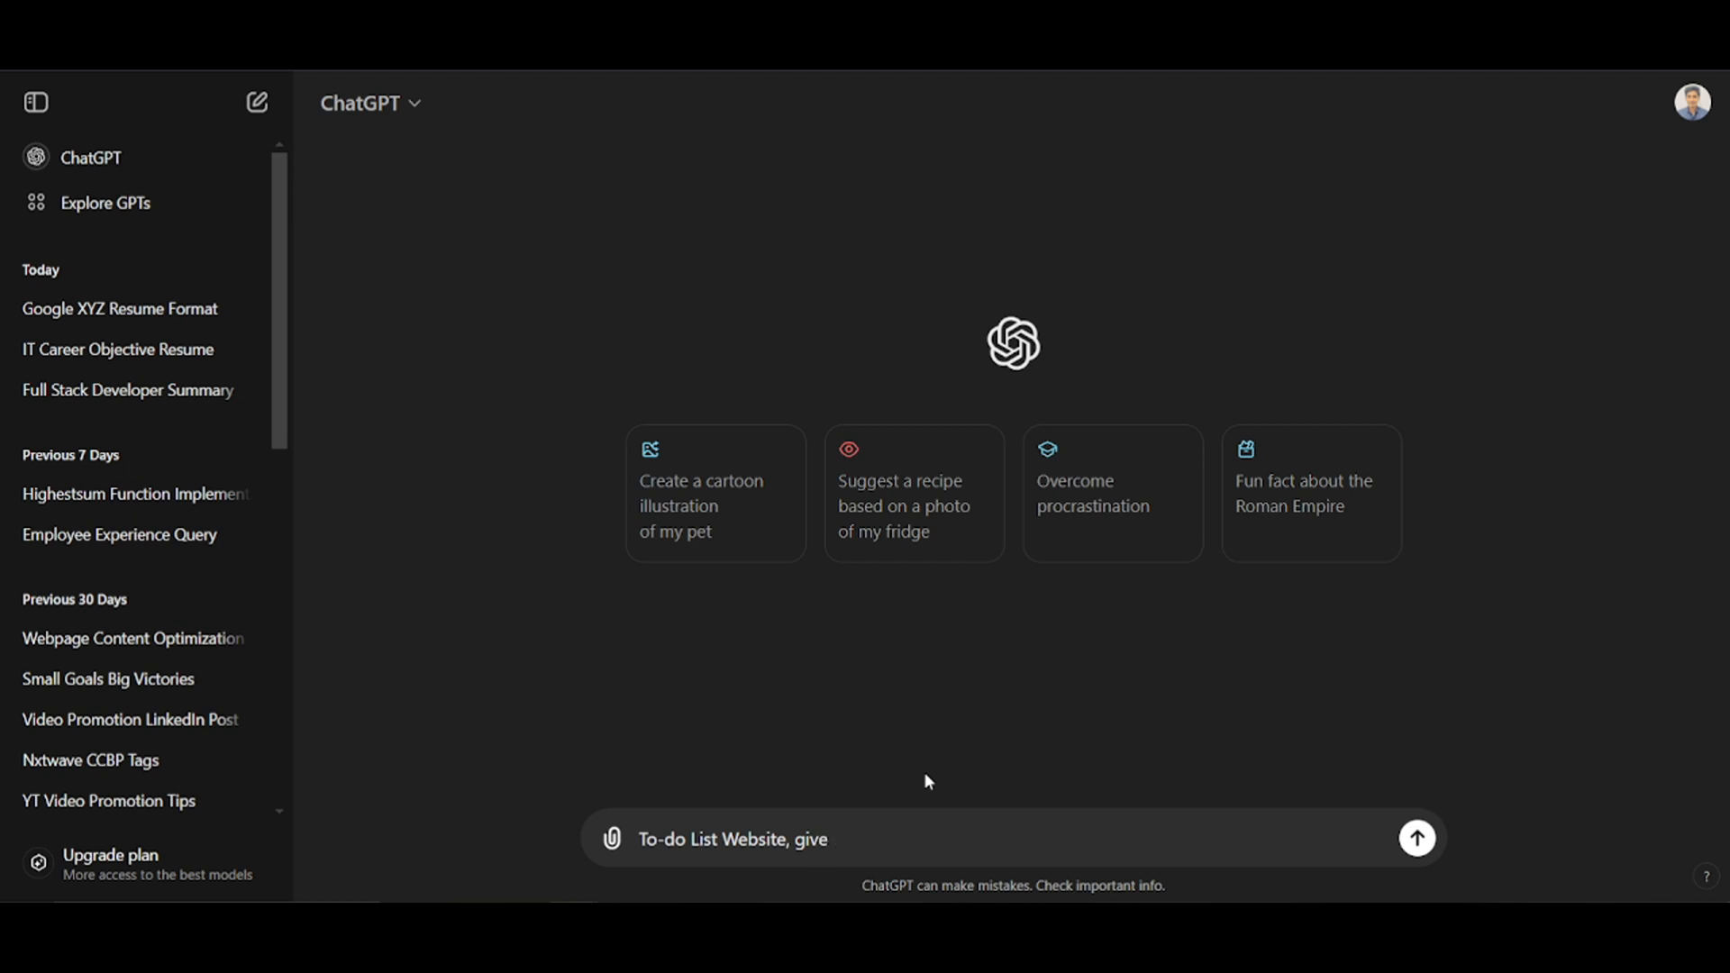
type("a")
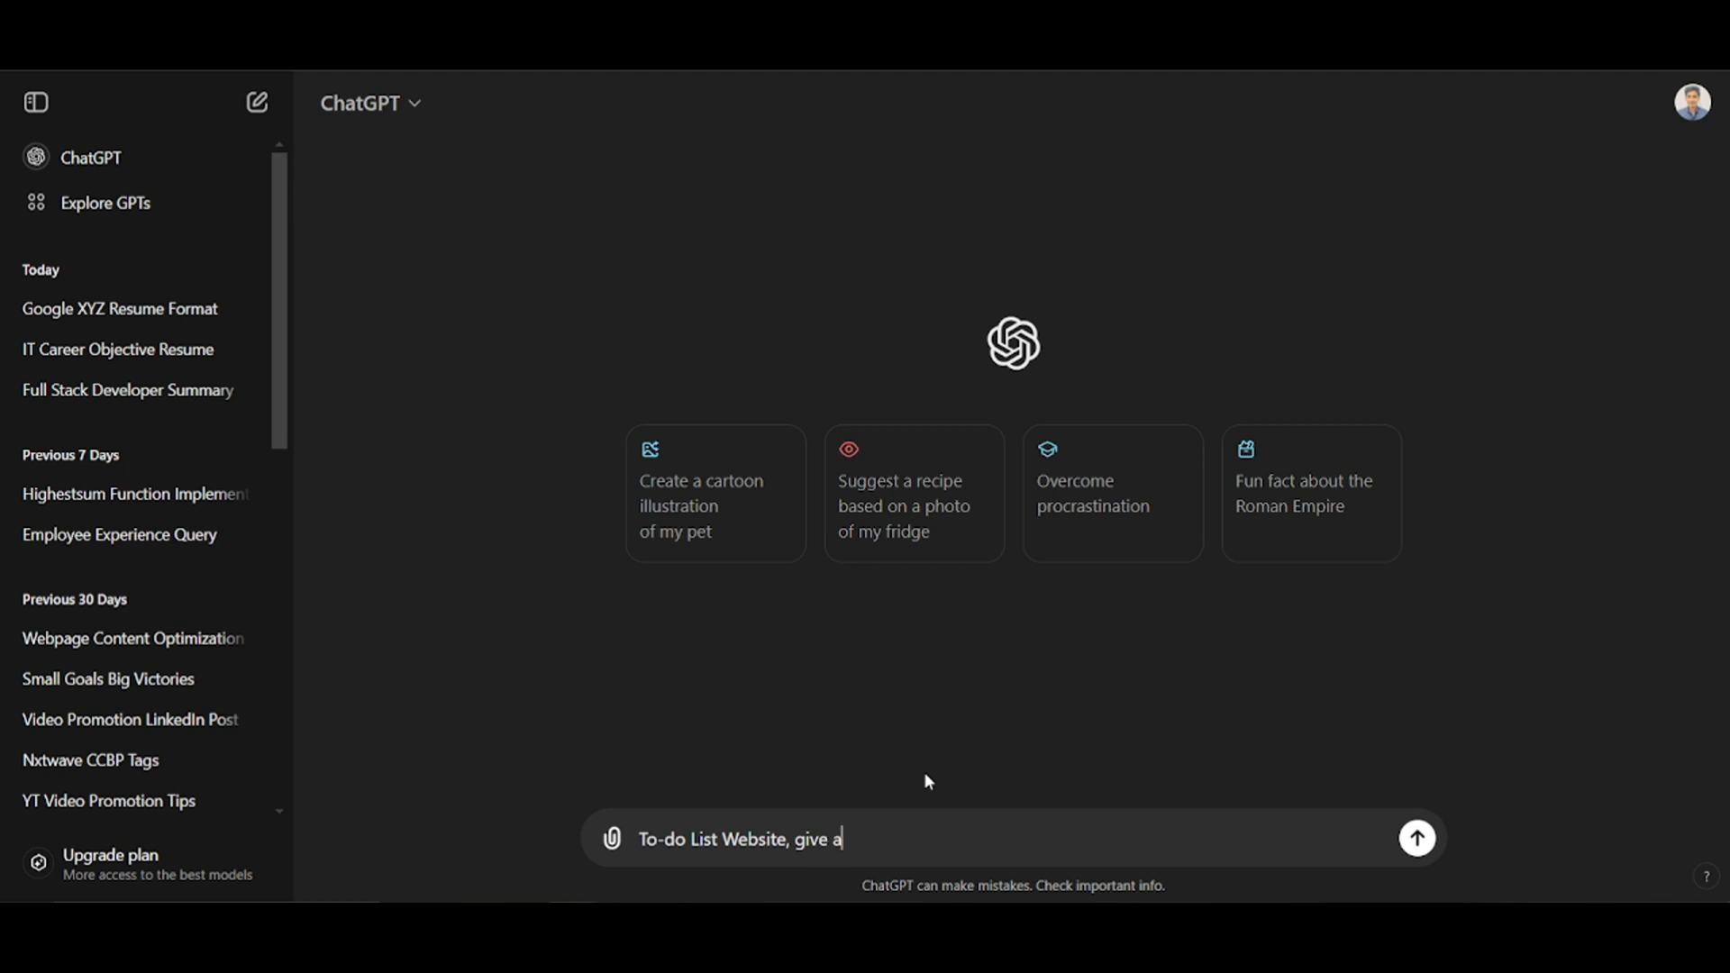
key("Backspace")
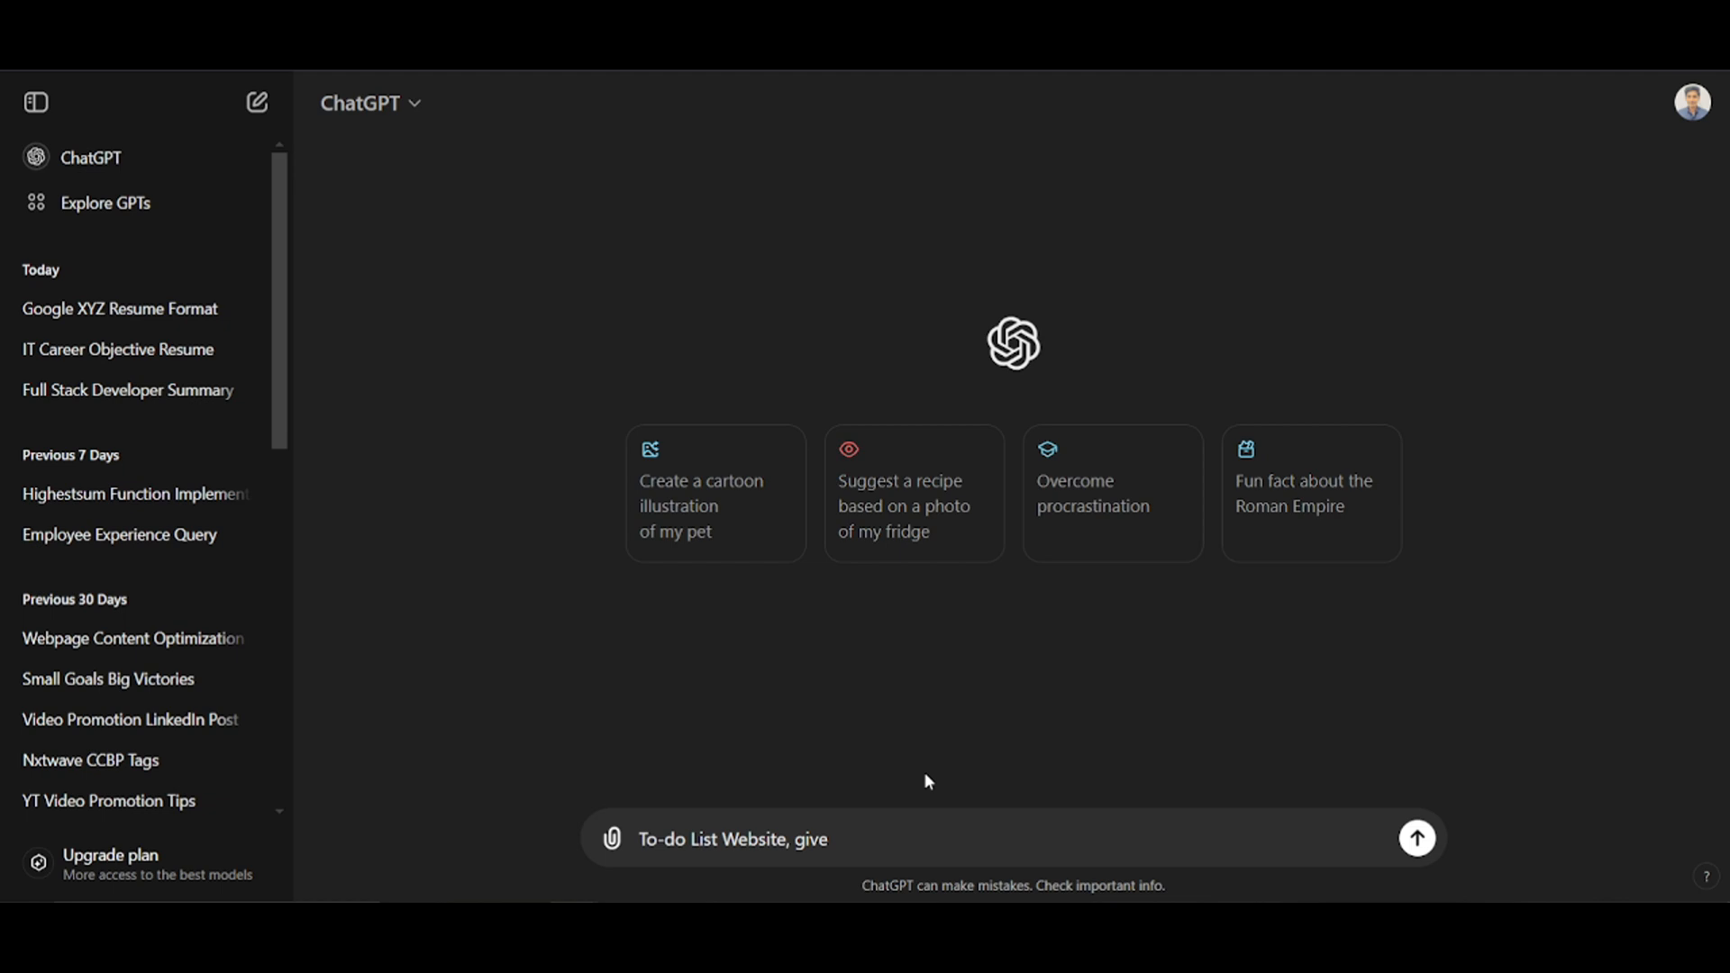
type("a bullet")
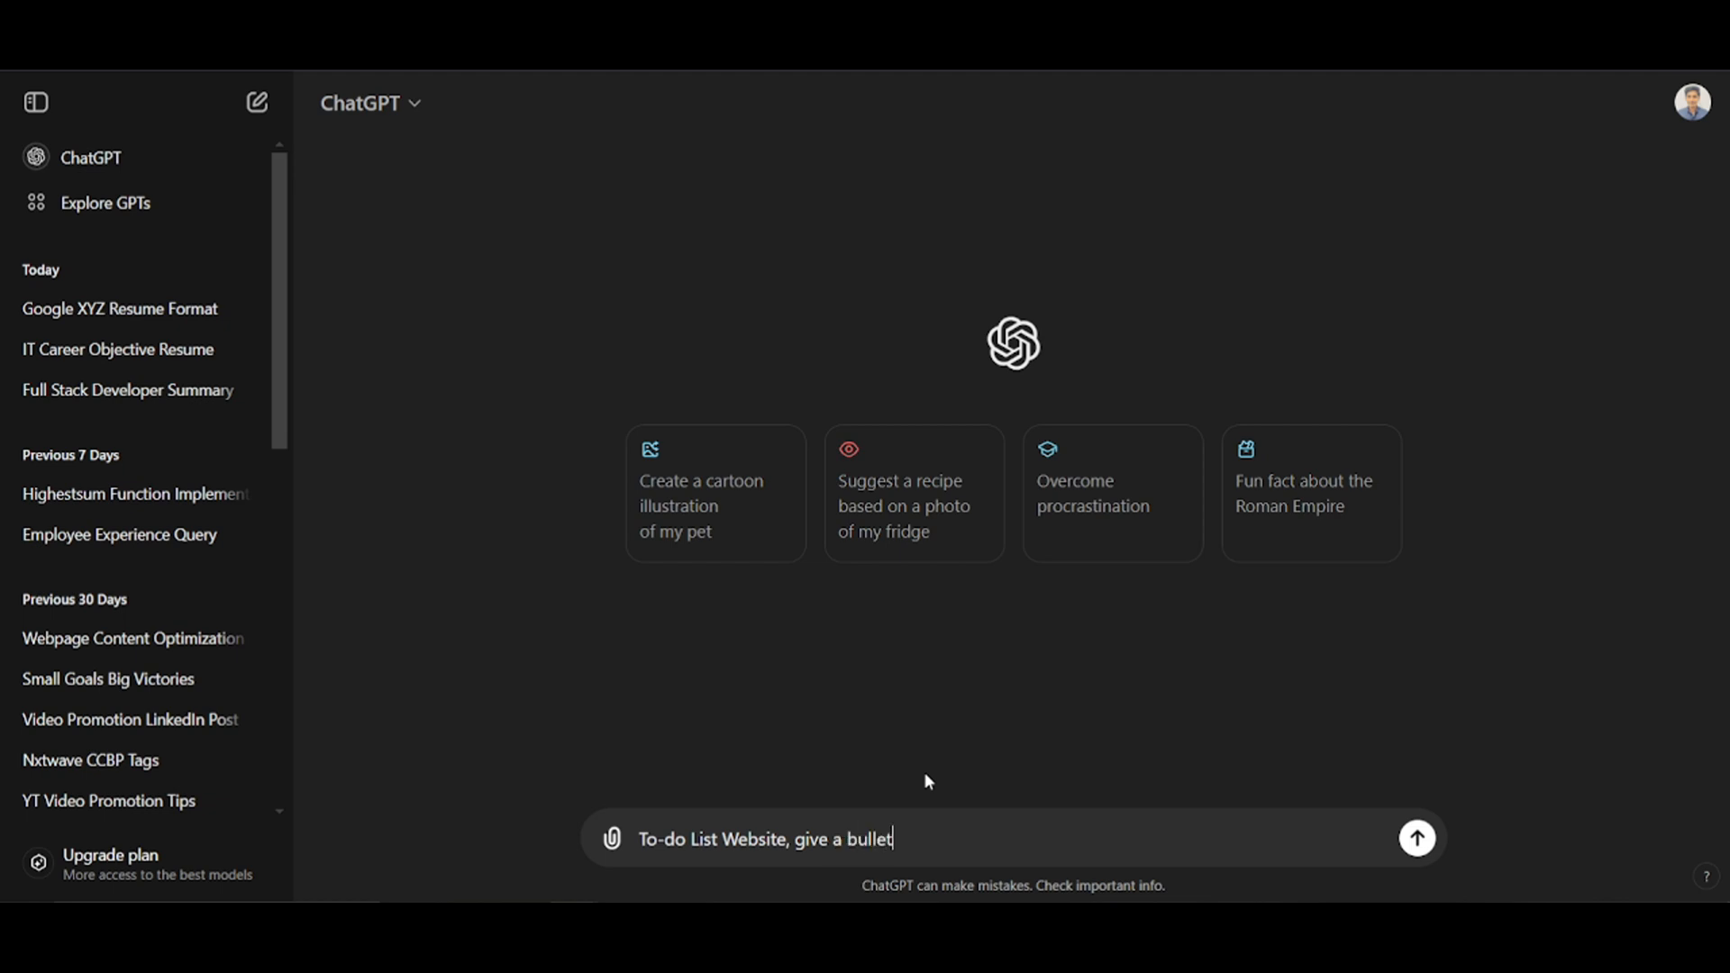
type("poits")
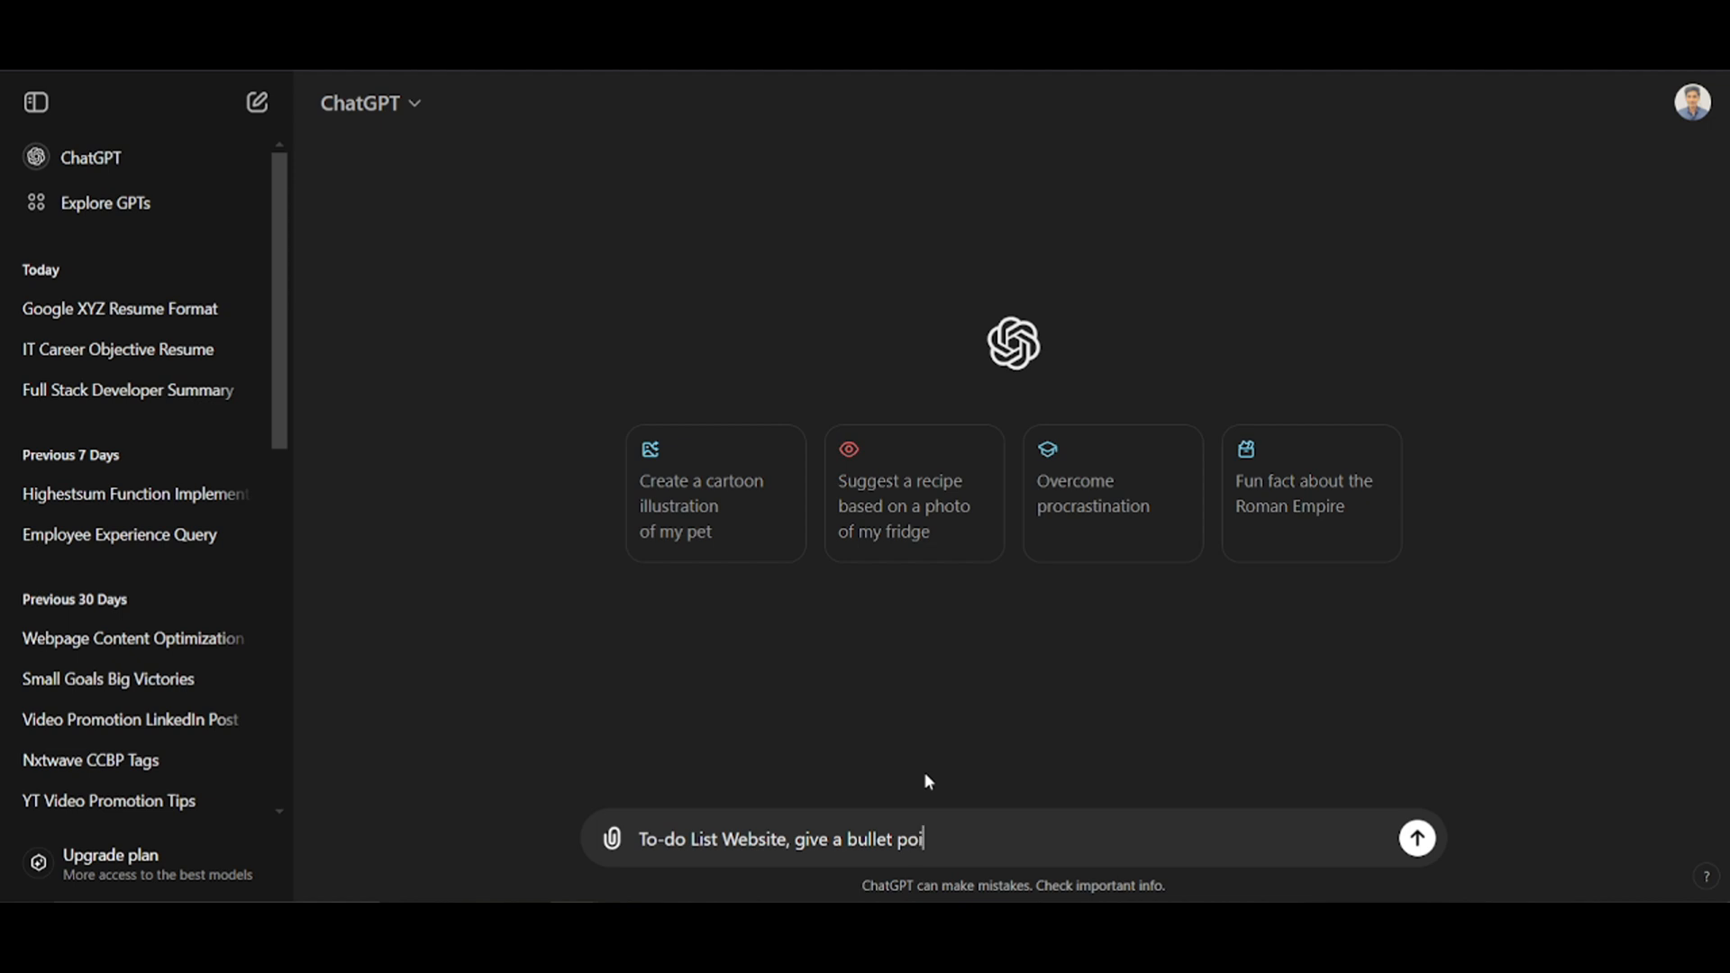
type("nt on this")
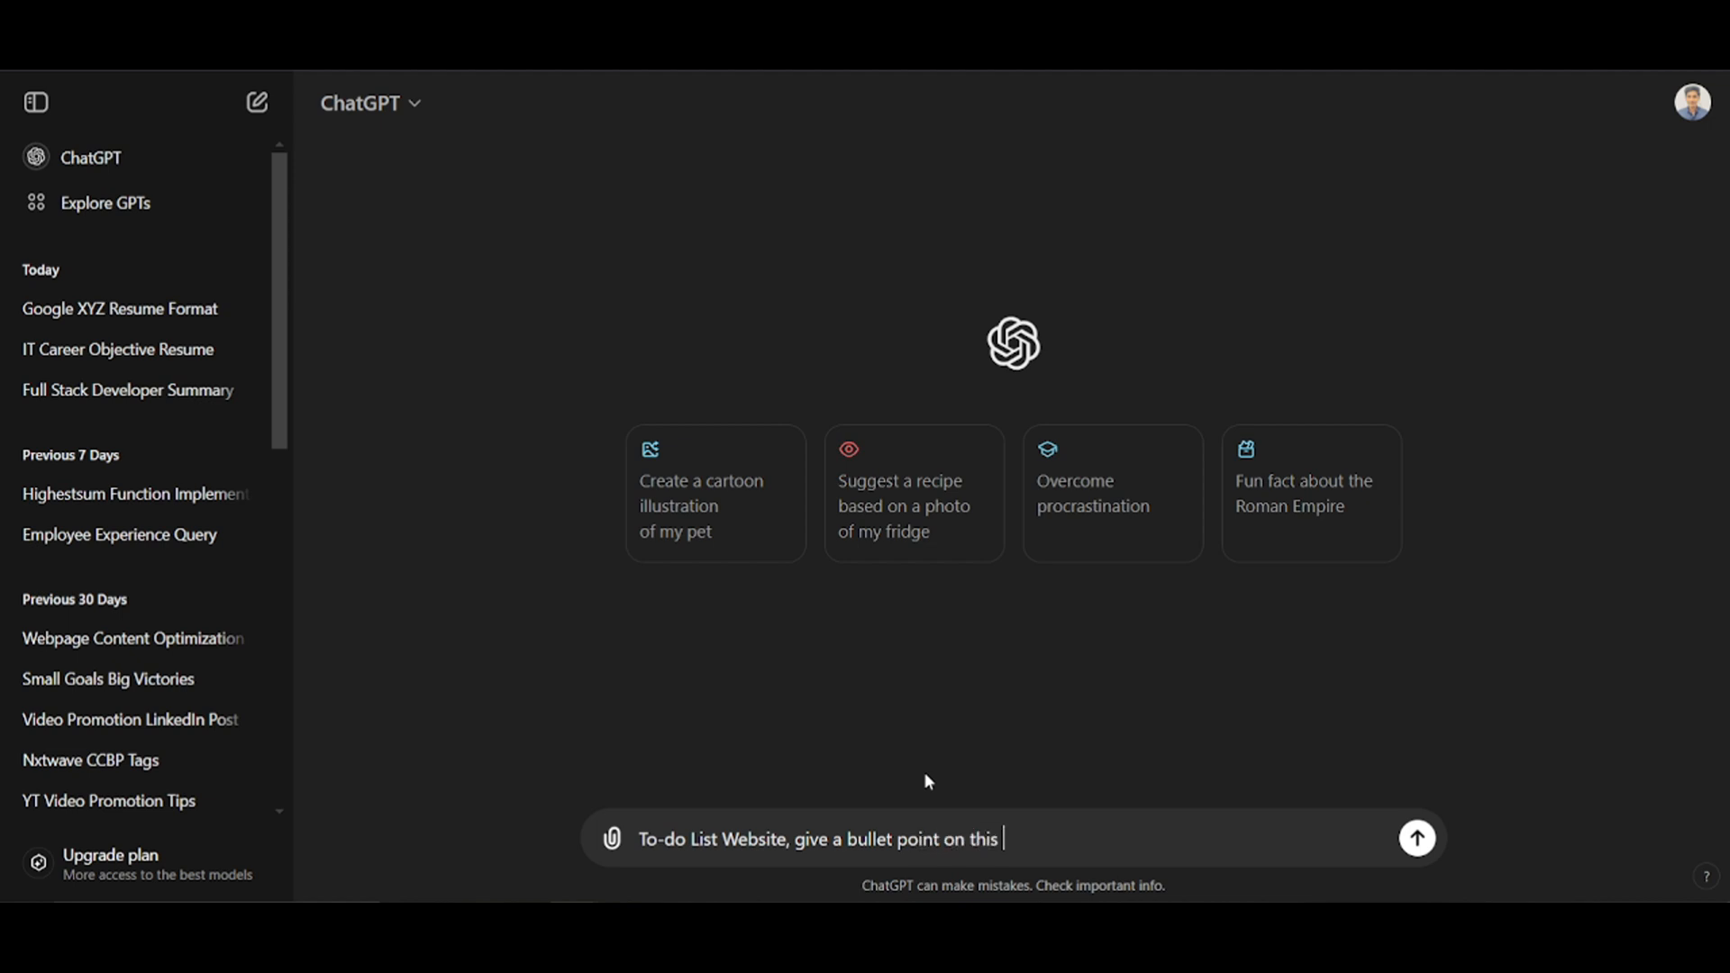
type("project in")
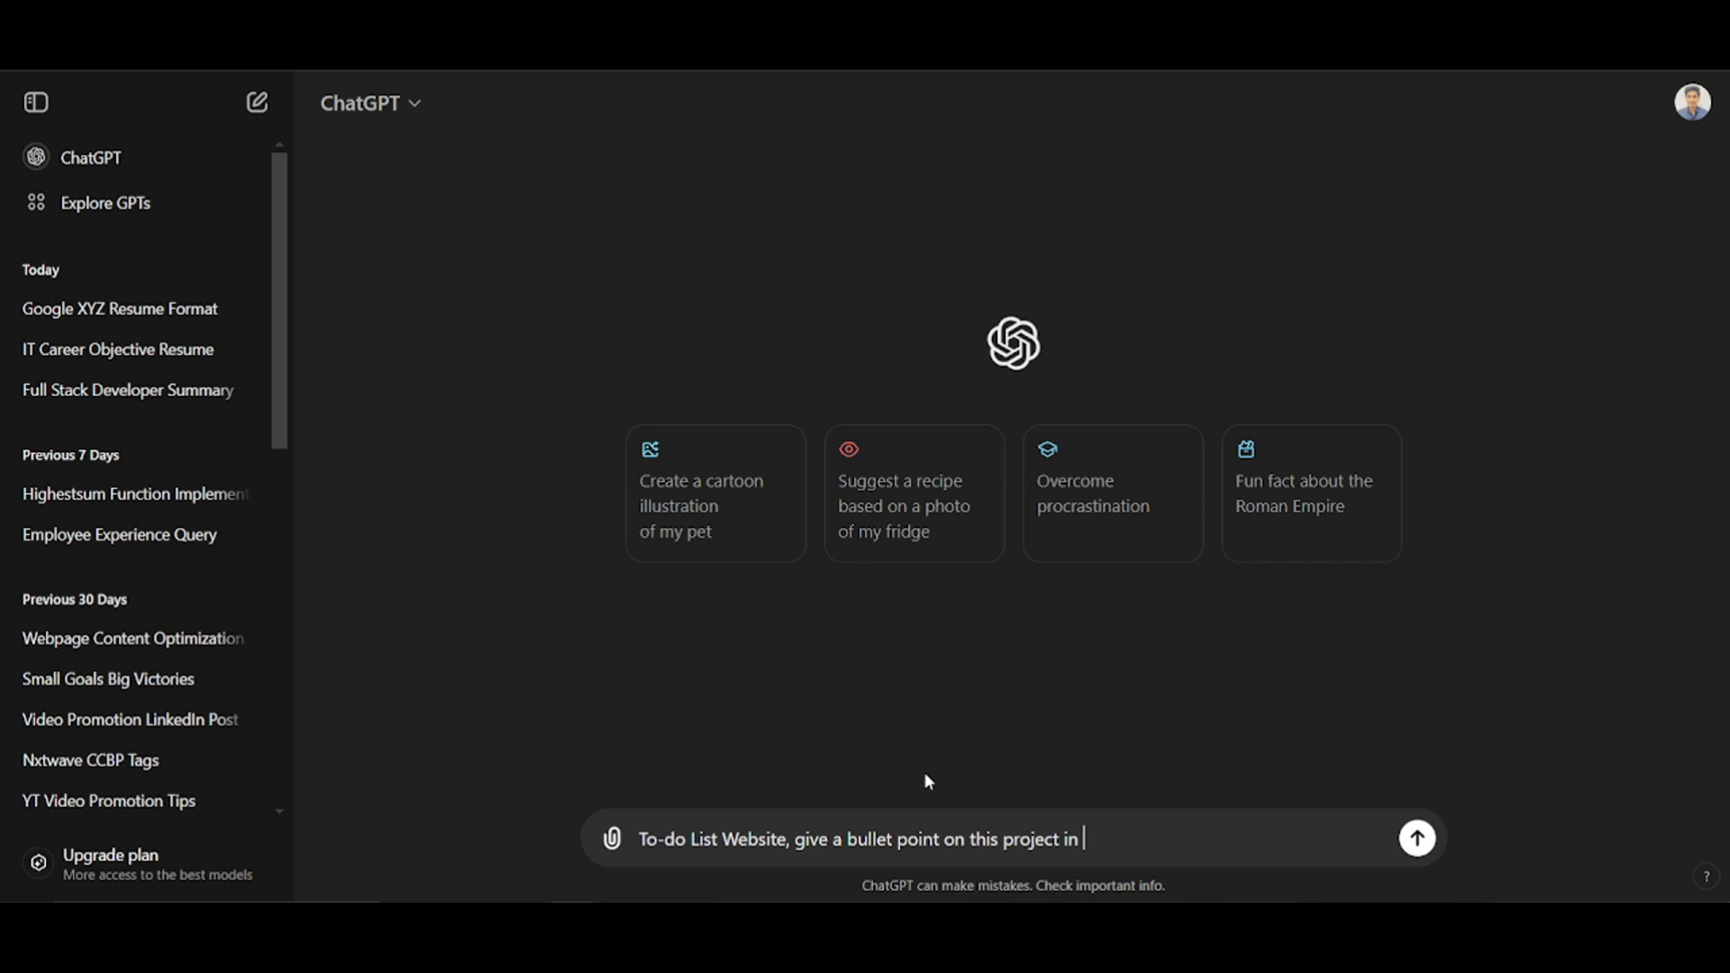
type("google")
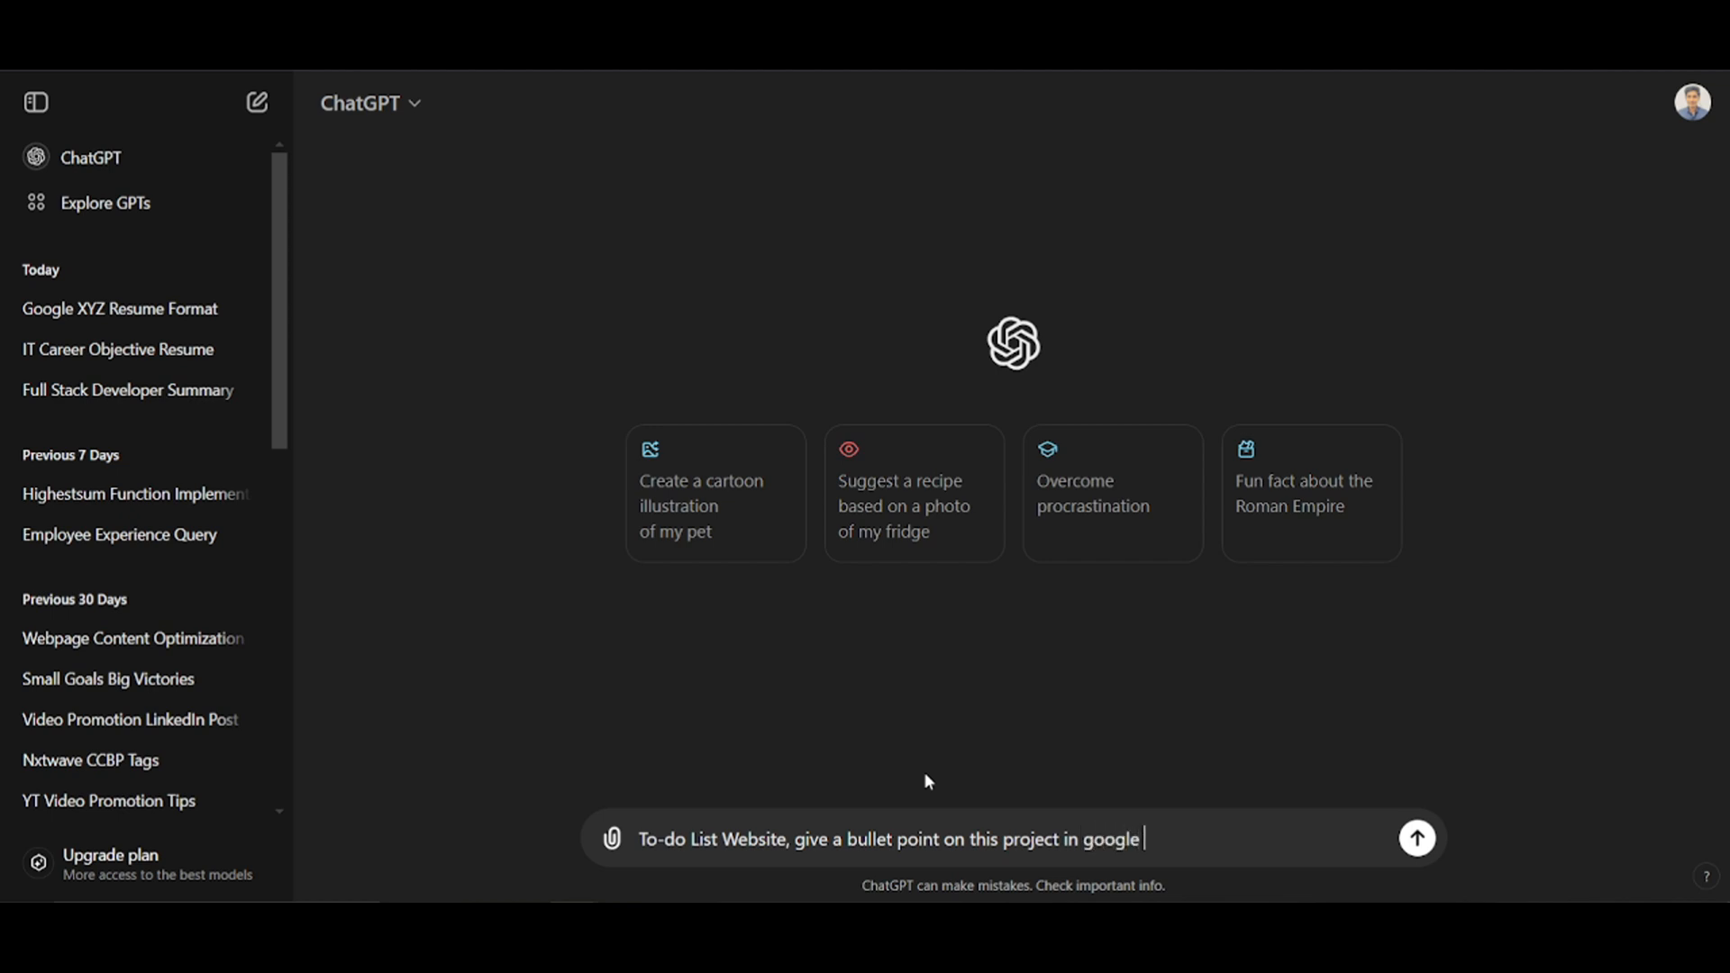
type("XY")
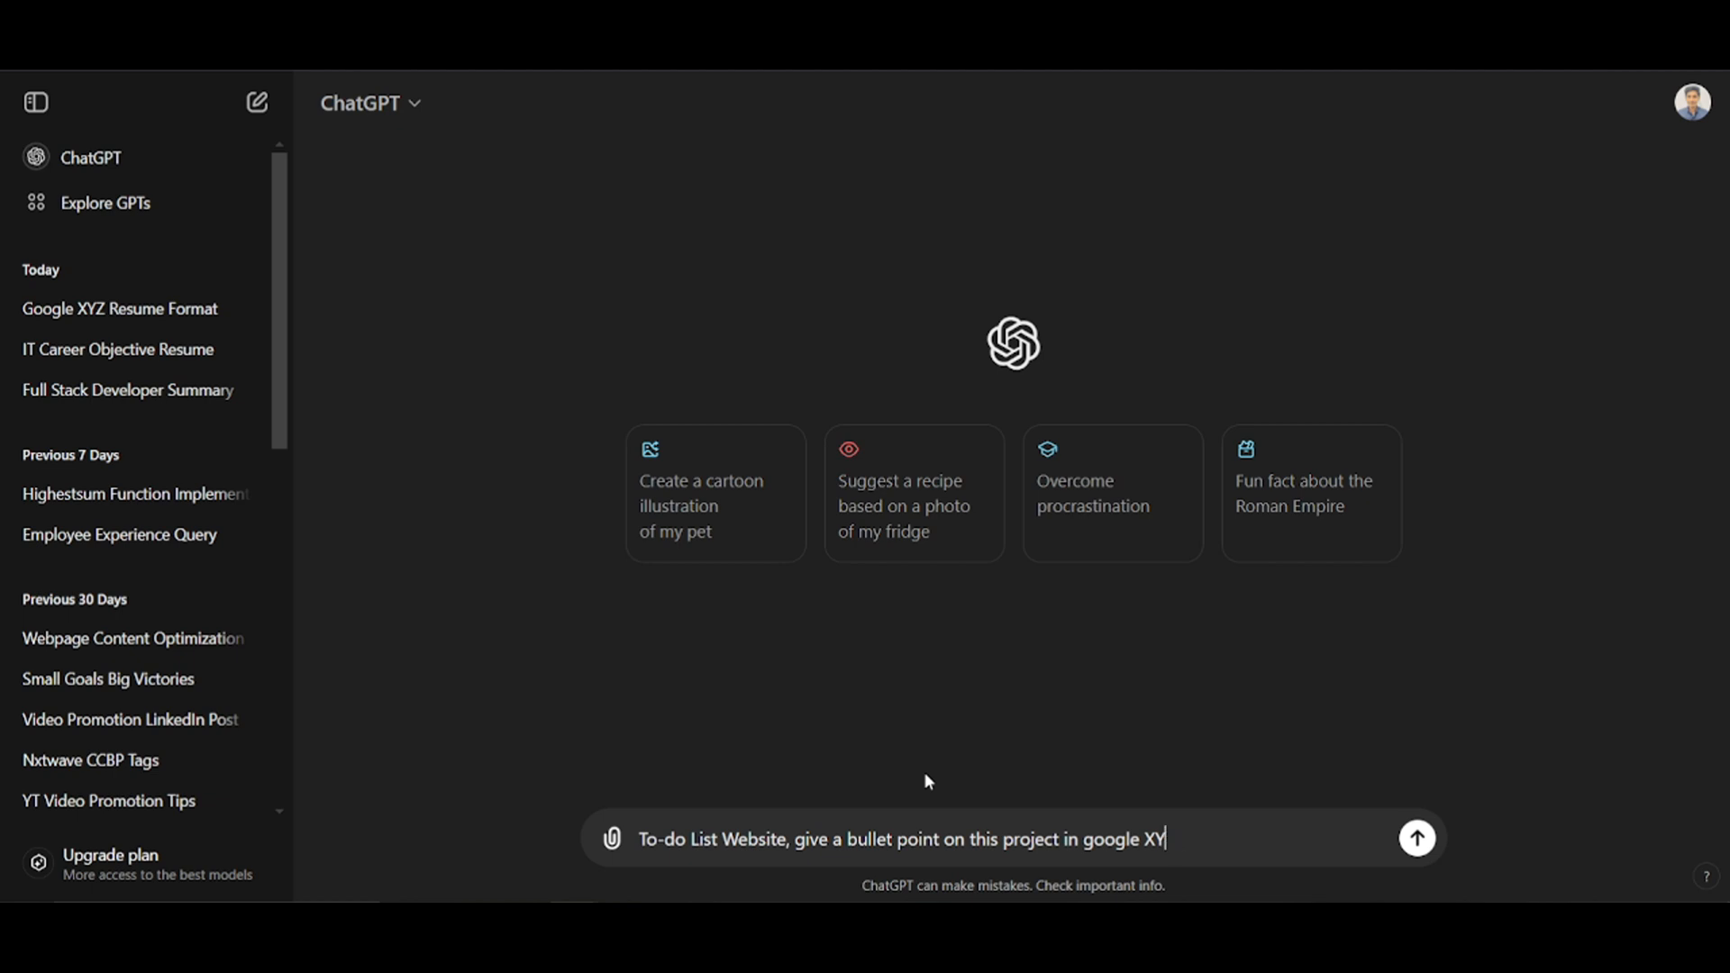
type("Z format")
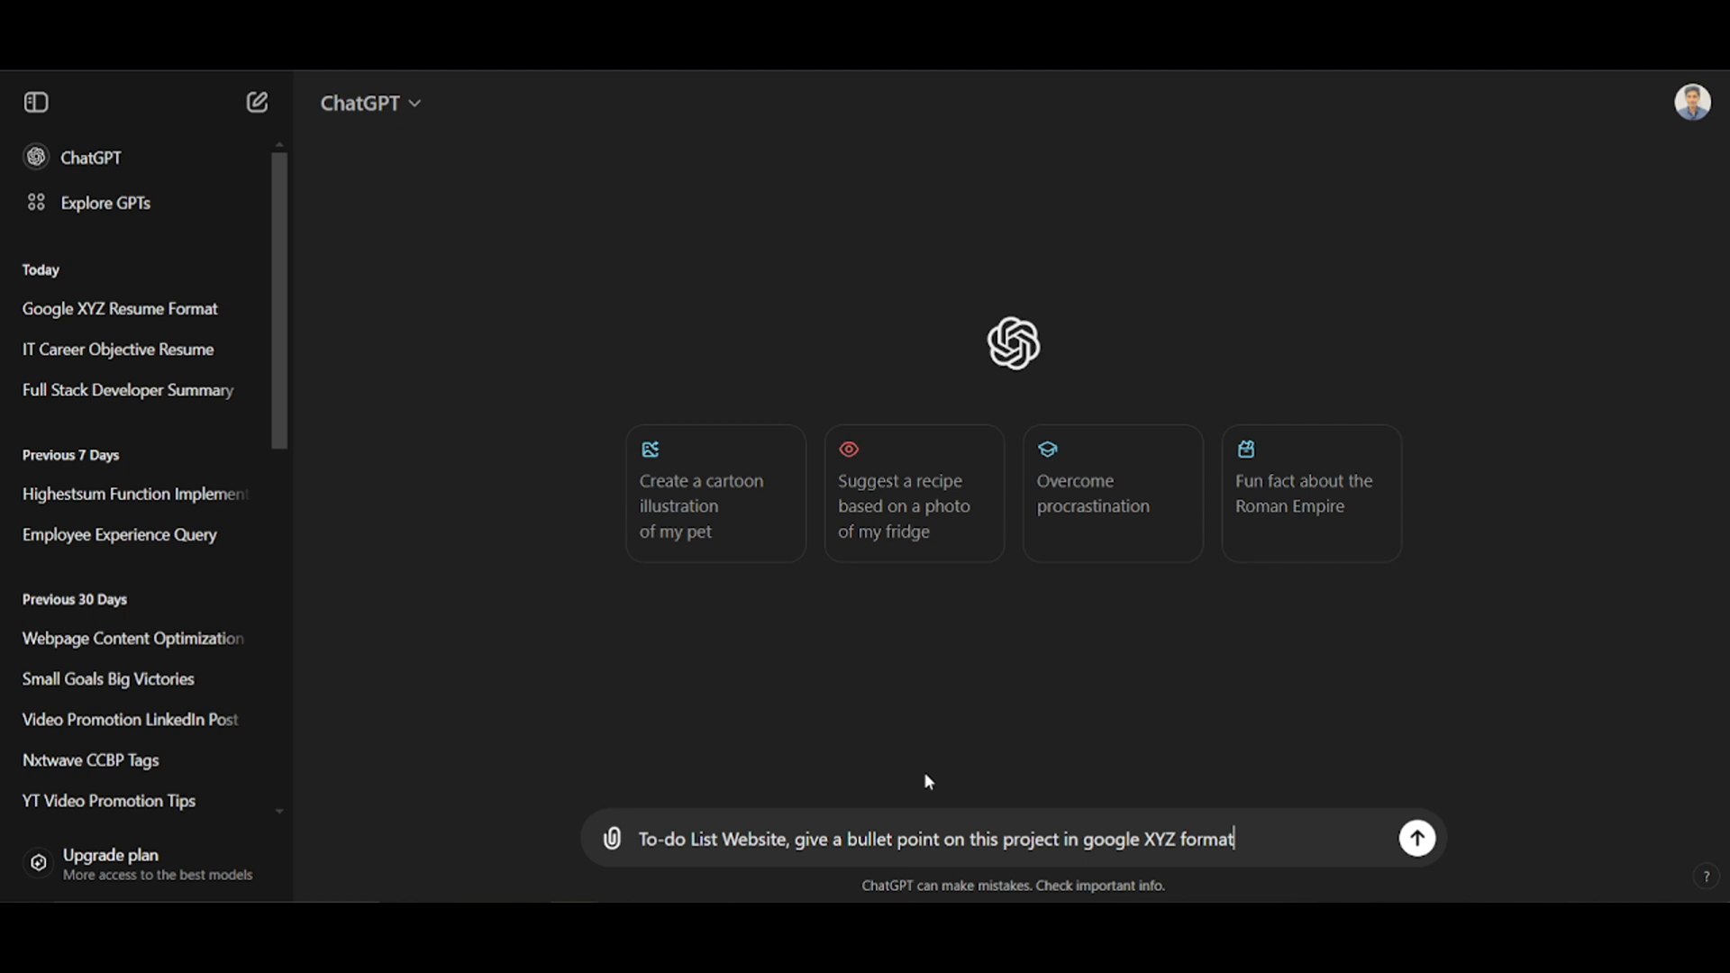
left_click(1416, 839)
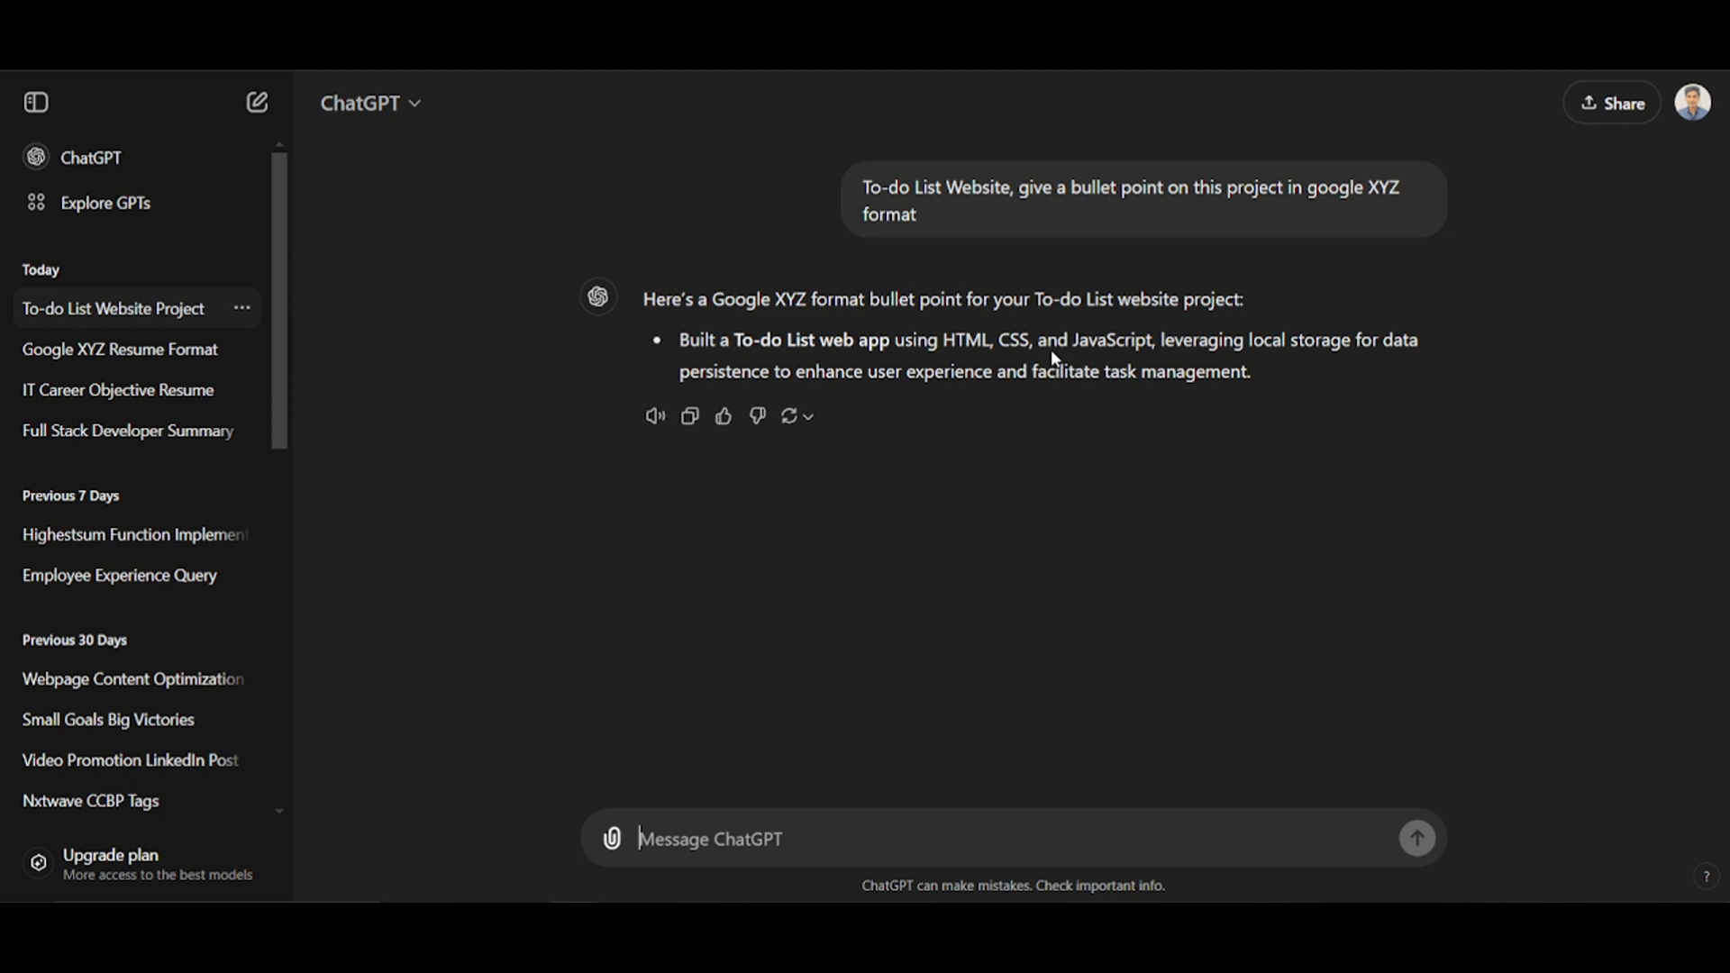
mouse_move(1307, 364)
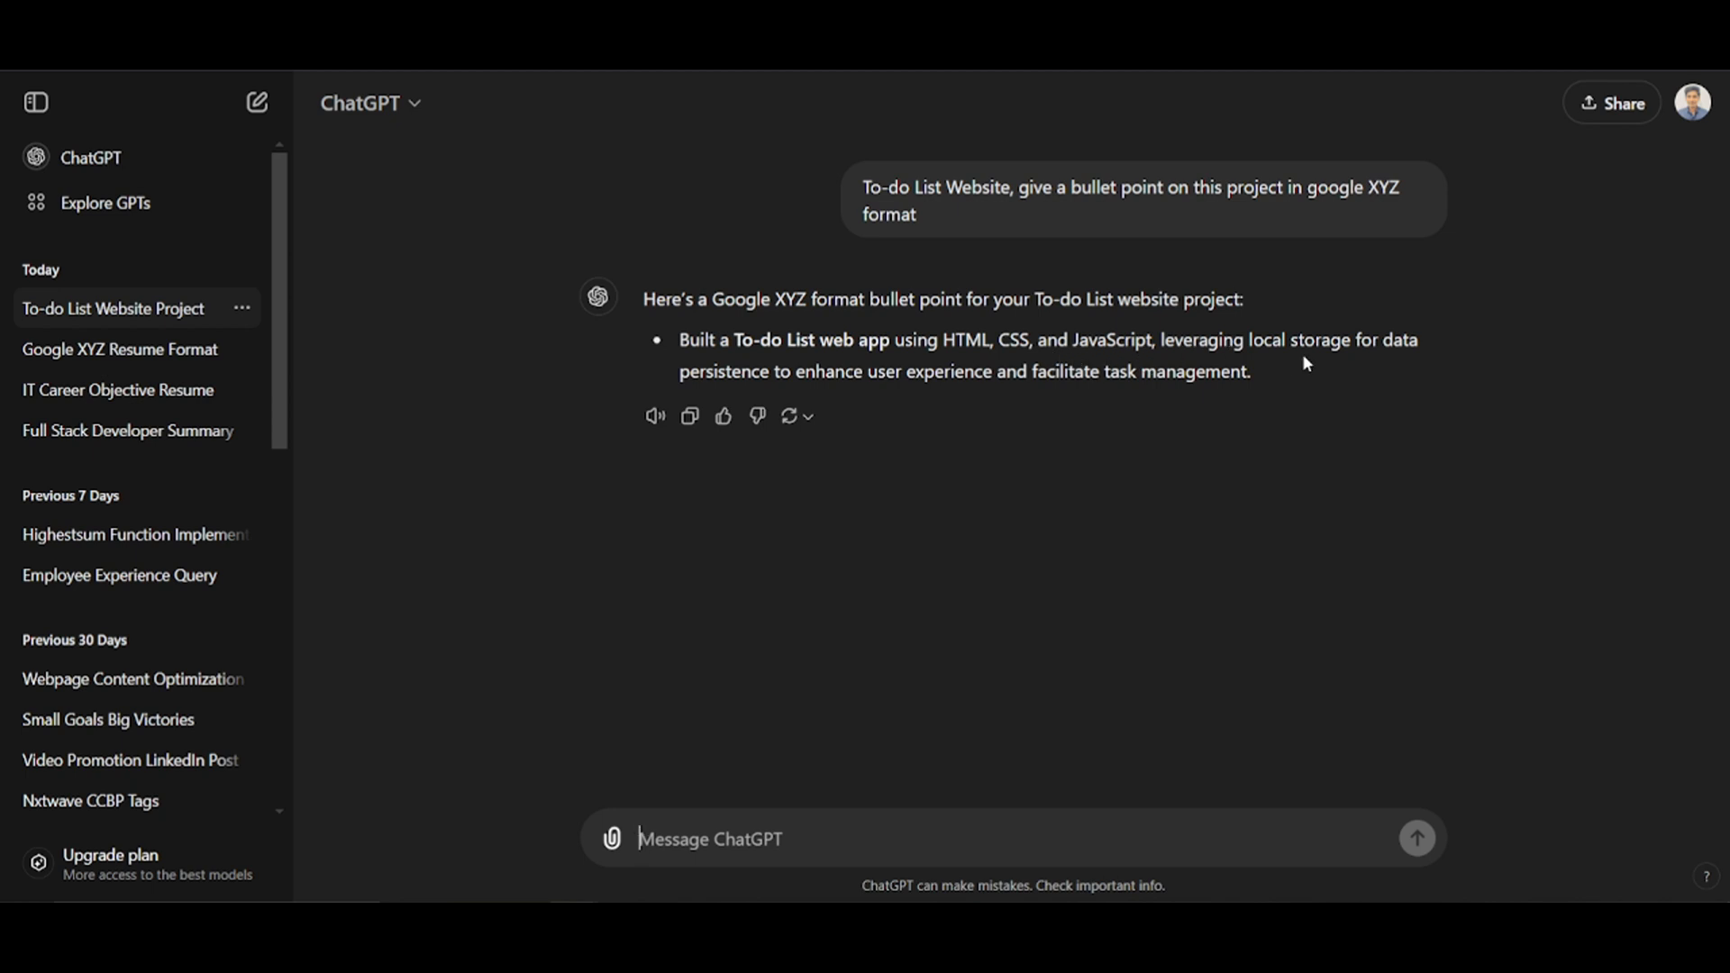
mouse_move(938, 402)
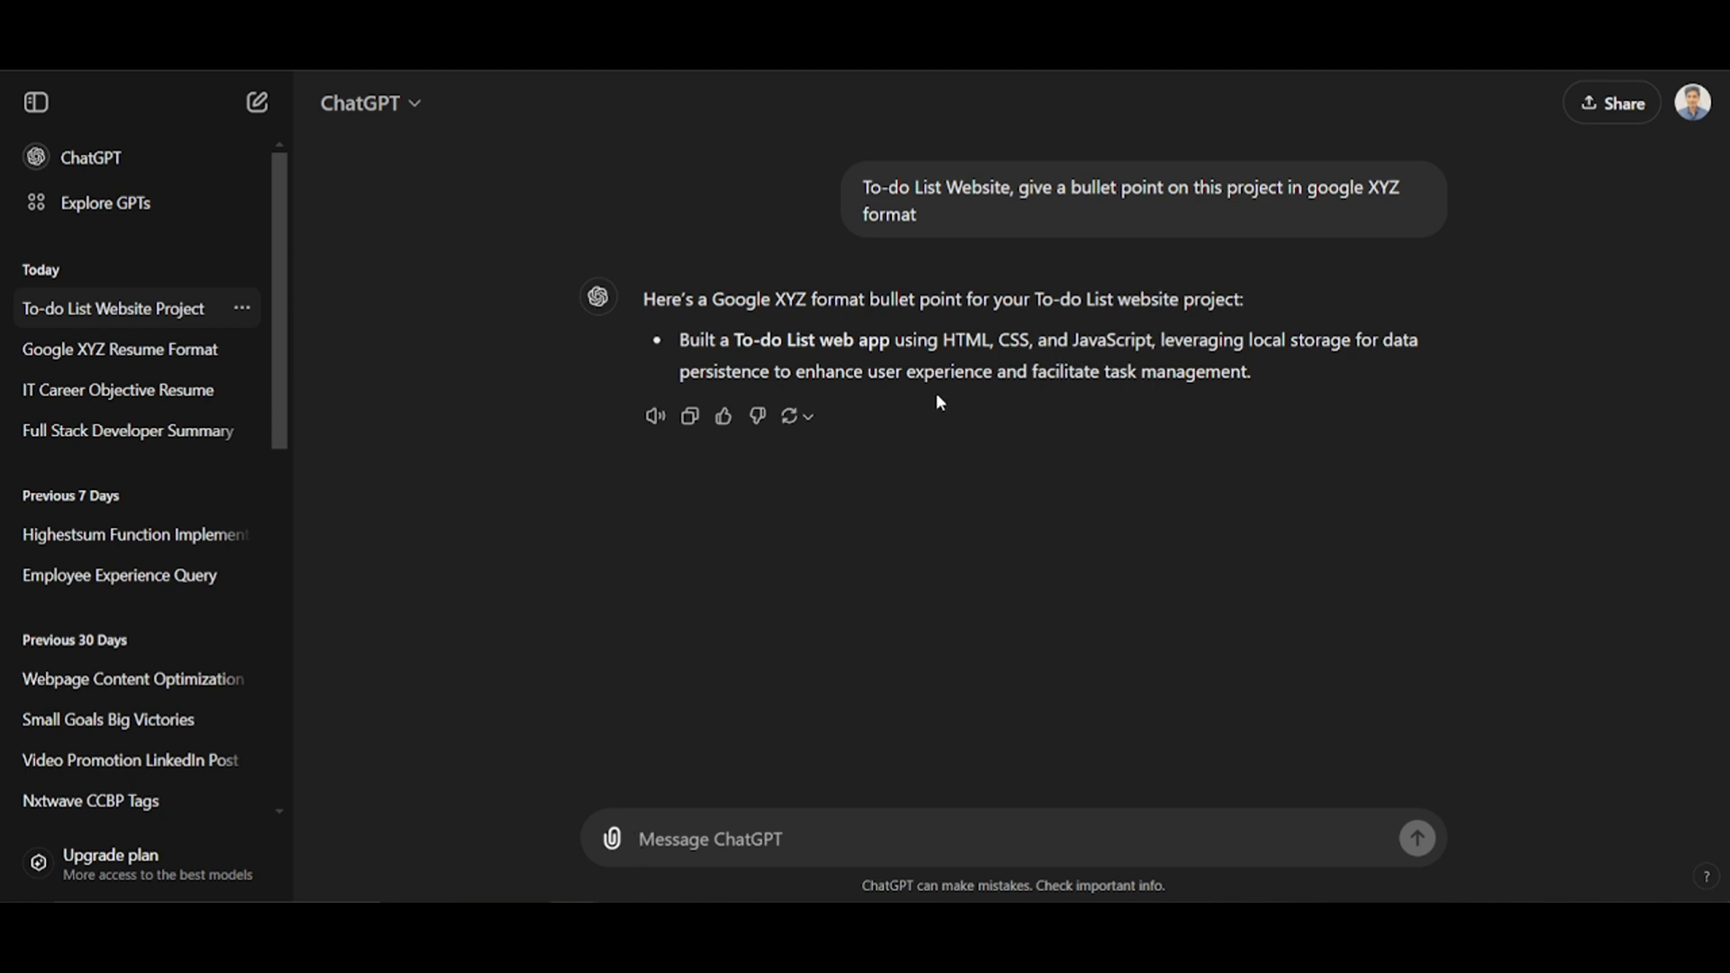
mouse_move(1167, 381)
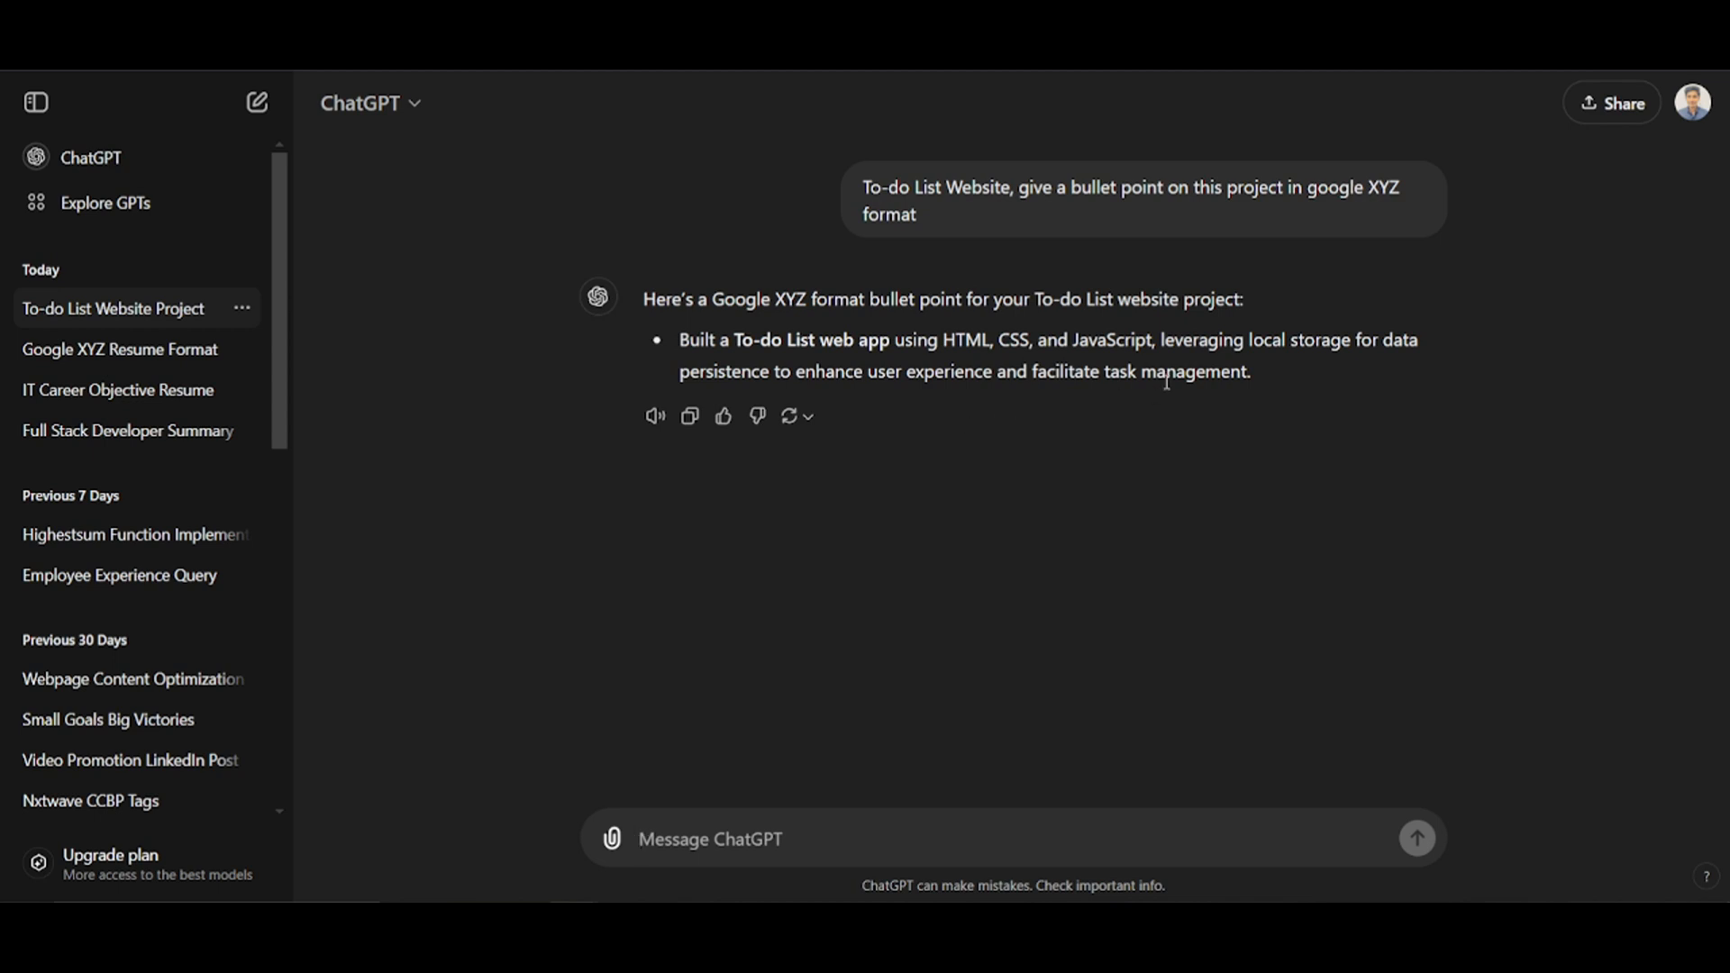
mouse_move(1209, 372)
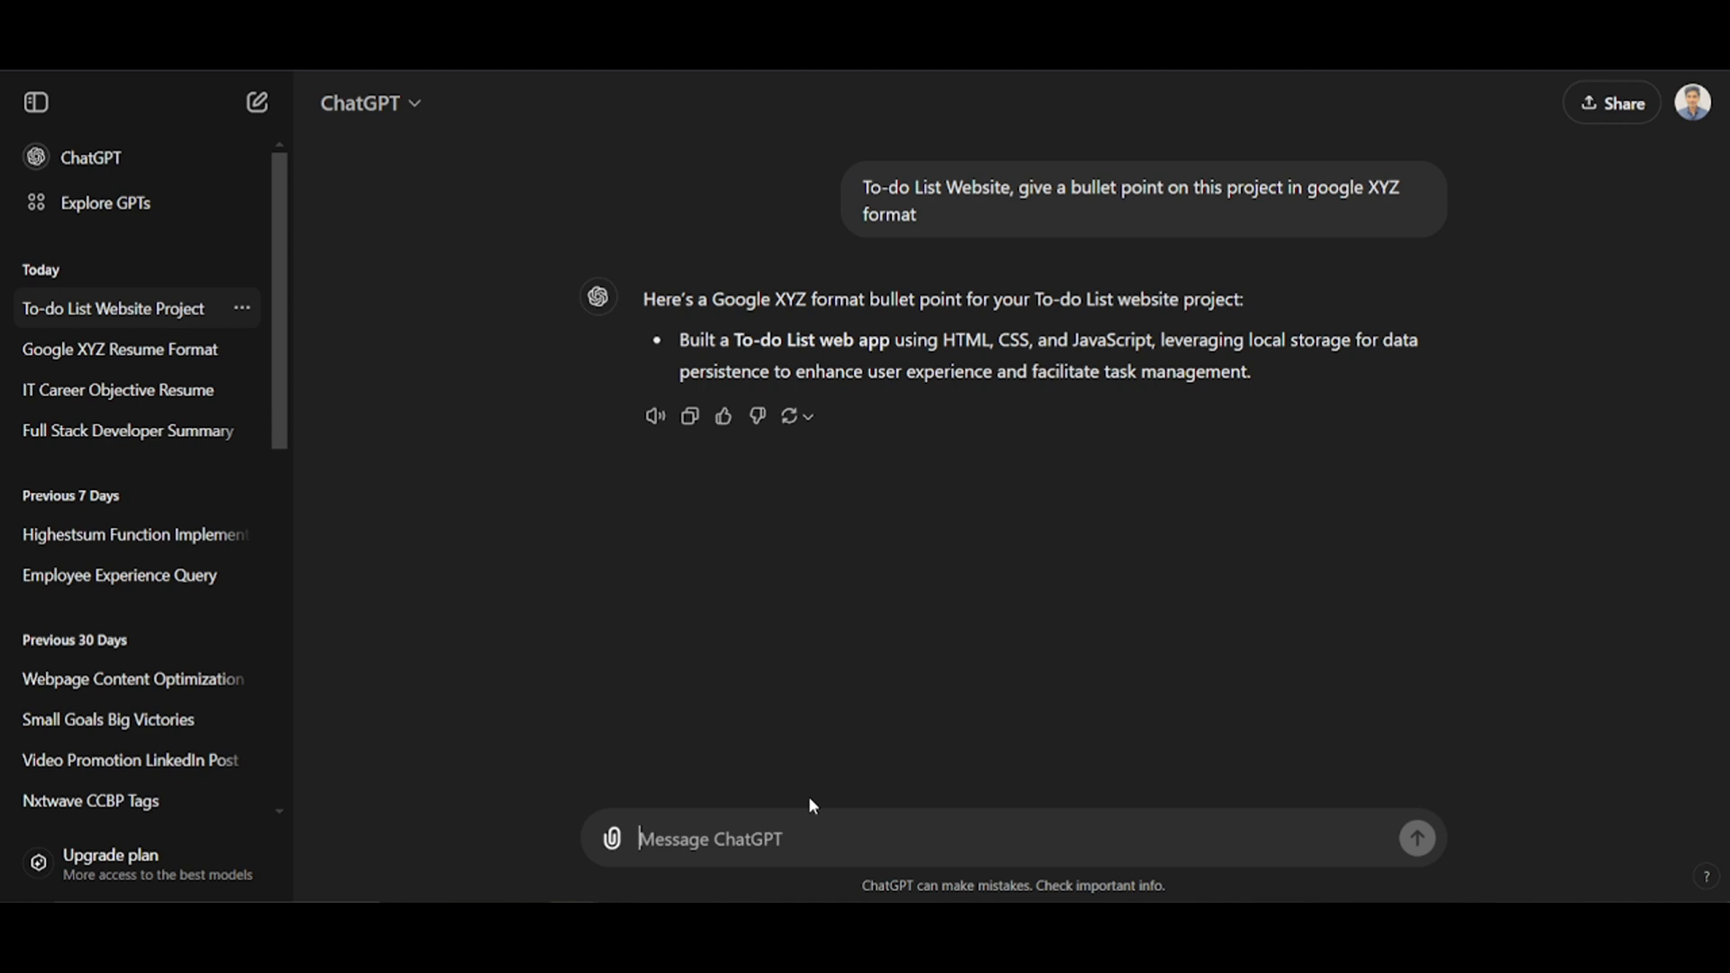
- Send follow-up 'XYZ format with Results and Accomplishments in resume' to ChatGPT
type("XYZ for")
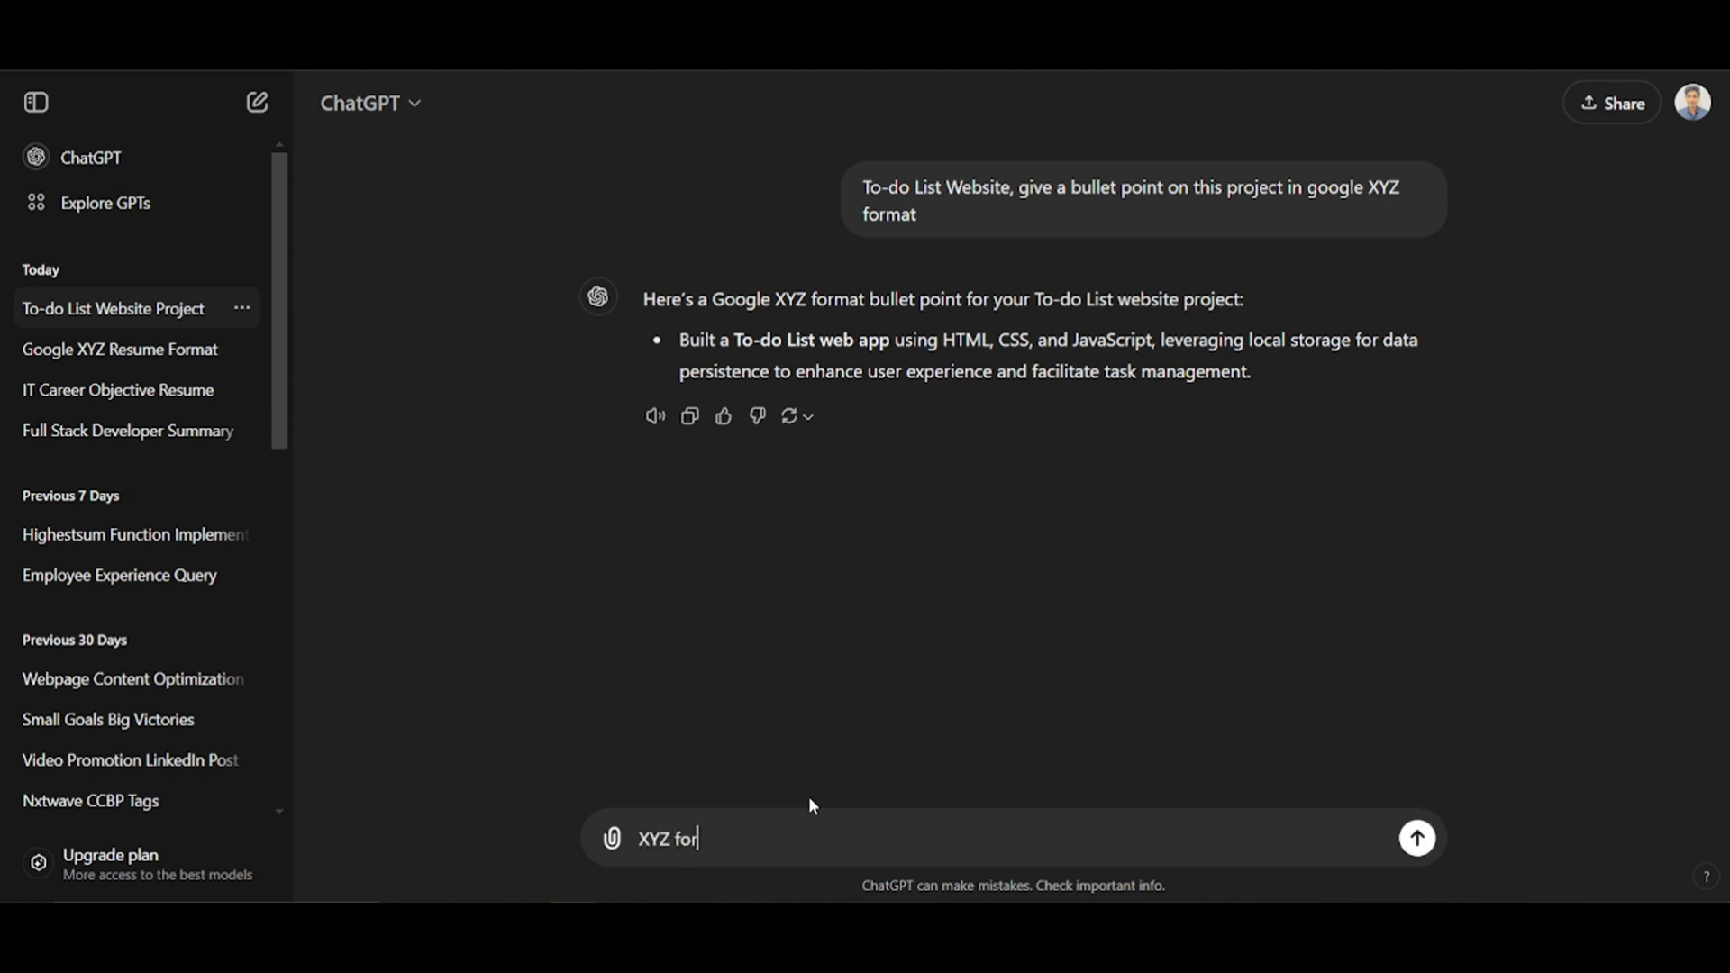
type("mat with R")
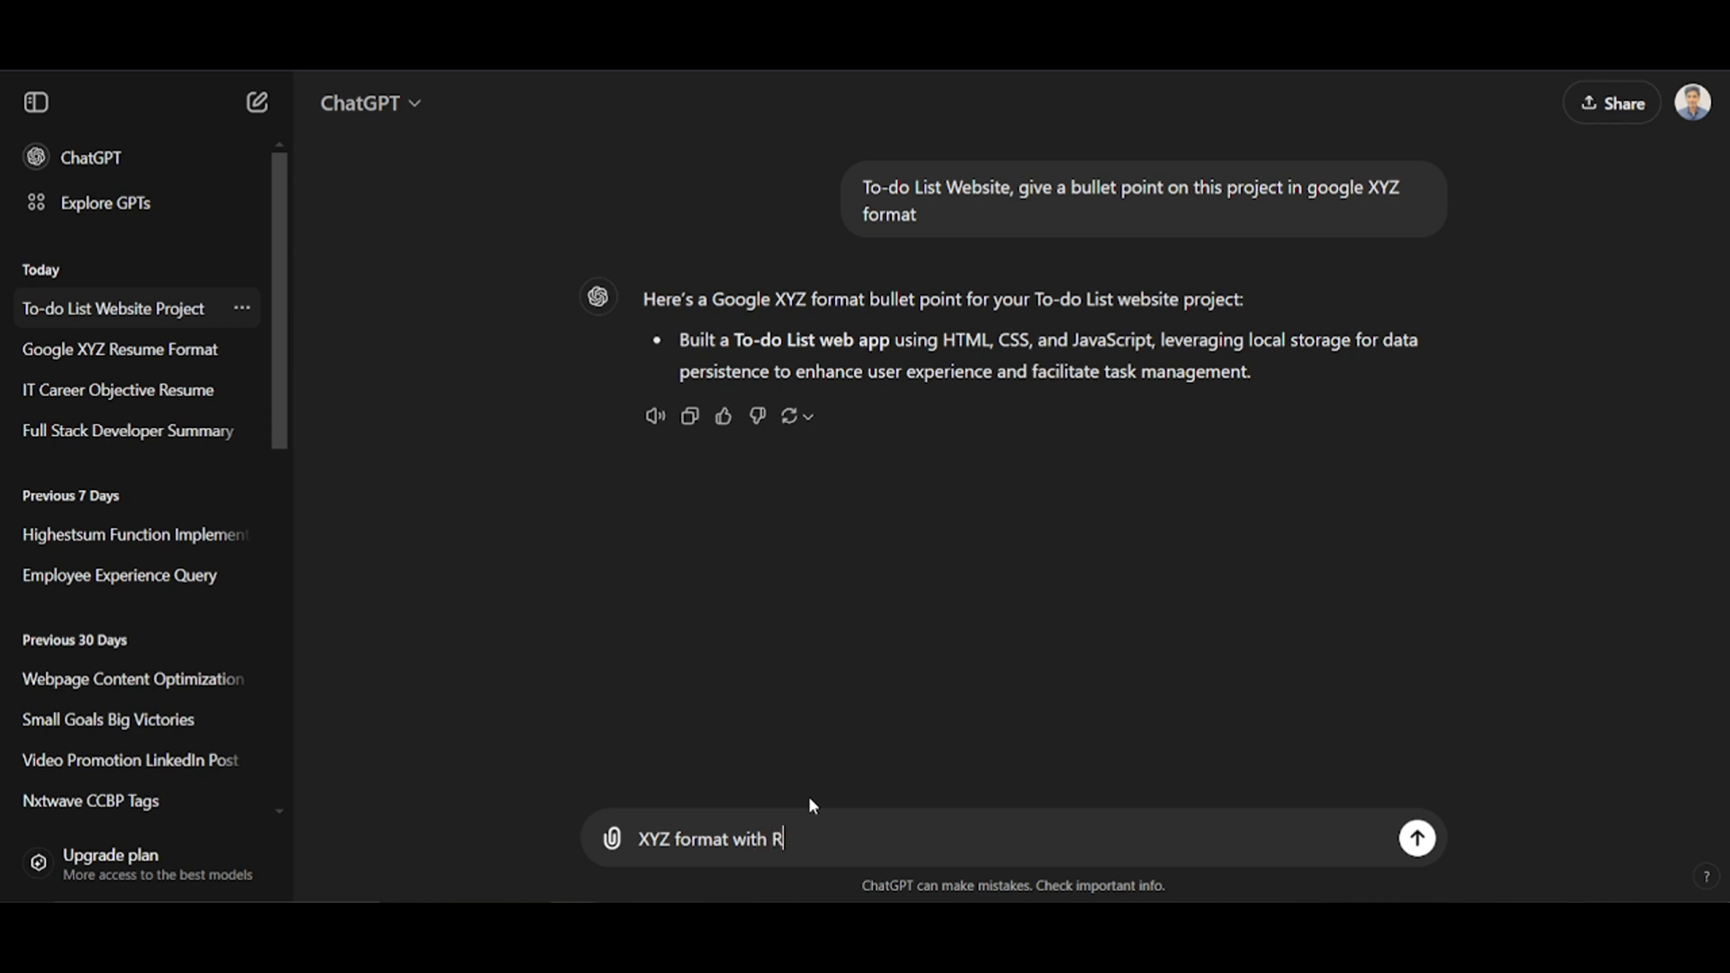
type("esults and Accom")
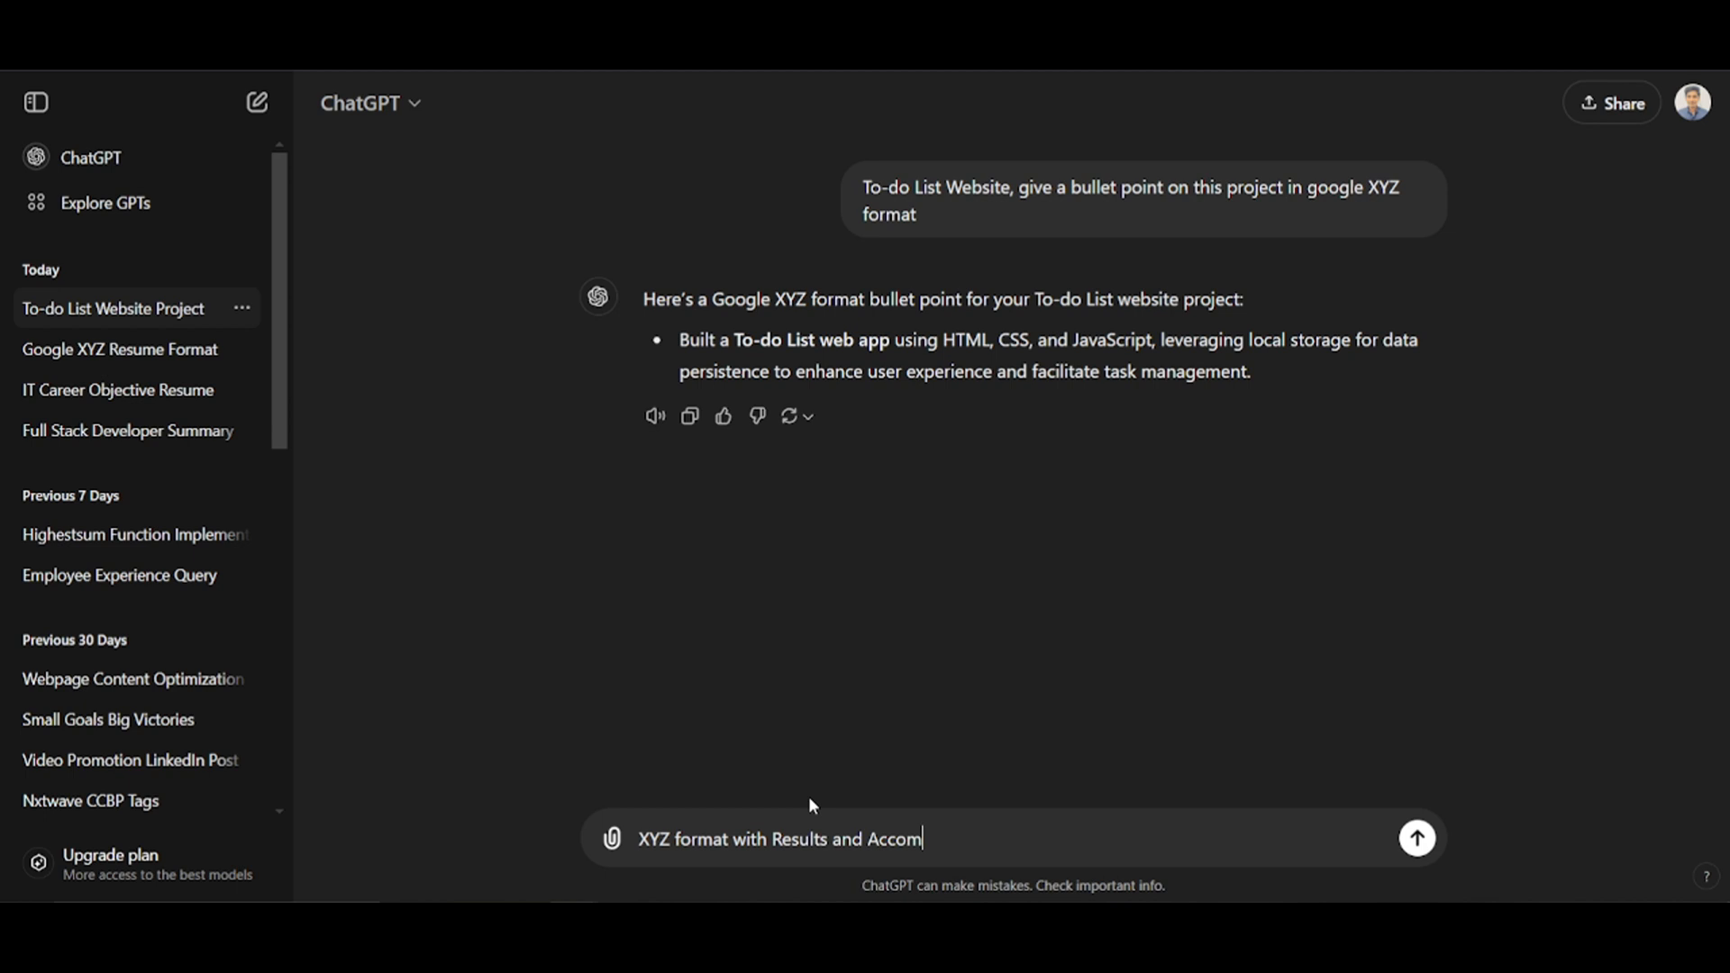
type("p")
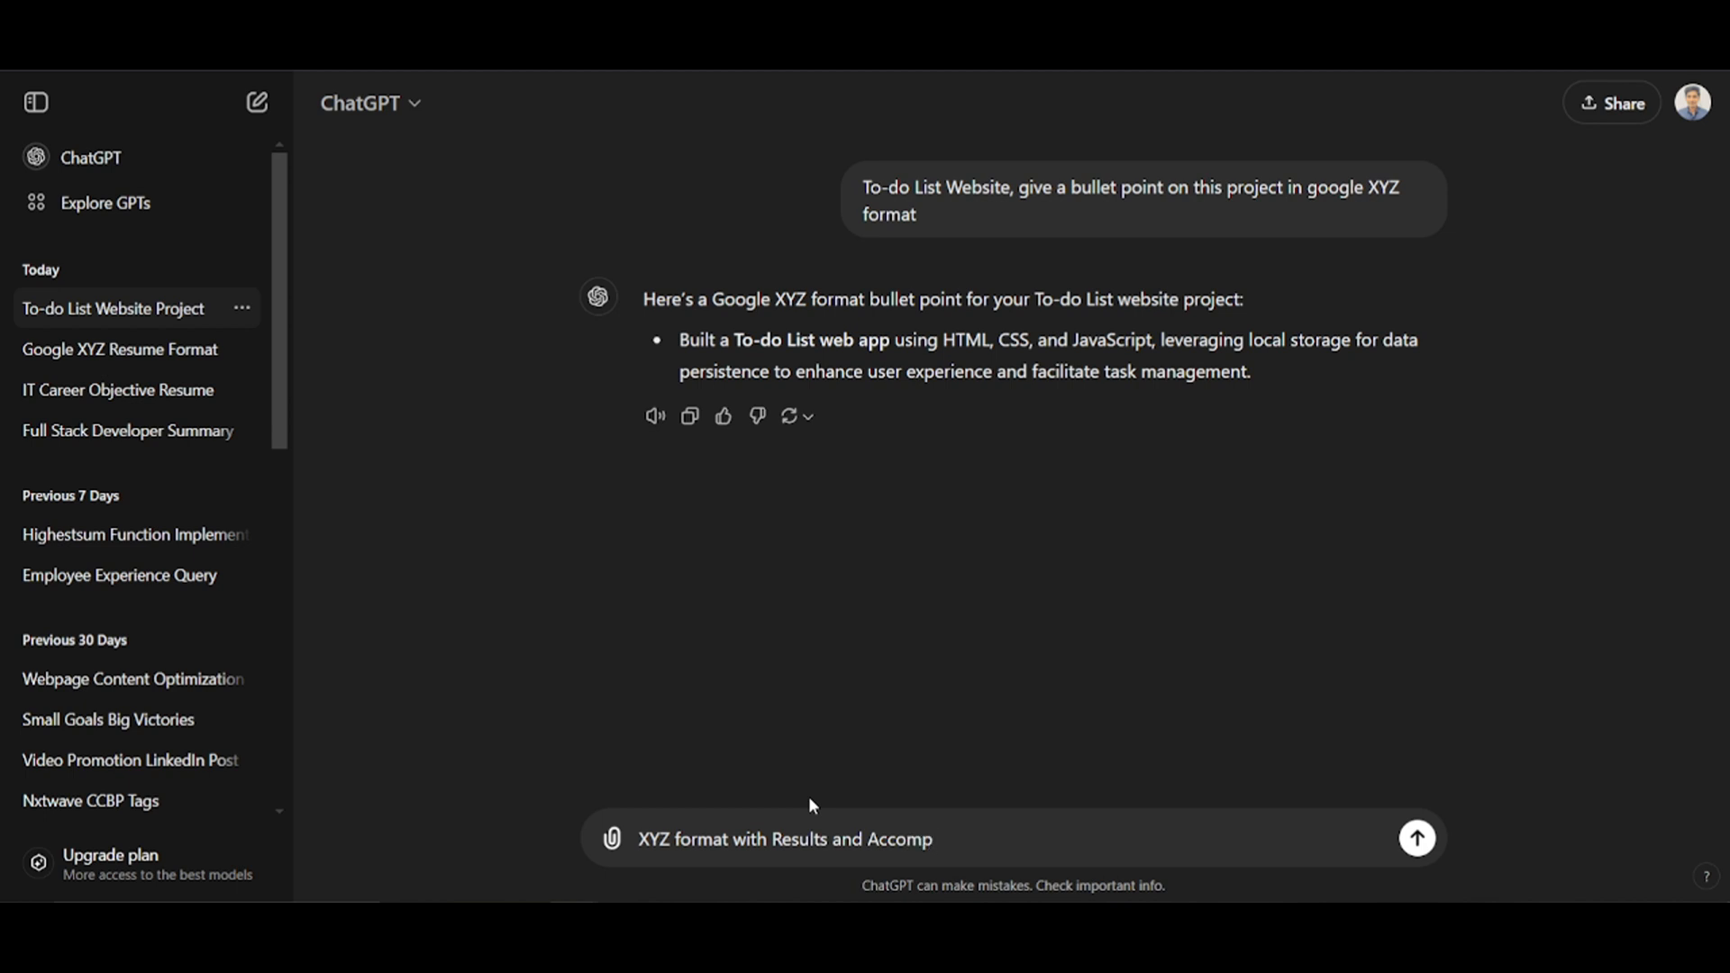
type("lishments")
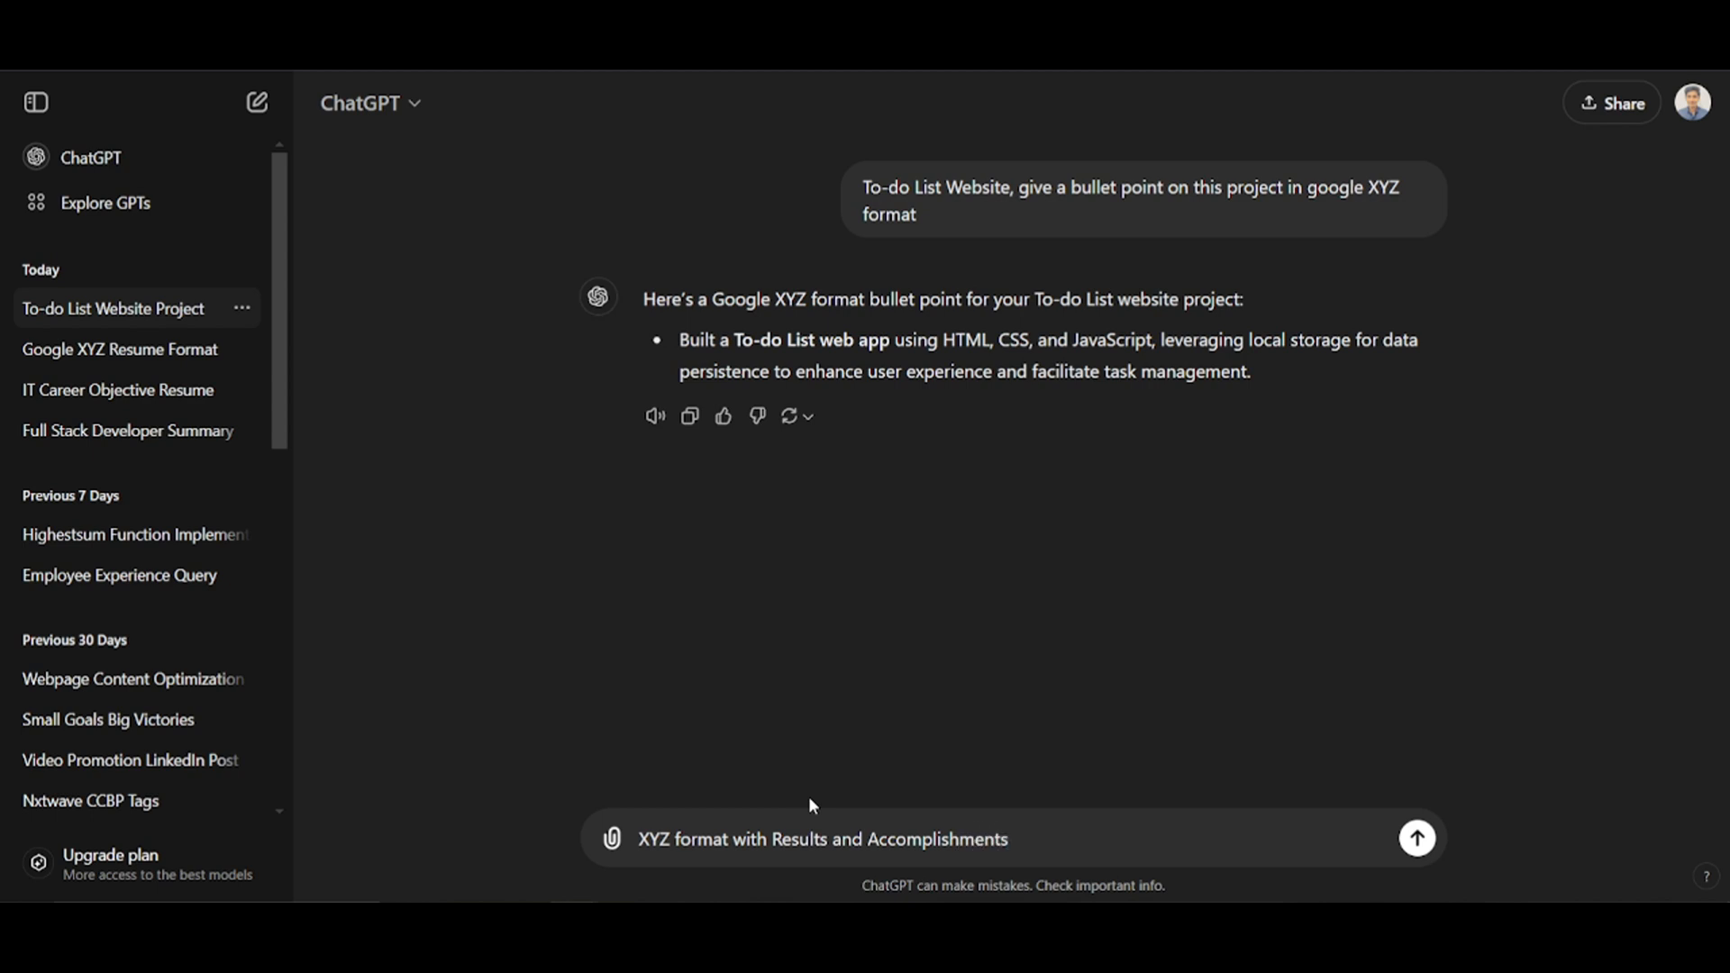
type("in")
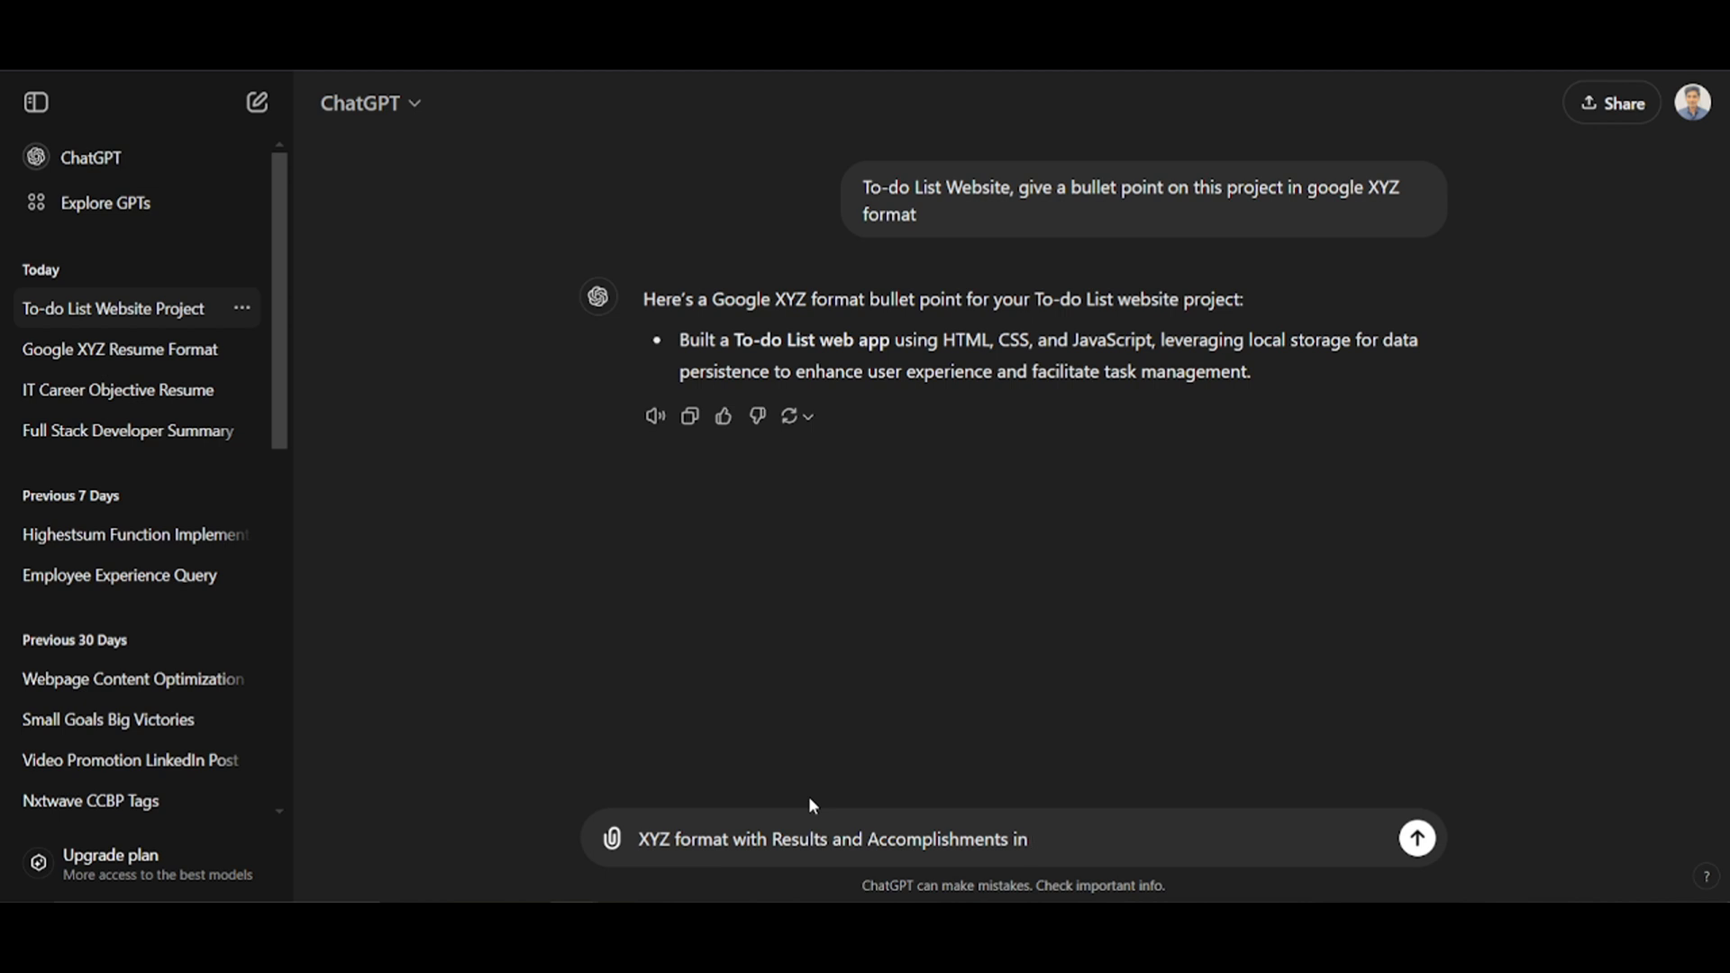
type("resume")
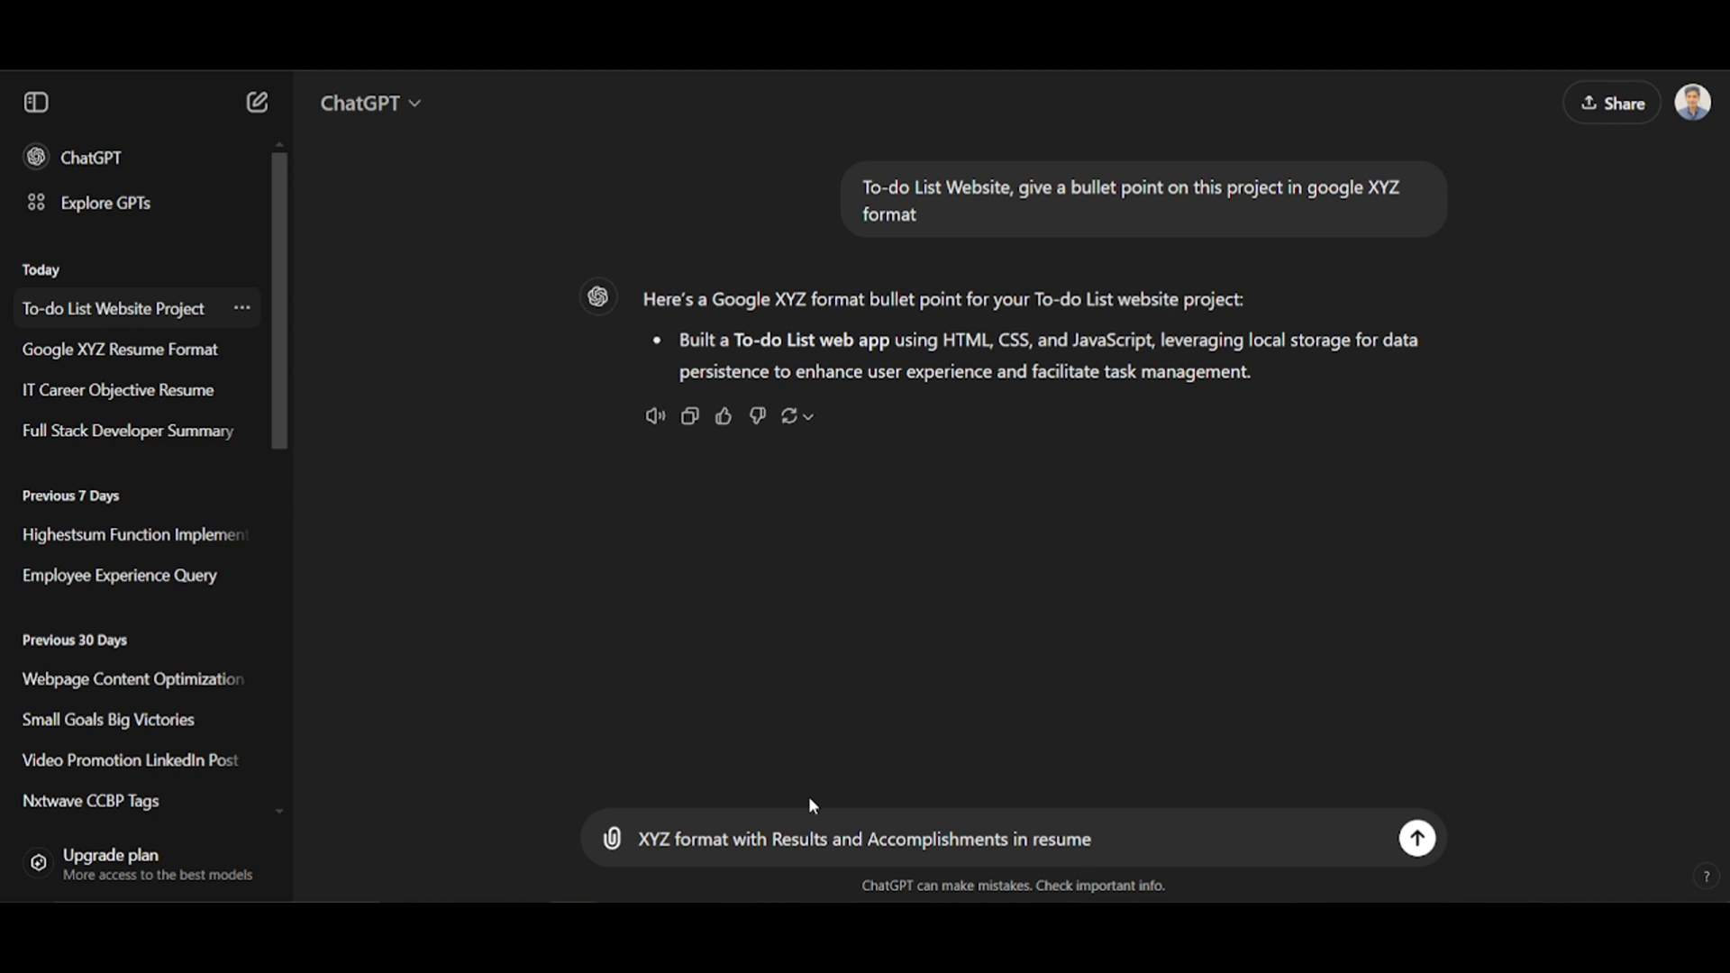
left_click(1417, 839)
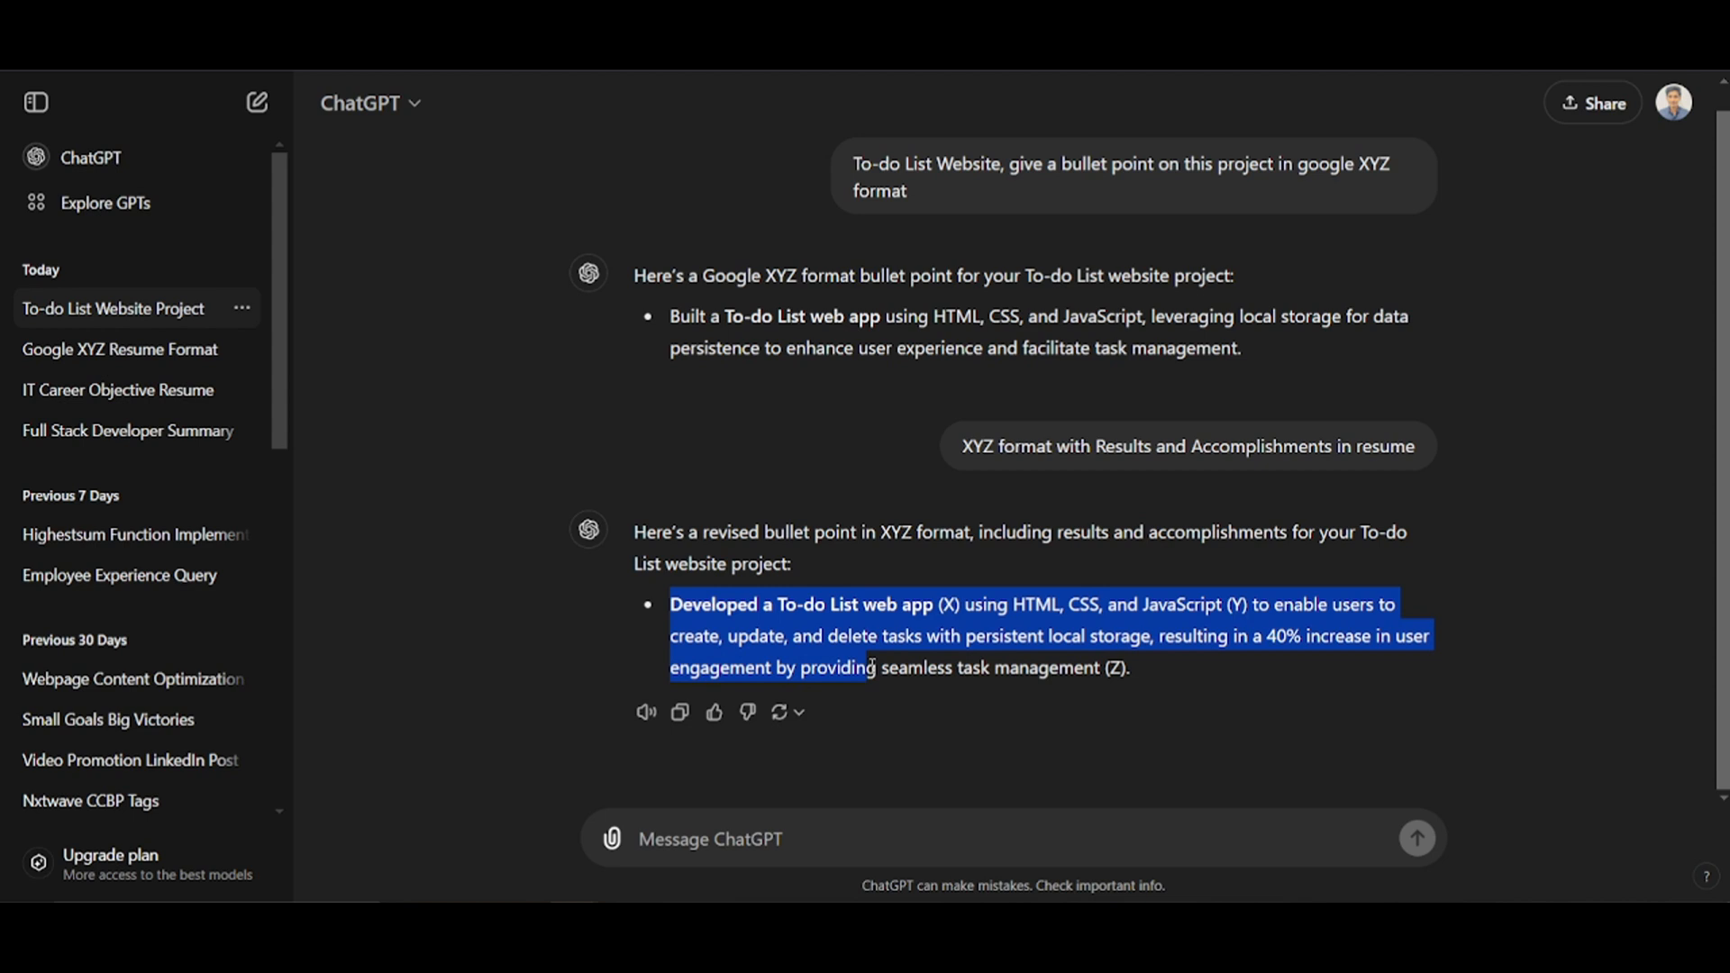
left_click(971, 627)
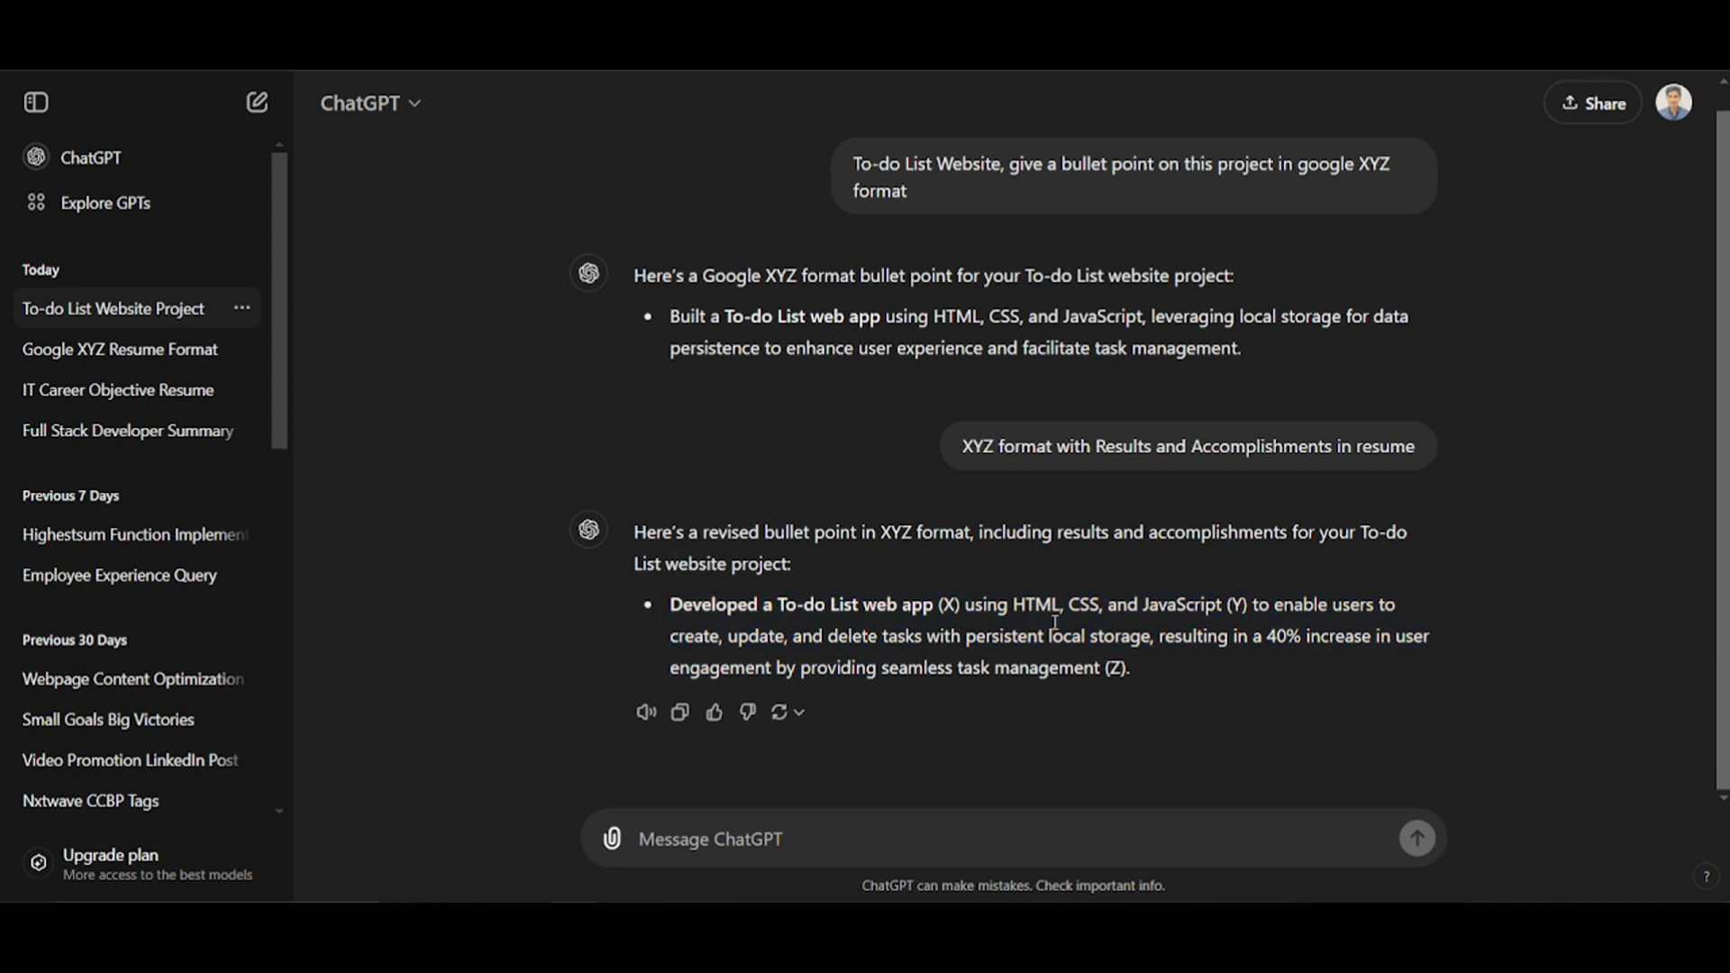
mouse_move(1427, 601)
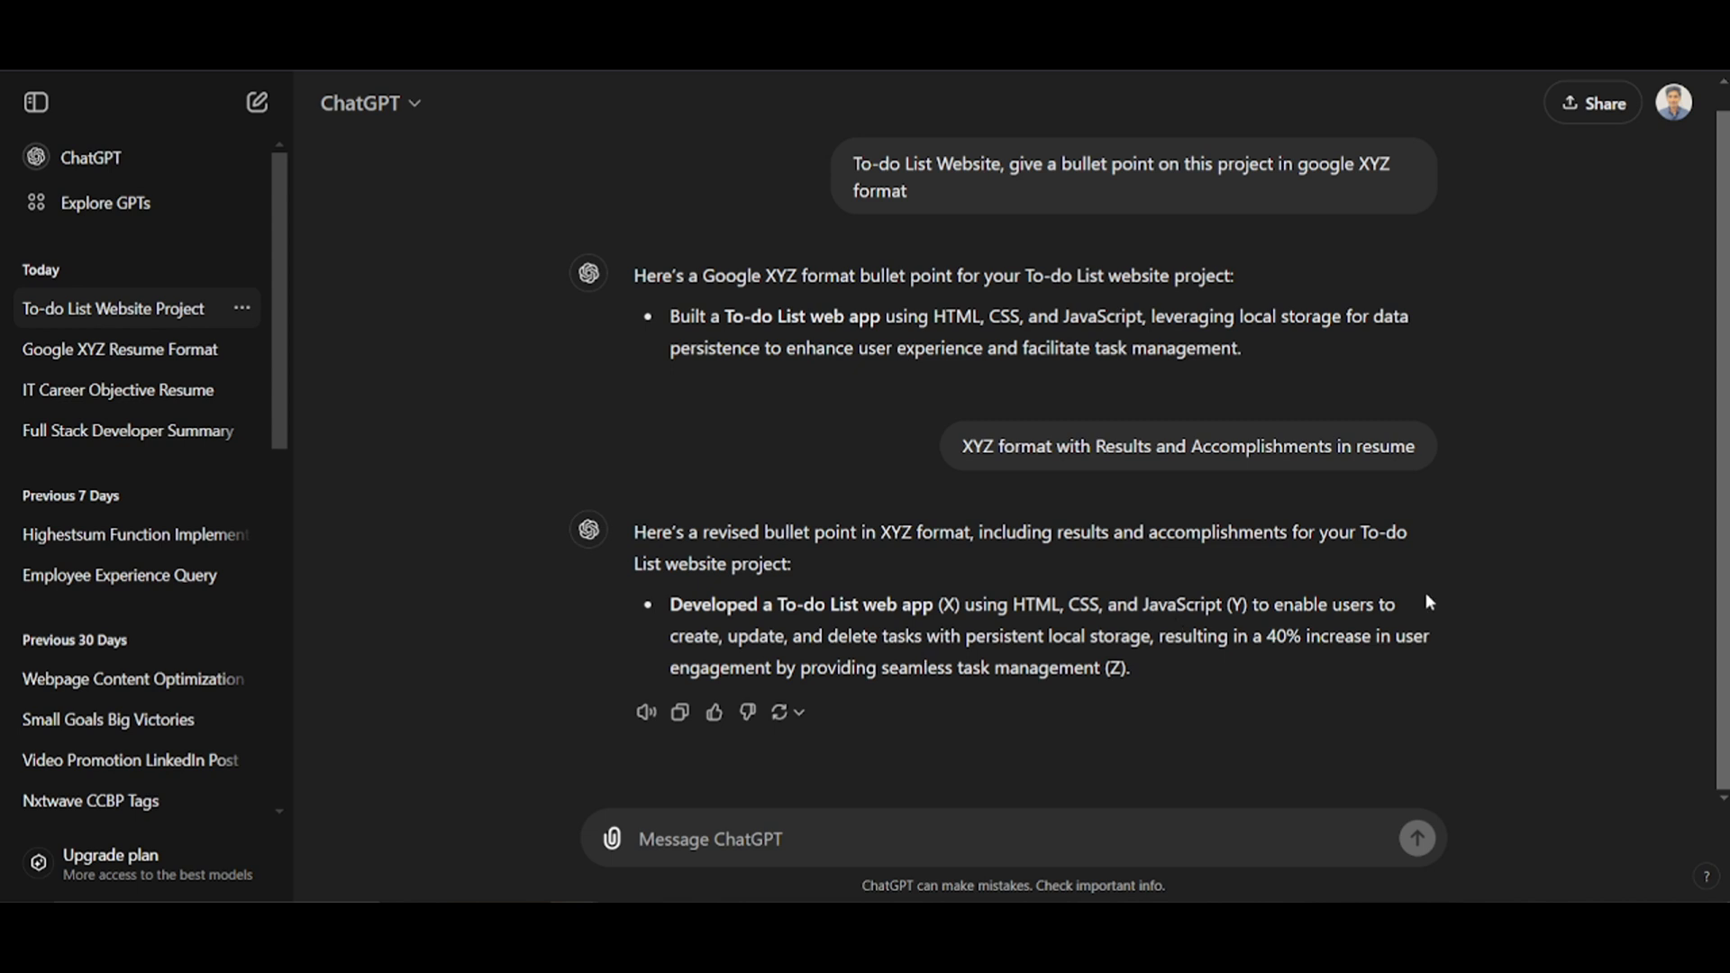
mouse_move(901, 645)
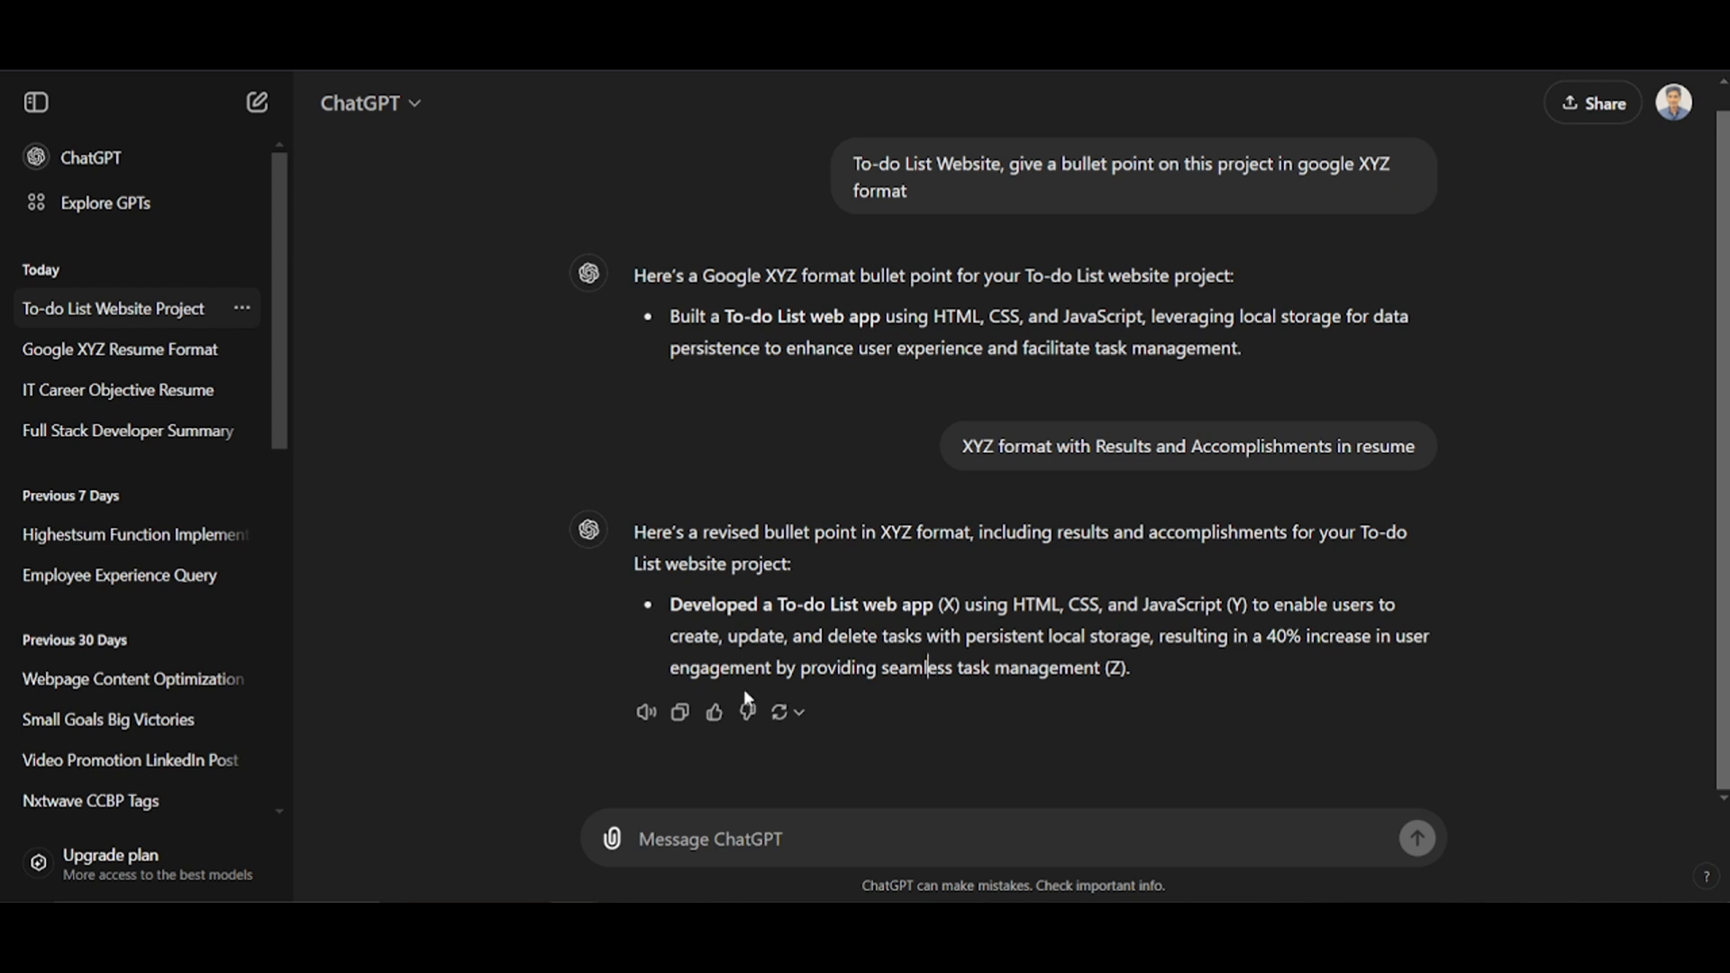
mouse_move(1136, 689)
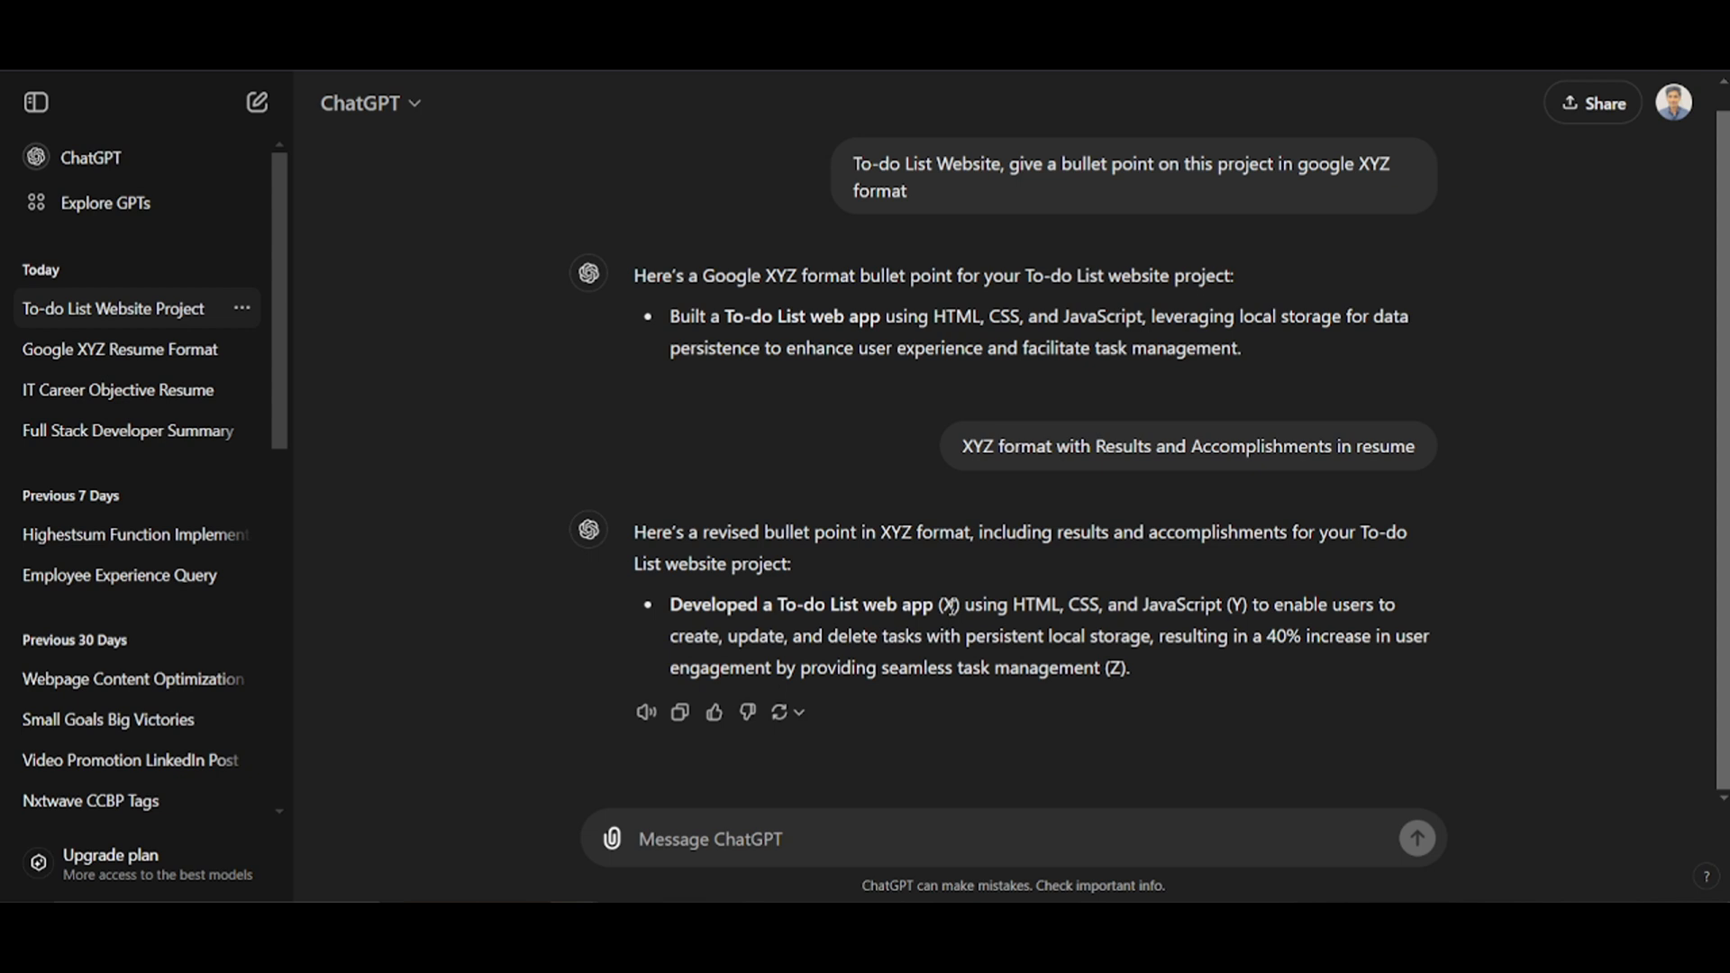
mouse_move(952, 606)
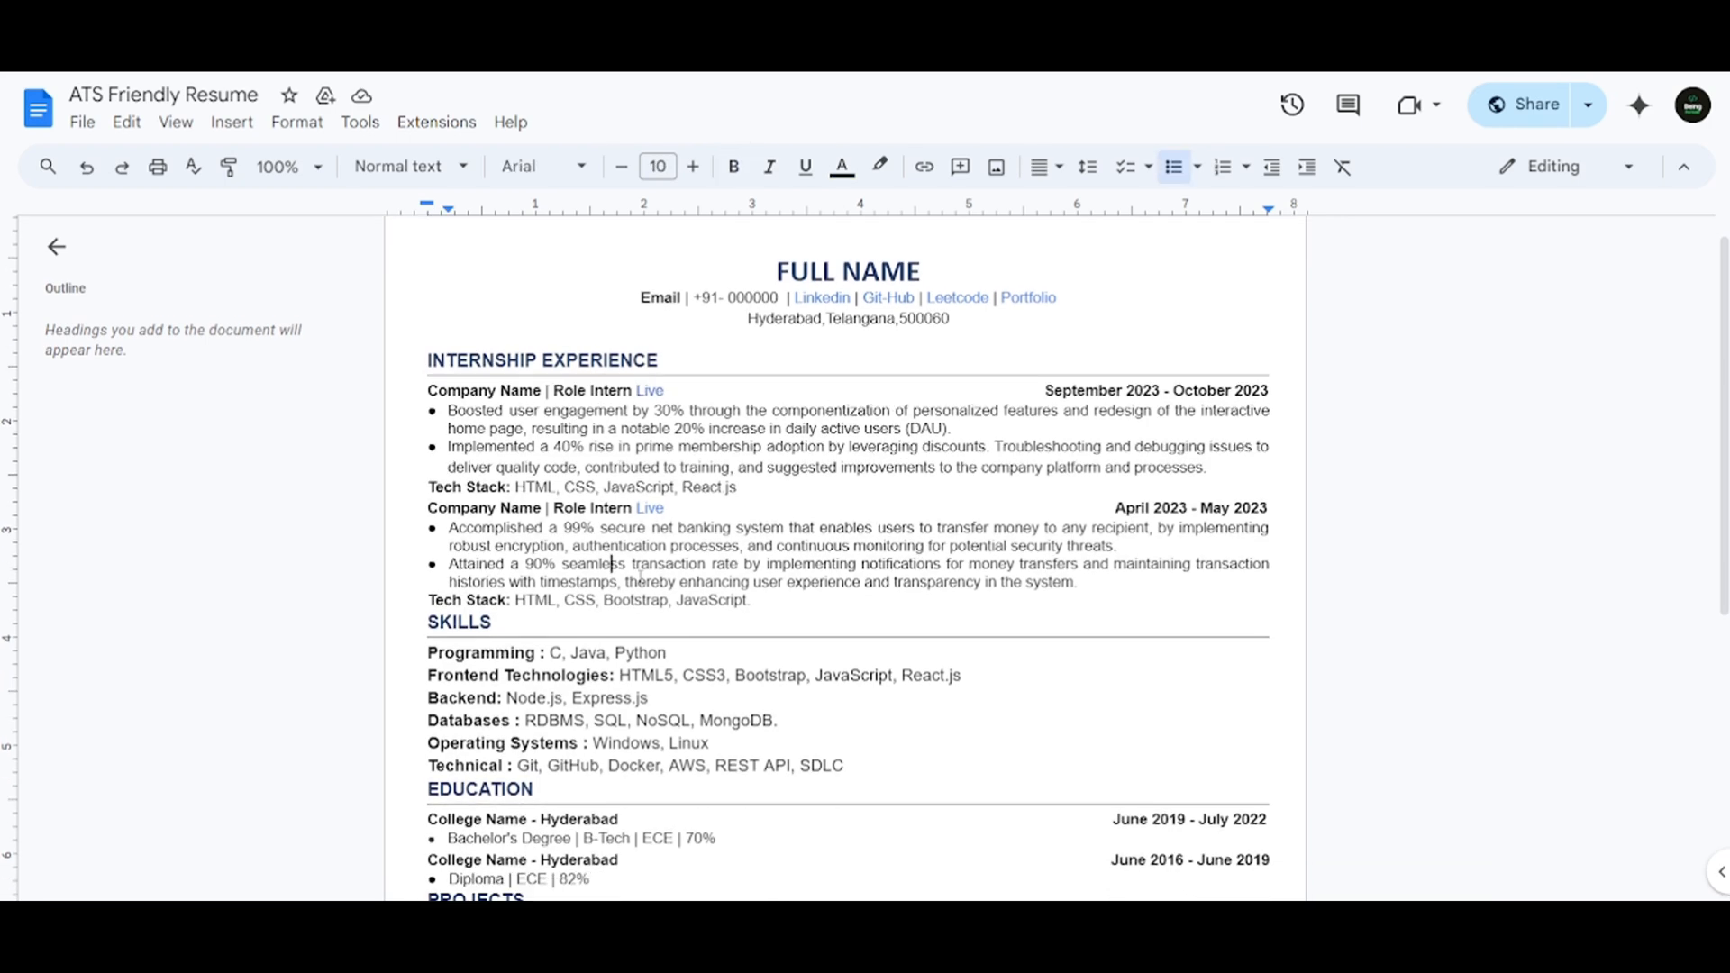
scroll("down", 3)
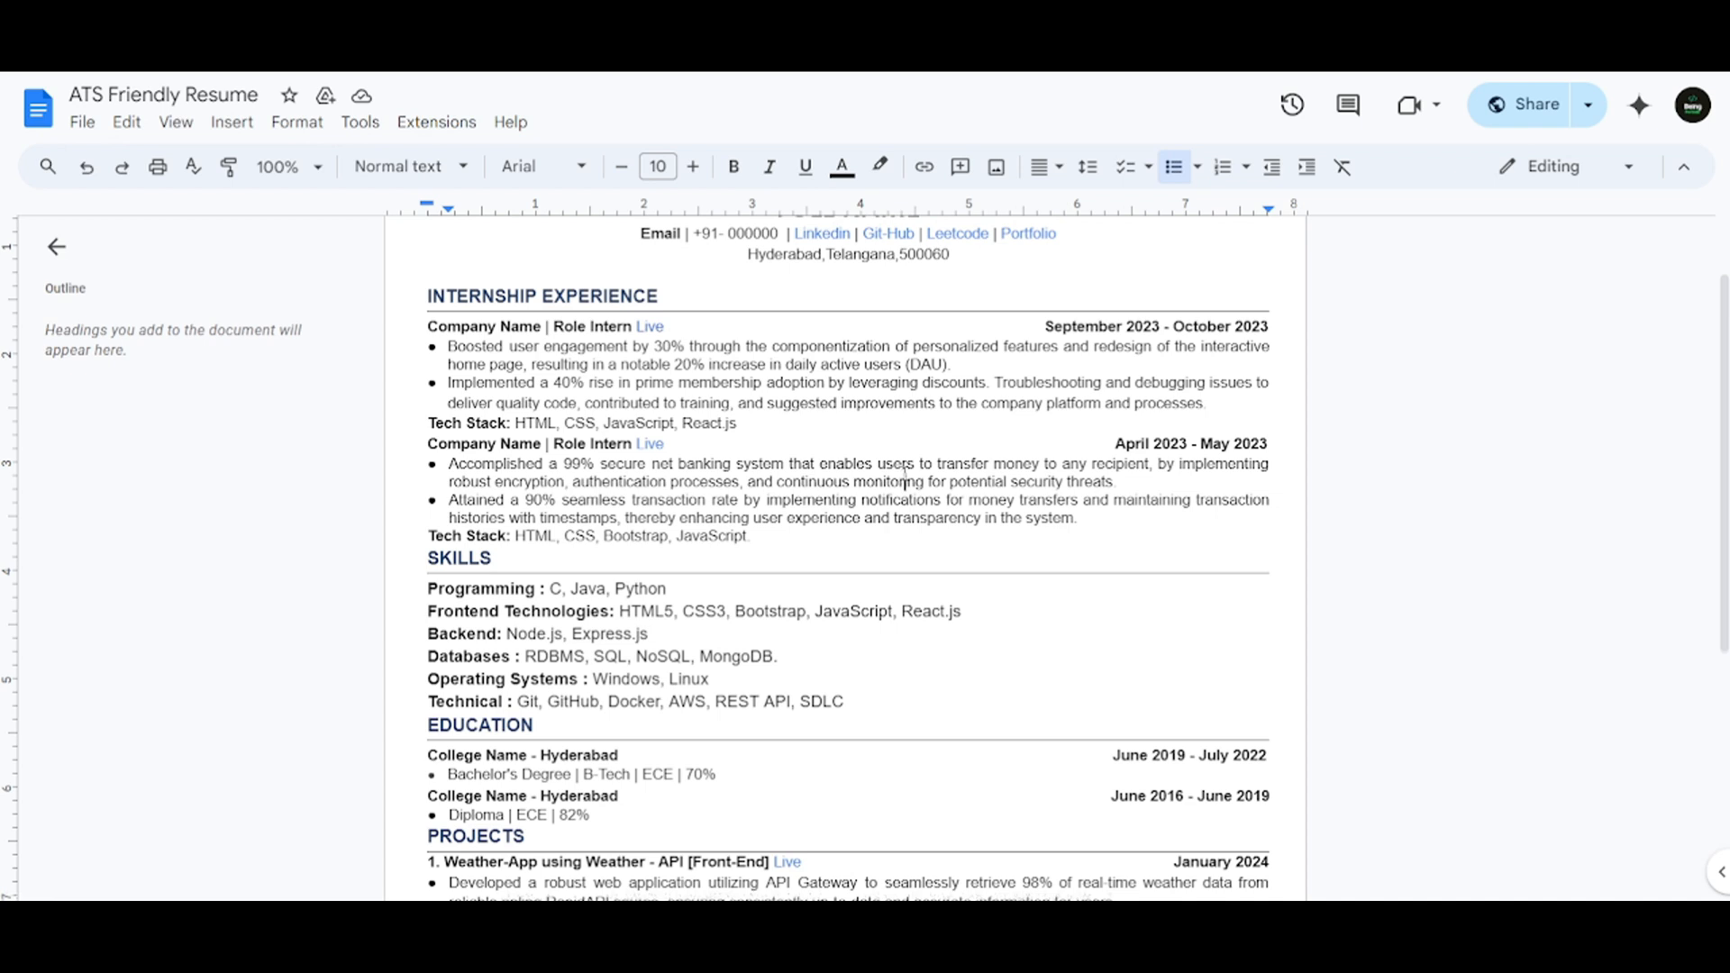
scroll("up", 3)
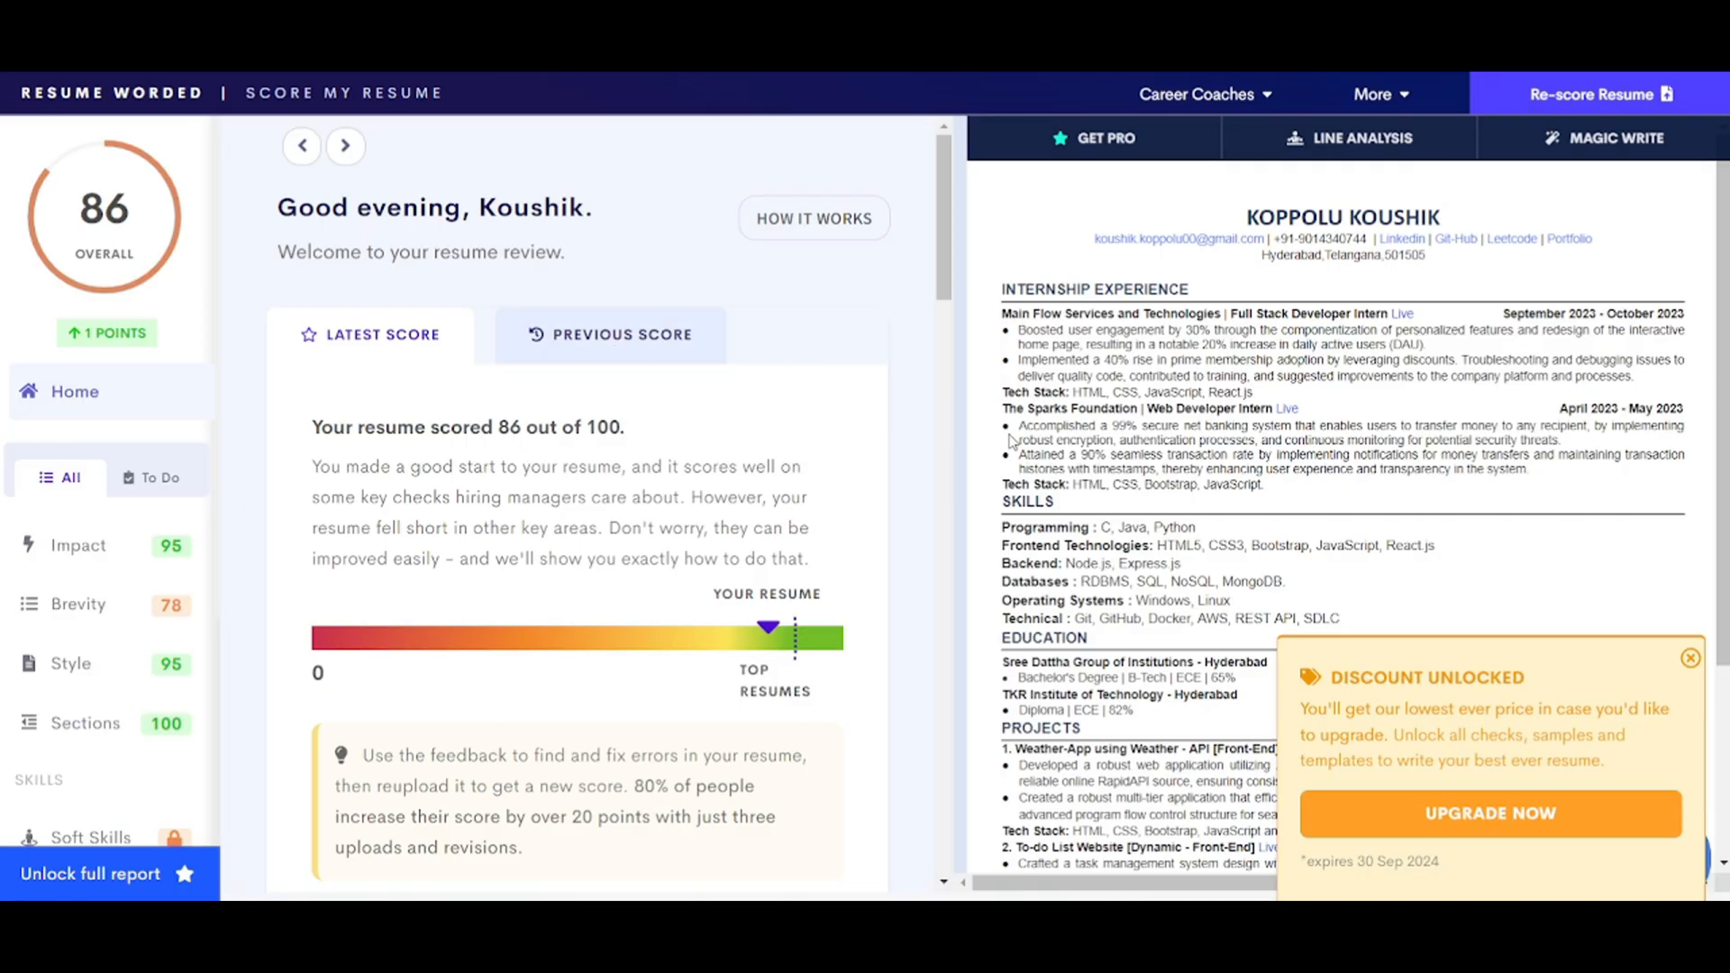
mouse_move(1338, 408)
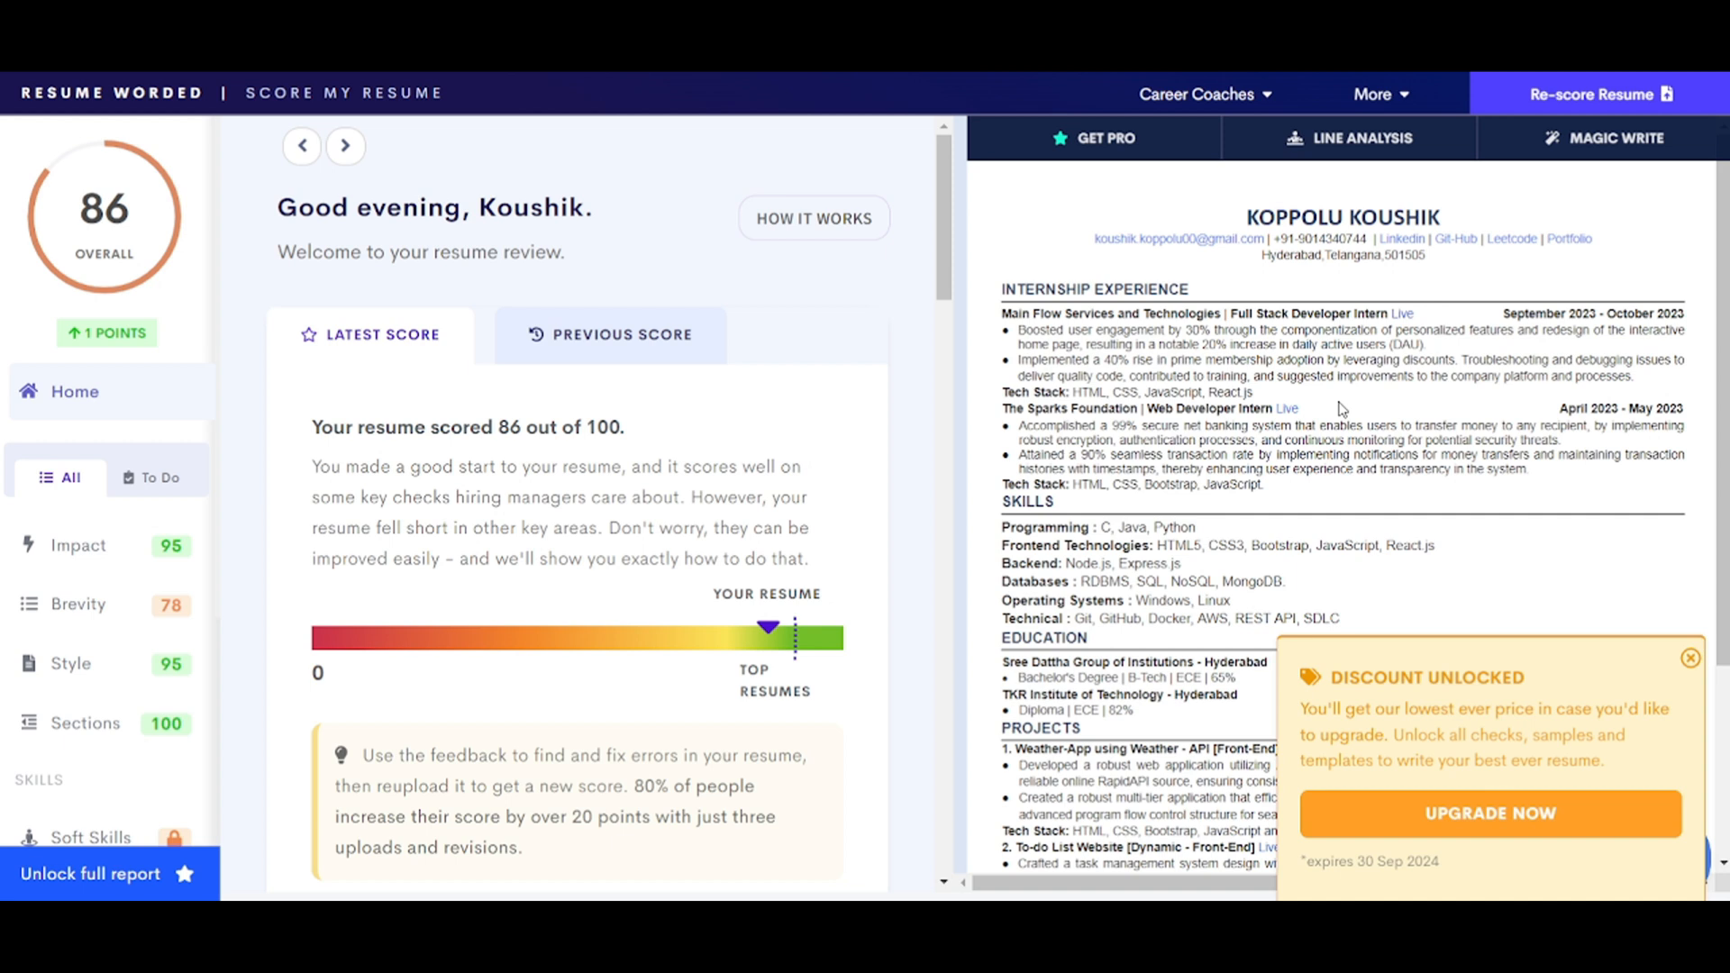
mouse_move(125, 254)
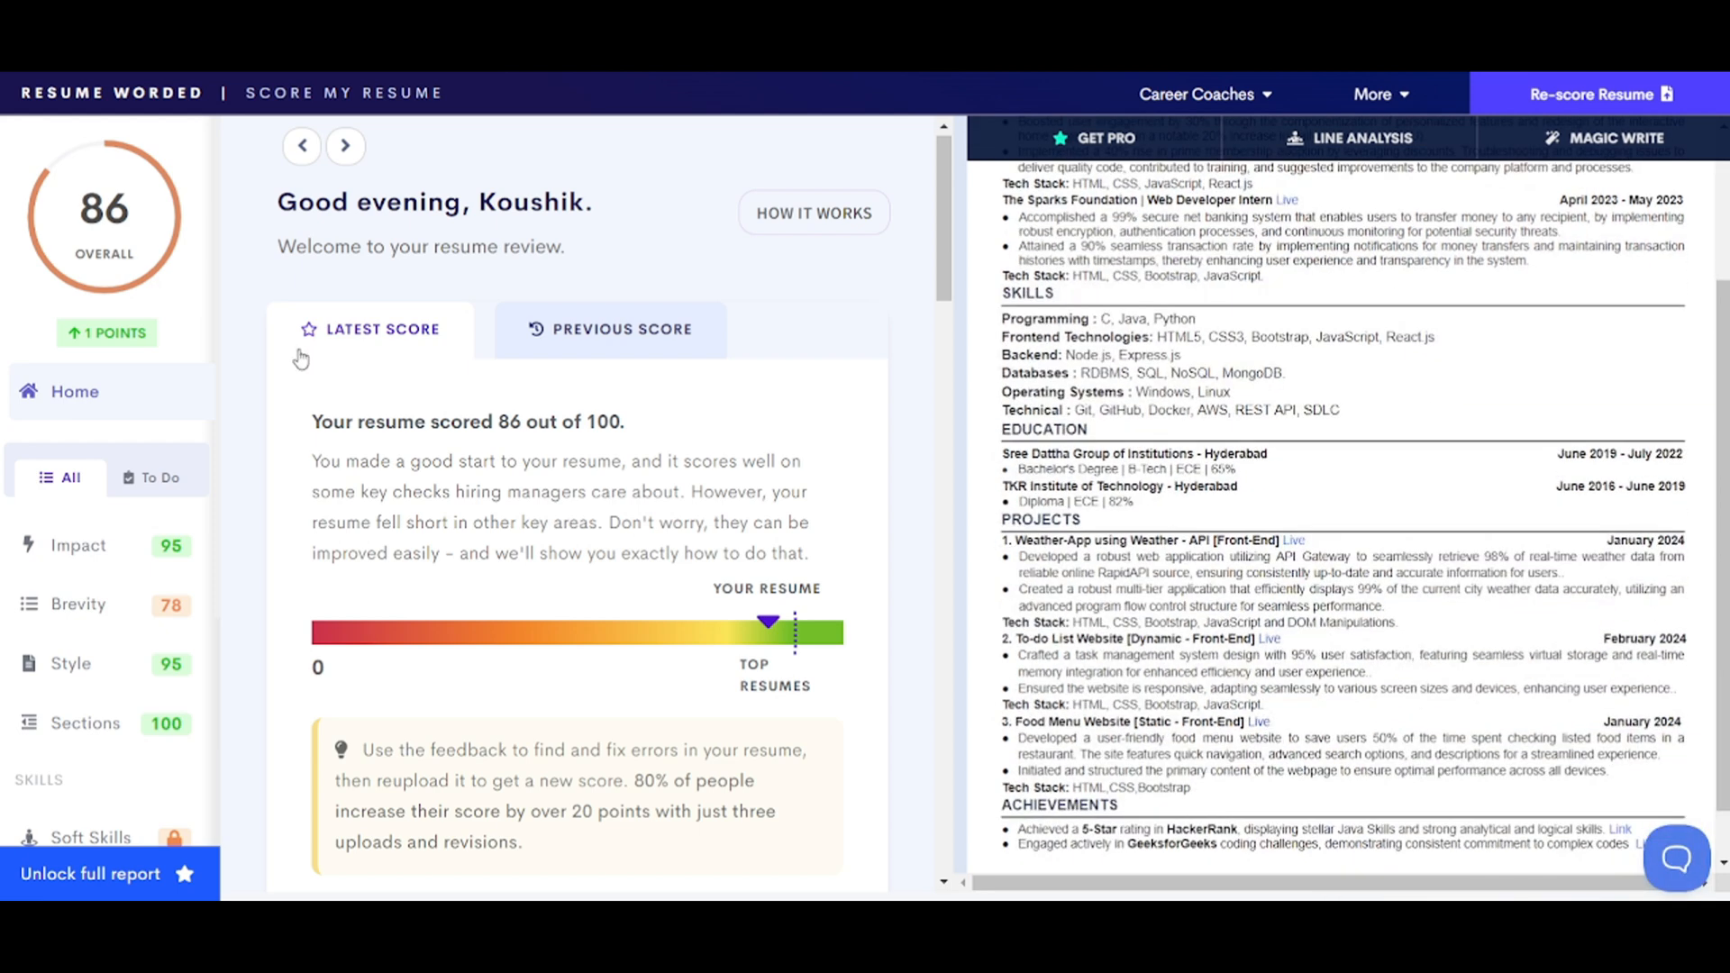
- View the Impact (95) and Brevity (78) score breakdowns, ending on Impact
left_click(78, 545)
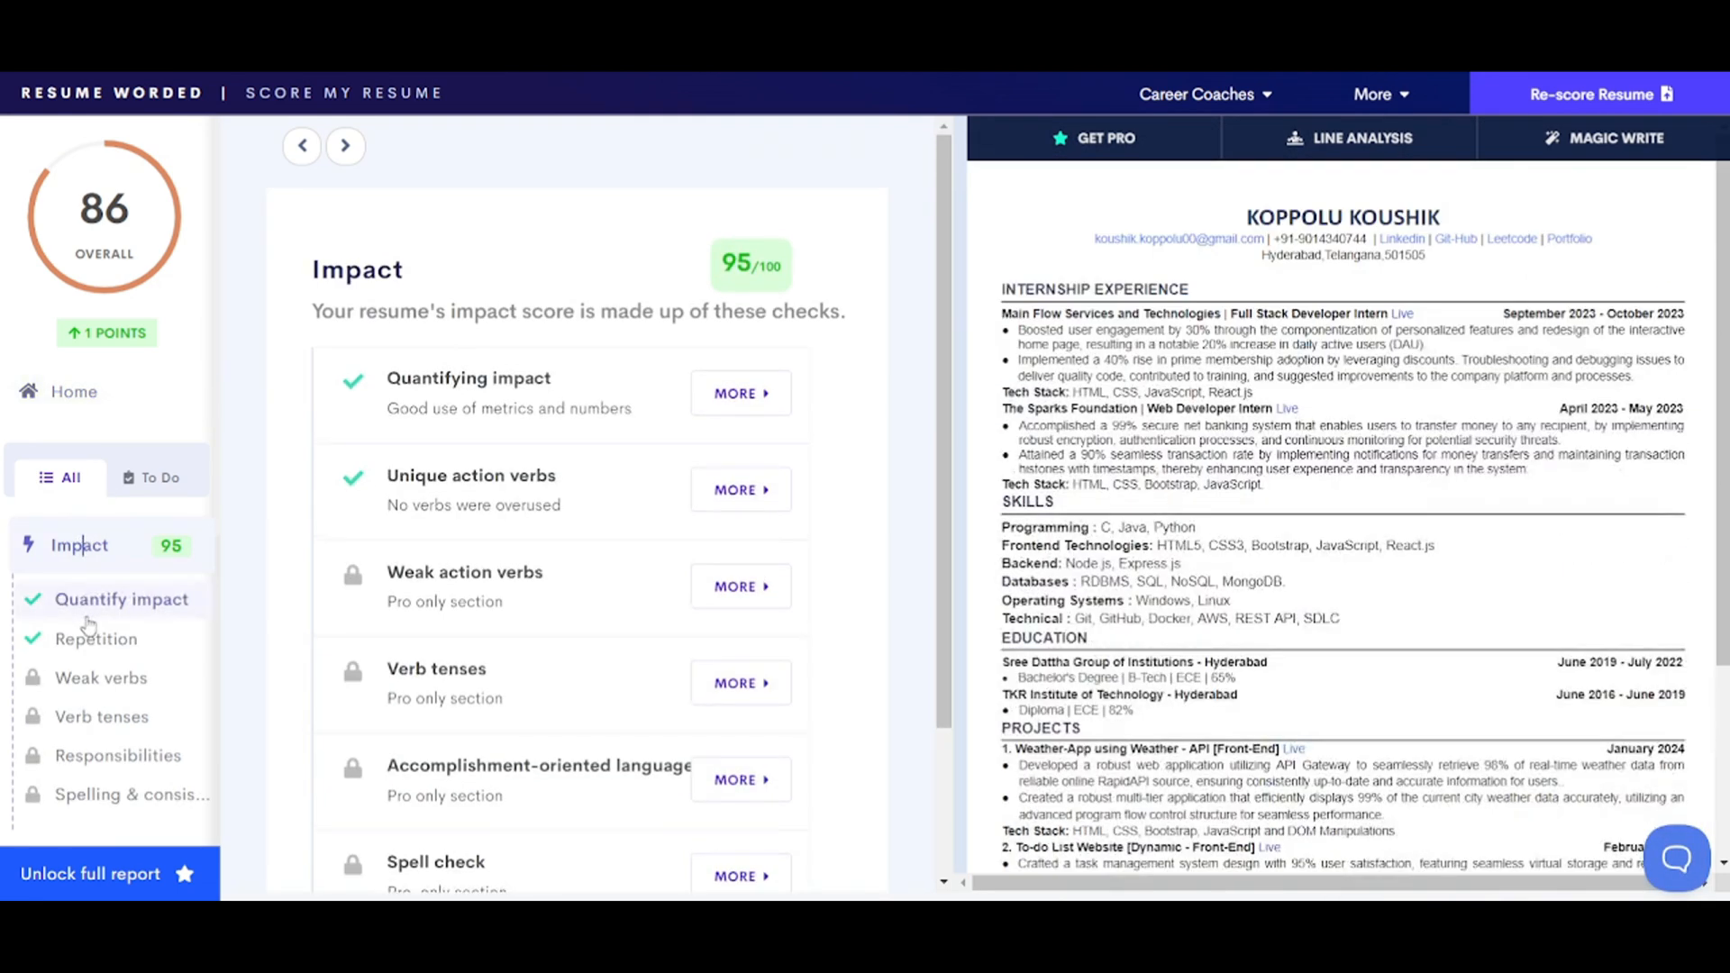
left_click(79, 603)
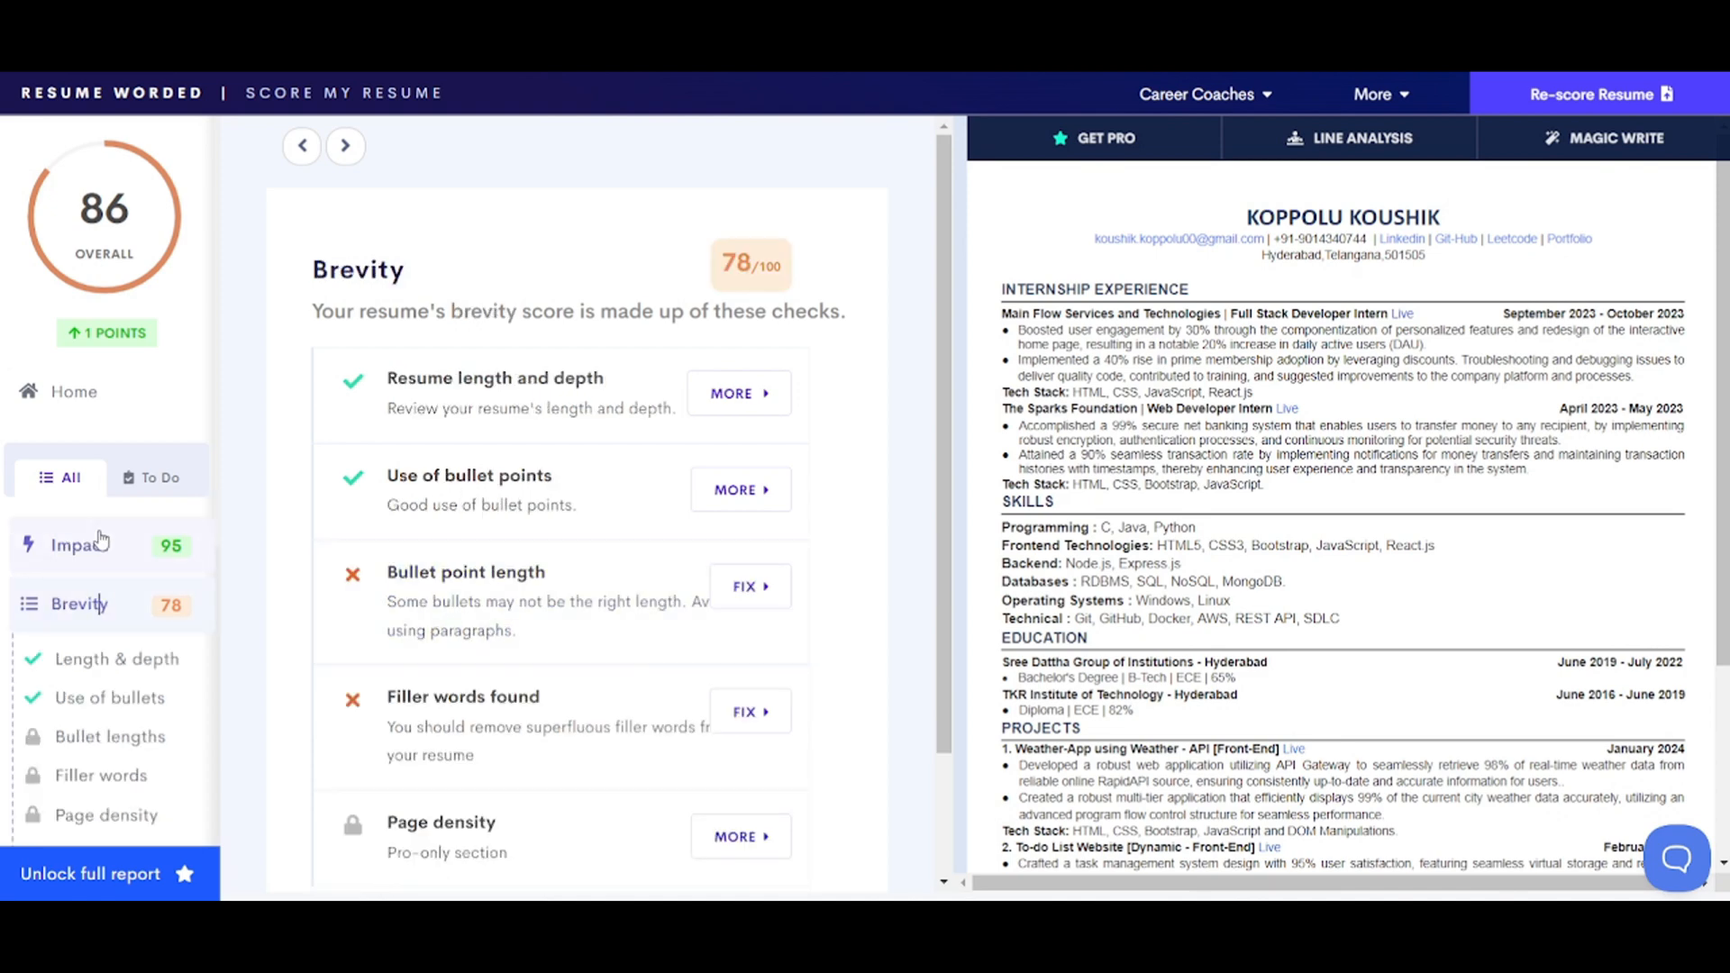
left_click(74, 544)
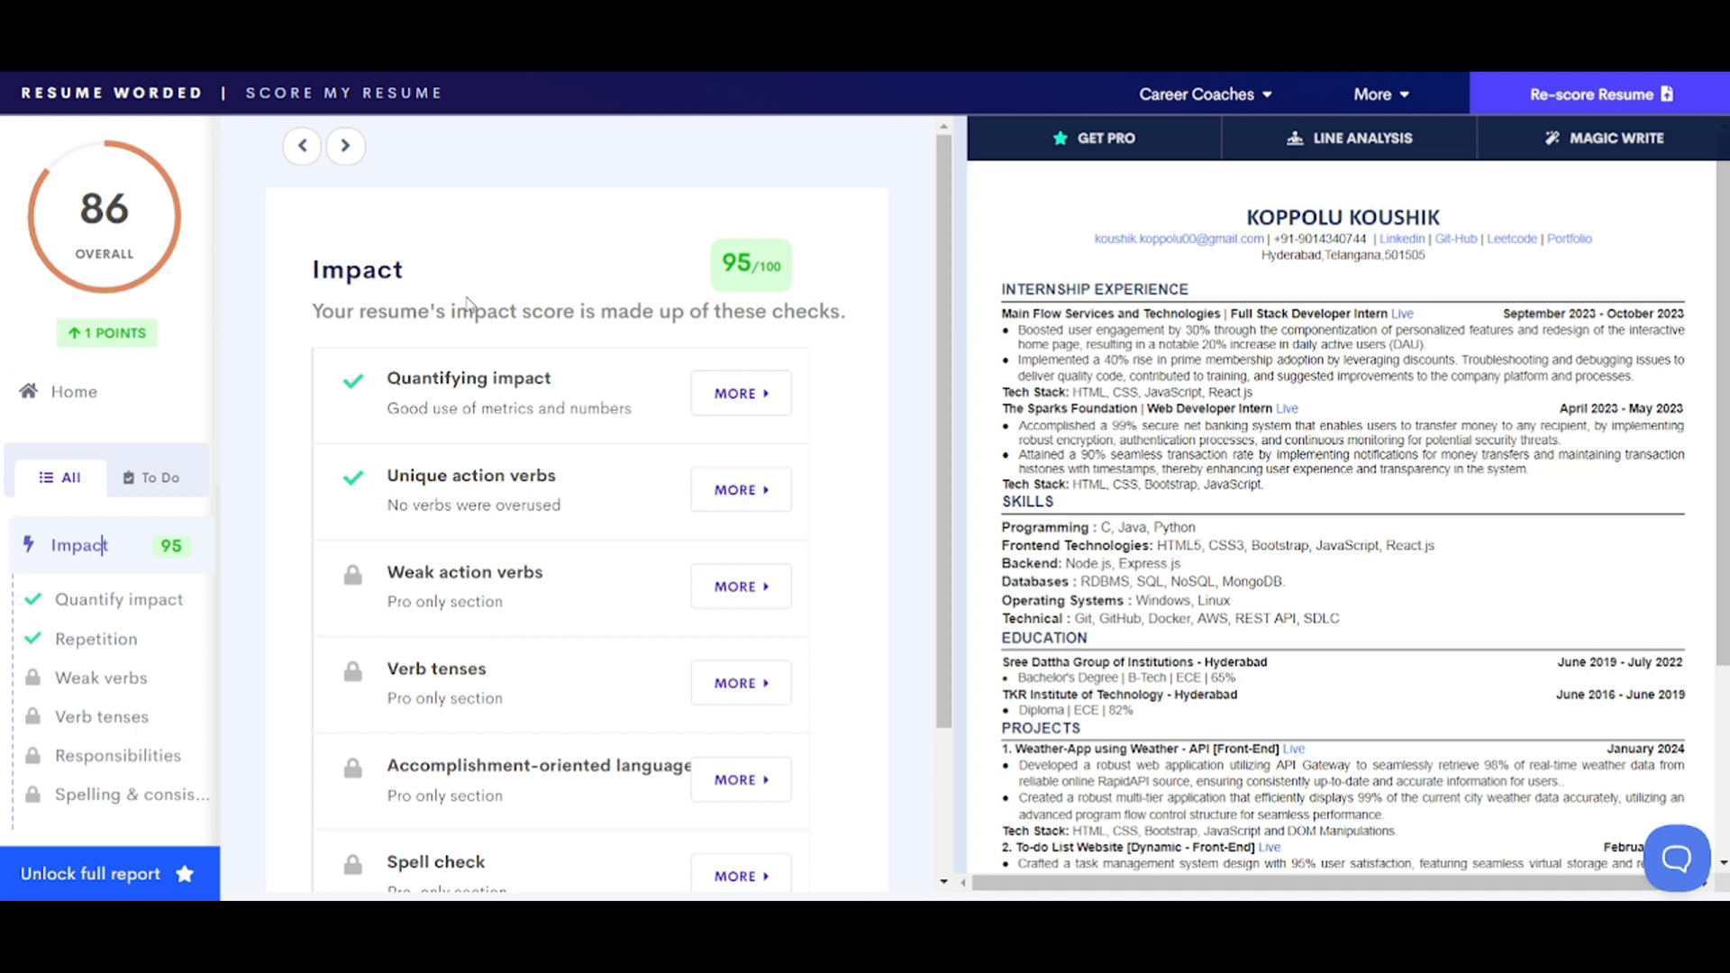
mouse_move(568, 238)
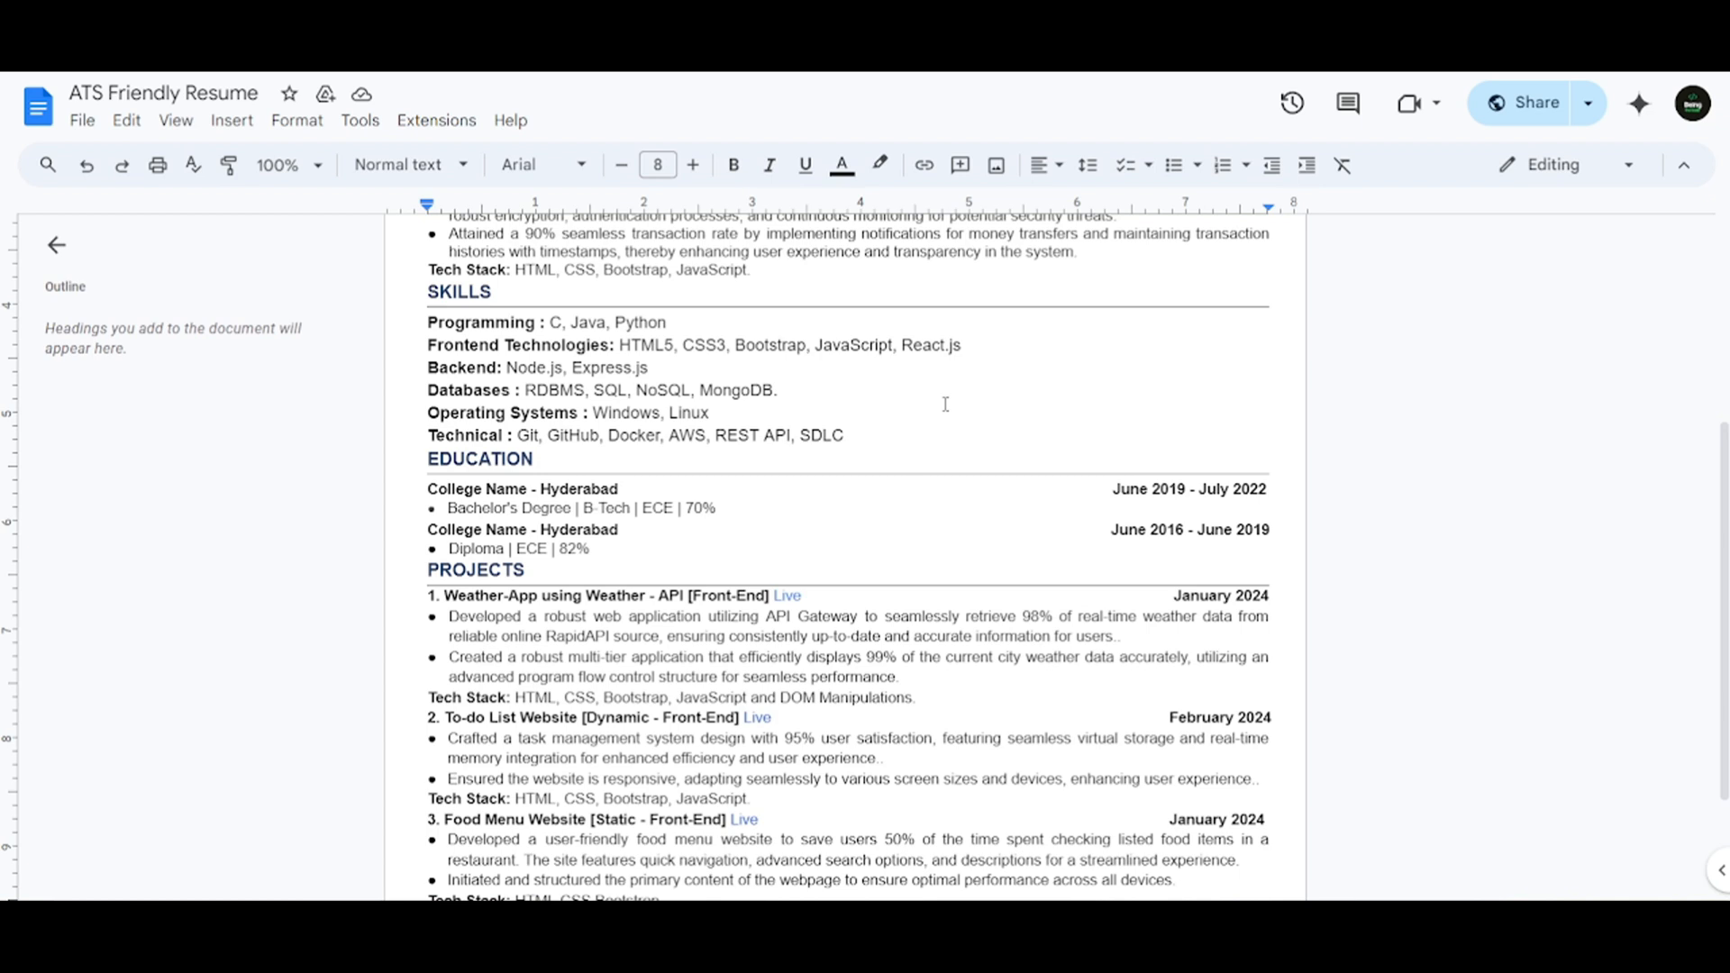
scroll("up", 3)
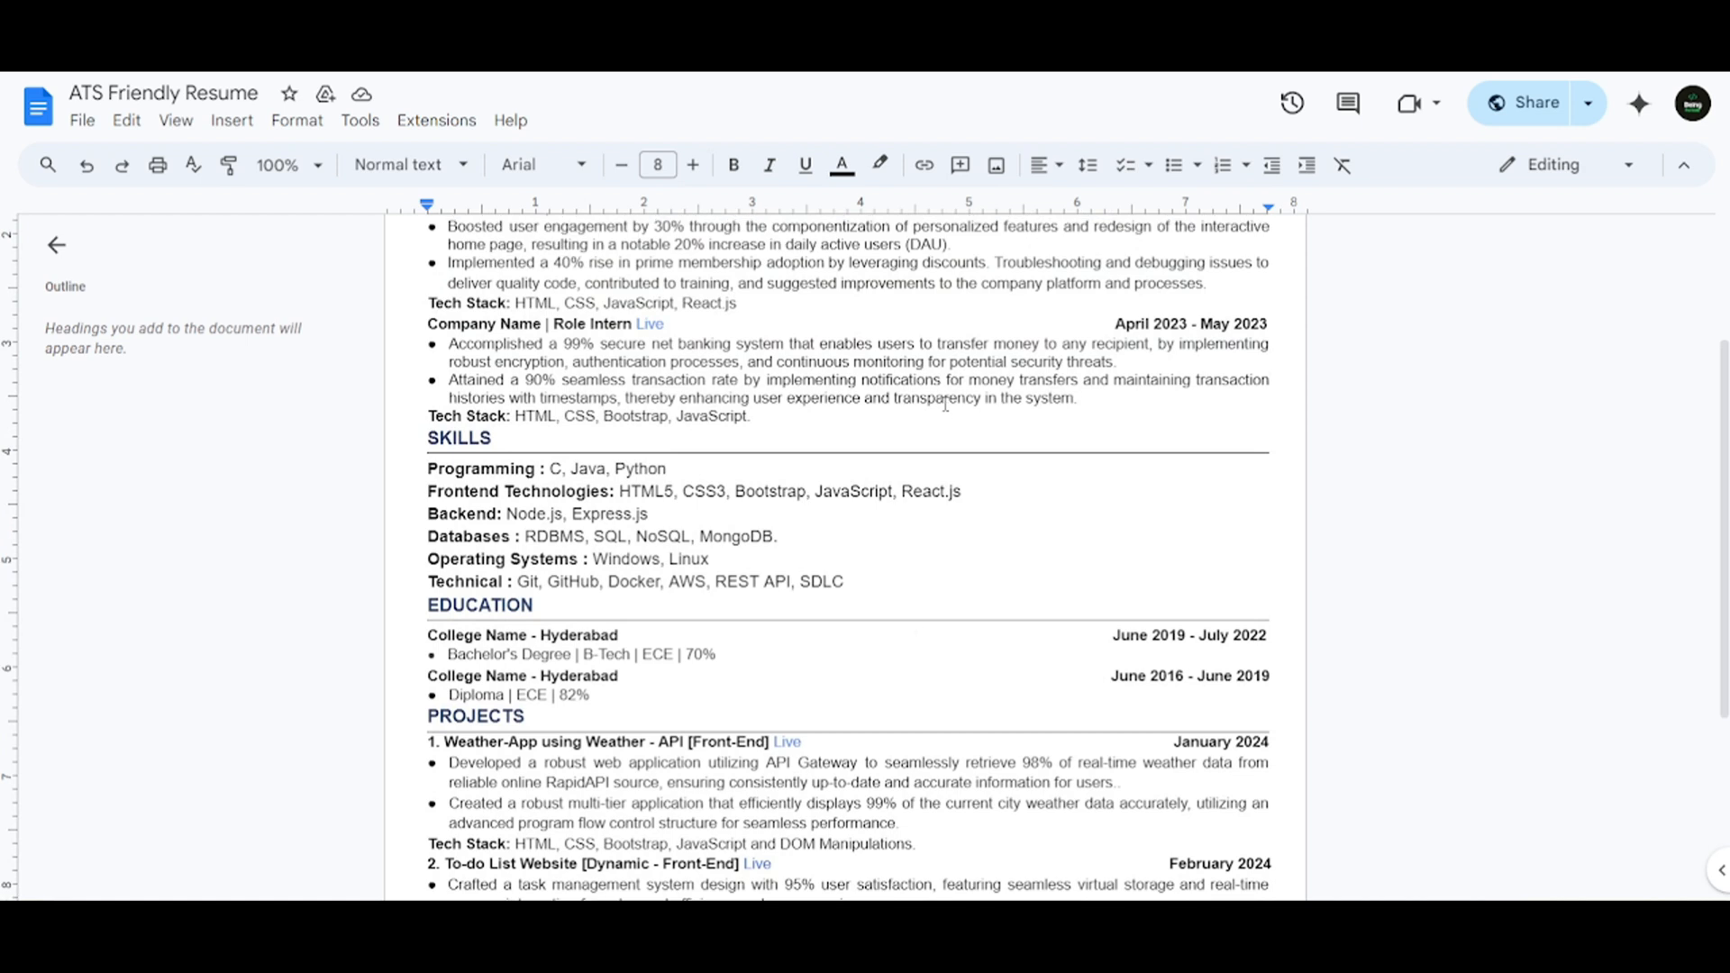